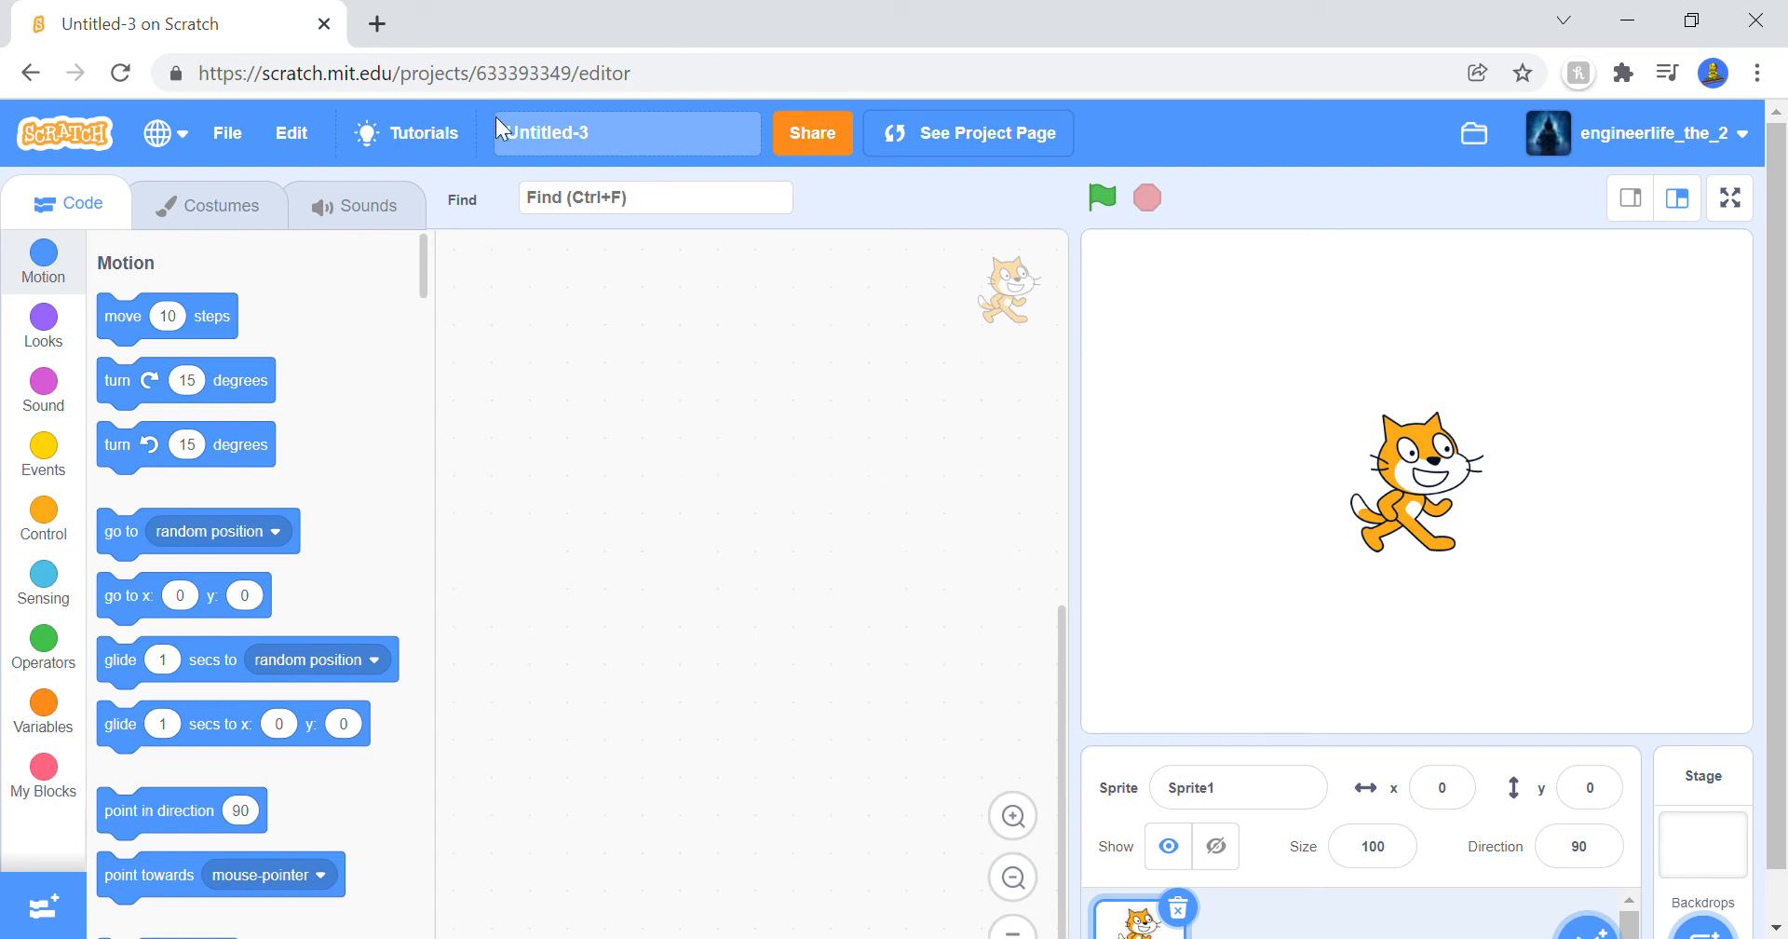
pyautogui.moveTo(1218, 534)
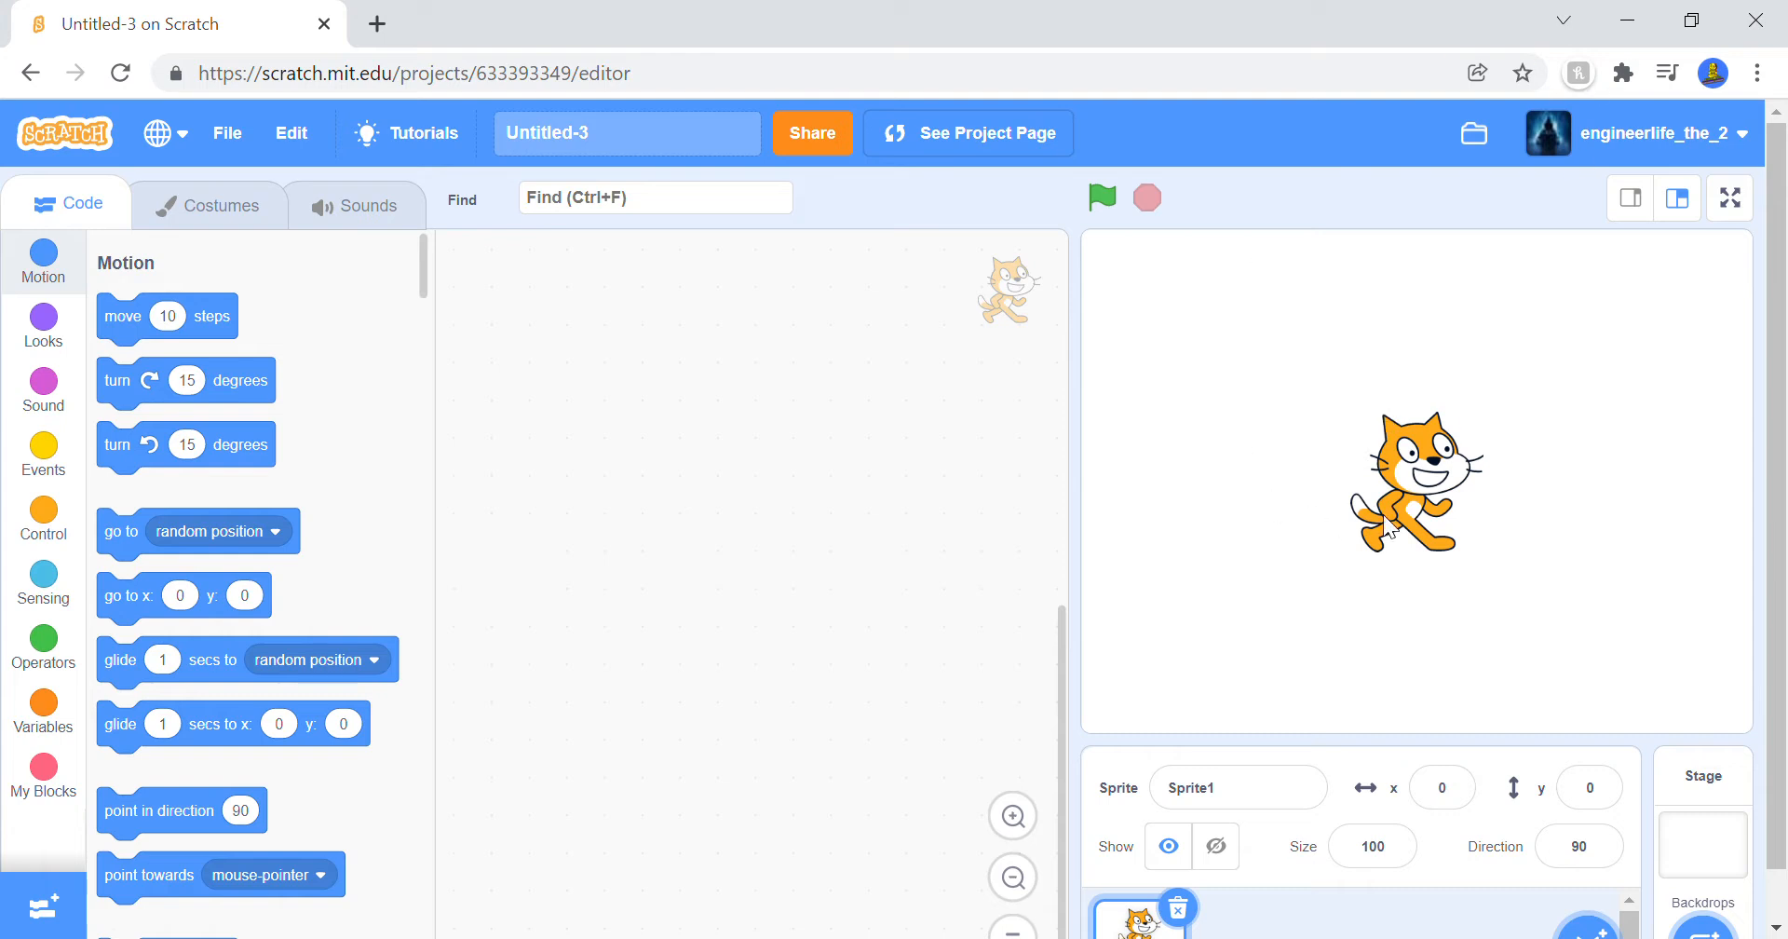
pyautogui.moveTo(665, 114)
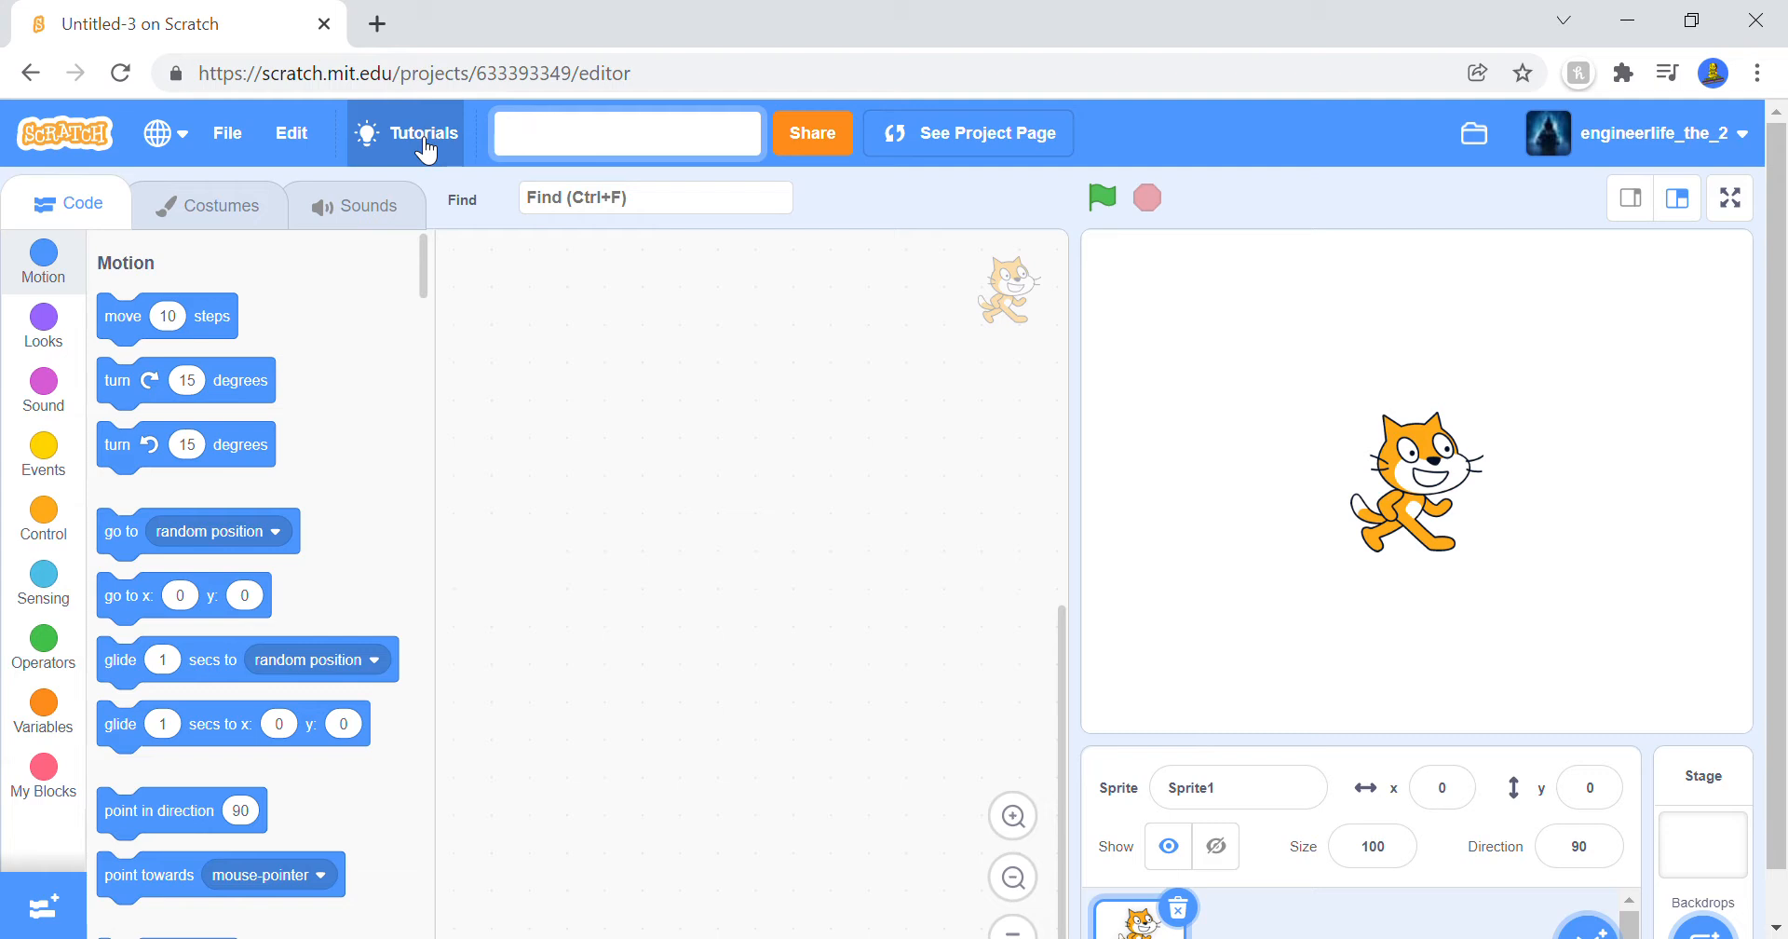
# Step: Rename the new Scratch project to 'Smooth Gravity' in the title field
pyautogui.click(626, 132)
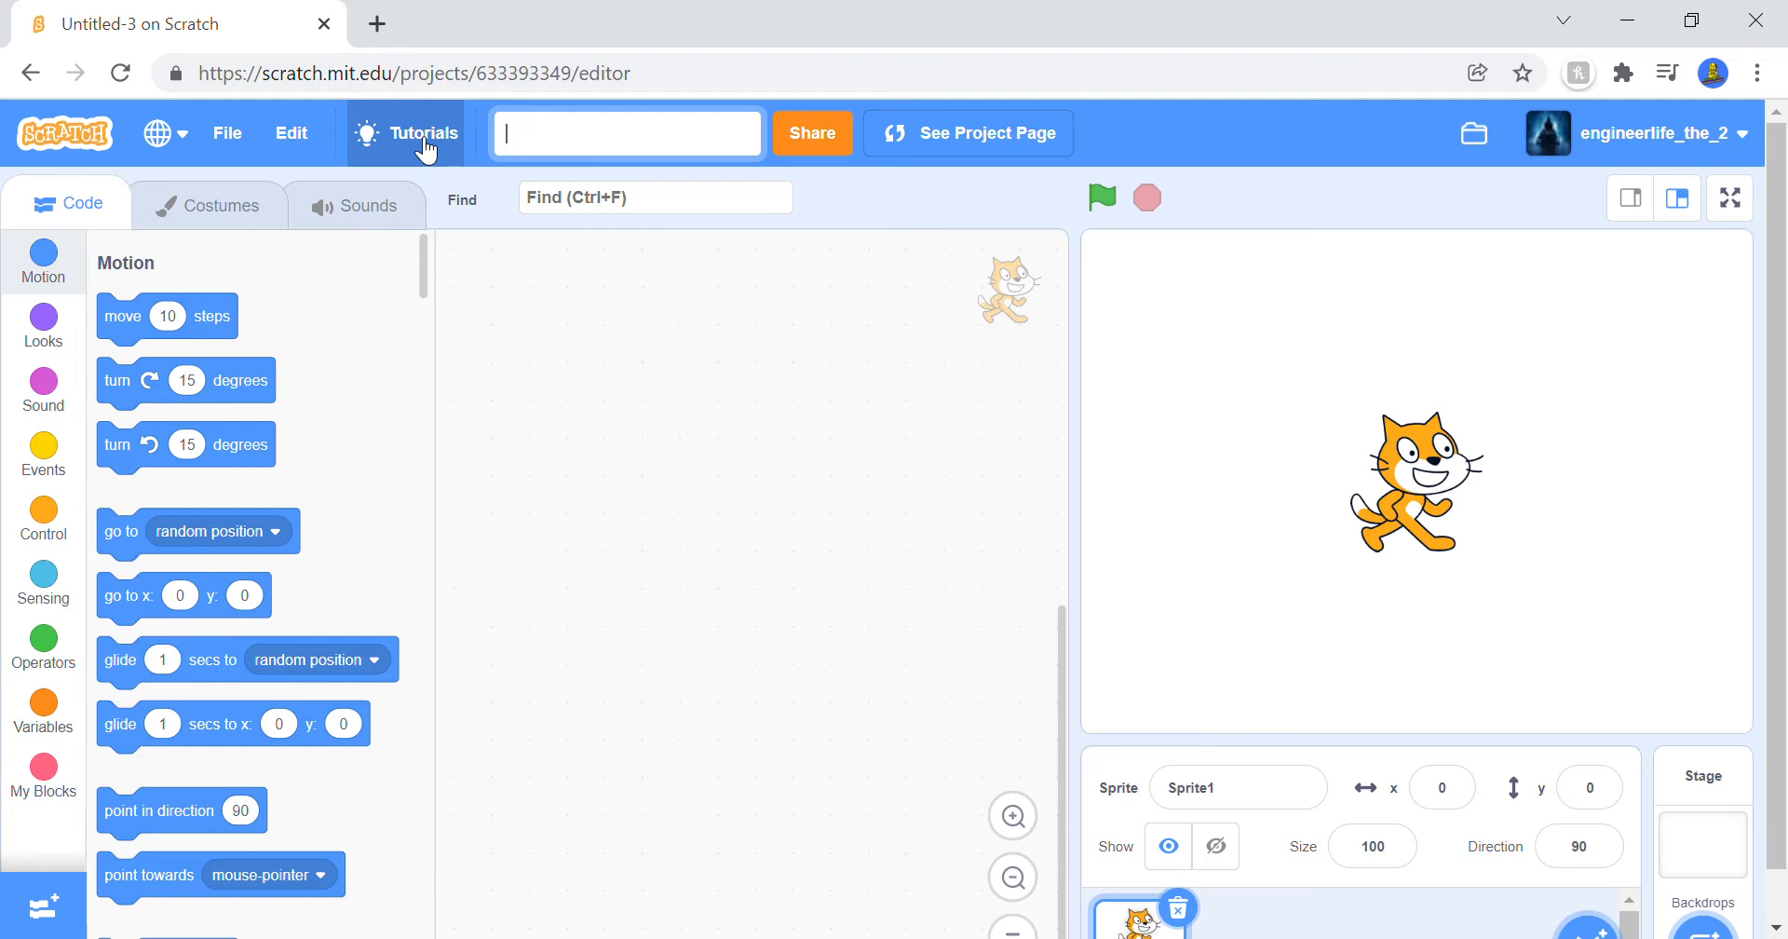
pyautogui.write('Smi')
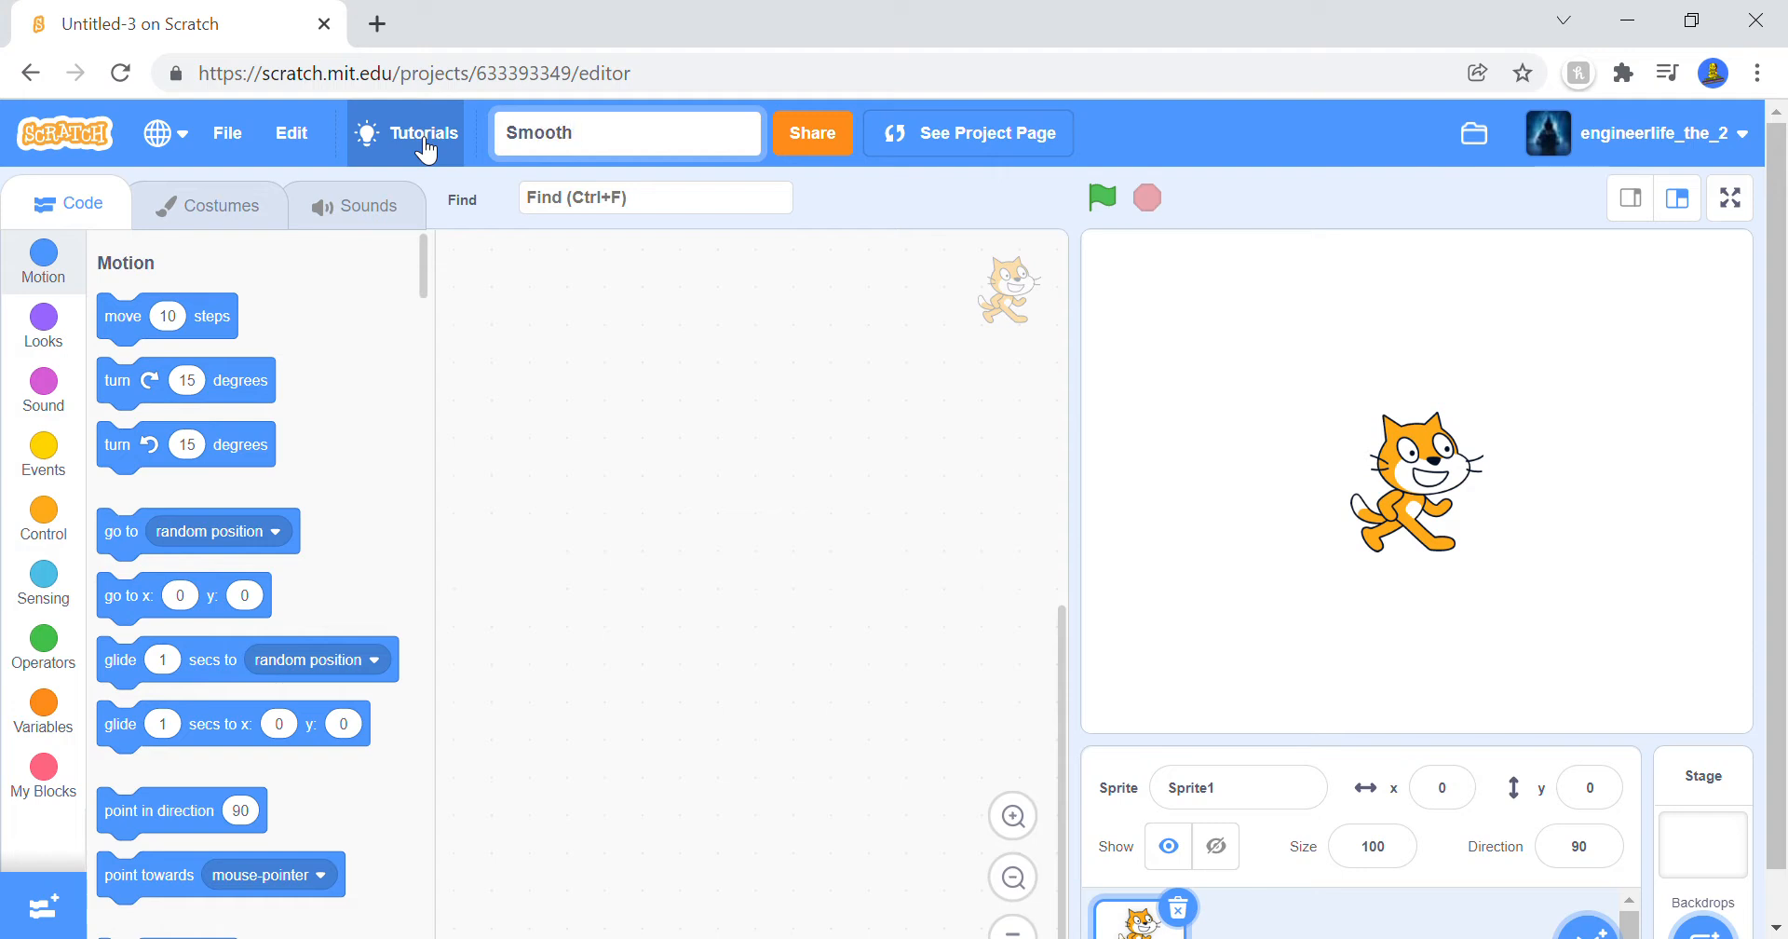
pyautogui.write('gravit')
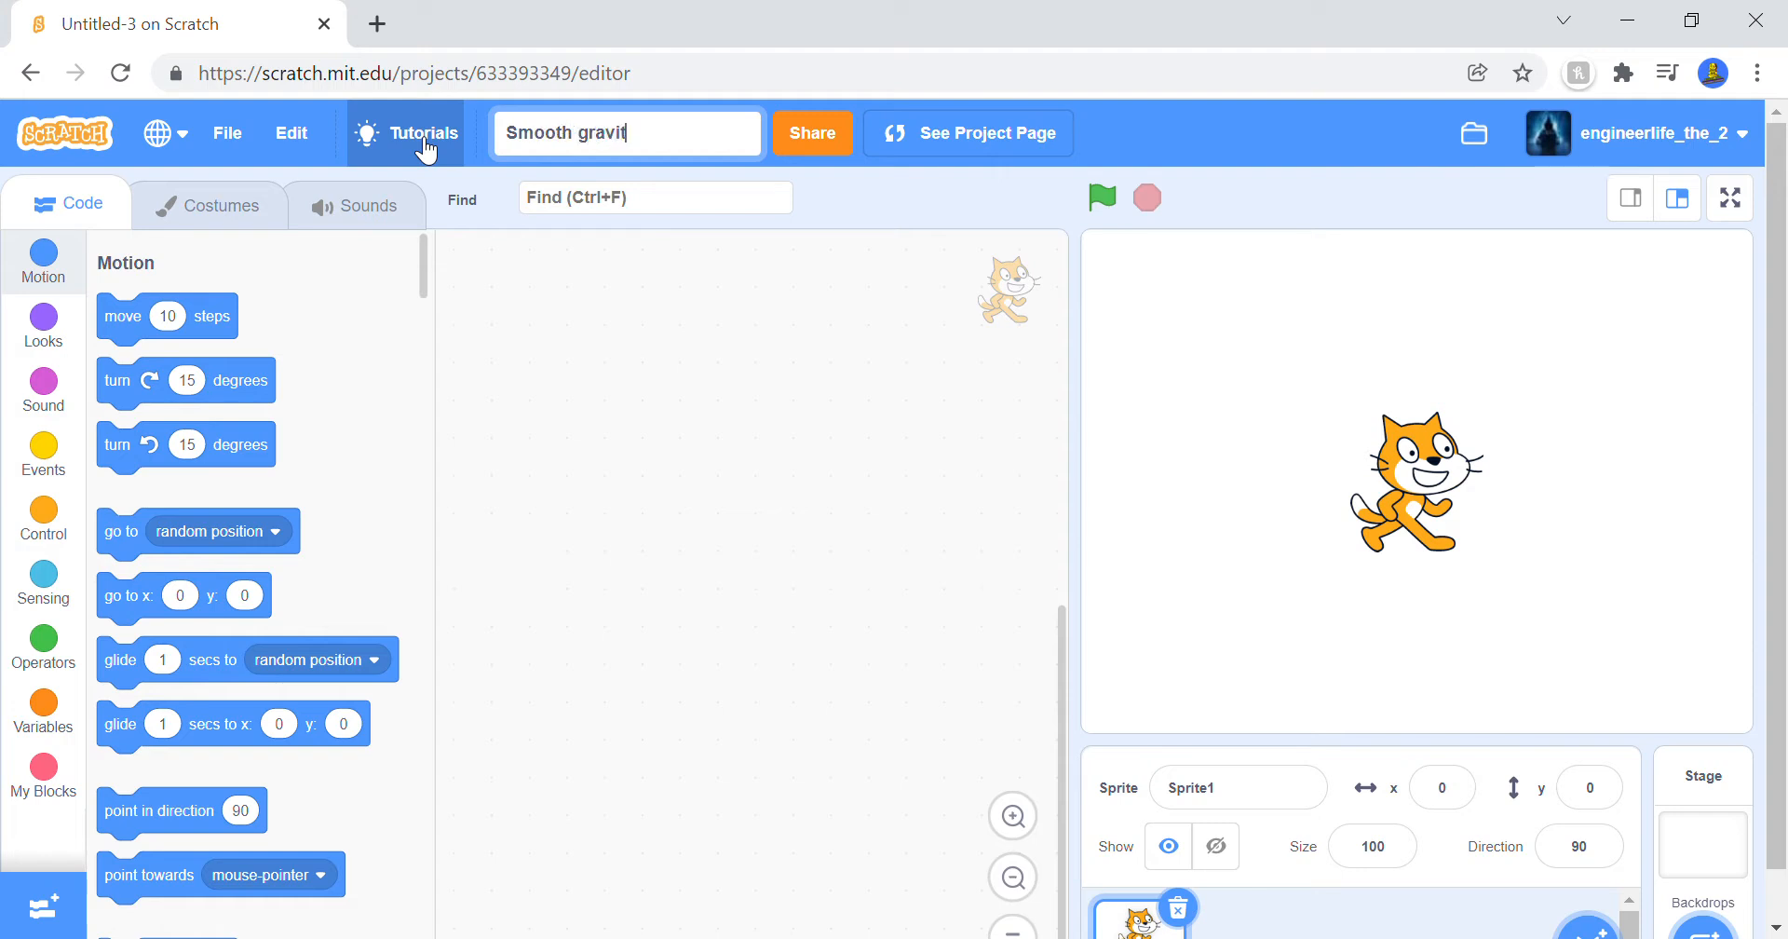
pyautogui.write('y')
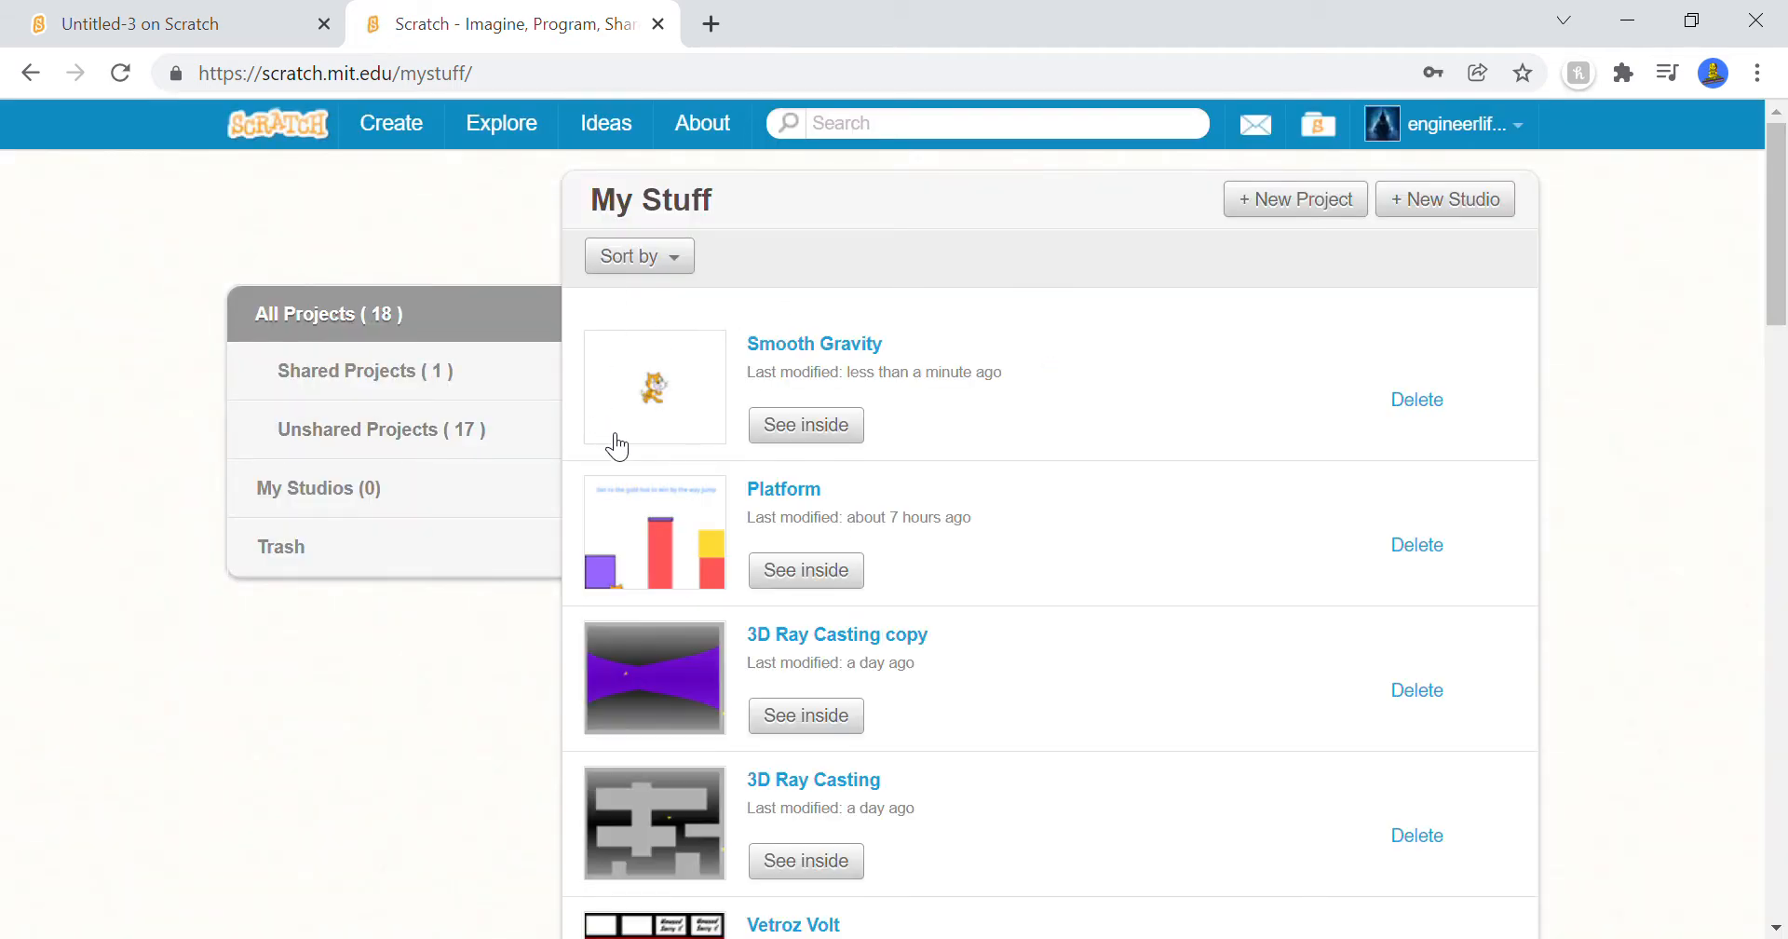
# Step: Open the Platform project's code for reference, then return to the Smooth Gravity editor
pyautogui.click(784, 488)
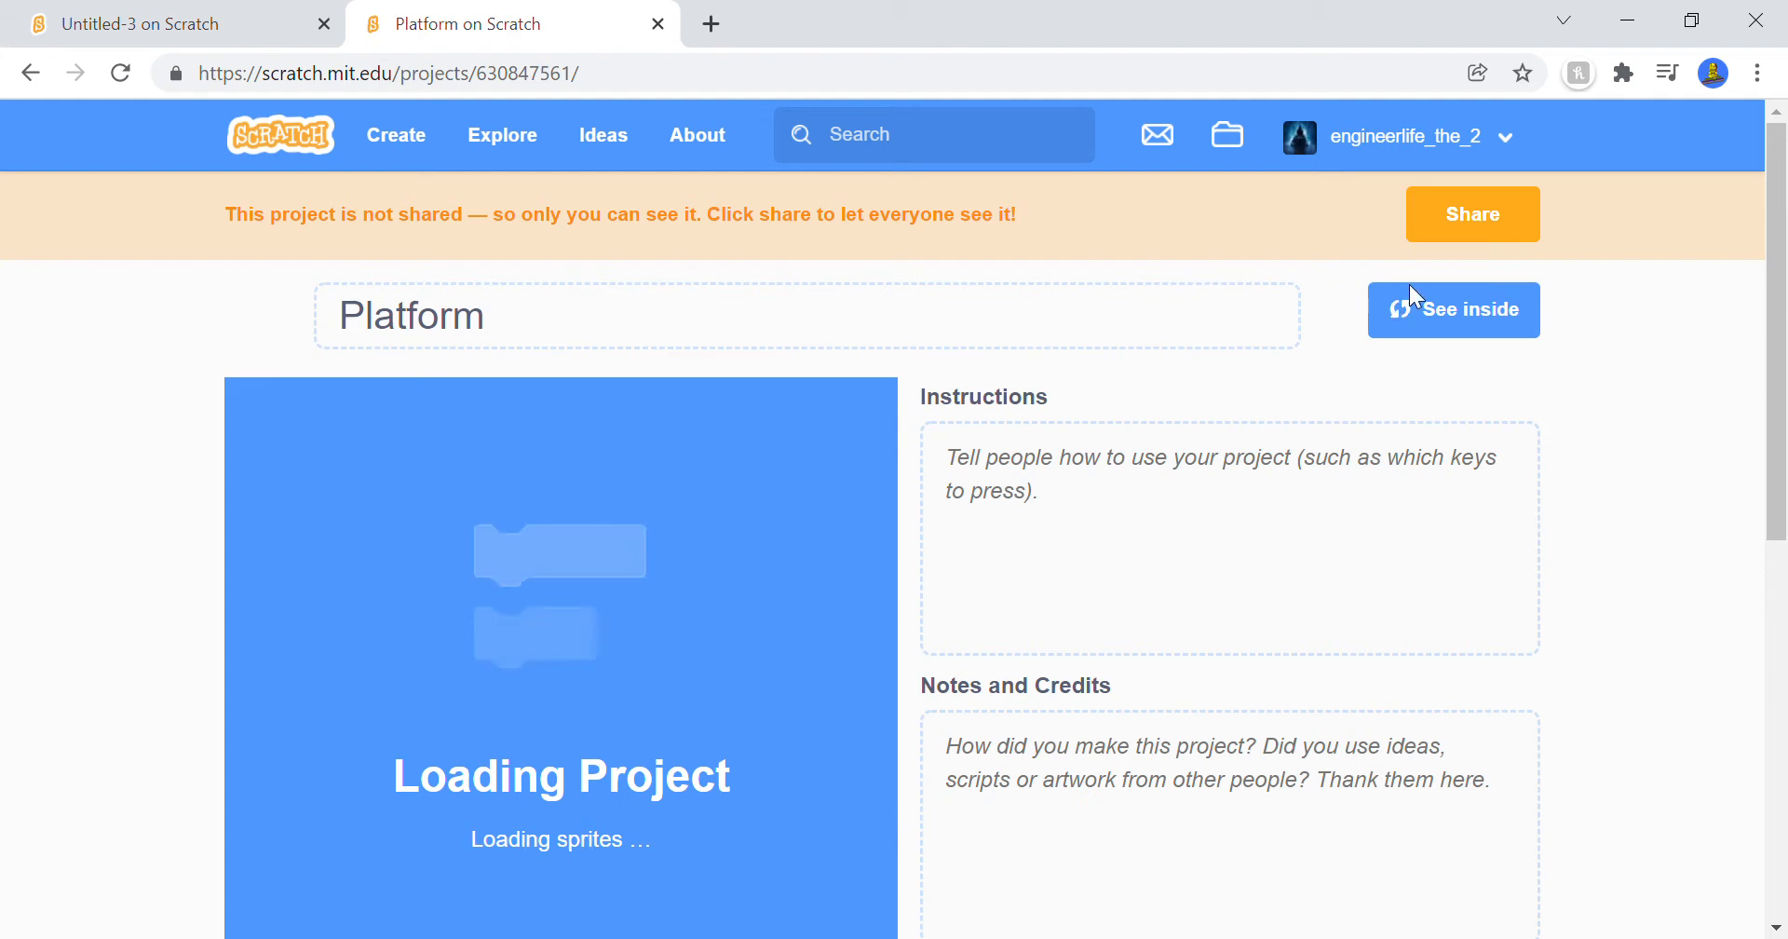
pyautogui.click(1453, 309)
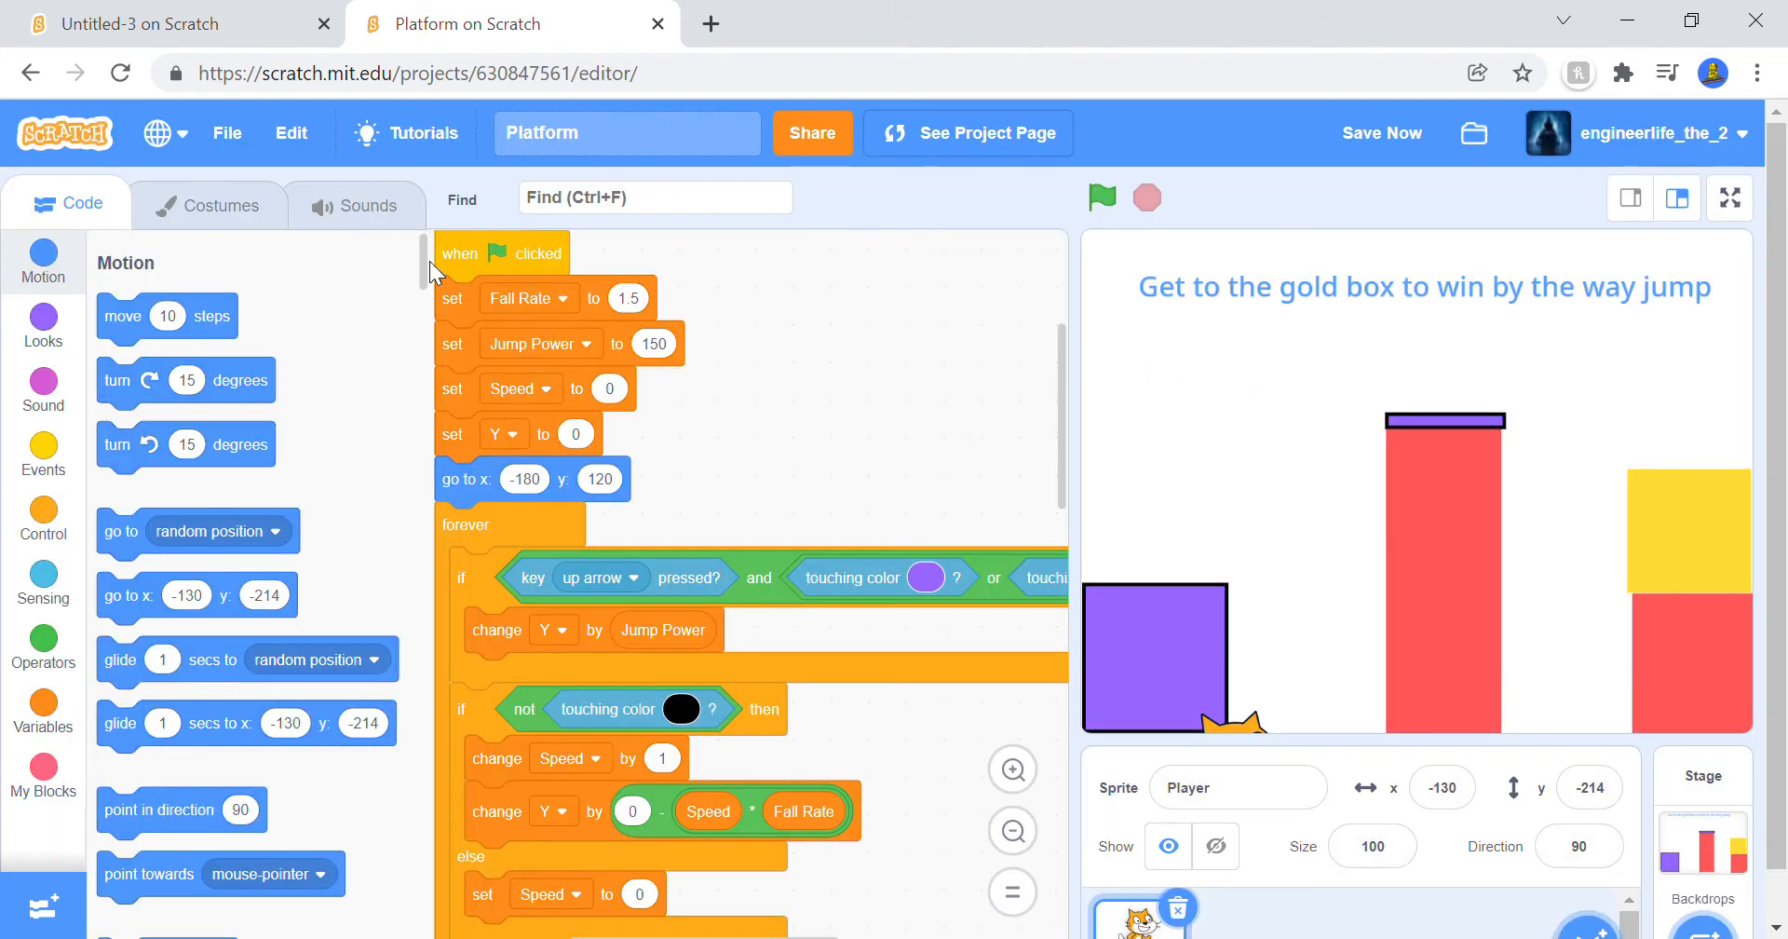
pyautogui.moveTo(319, 367)
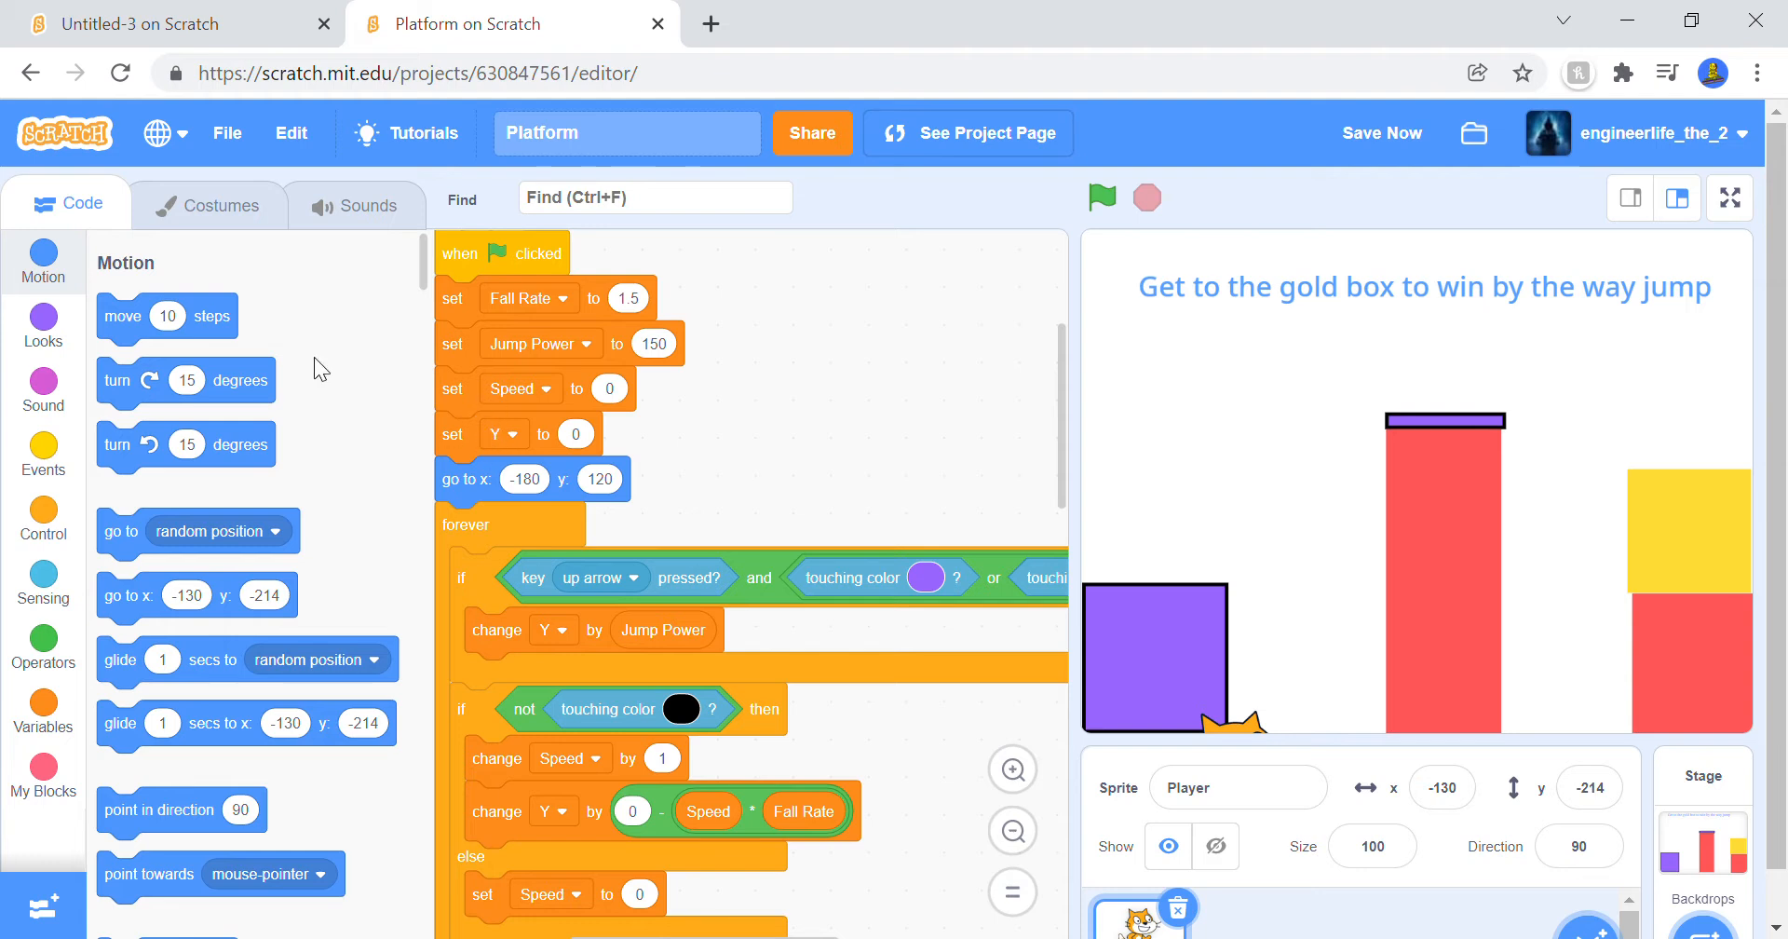
pyautogui.click(171, 22)
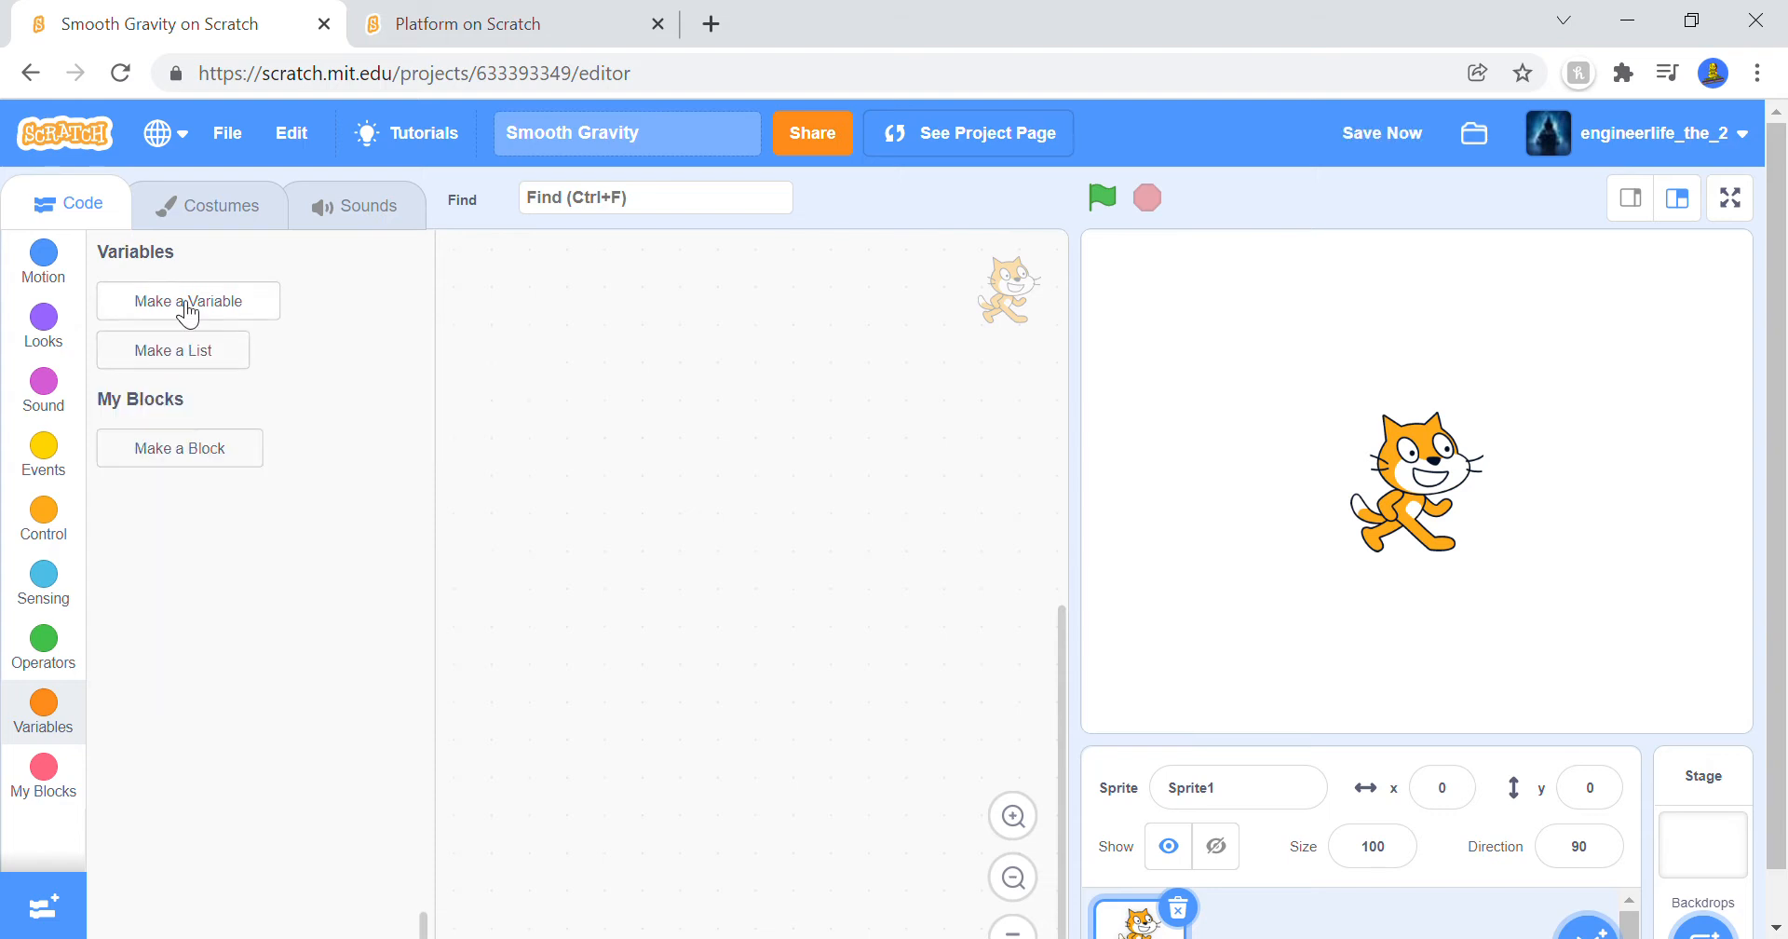
# Step: Create global variables Fall Rate and Jump Power
pyautogui.click(187, 300)
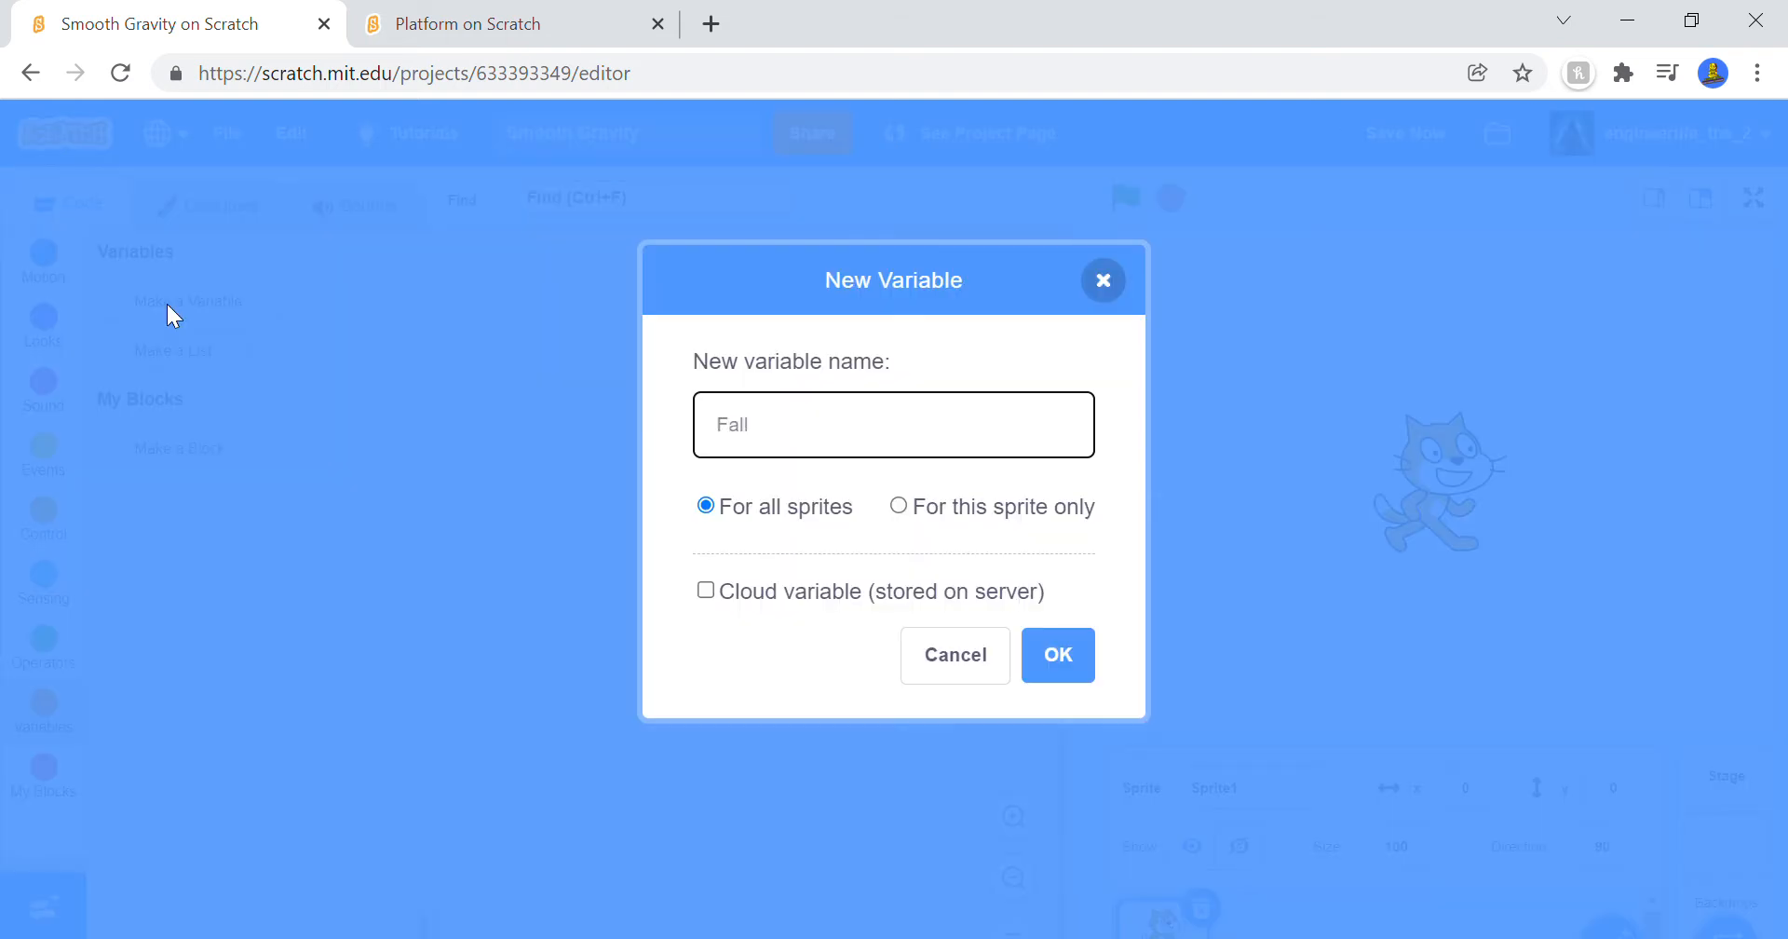
pyautogui.write('rate')
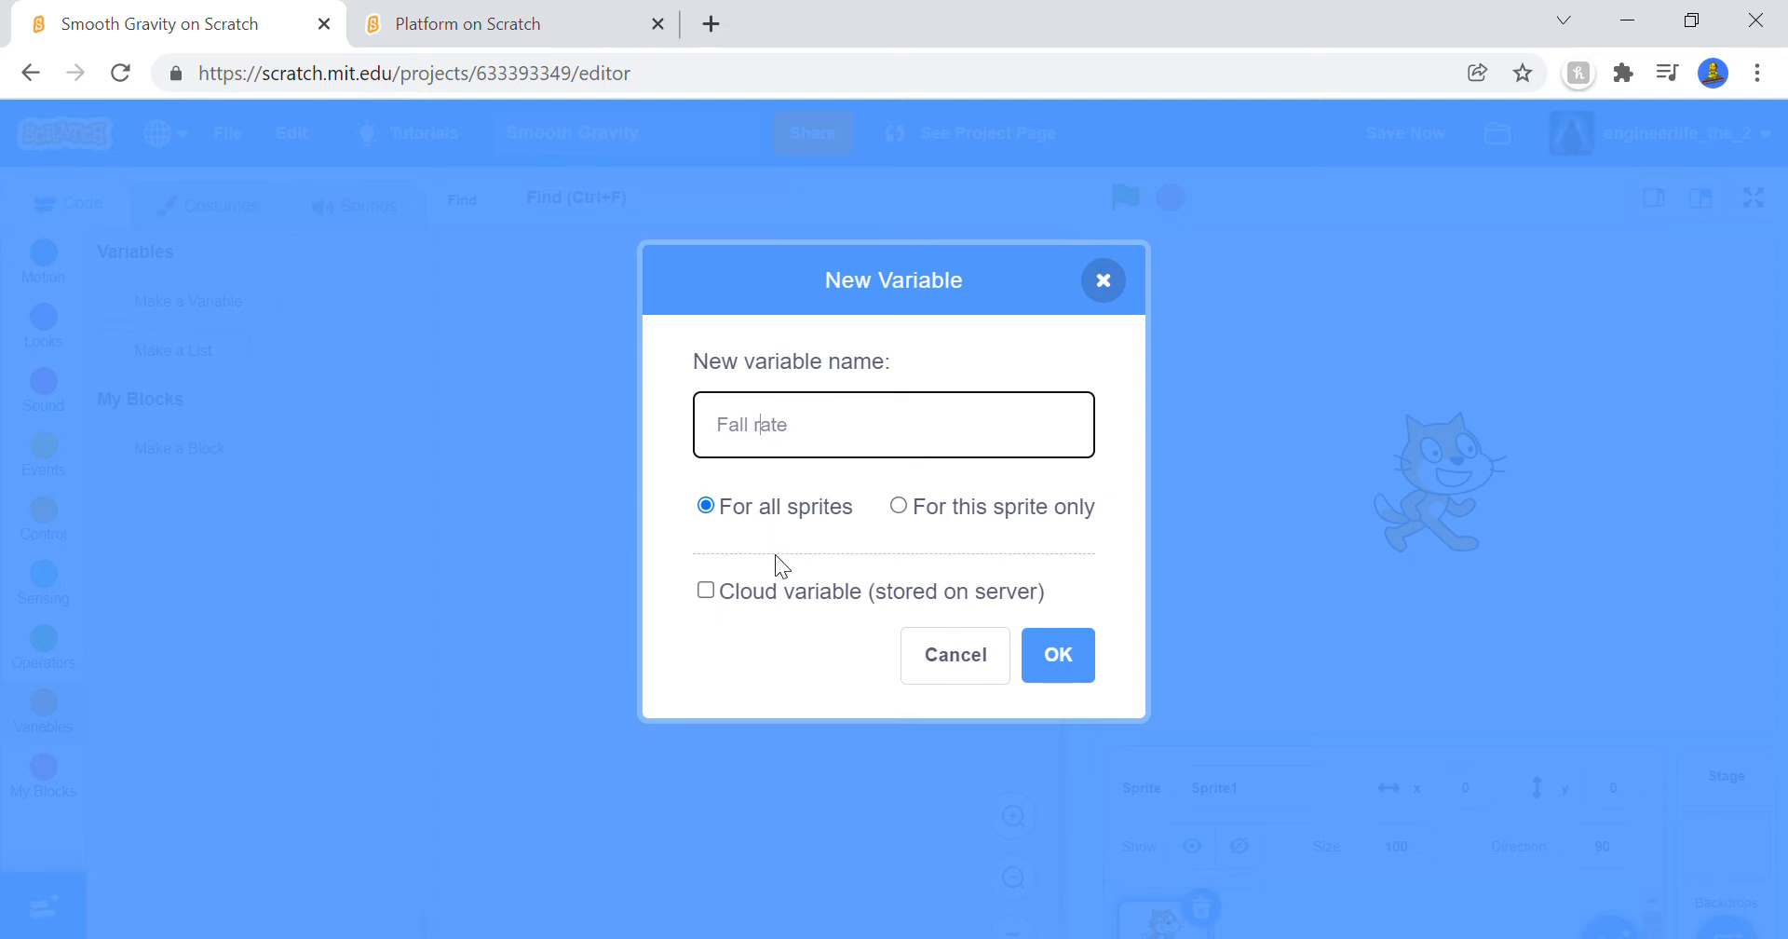
pyautogui.click(1056, 655)
pyautogui.write('Jump Poww')
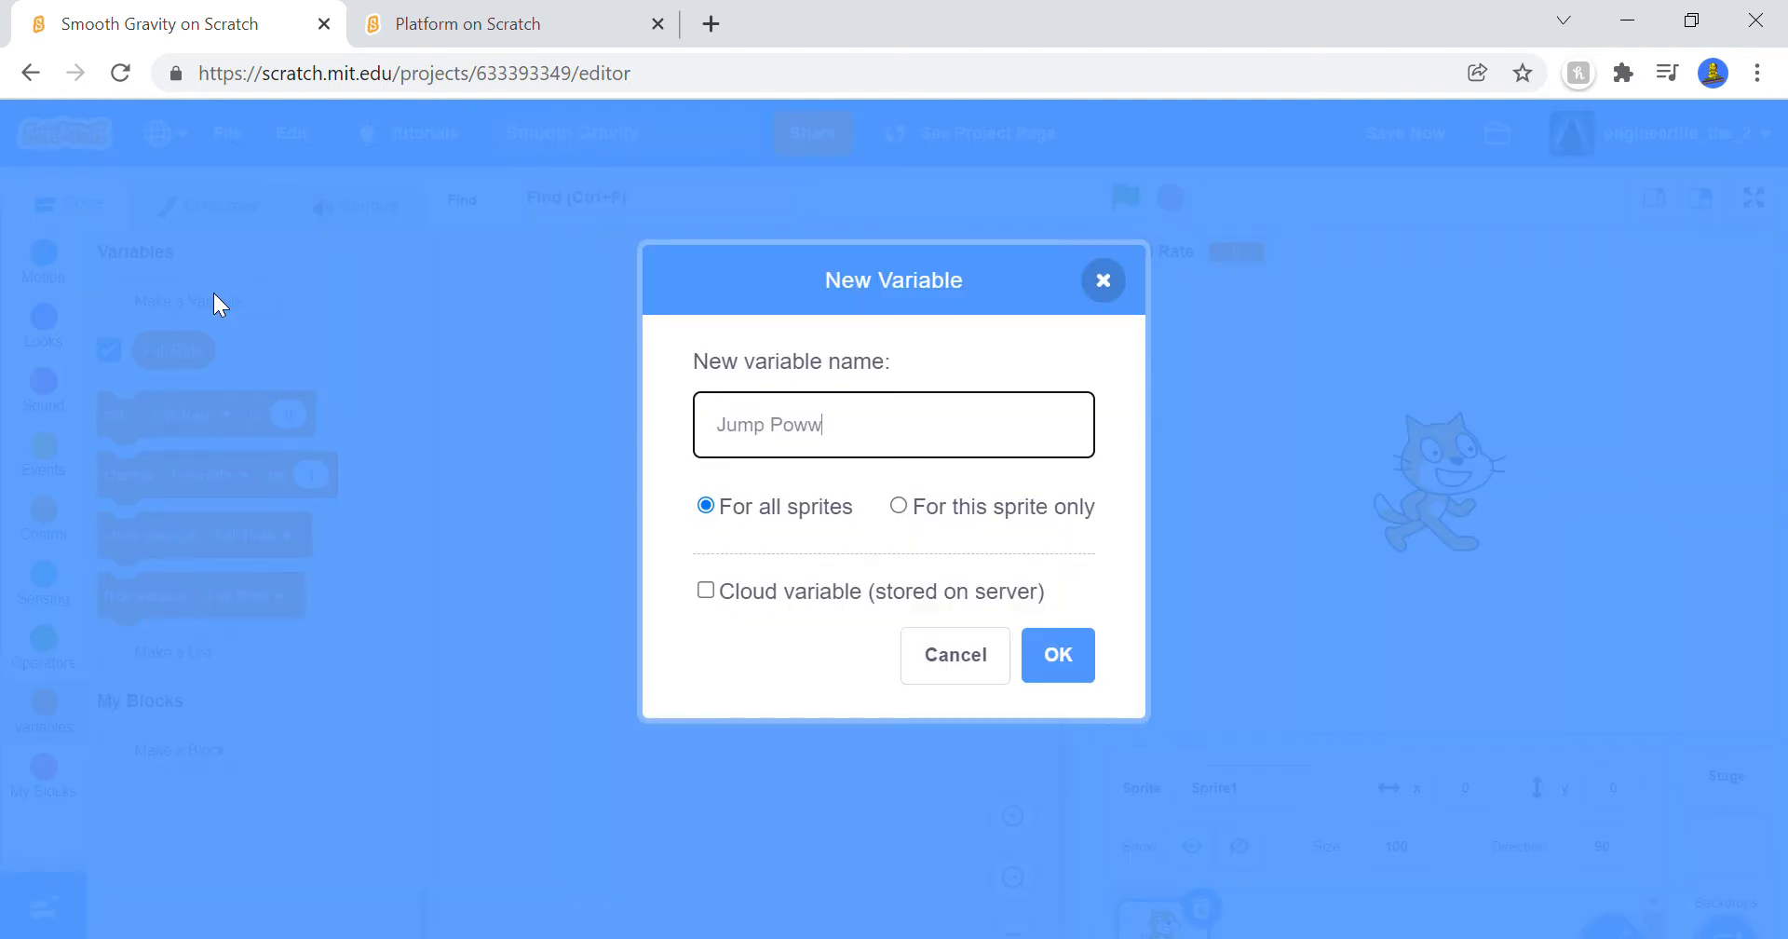
pyautogui.write('er')
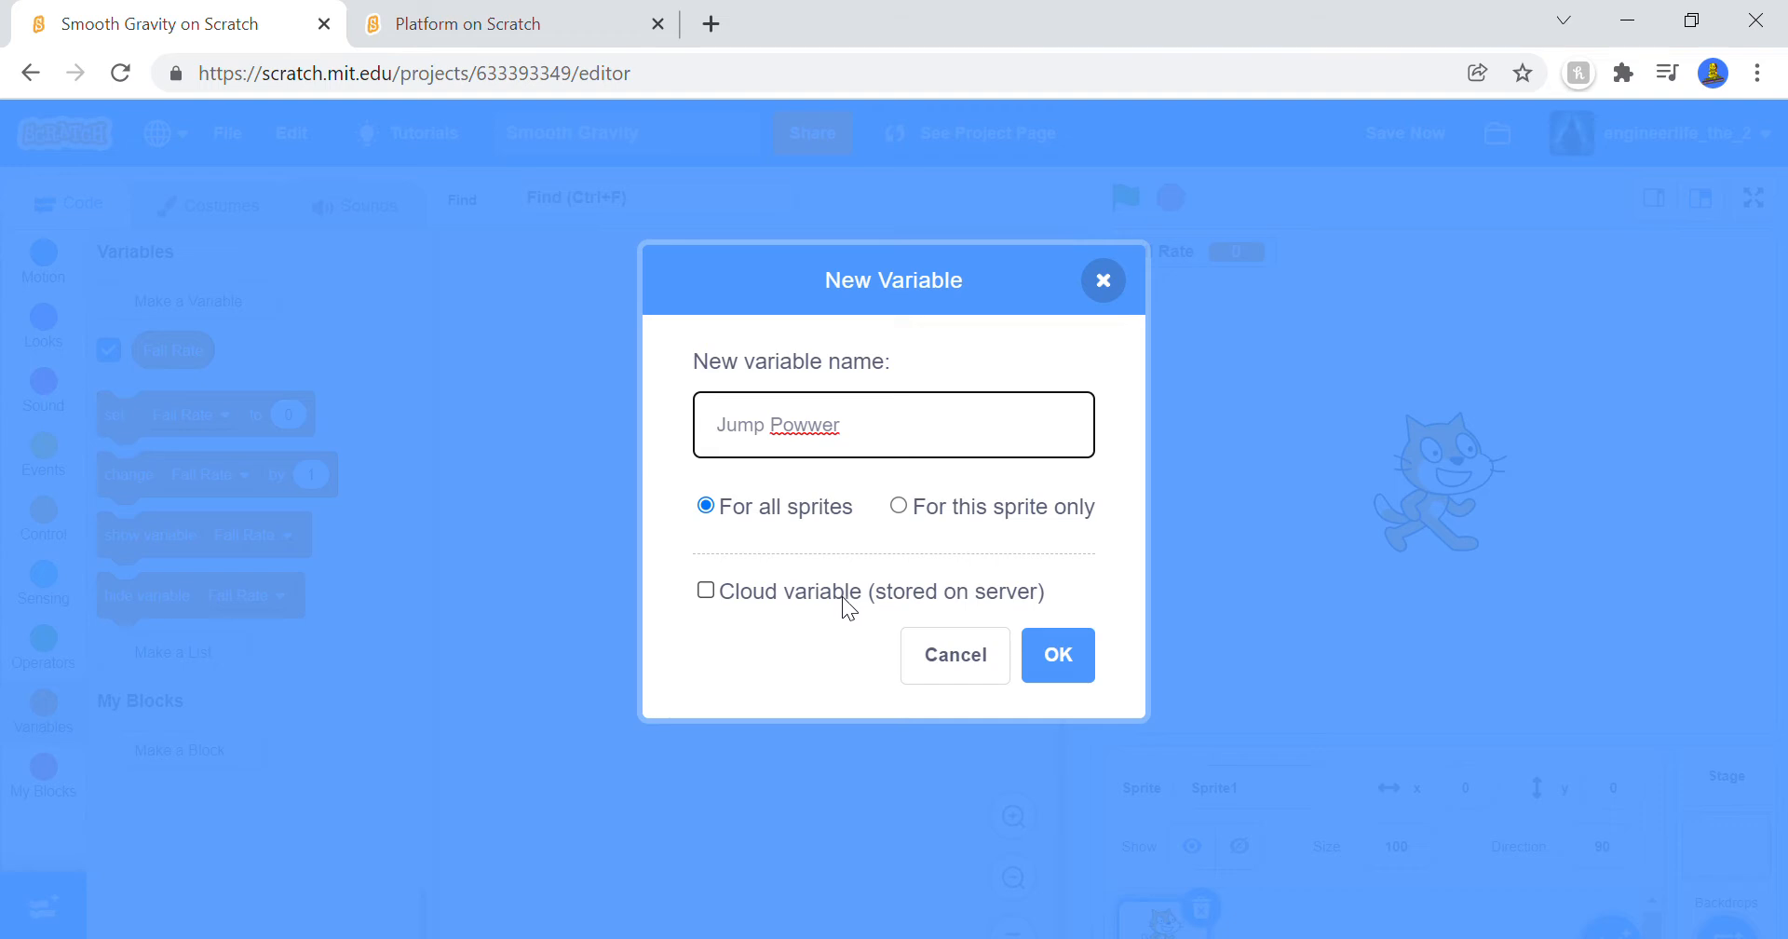
pyautogui.press('Backspace')
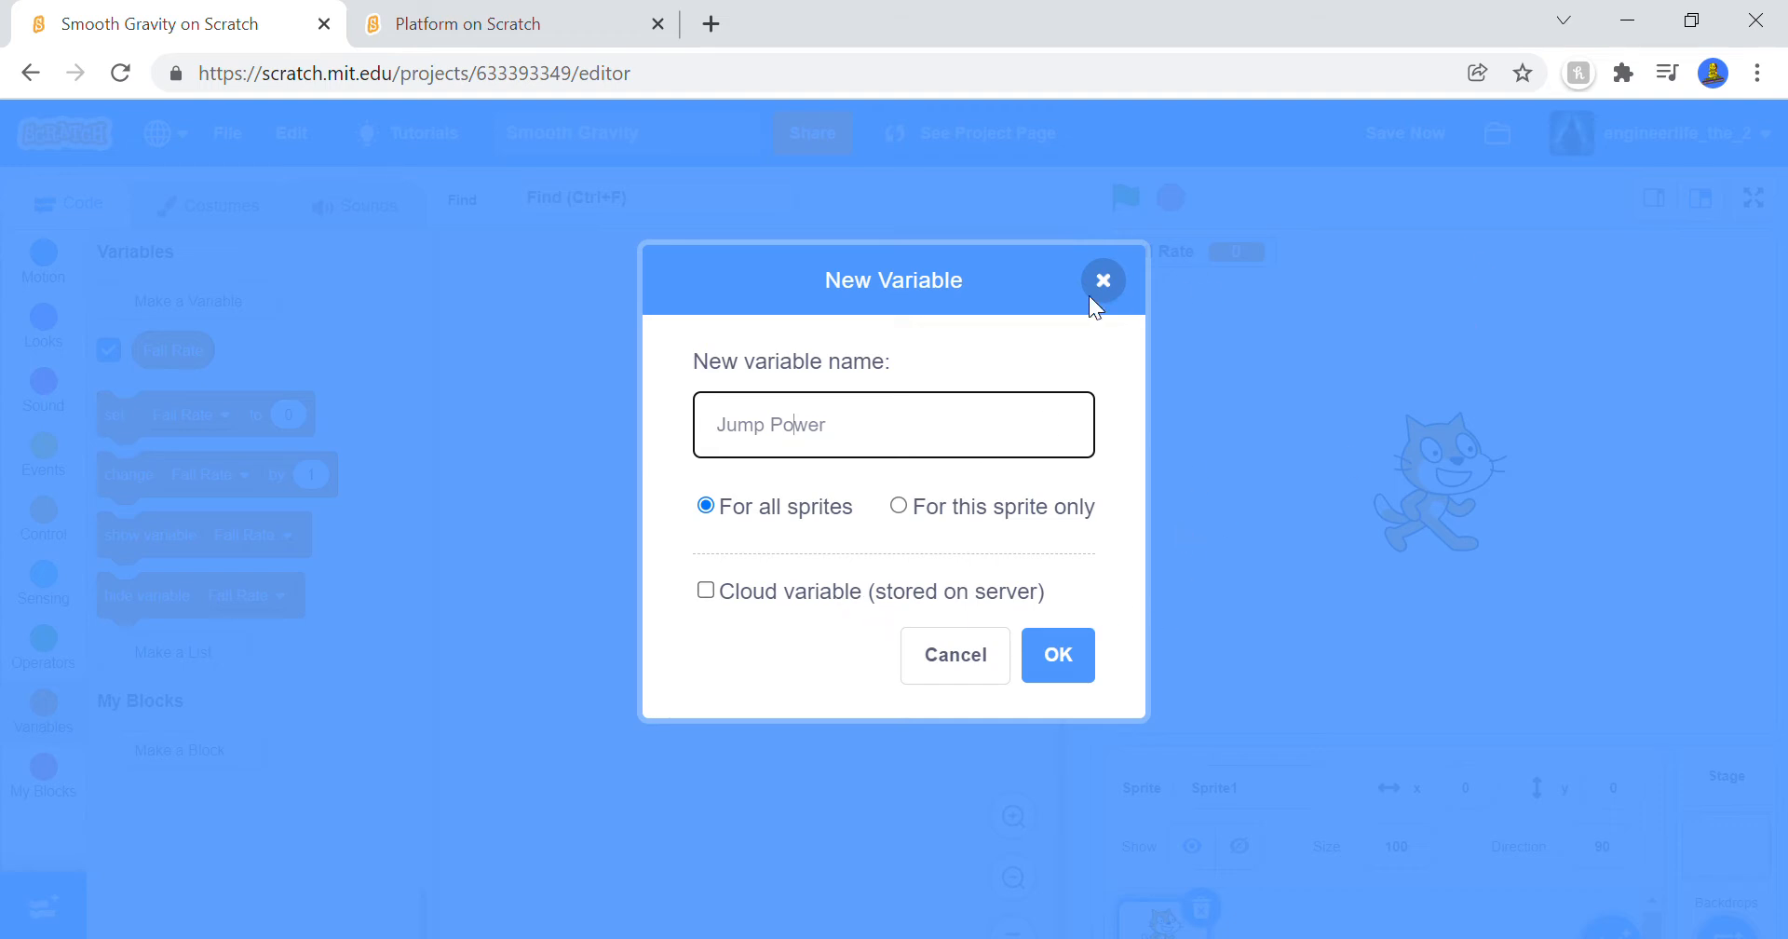
pyautogui.moveTo(1760, 550)
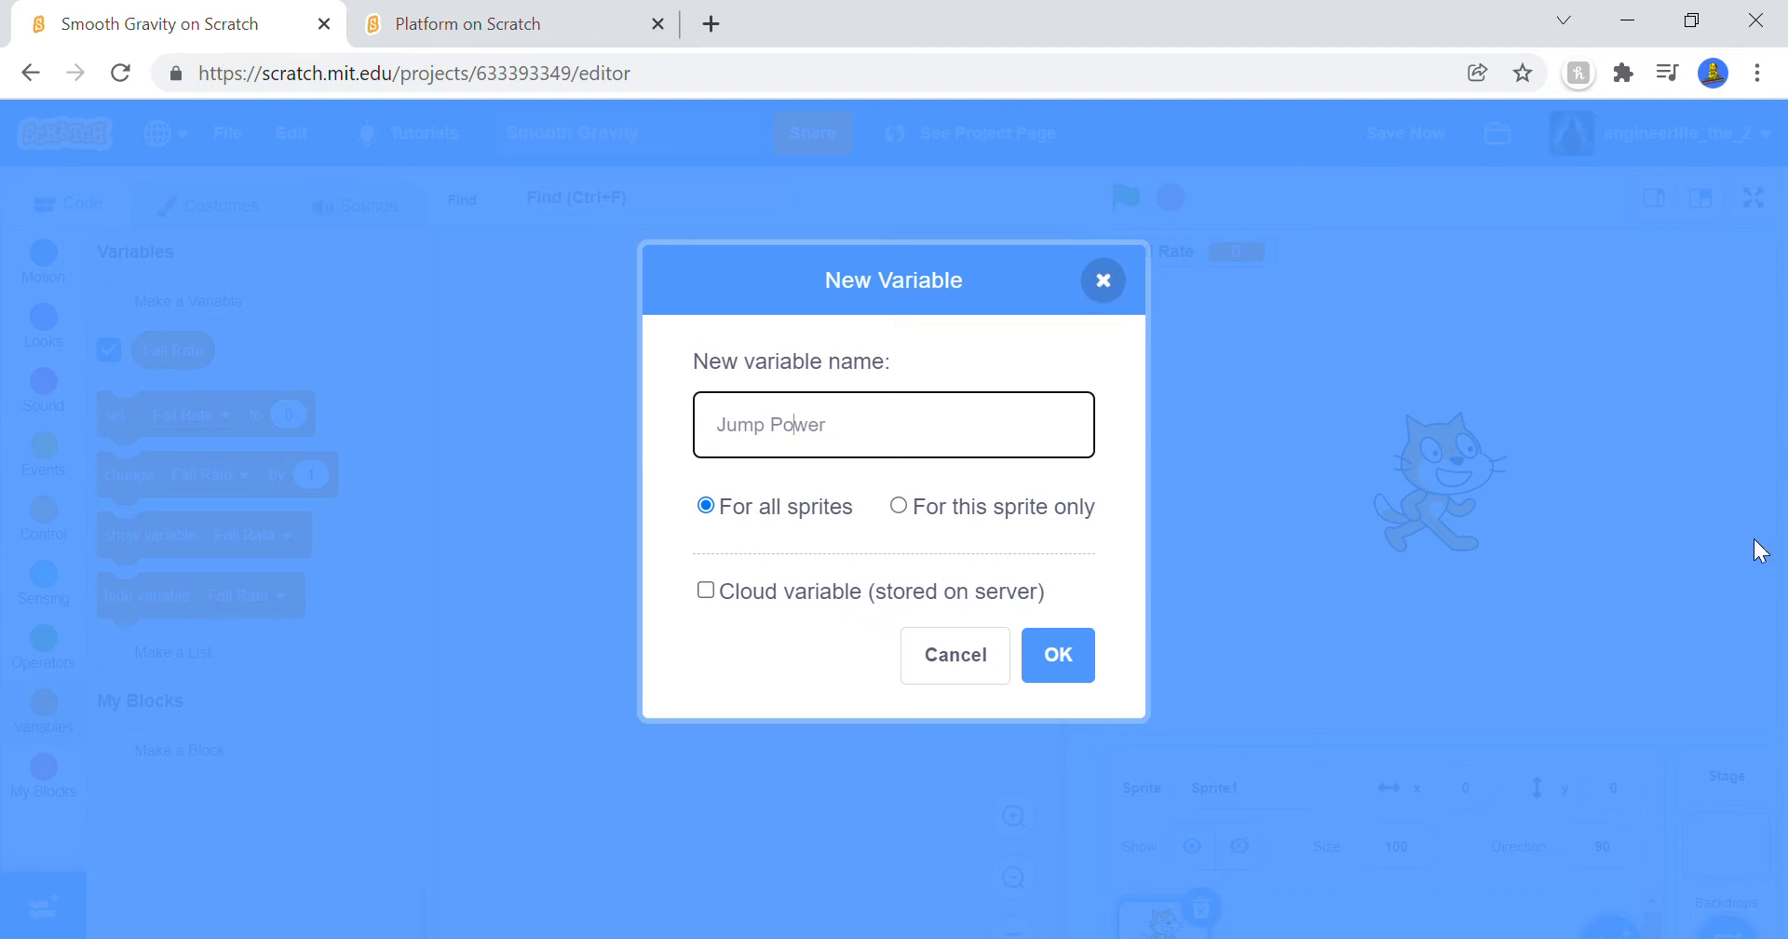
pyautogui.click(1054, 653)
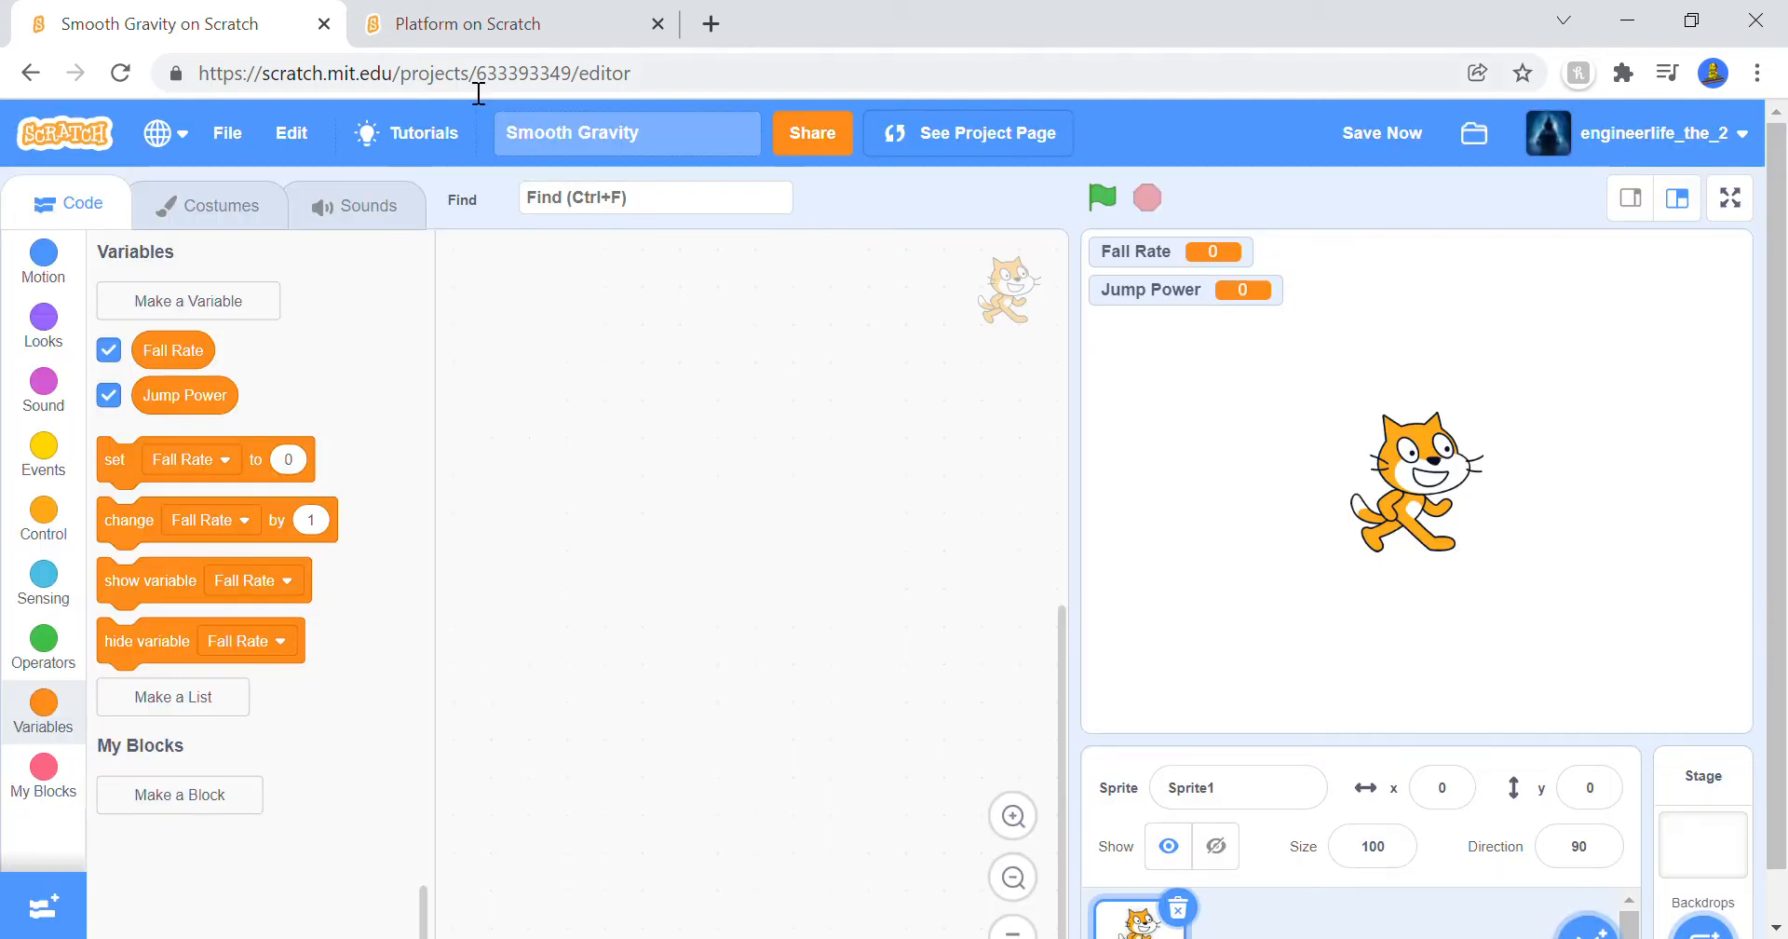
pyautogui.moveTo(249, 313)
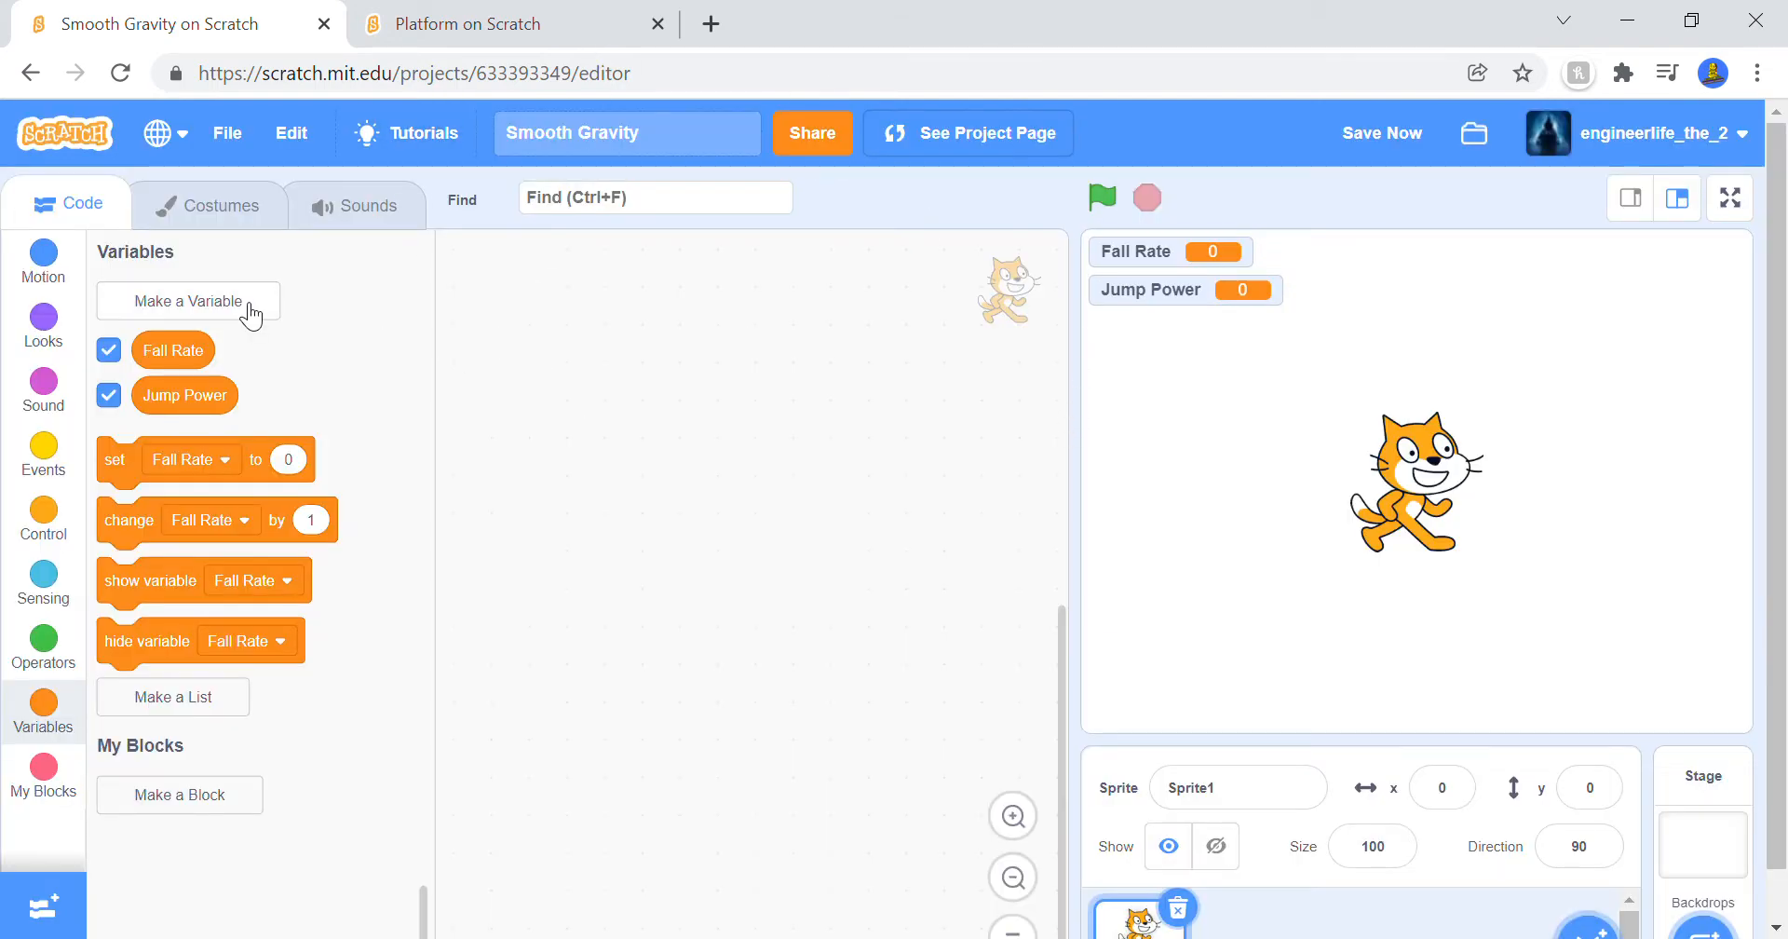
# Step: Create global variables Y and Speed
pyautogui.click(188, 300)
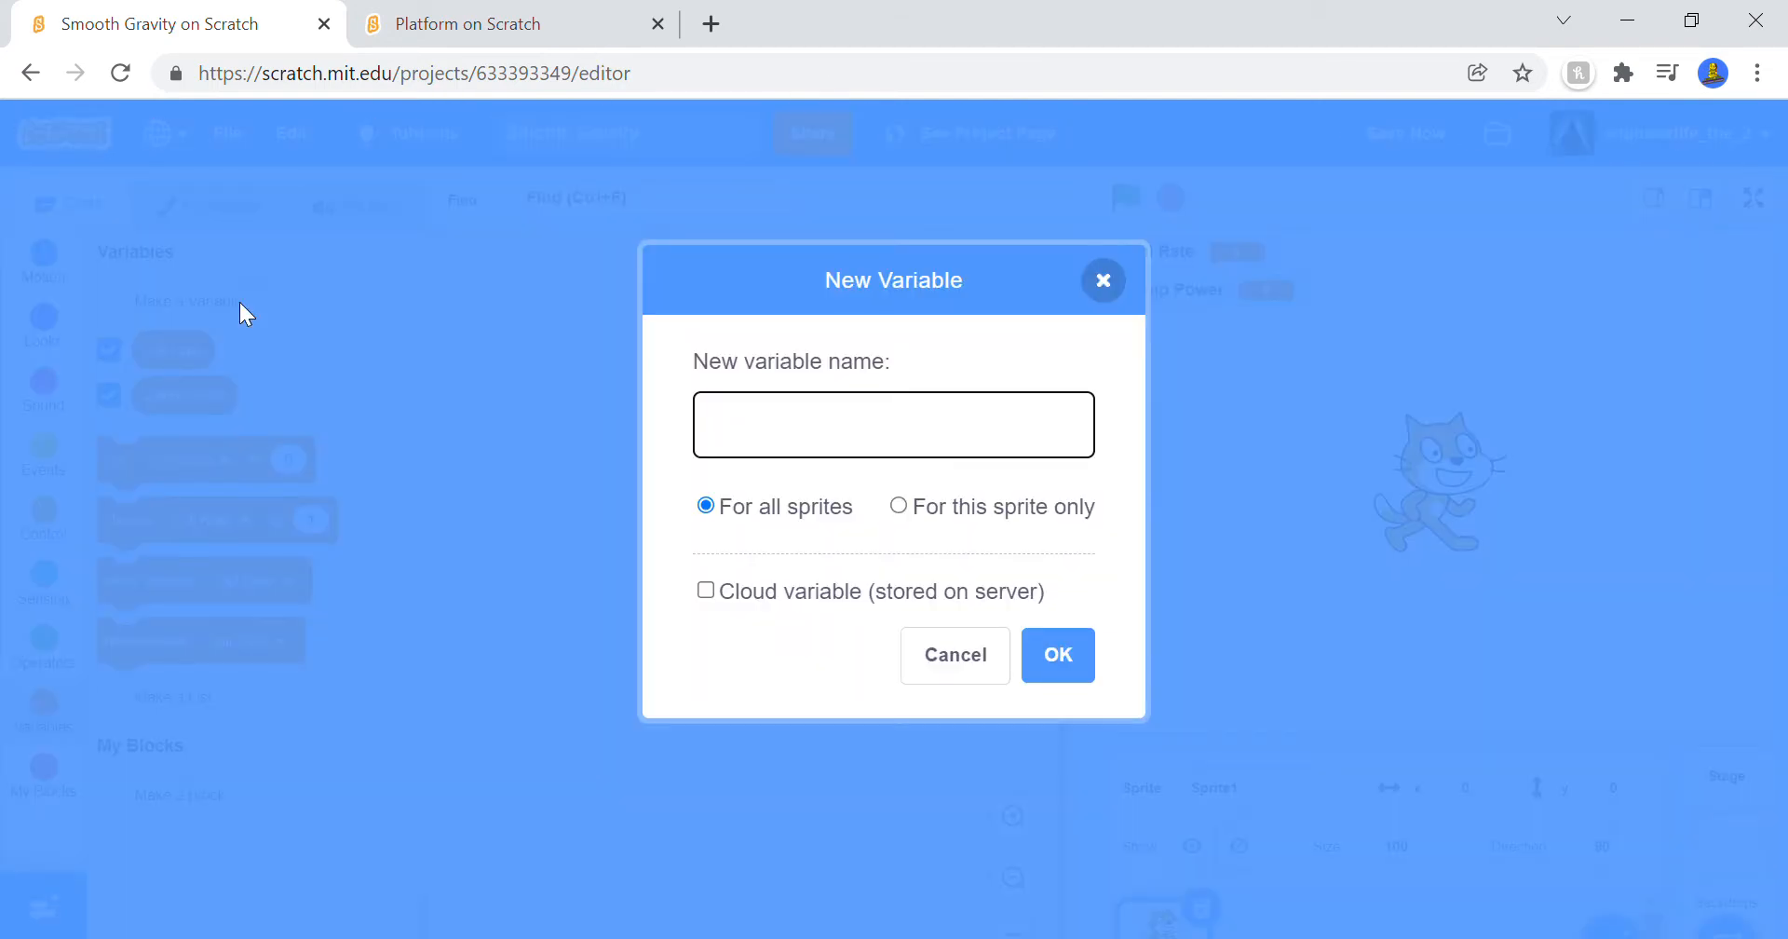
pyautogui.write('Y')
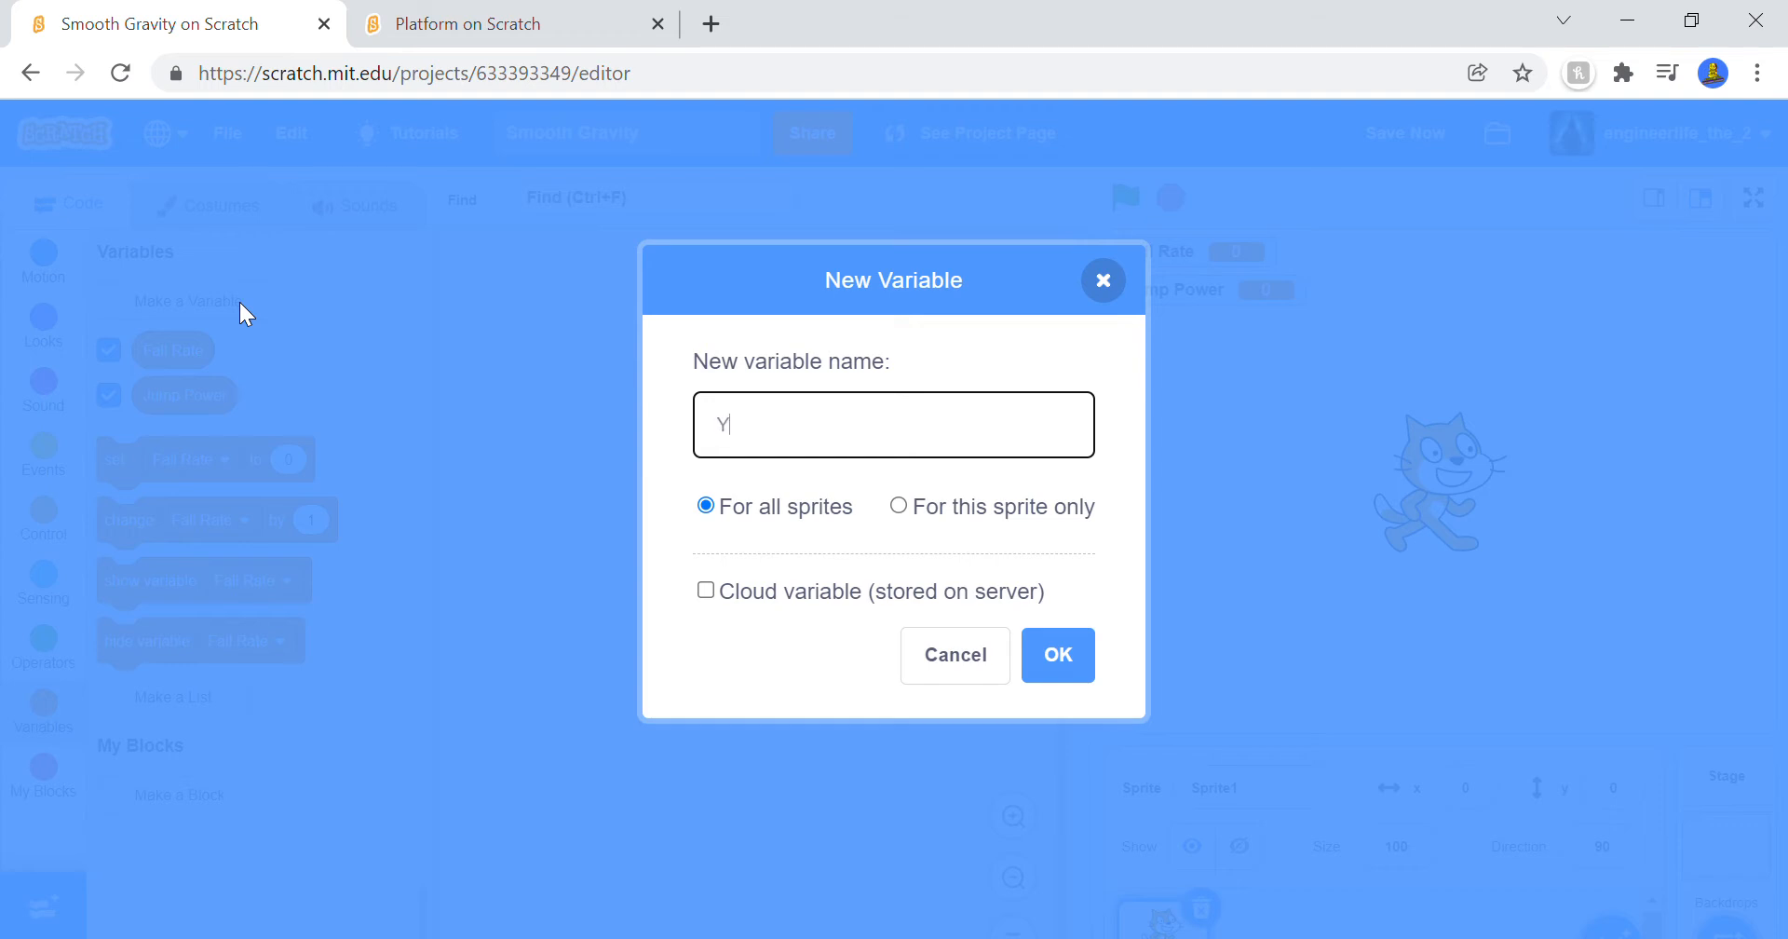
pyautogui.click(510, 23)
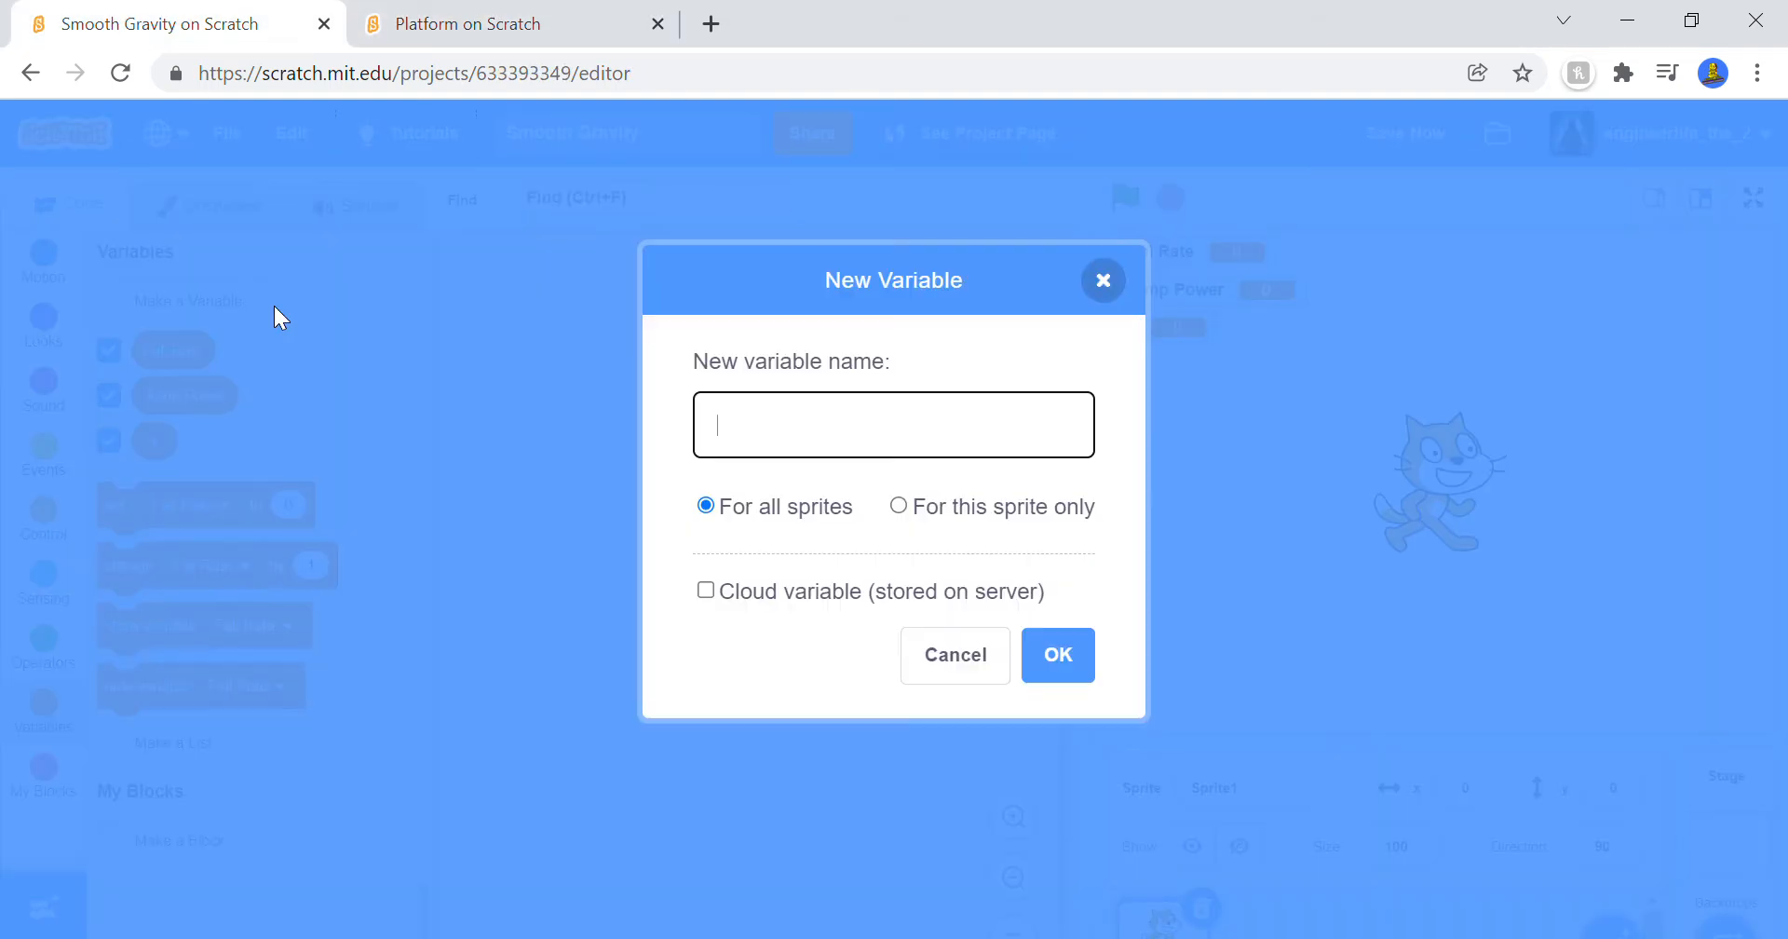
pyautogui.write('Speed')
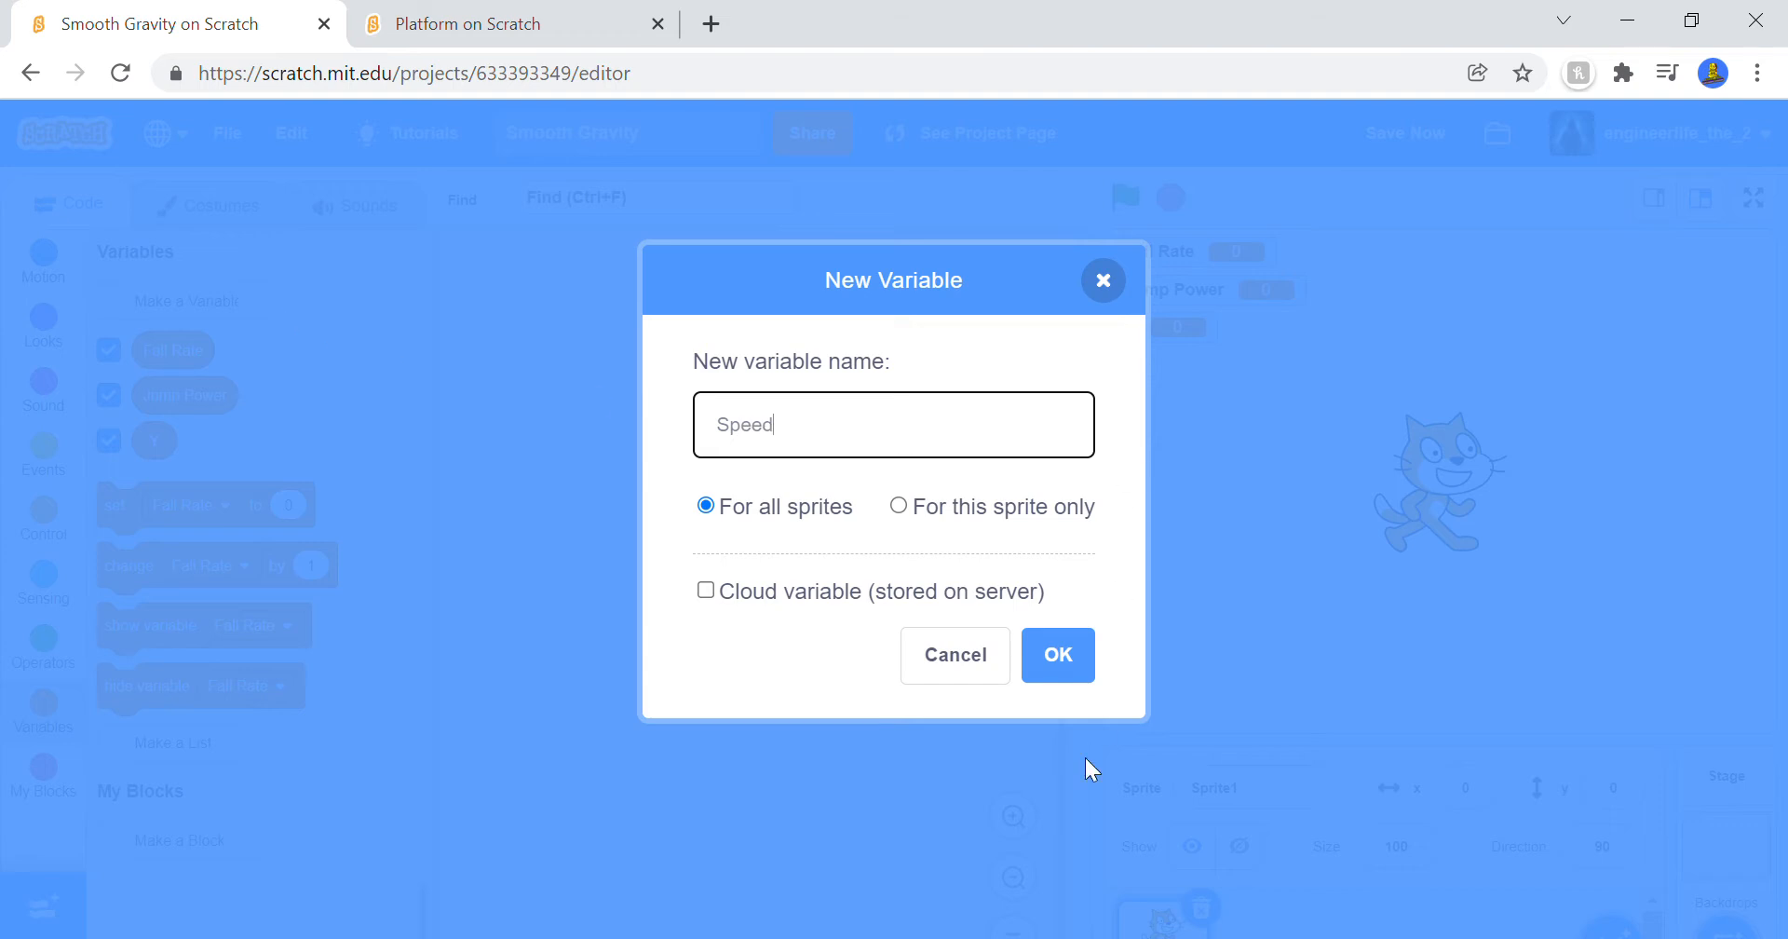
pyautogui.click(1056, 656)
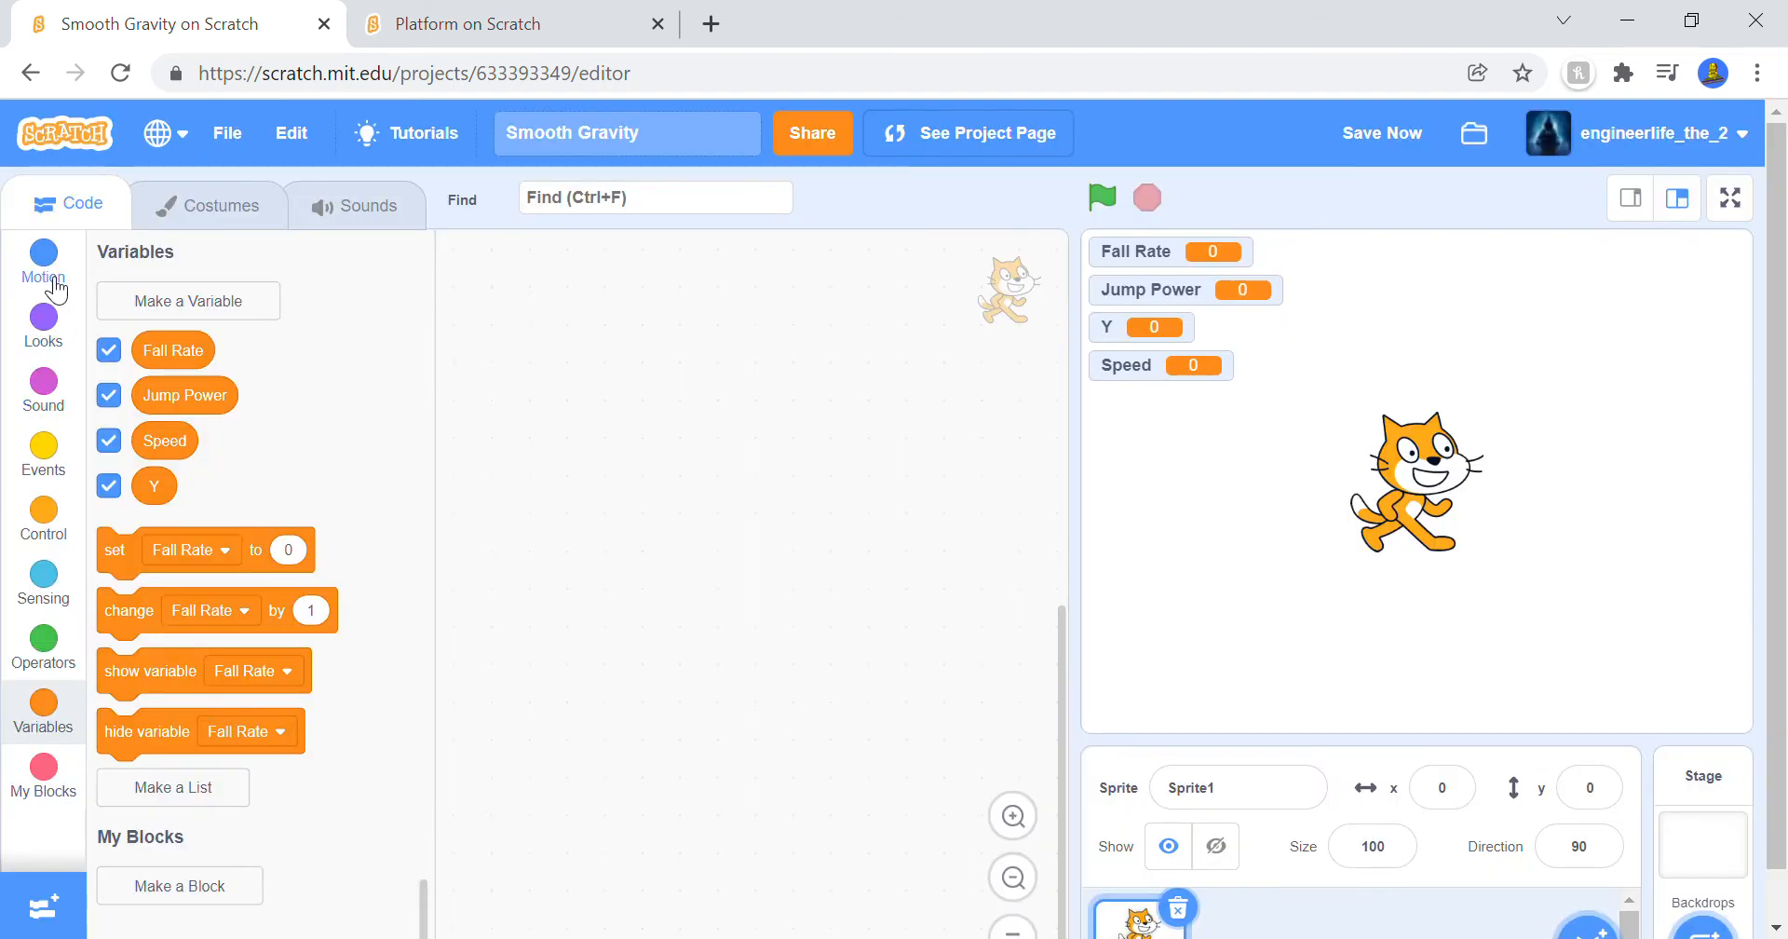
# Step: Build the green-flag script setting Fall Rate 1.5, Jump Power 200, Speed 0, Y 0 and going to x:0 y:0
pyautogui.click(43, 262)
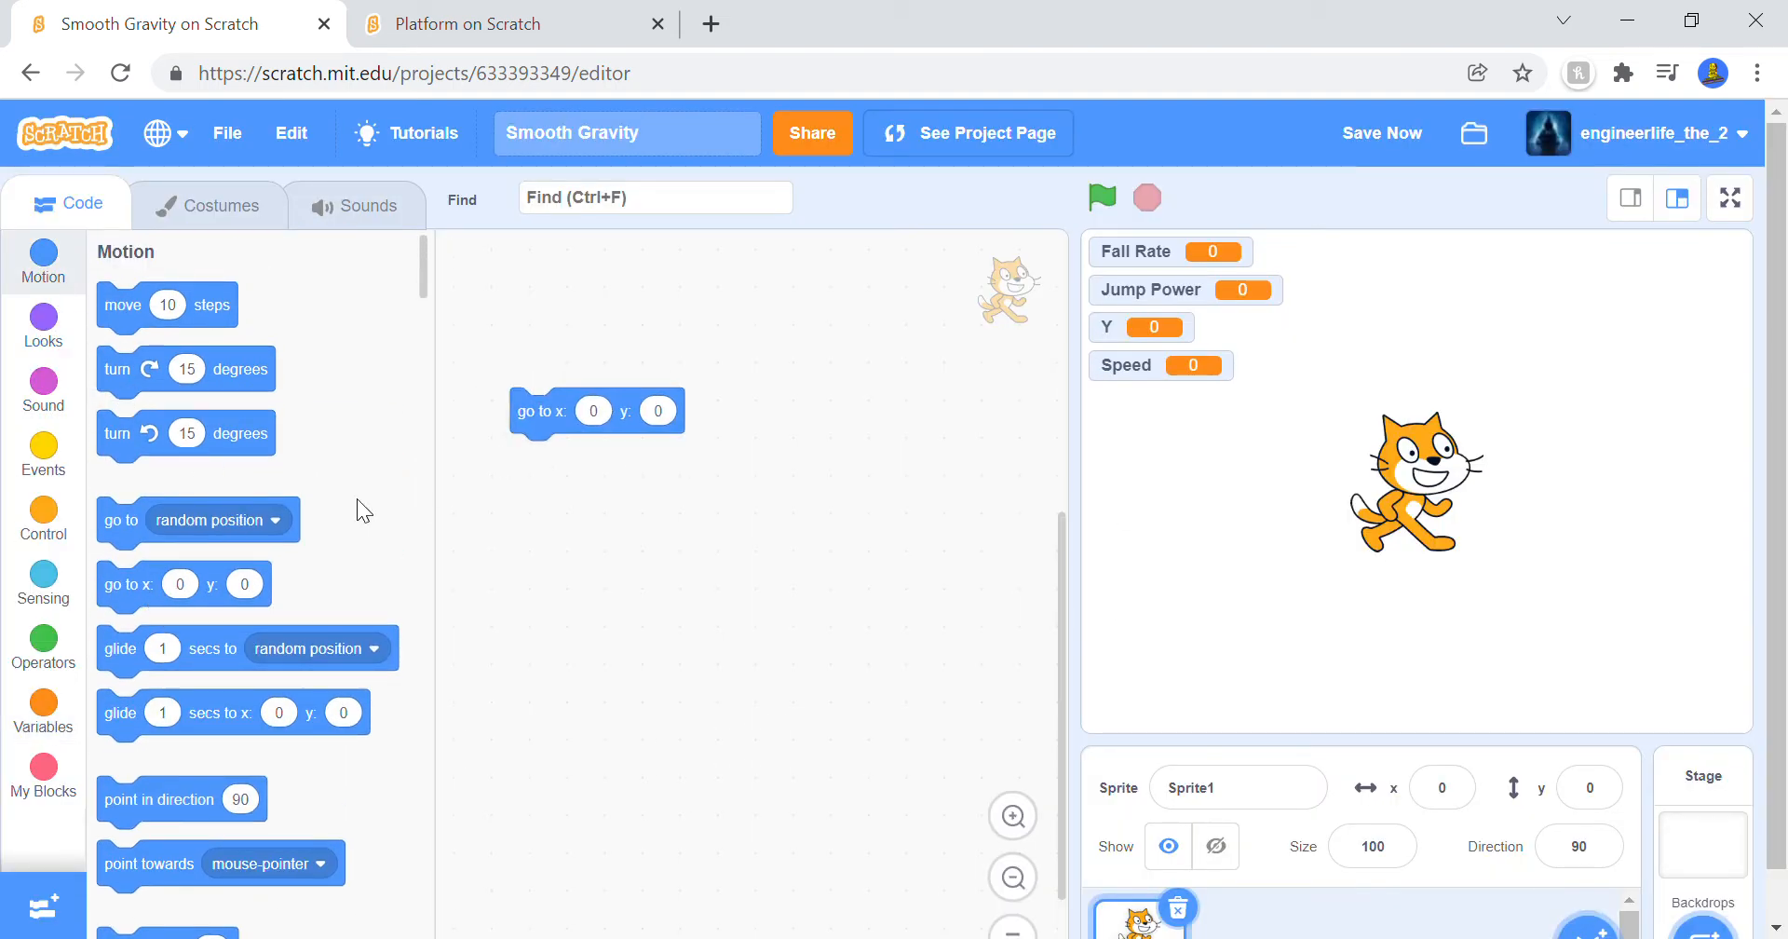
pyautogui.click(43, 453)
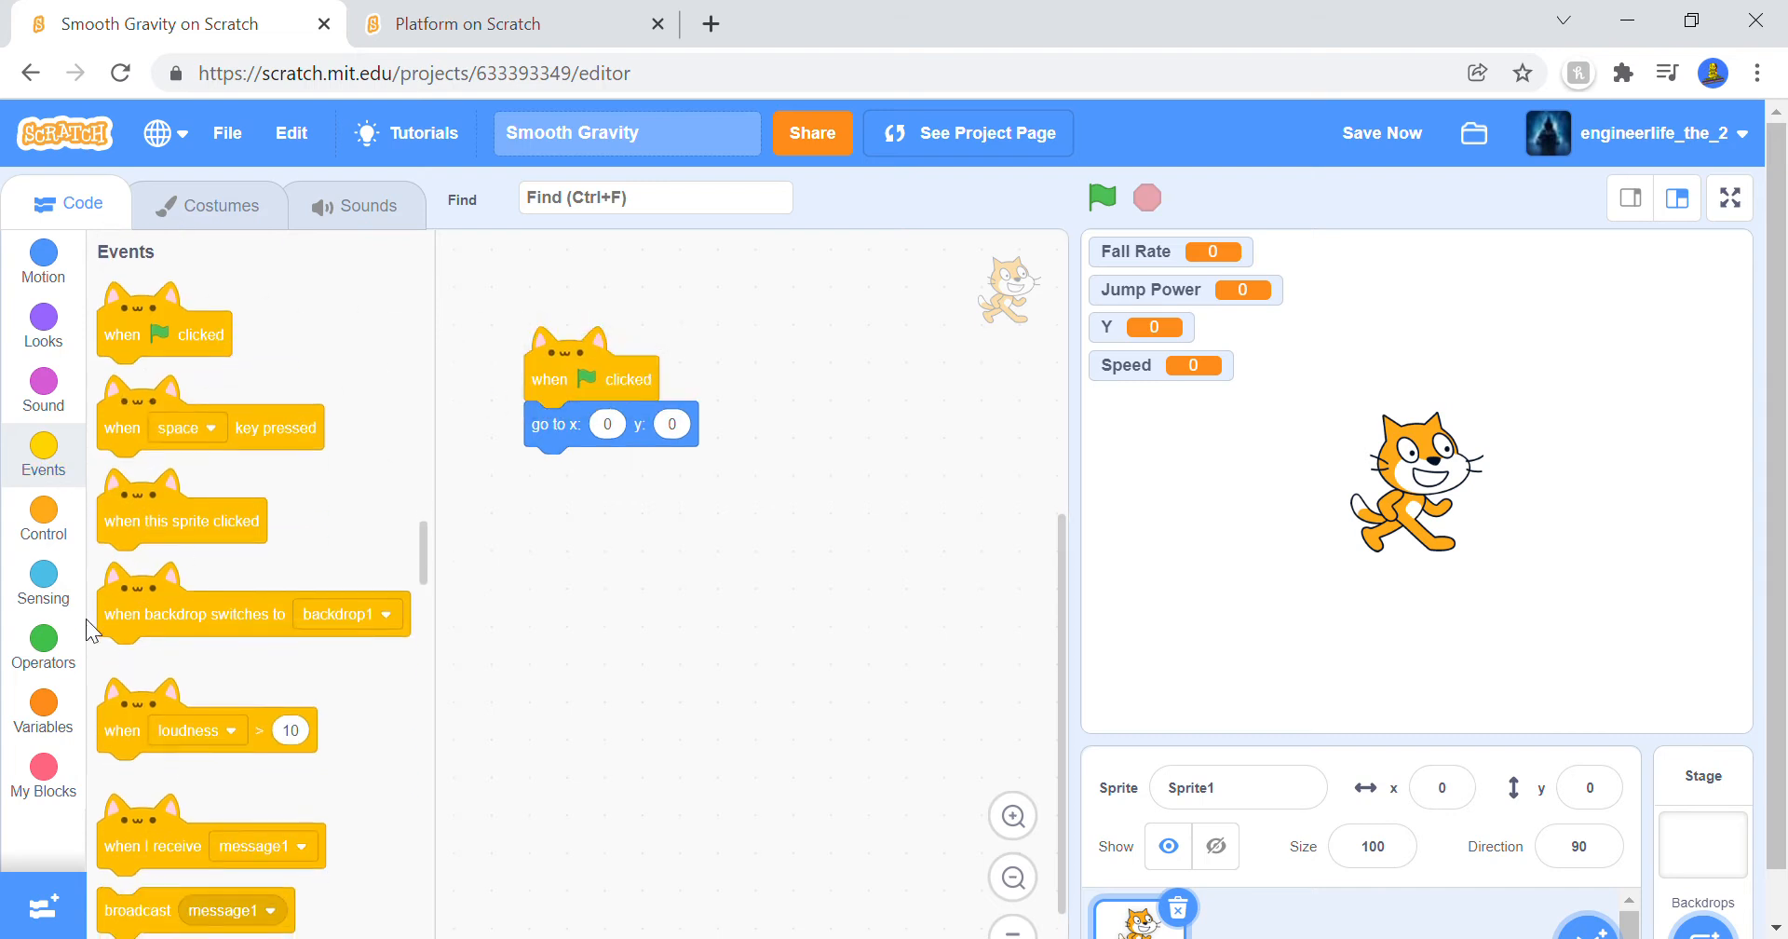
pyautogui.click(43, 704)
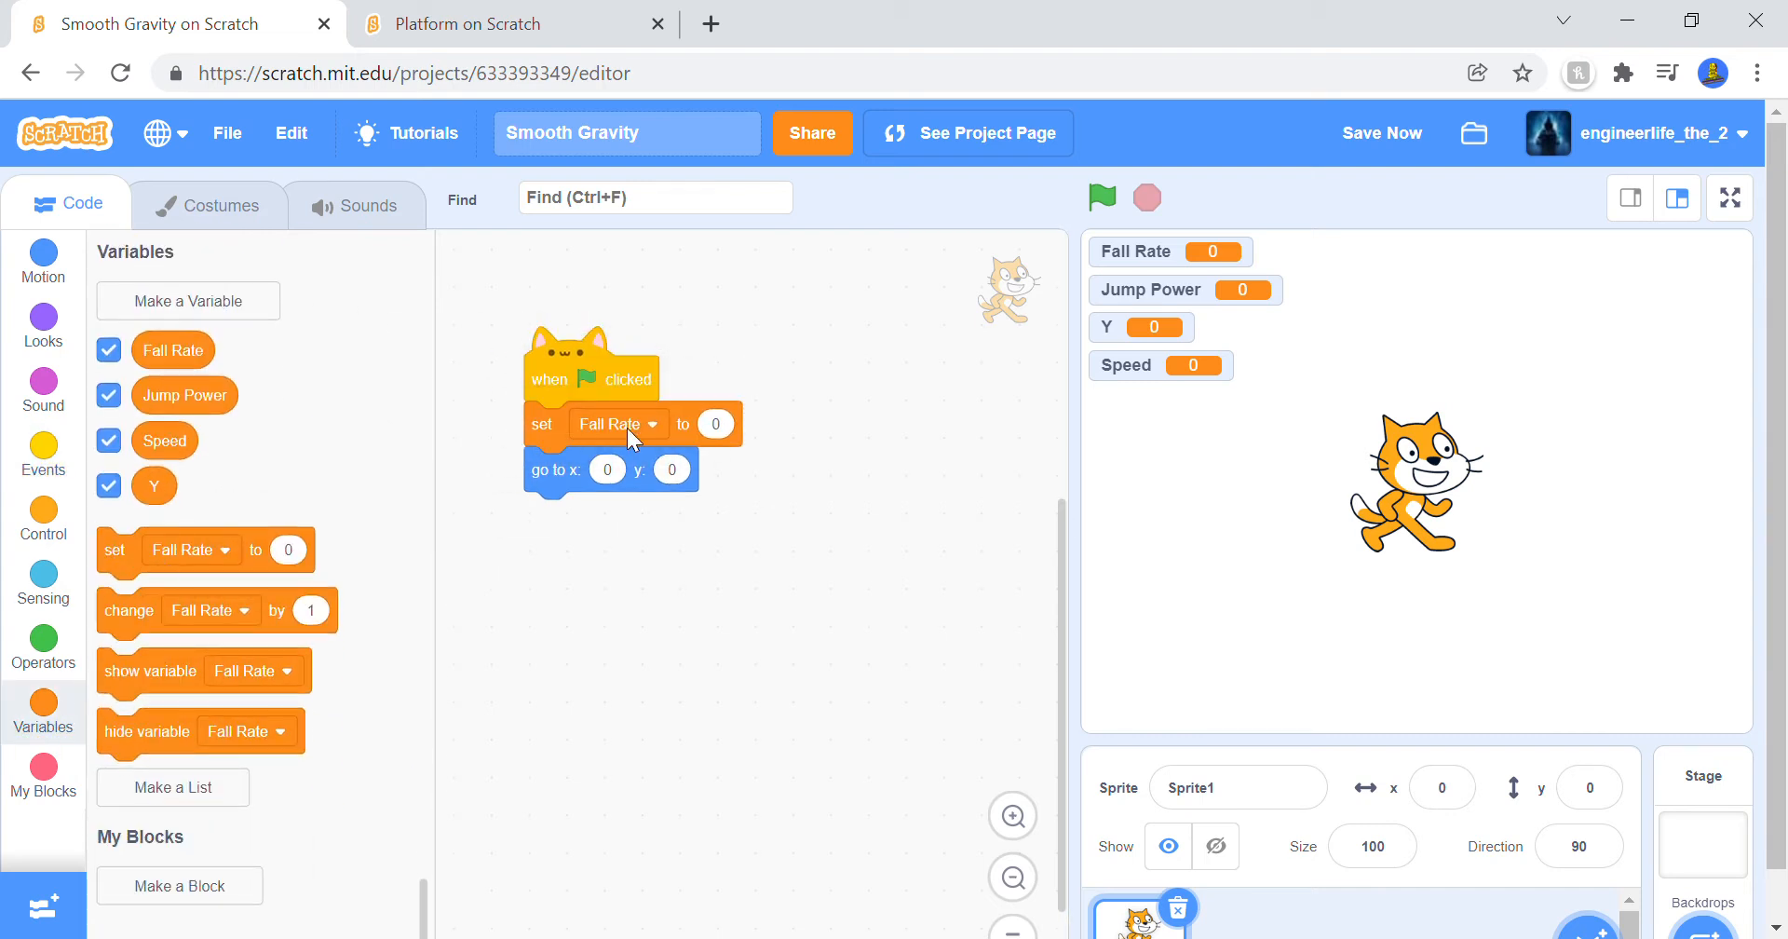
pyautogui.click(617, 423)
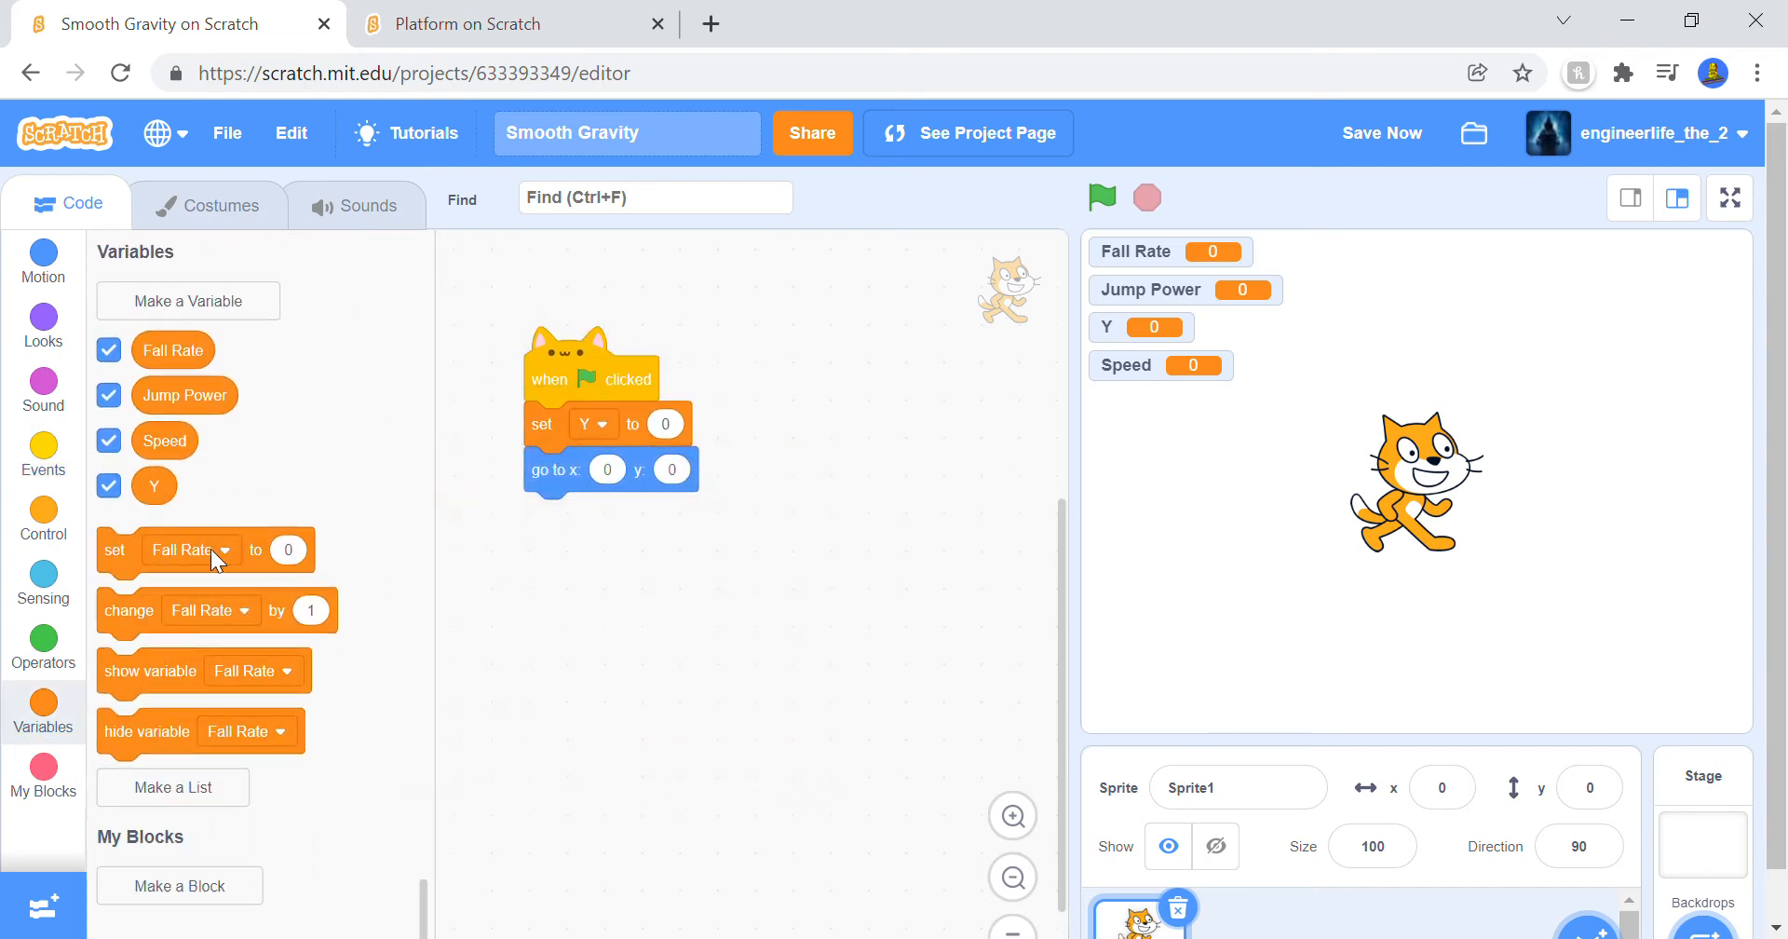
pyautogui.moveTo(192, 549); pyautogui.dragTo(626, 613)
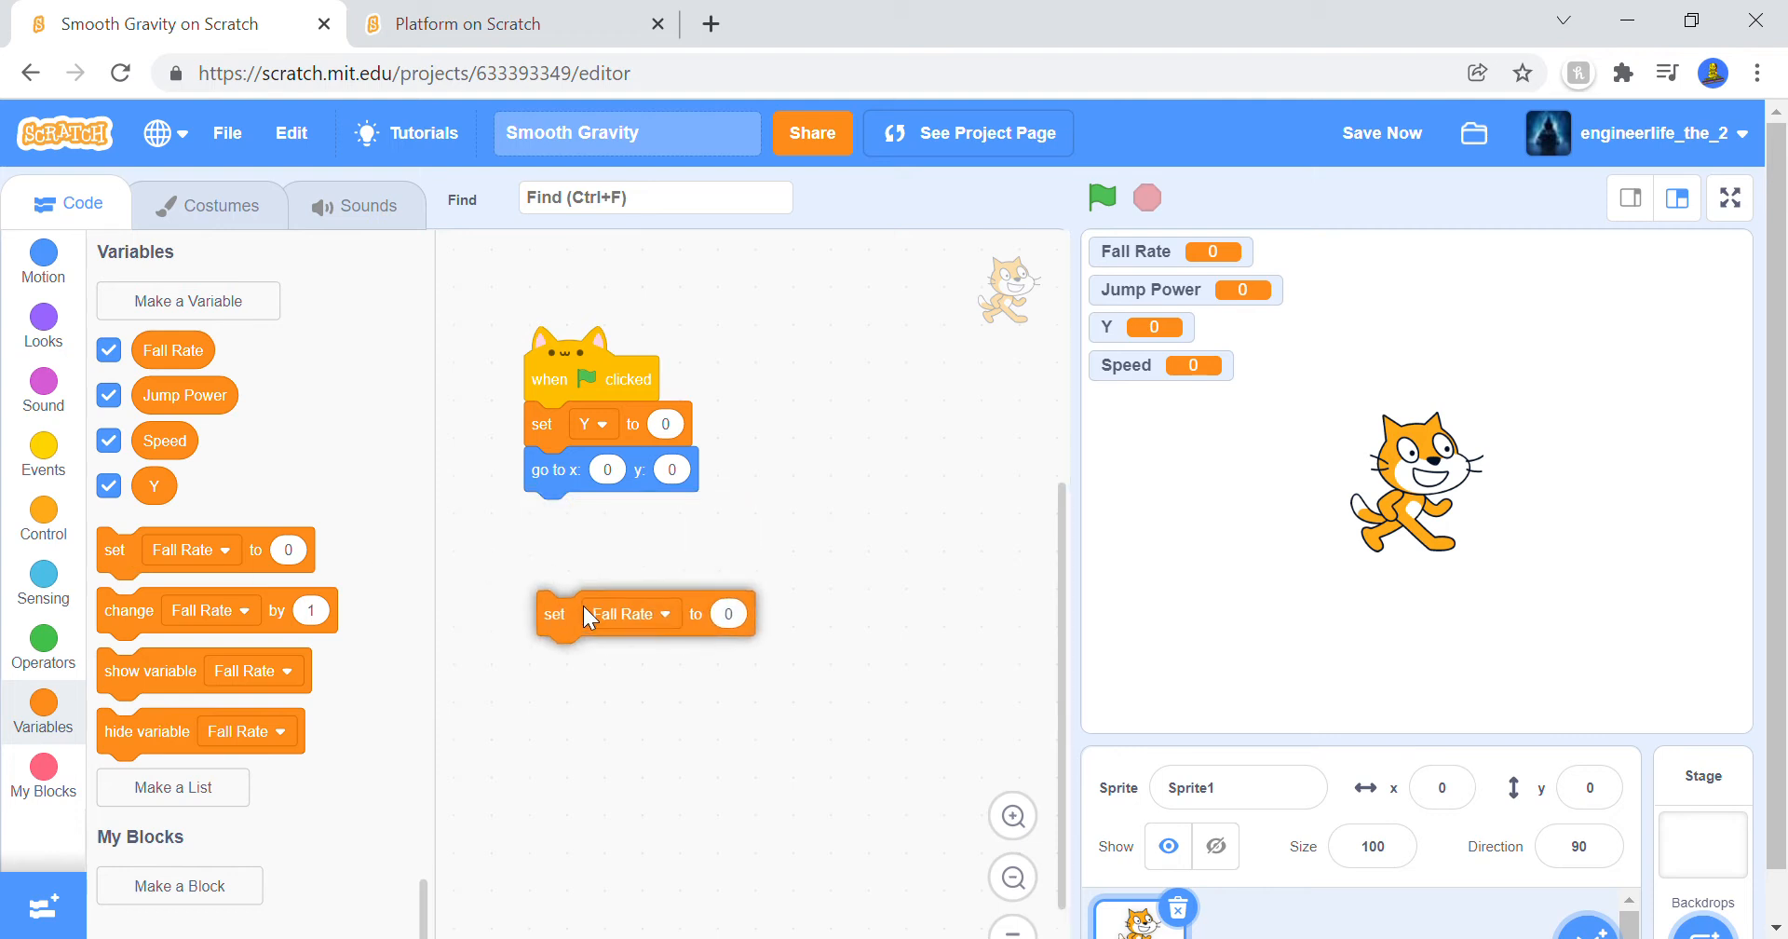
pyautogui.rightClick(616, 613)
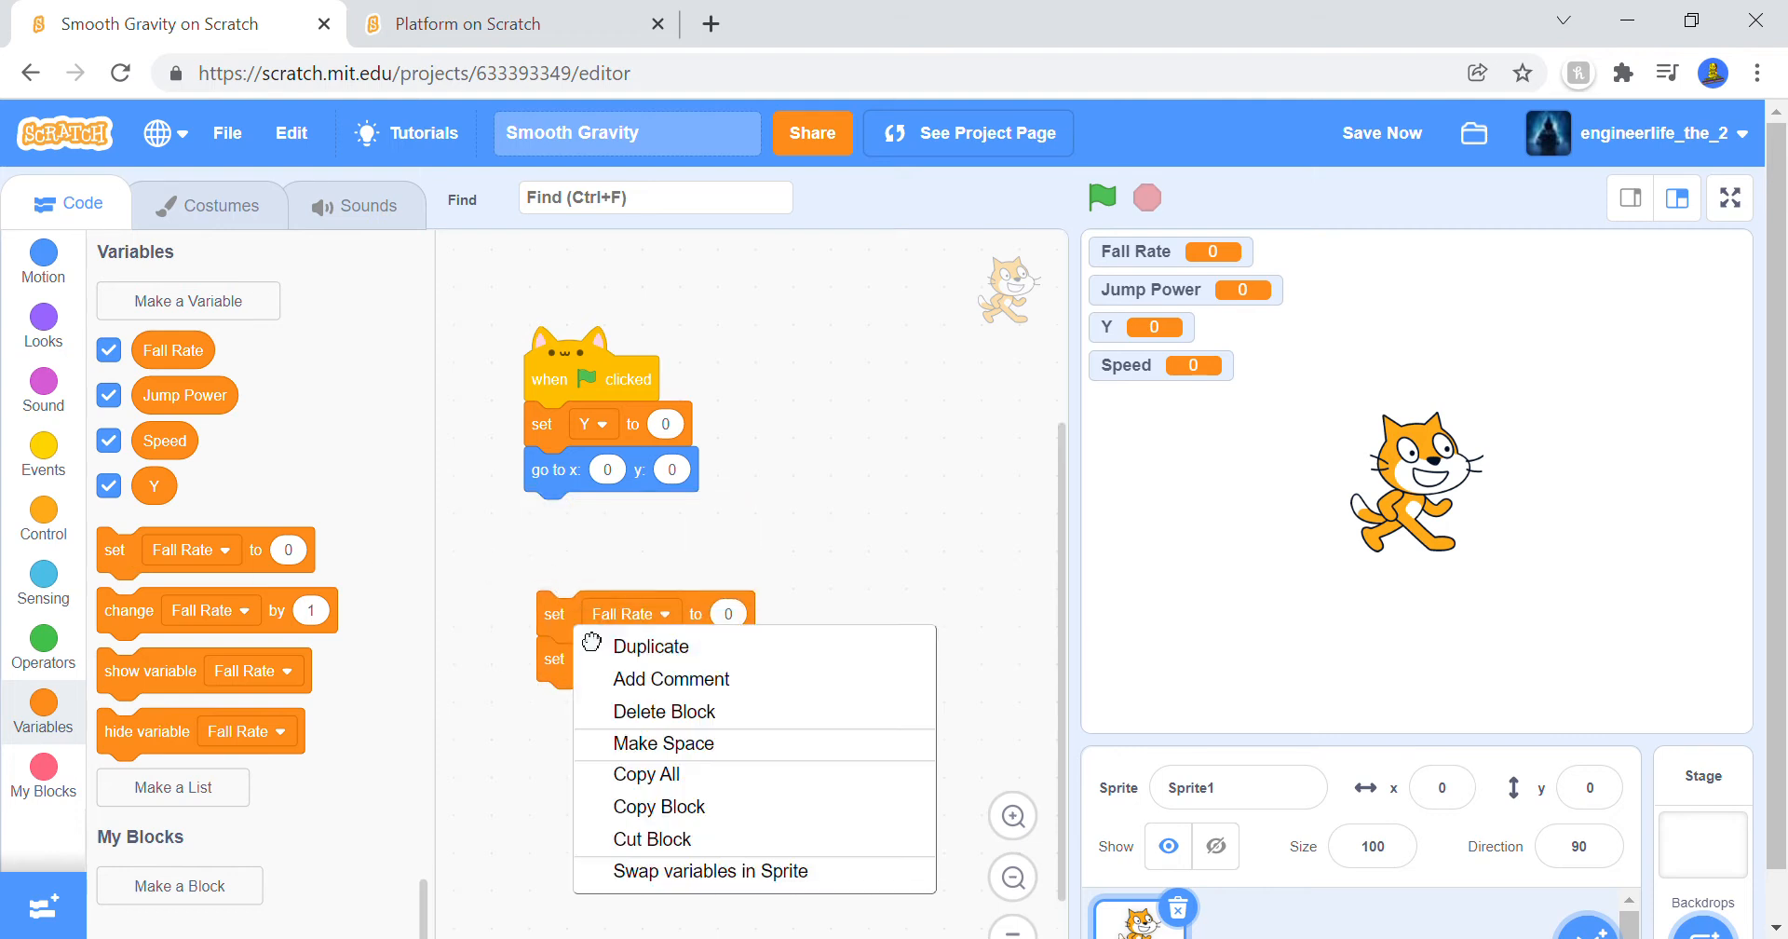
pyautogui.click(650, 646)
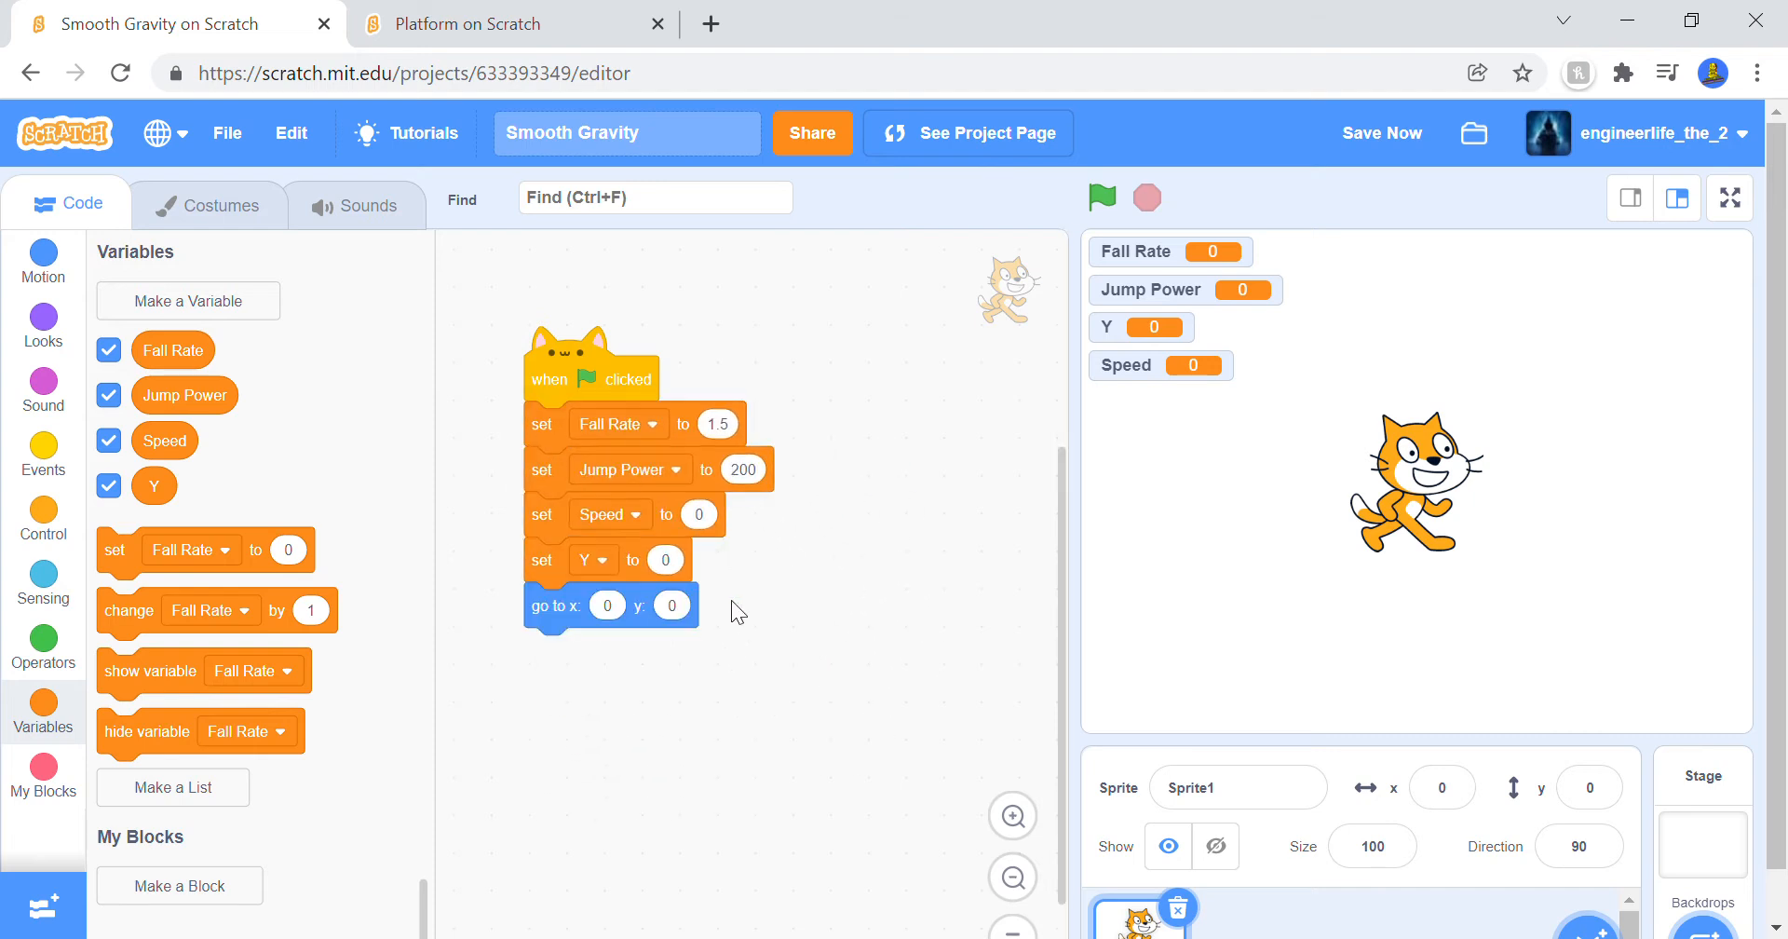
pyautogui.scroll(-3)
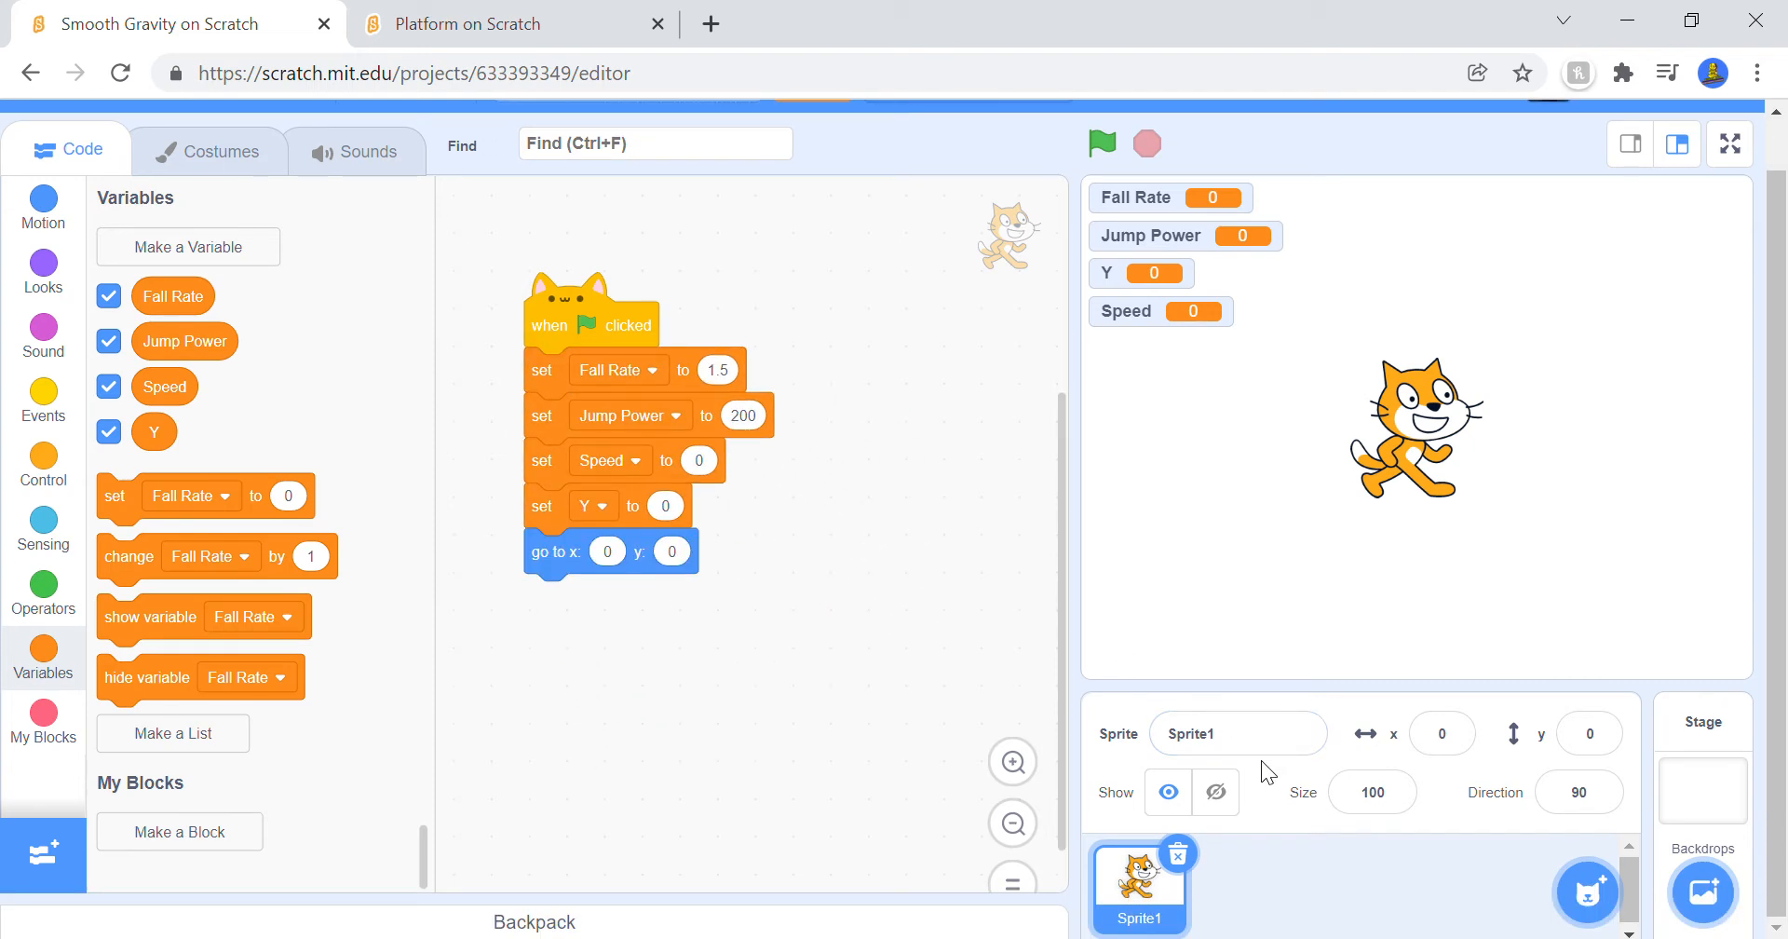
# Step: Draw a purple rectangle on the stage backdrop and move it to the bottom as the floor
pyautogui.click(1237, 732)
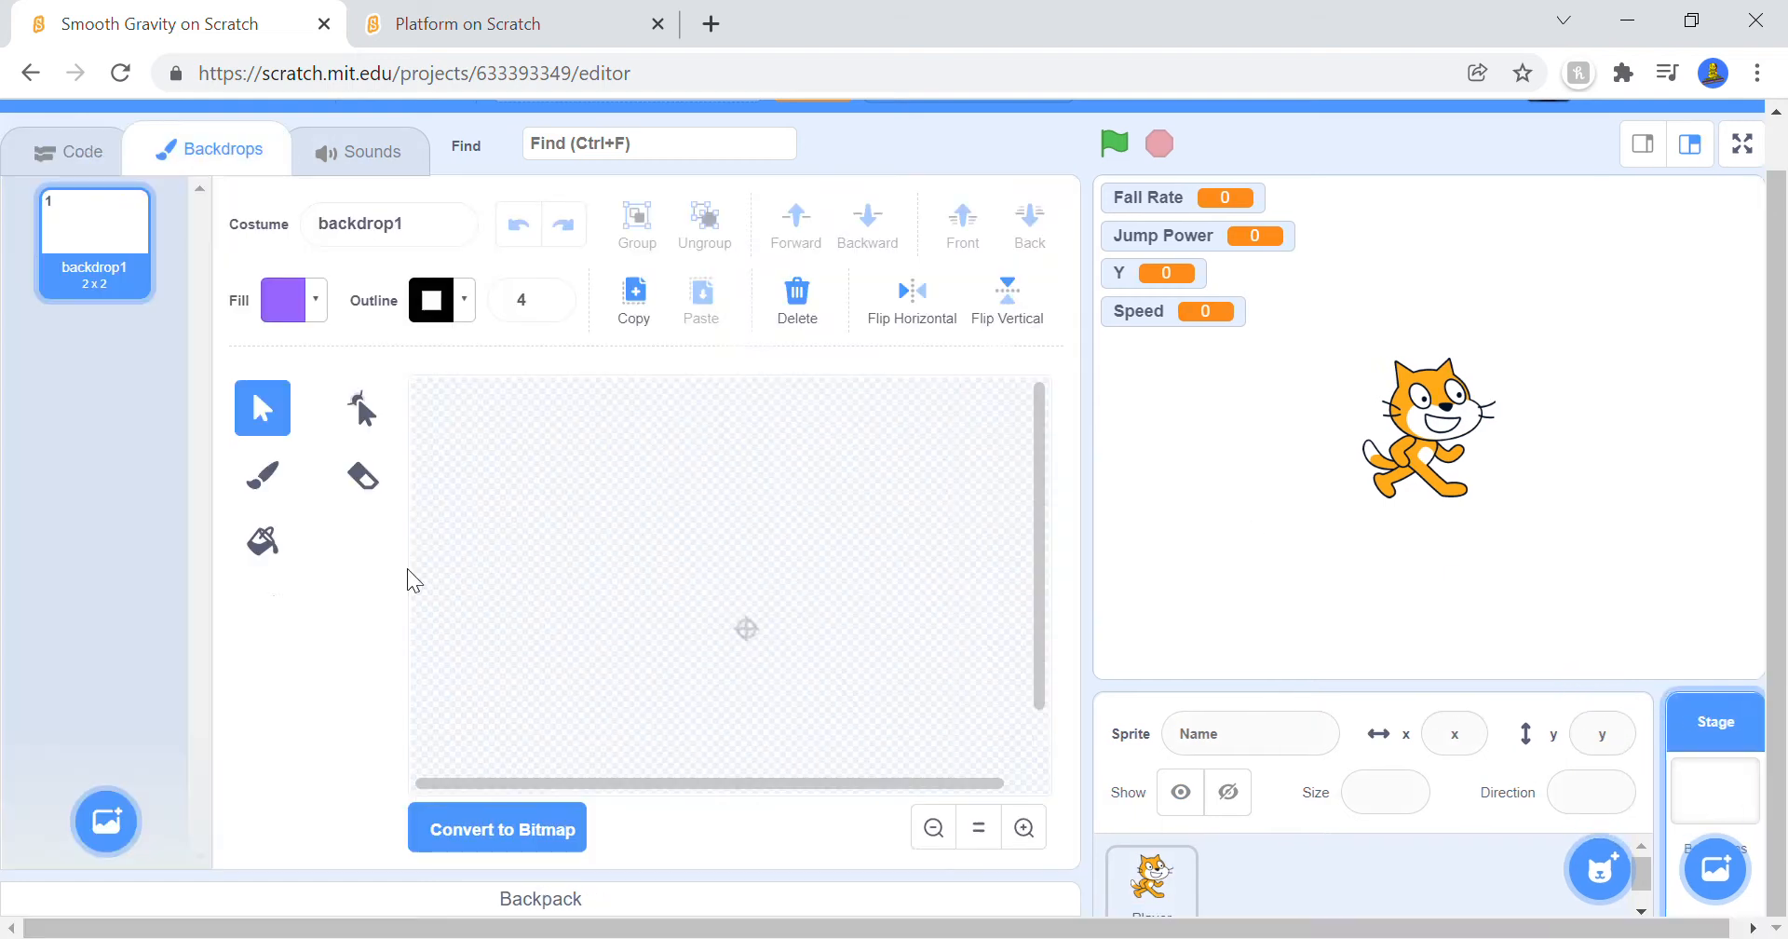
pyautogui.click(931, 827)
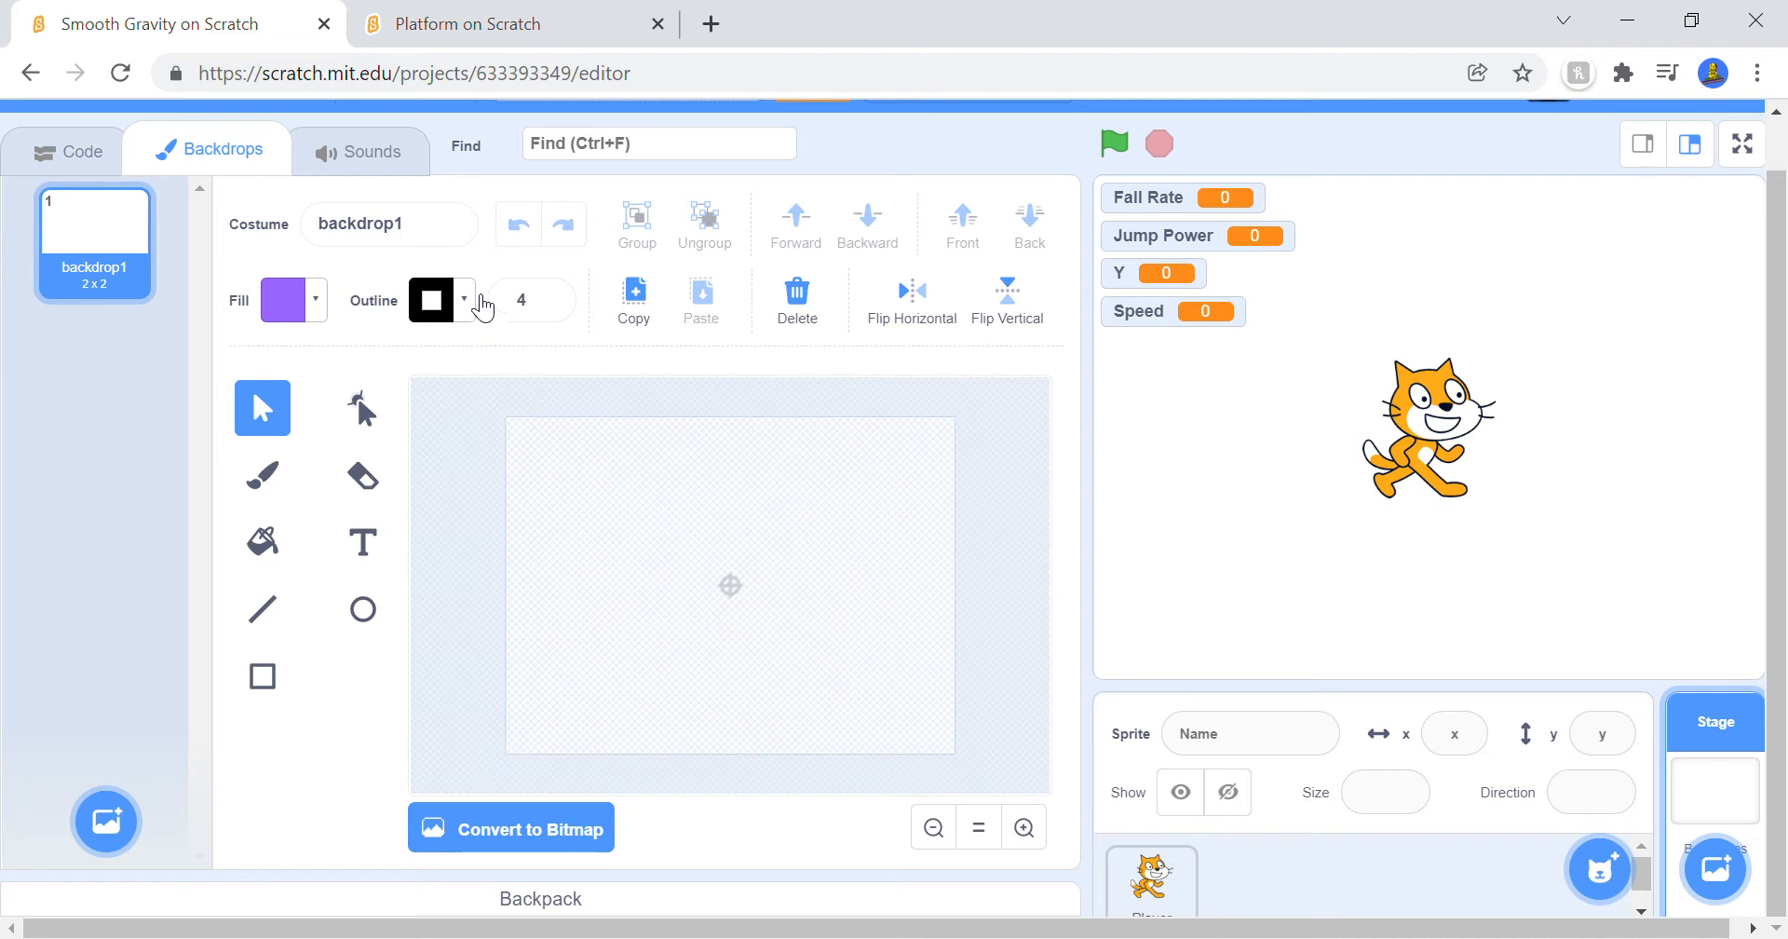
pyautogui.click(460, 300)
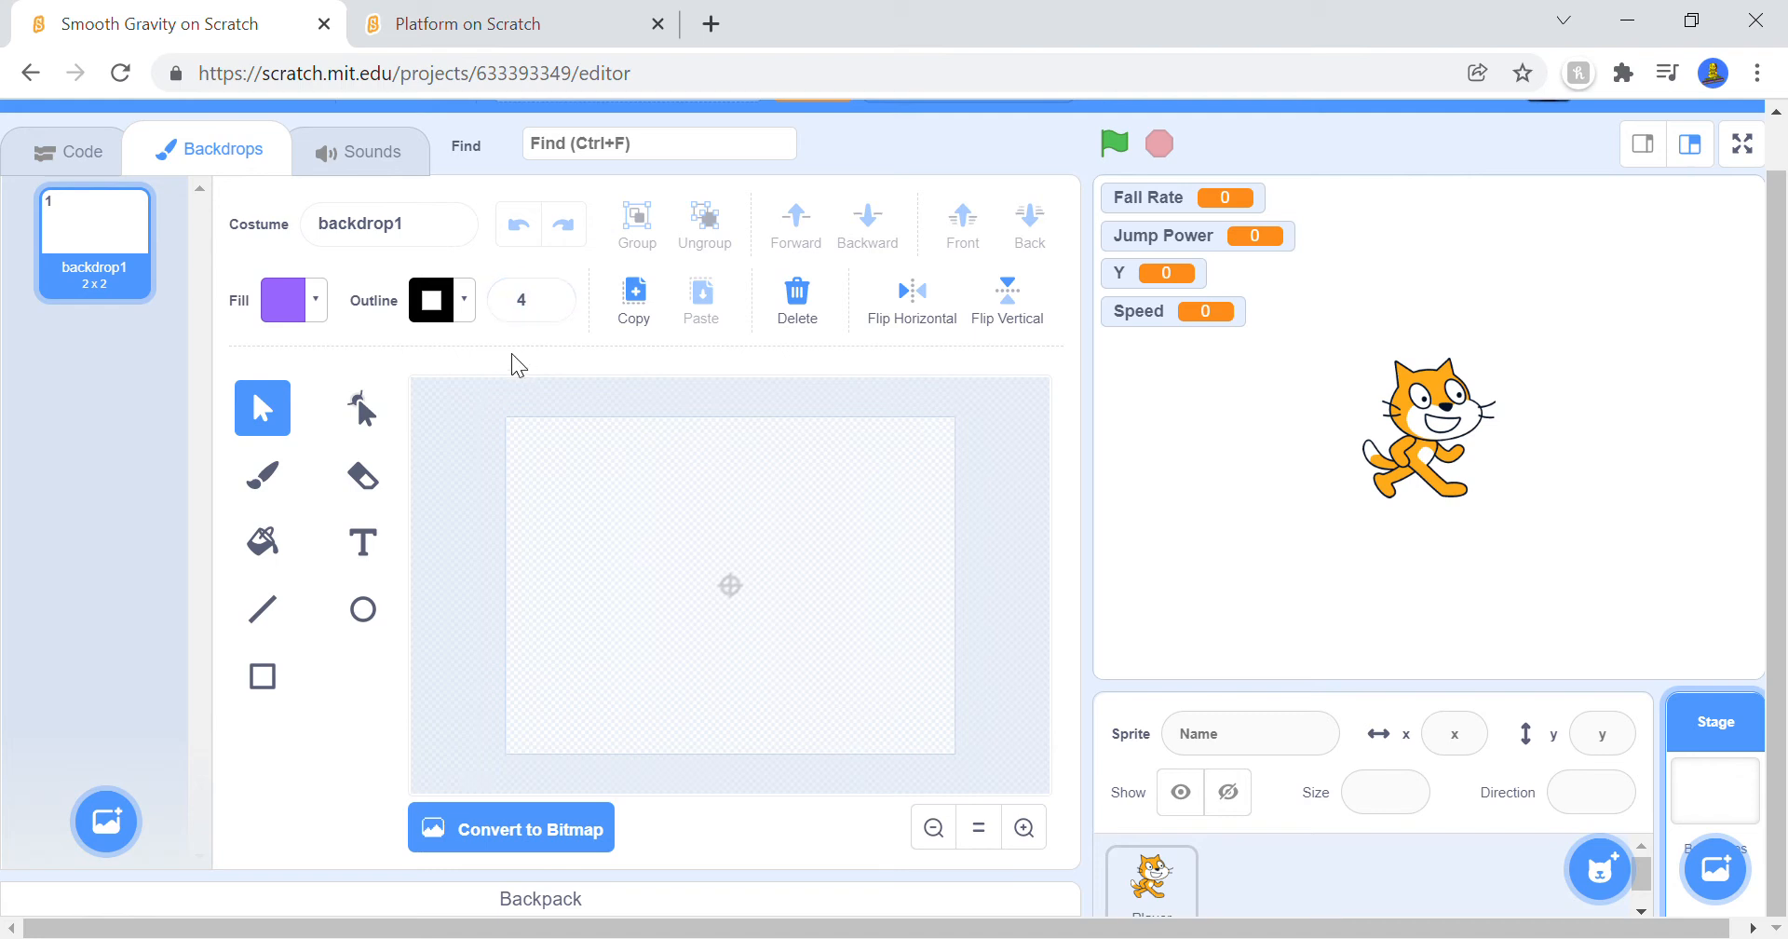
pyautogui.moveTo(263, 475)
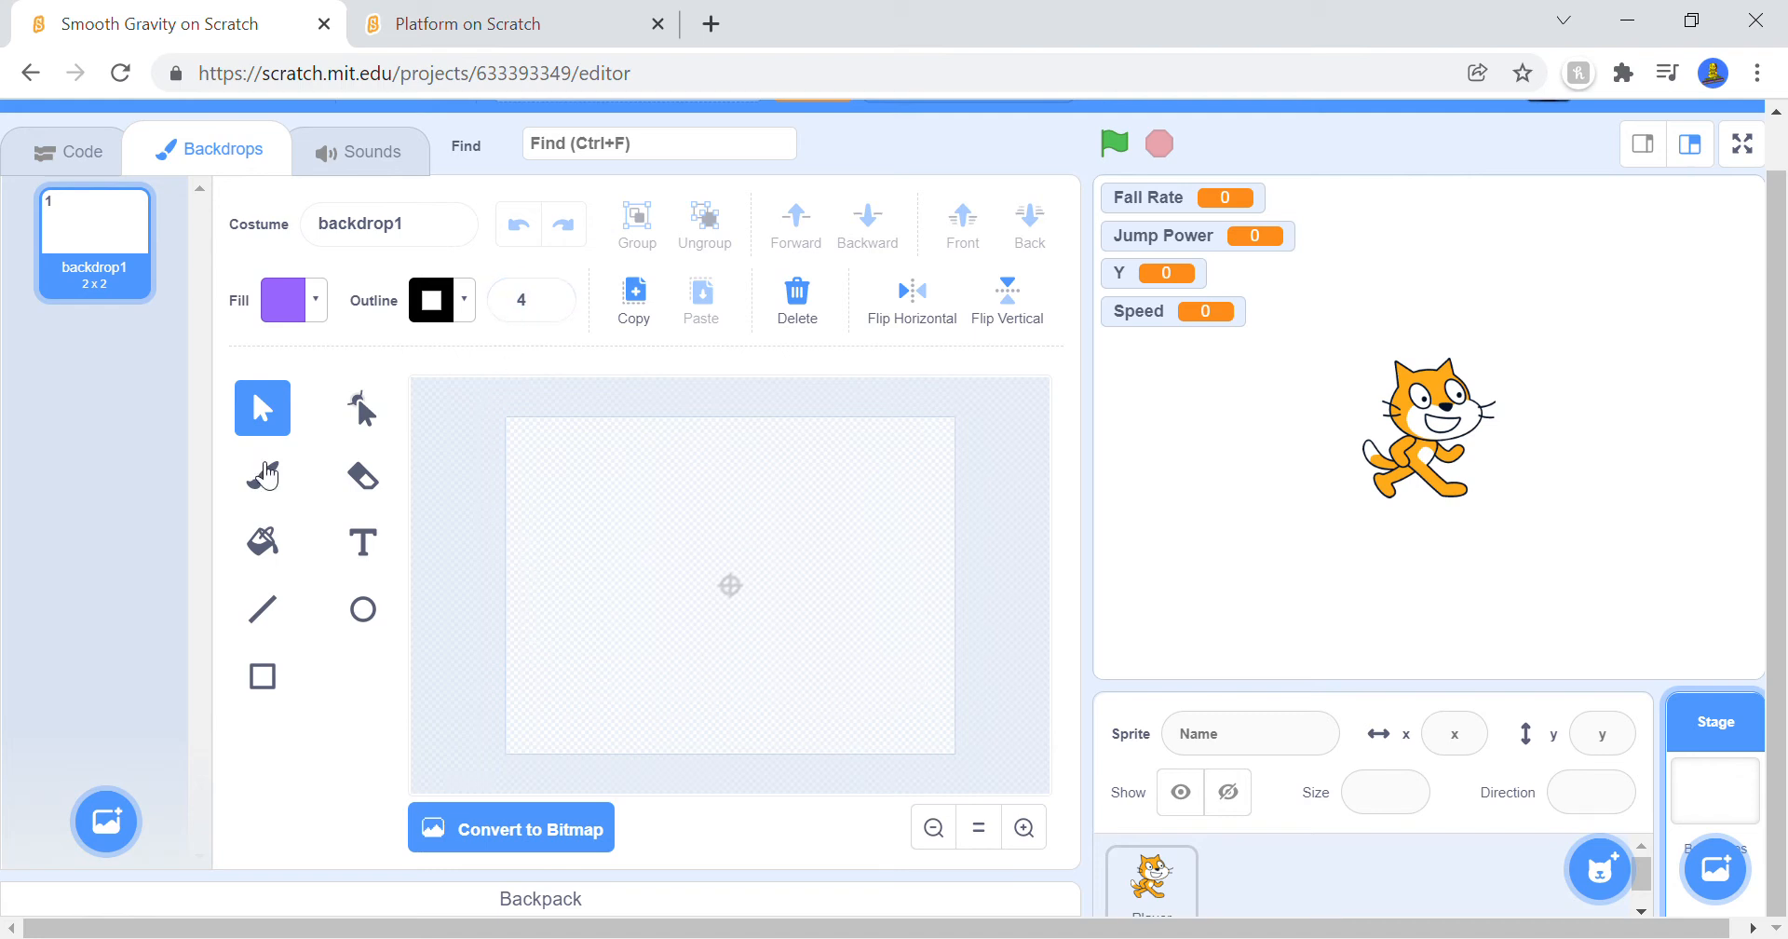
pyautogui.moveTo(361, 551)
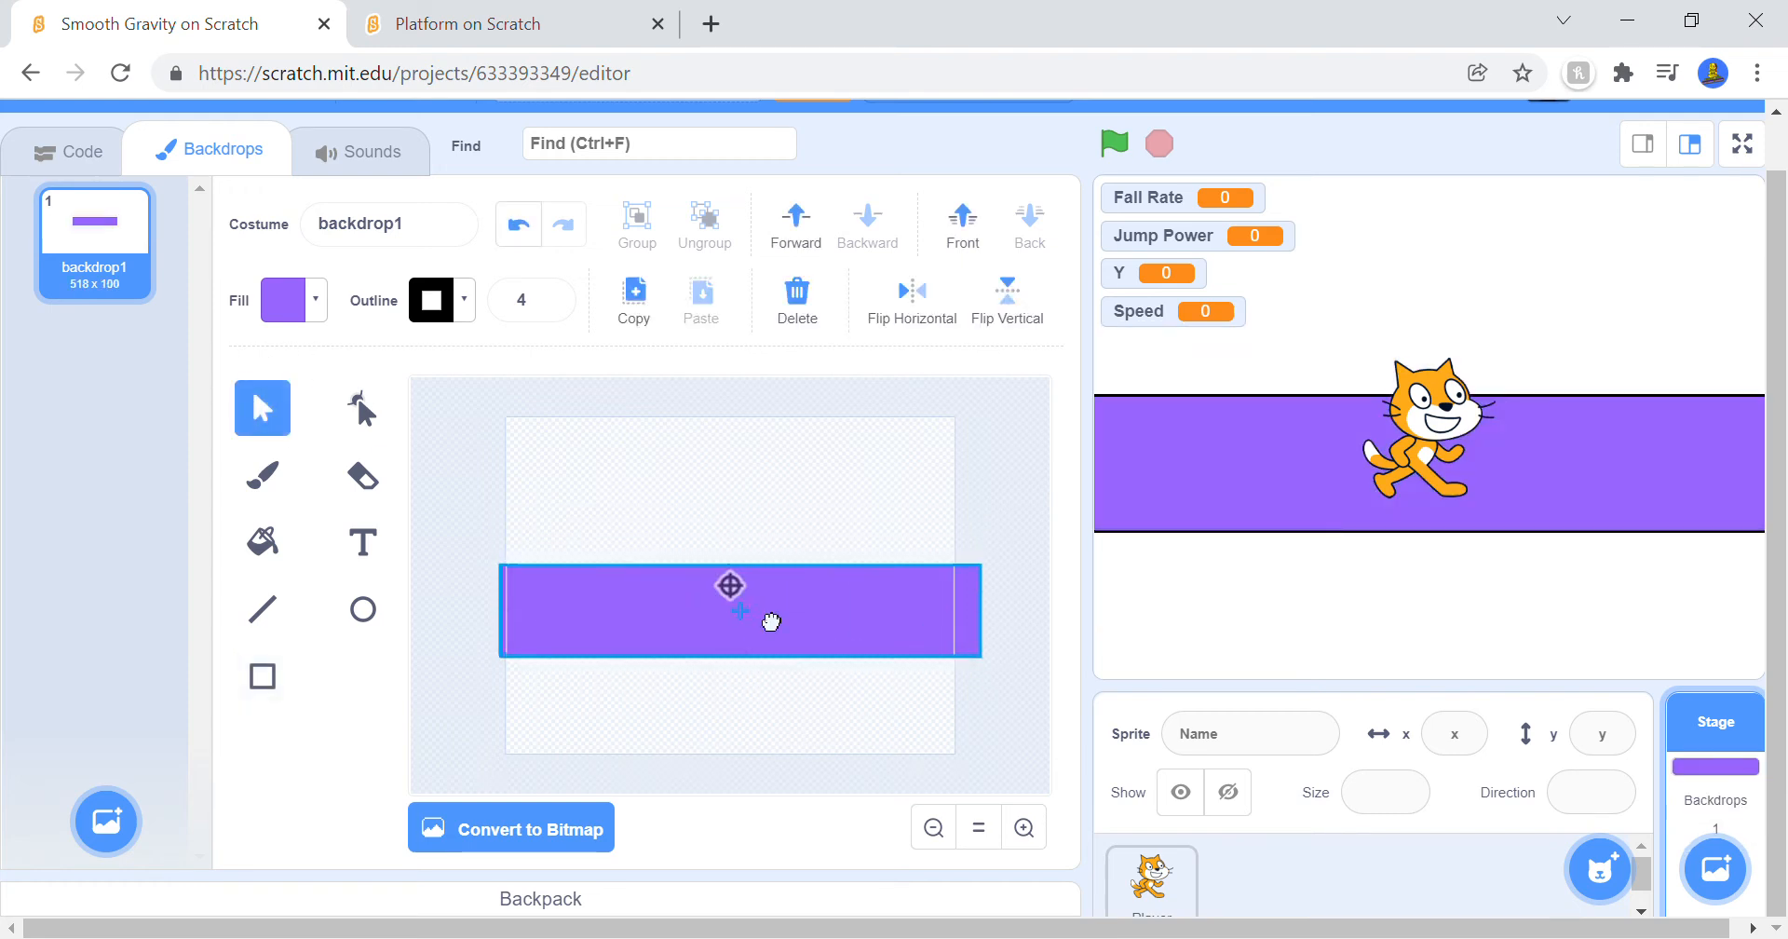
pyautogui.moveTo(742, 611); pyautogui.dragTo(730, 591)
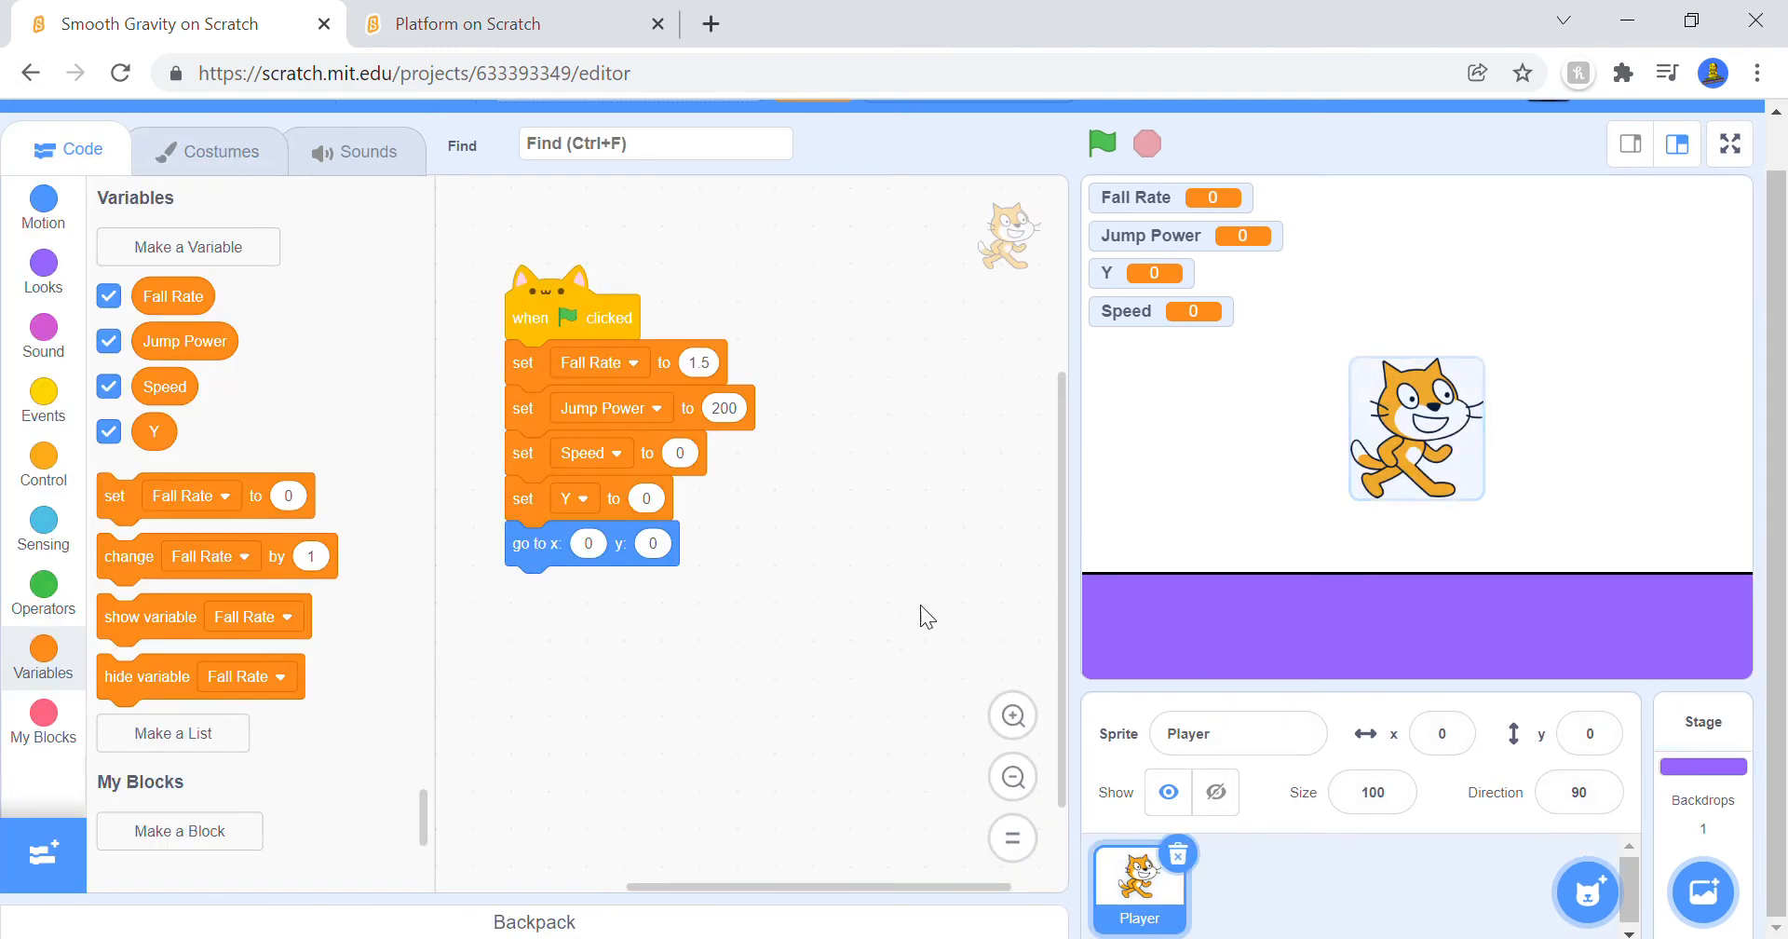
pyautogui.click(501, 23)
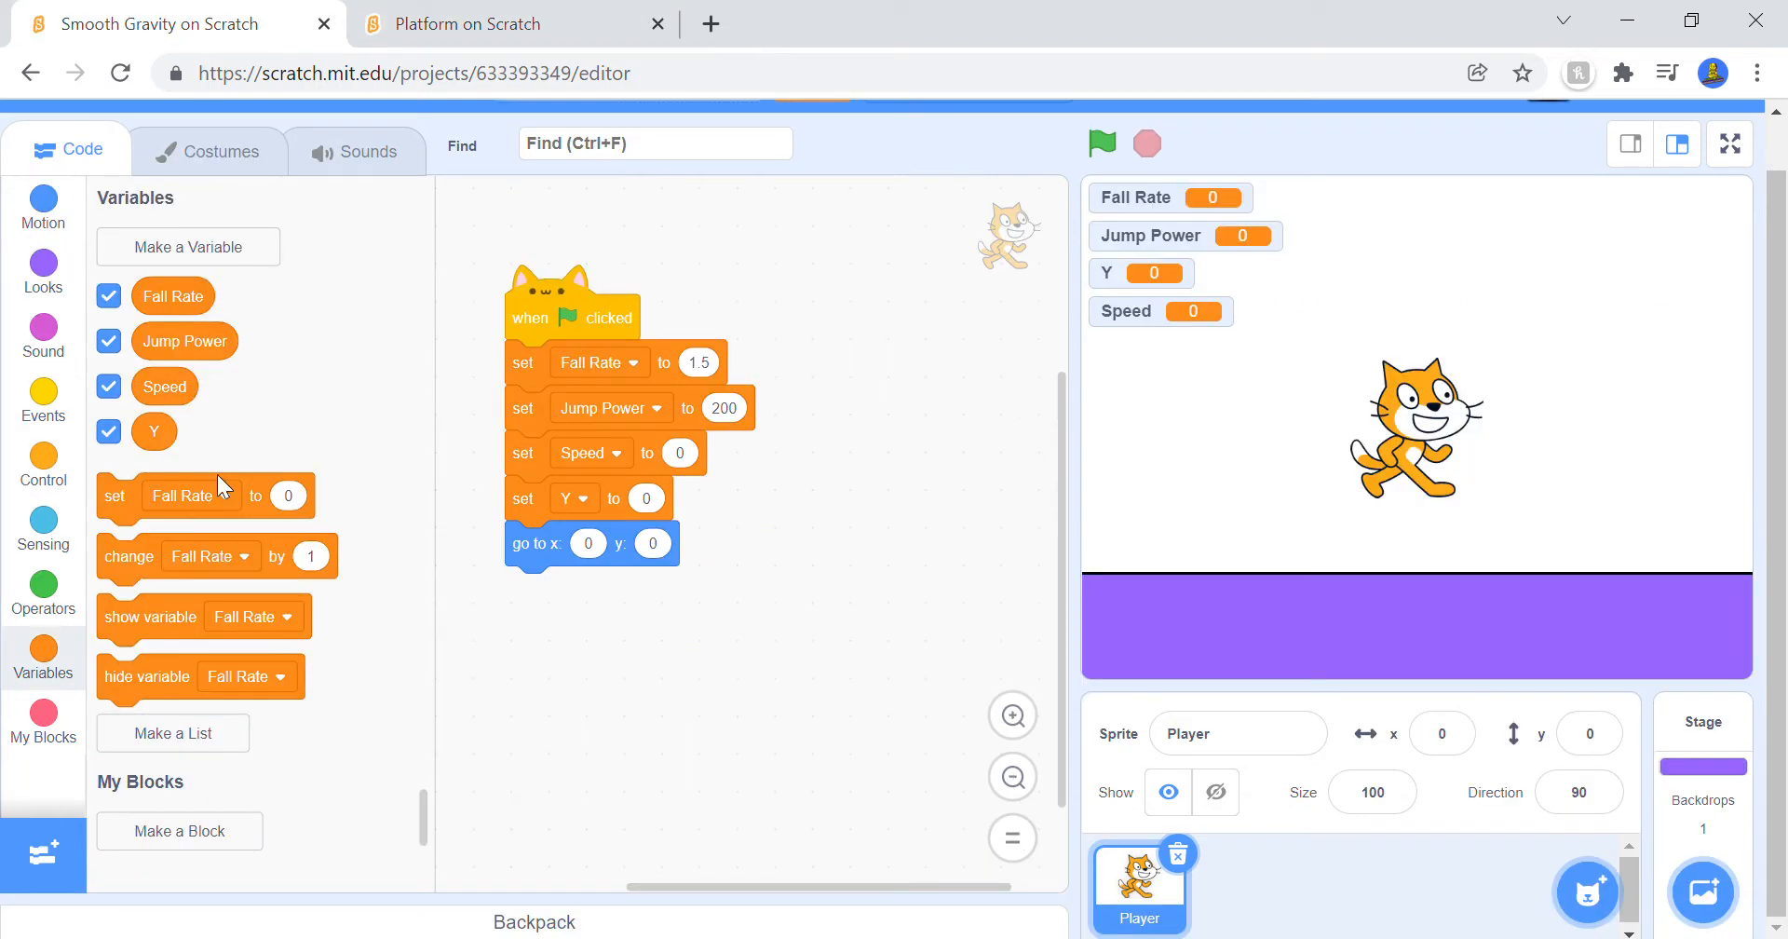
pyautogui.click(43, 460)
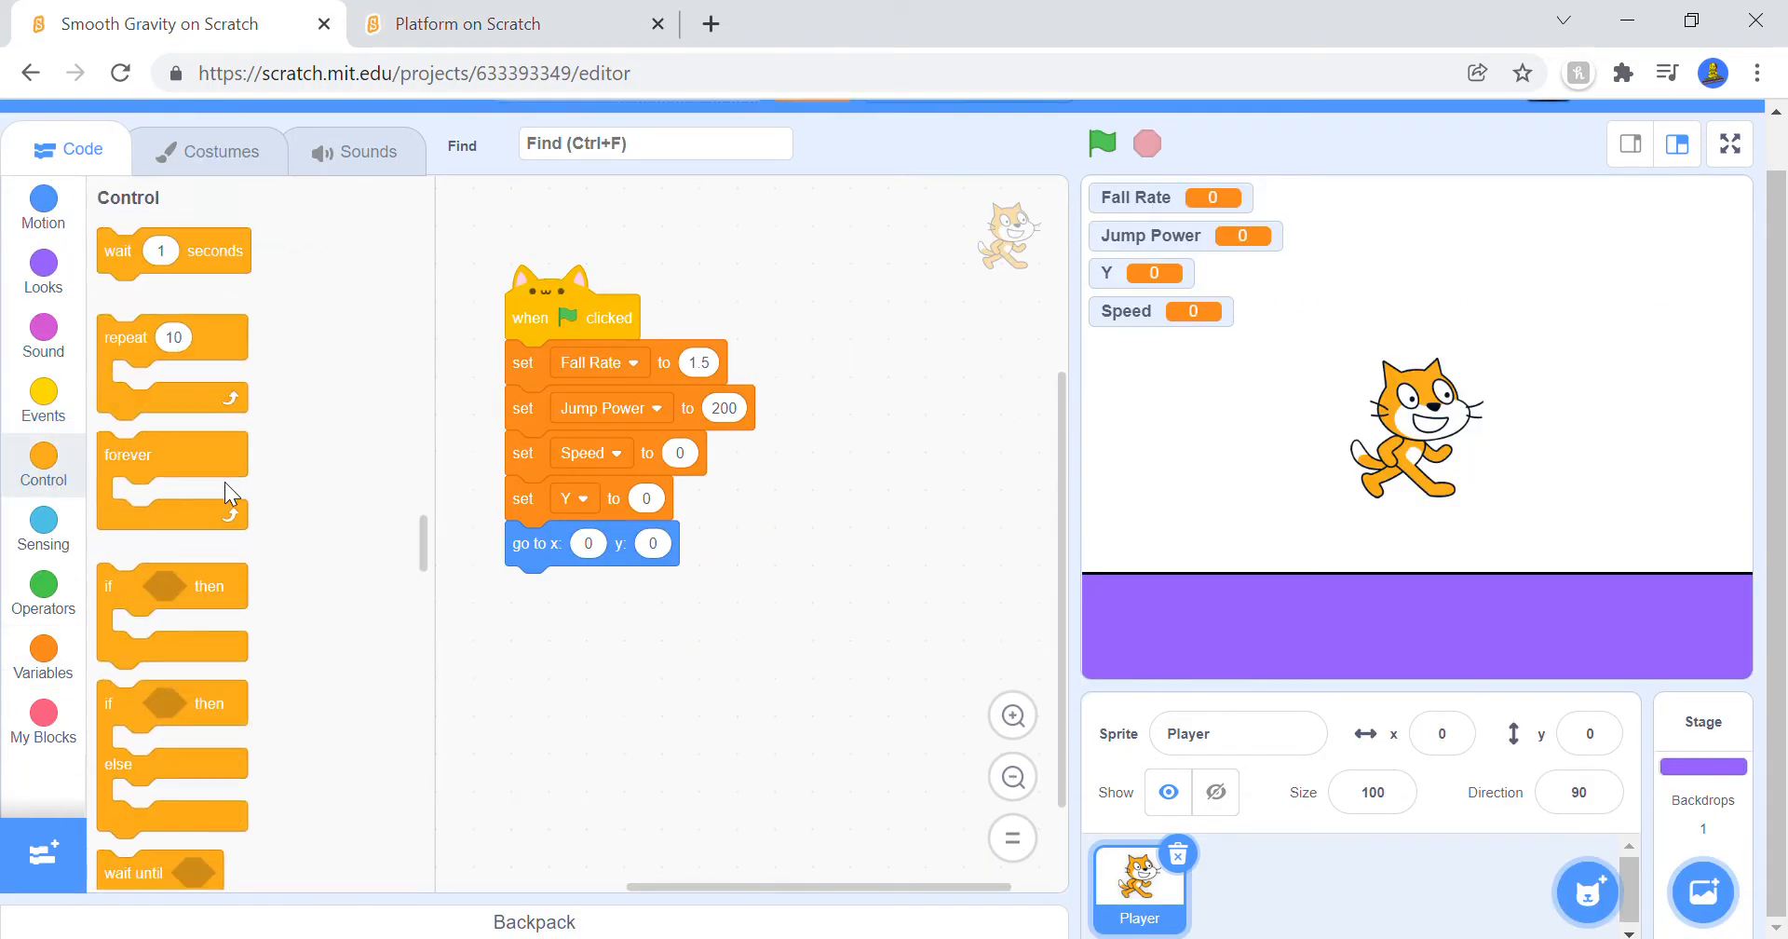
# Step: Add a forever loop after the start position with set y to (Y) inside it
pyautogui.moveTo(172, 455); pyautogui.dragTo(581, 589)
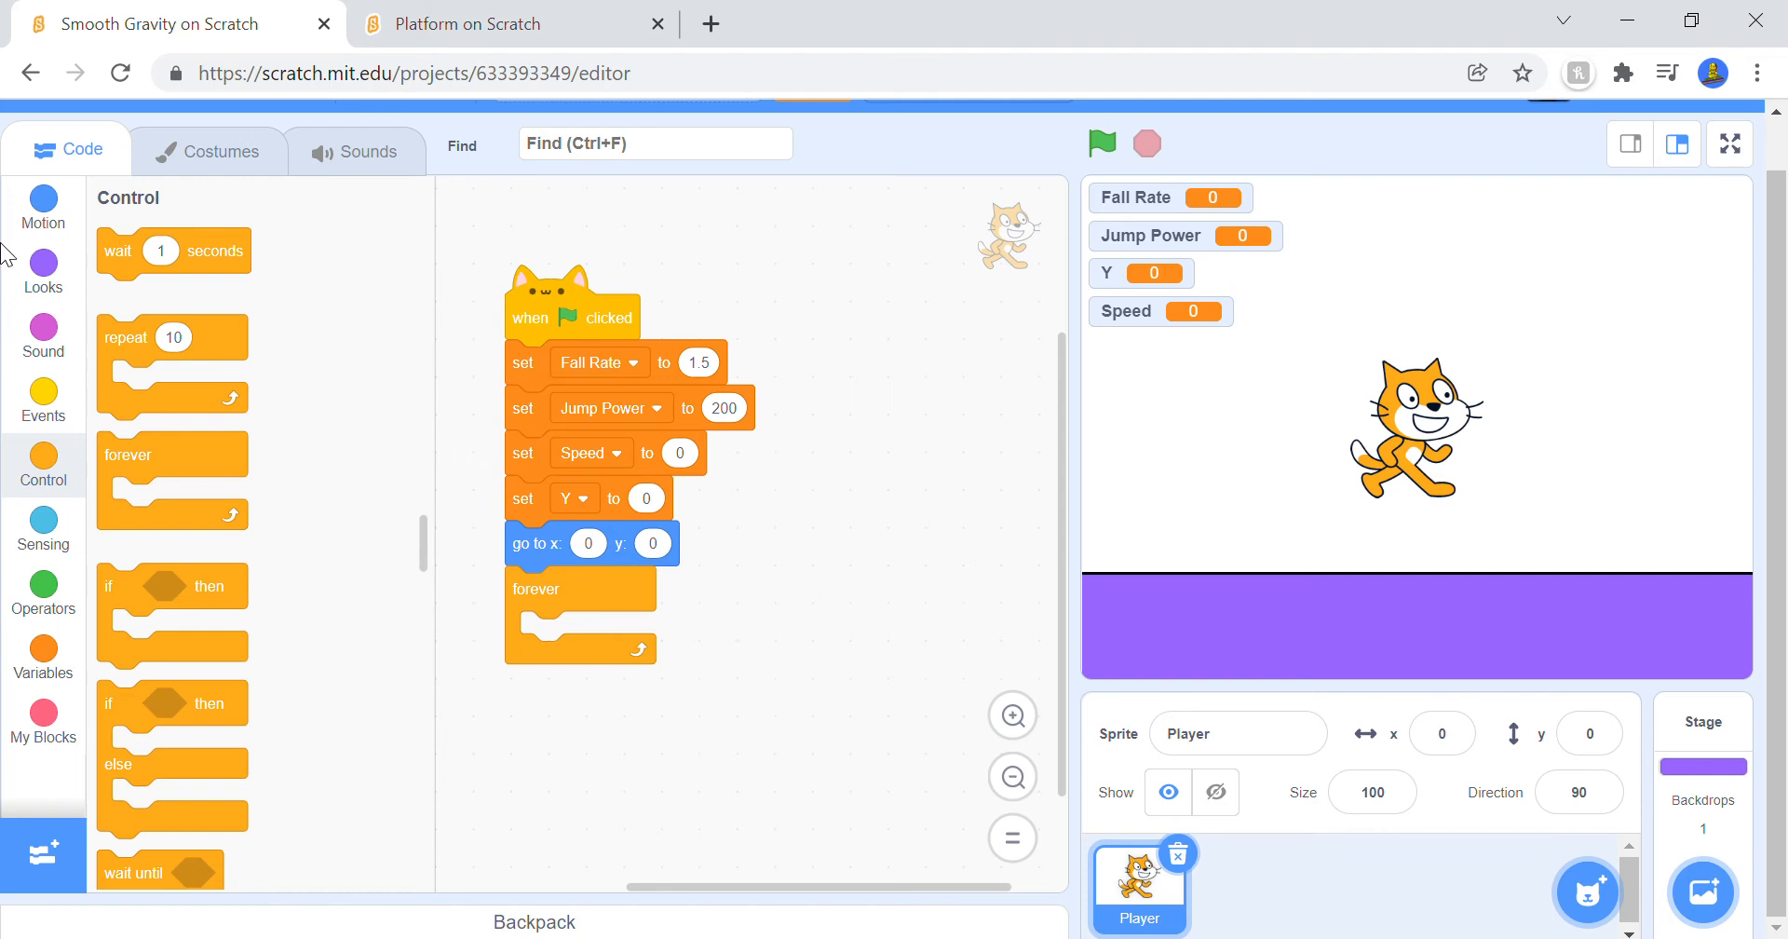
pyautogui.click(43, 210)
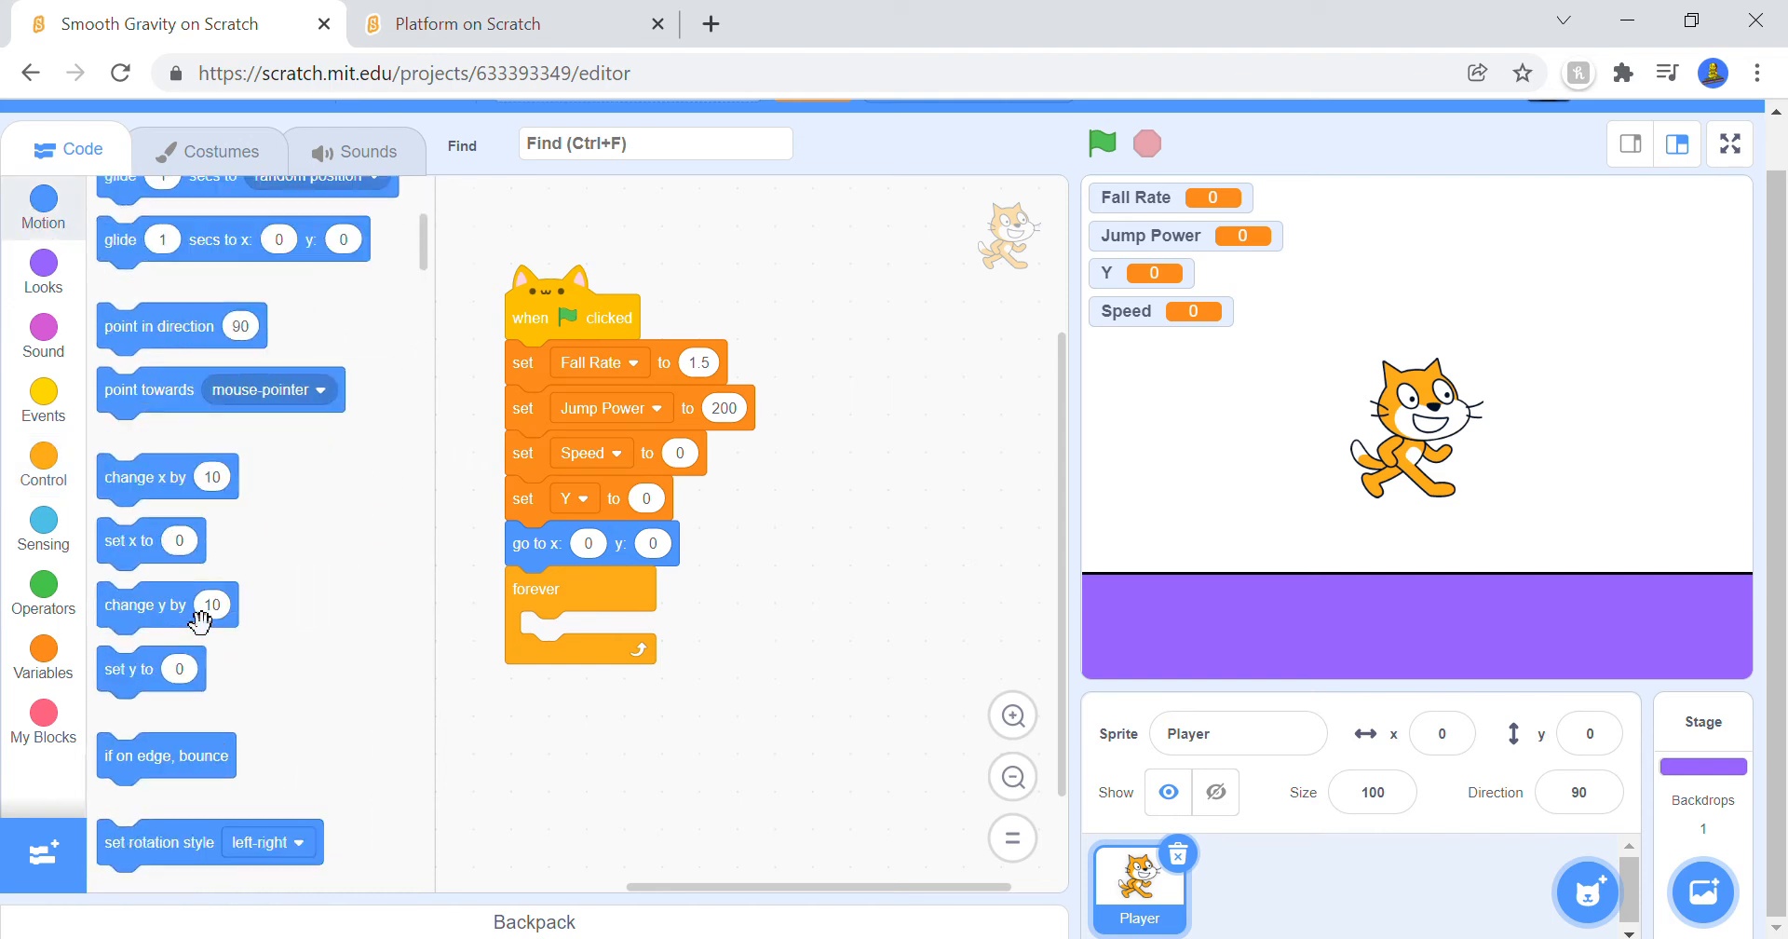
pyautogui.moveTo(128, 669); pyautogui.dragTo(603, 639)
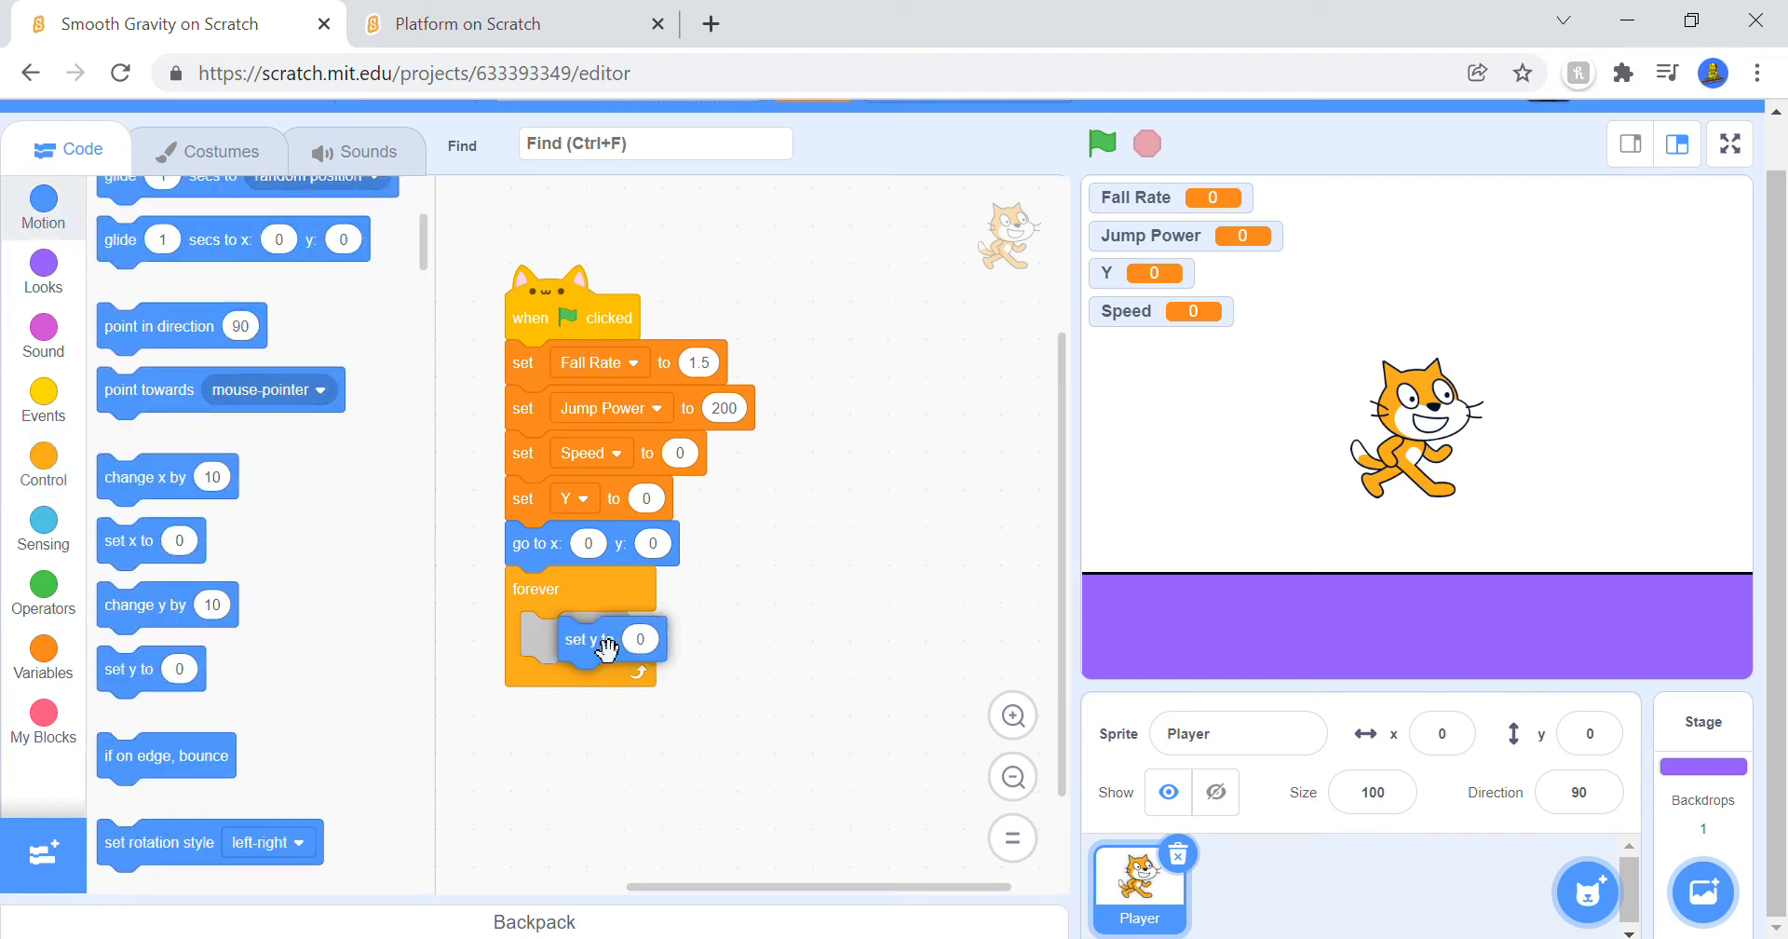
pyautogui.click(43, 656)
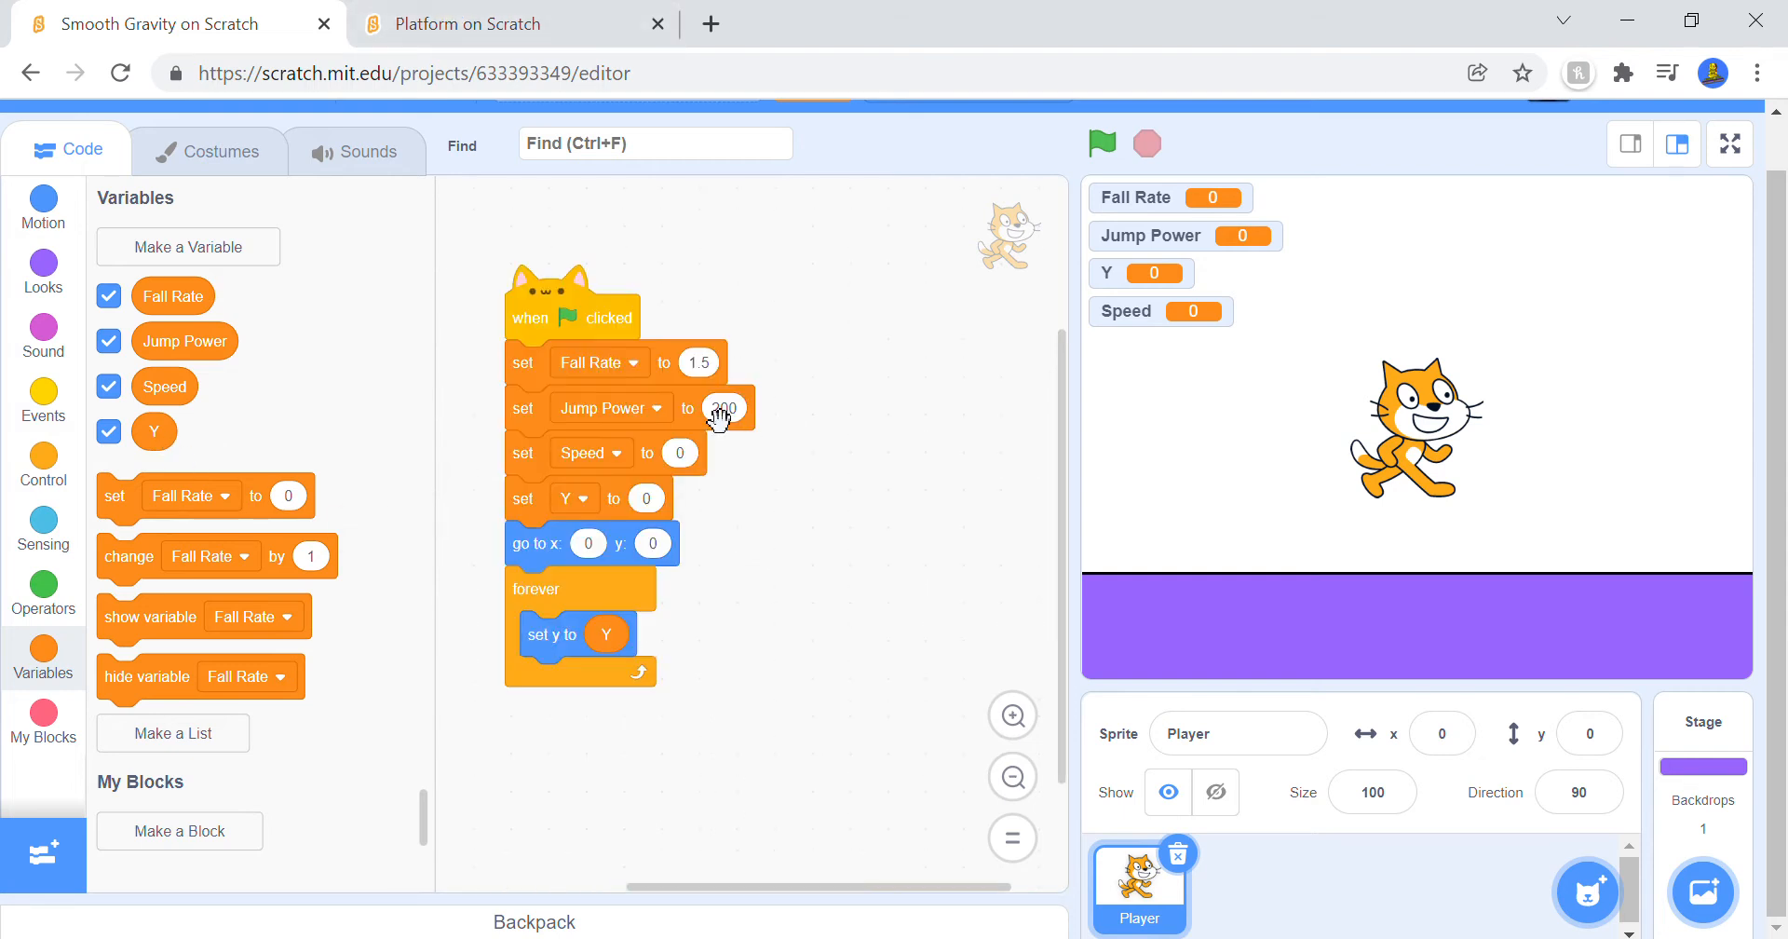
pyautogui.click(514, 22)
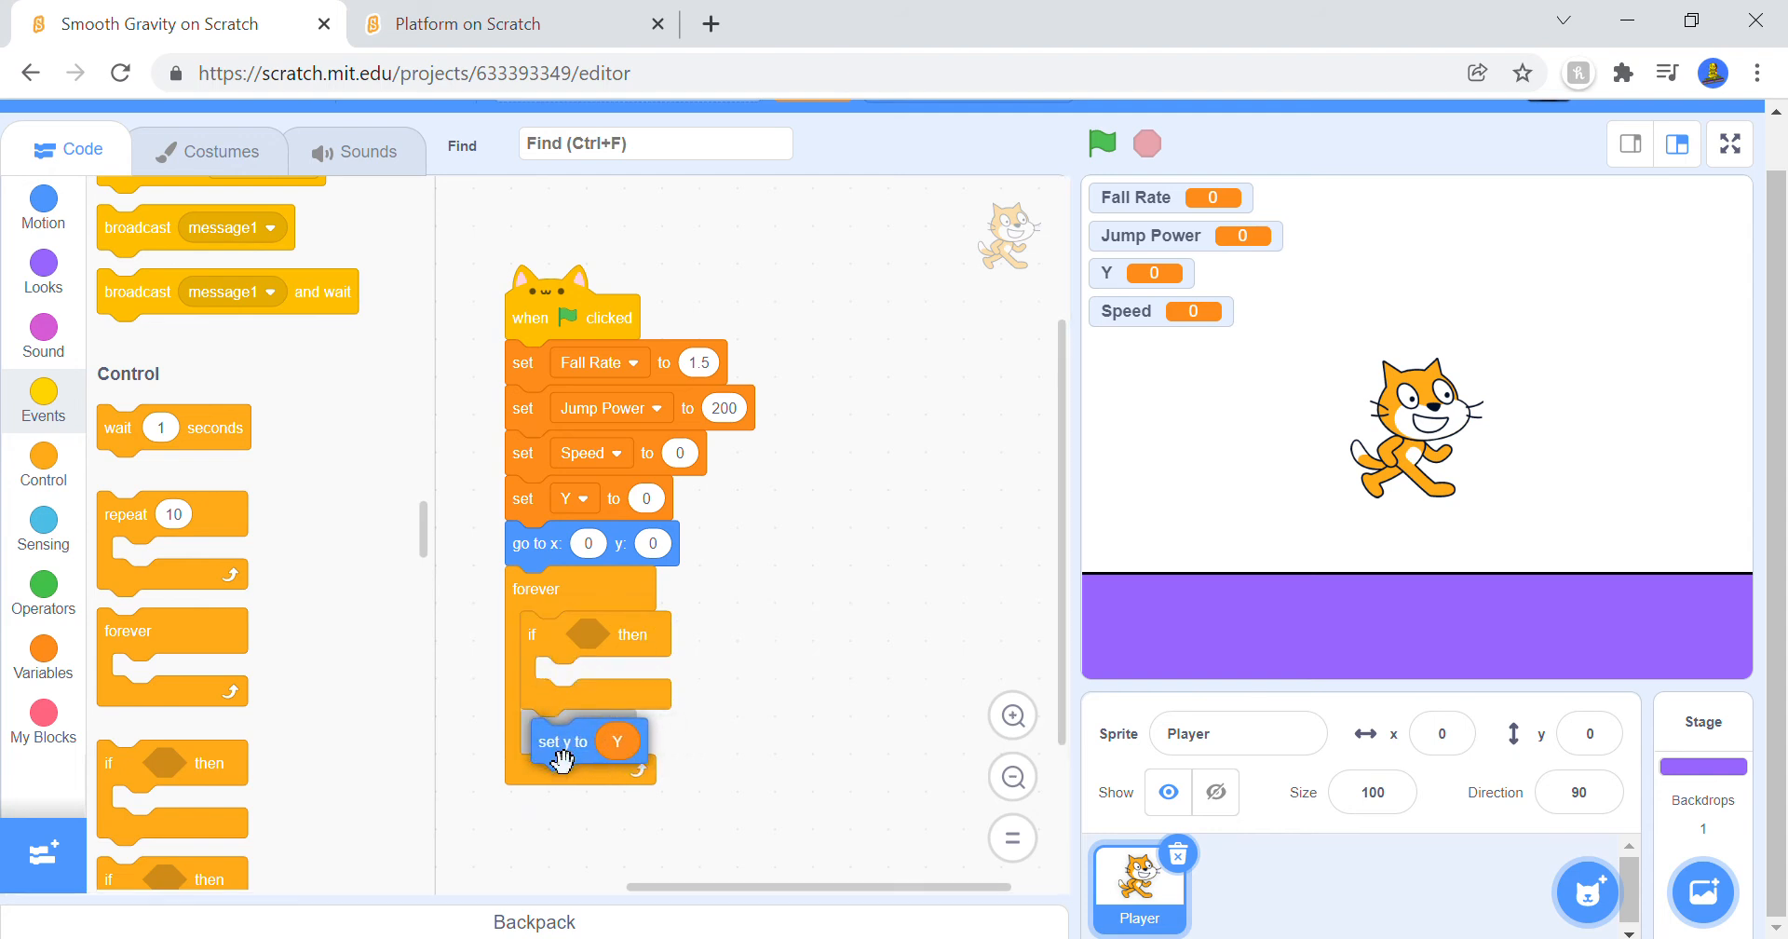
# Step: Add an if block whose condition checks whether the up arrow key is pressed
pyautogui.click(42, 531)
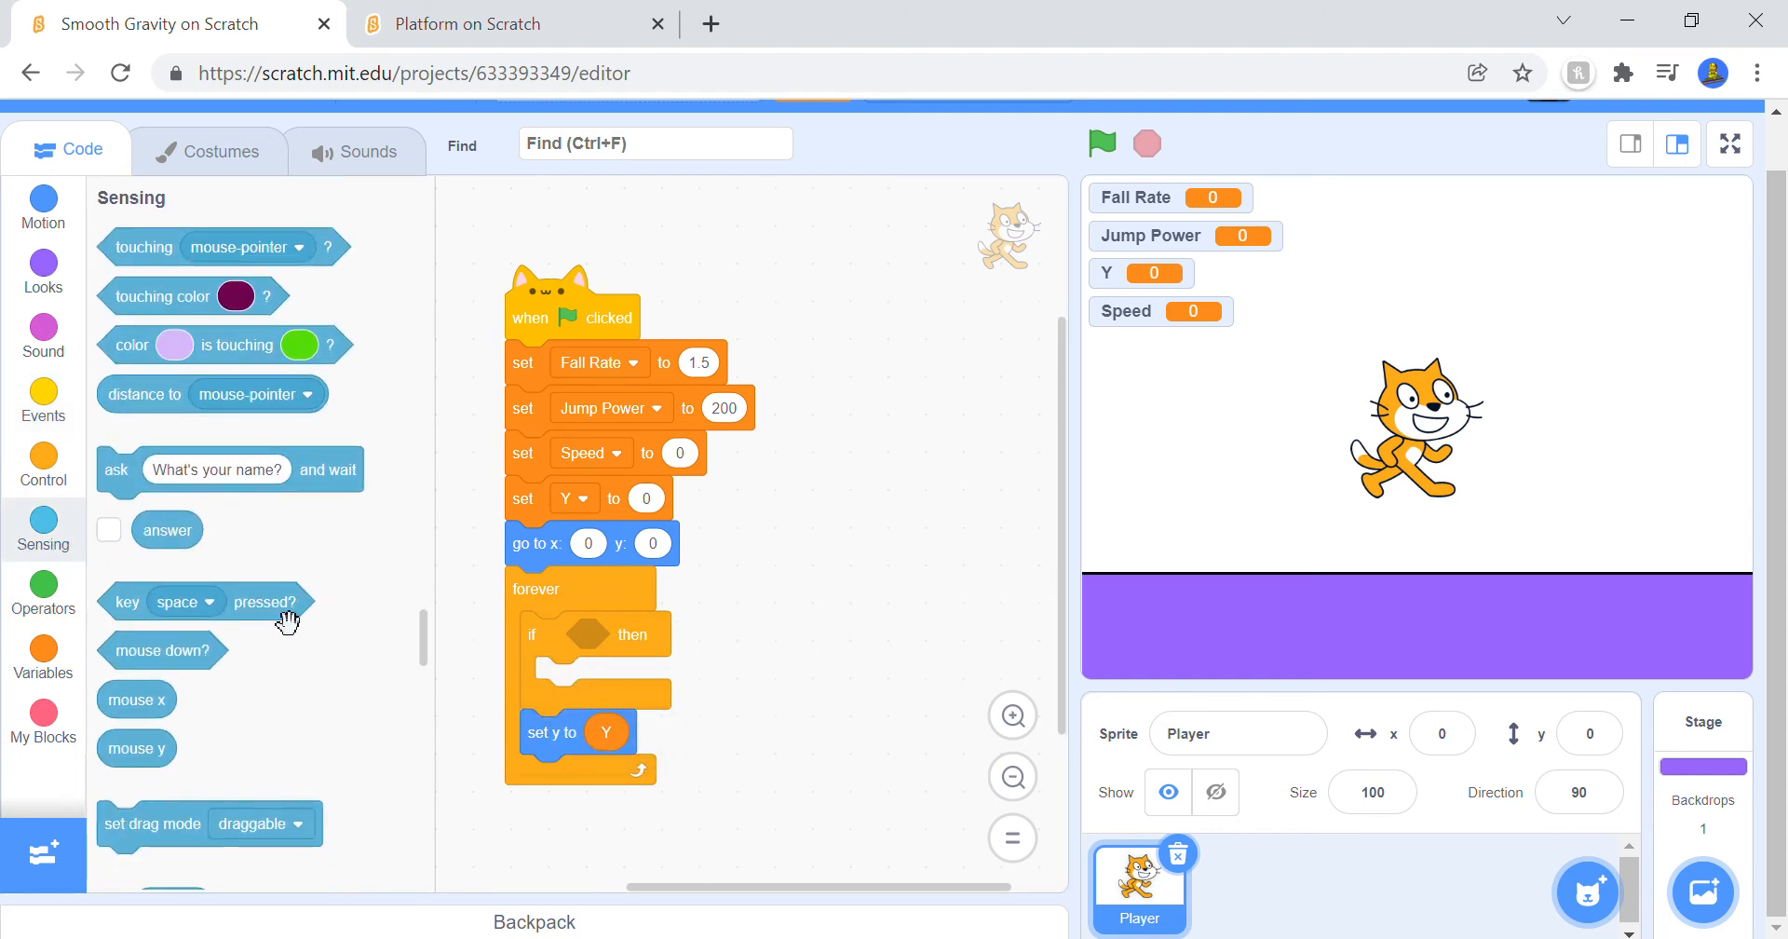
pyautogui.moveTo(205, 602); pyautogui.dragTo(622, 633)
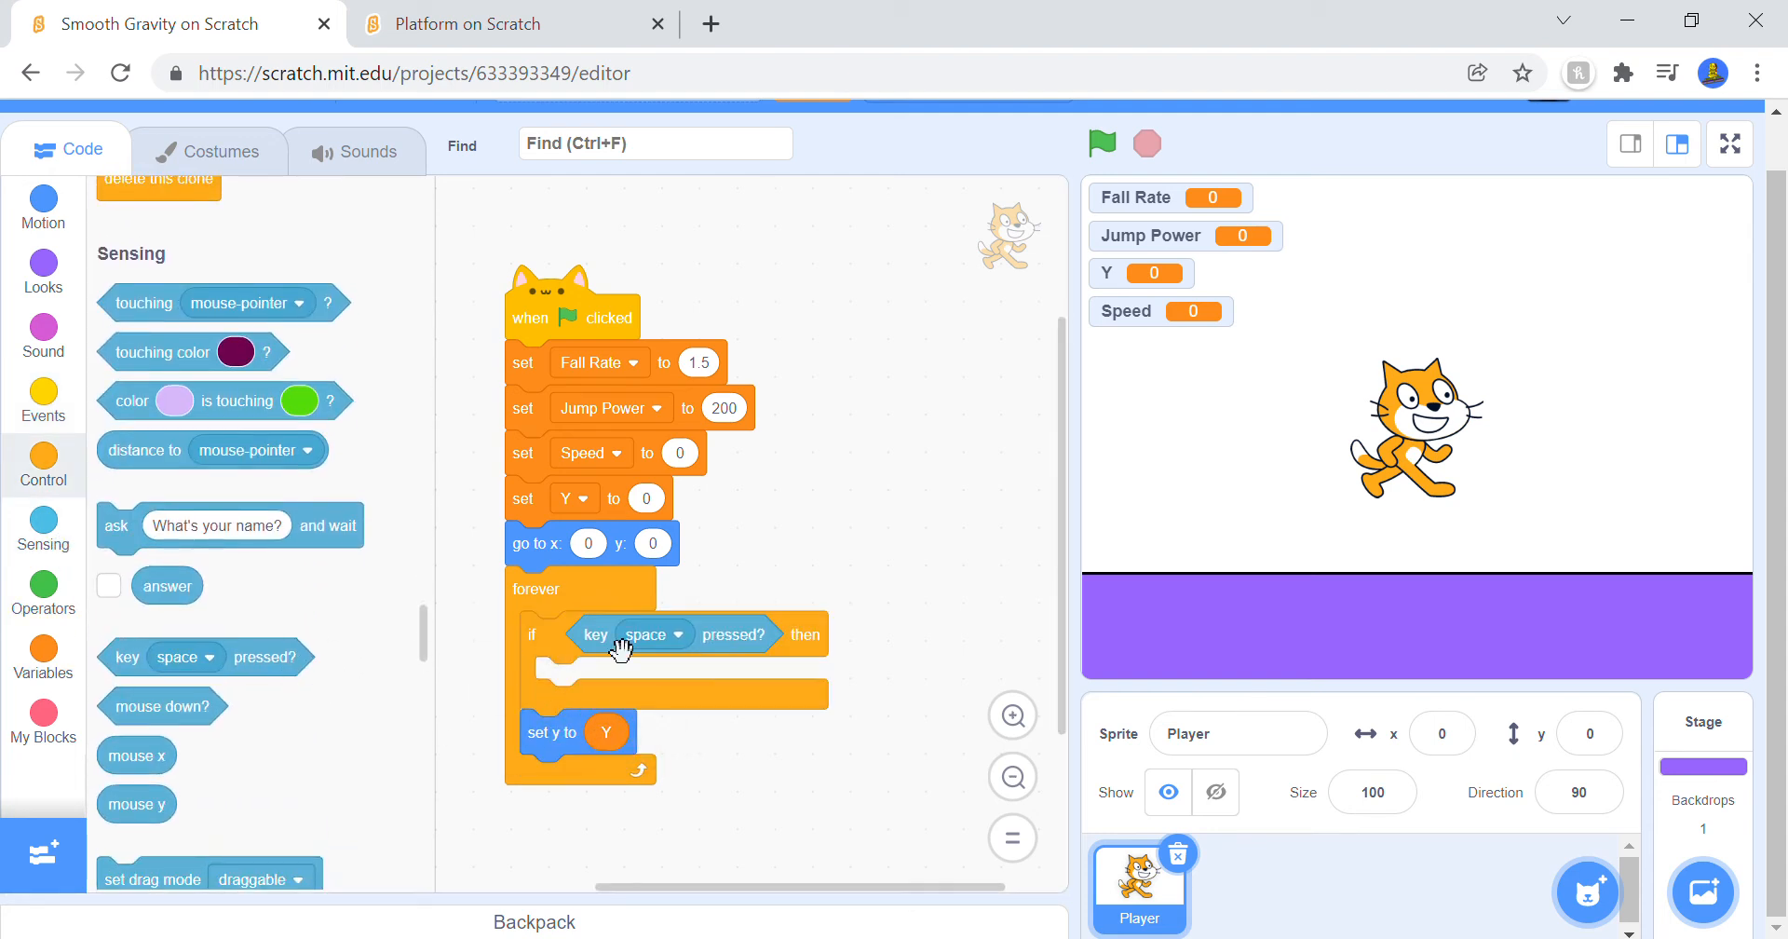
pyautogui.click(667, 634)
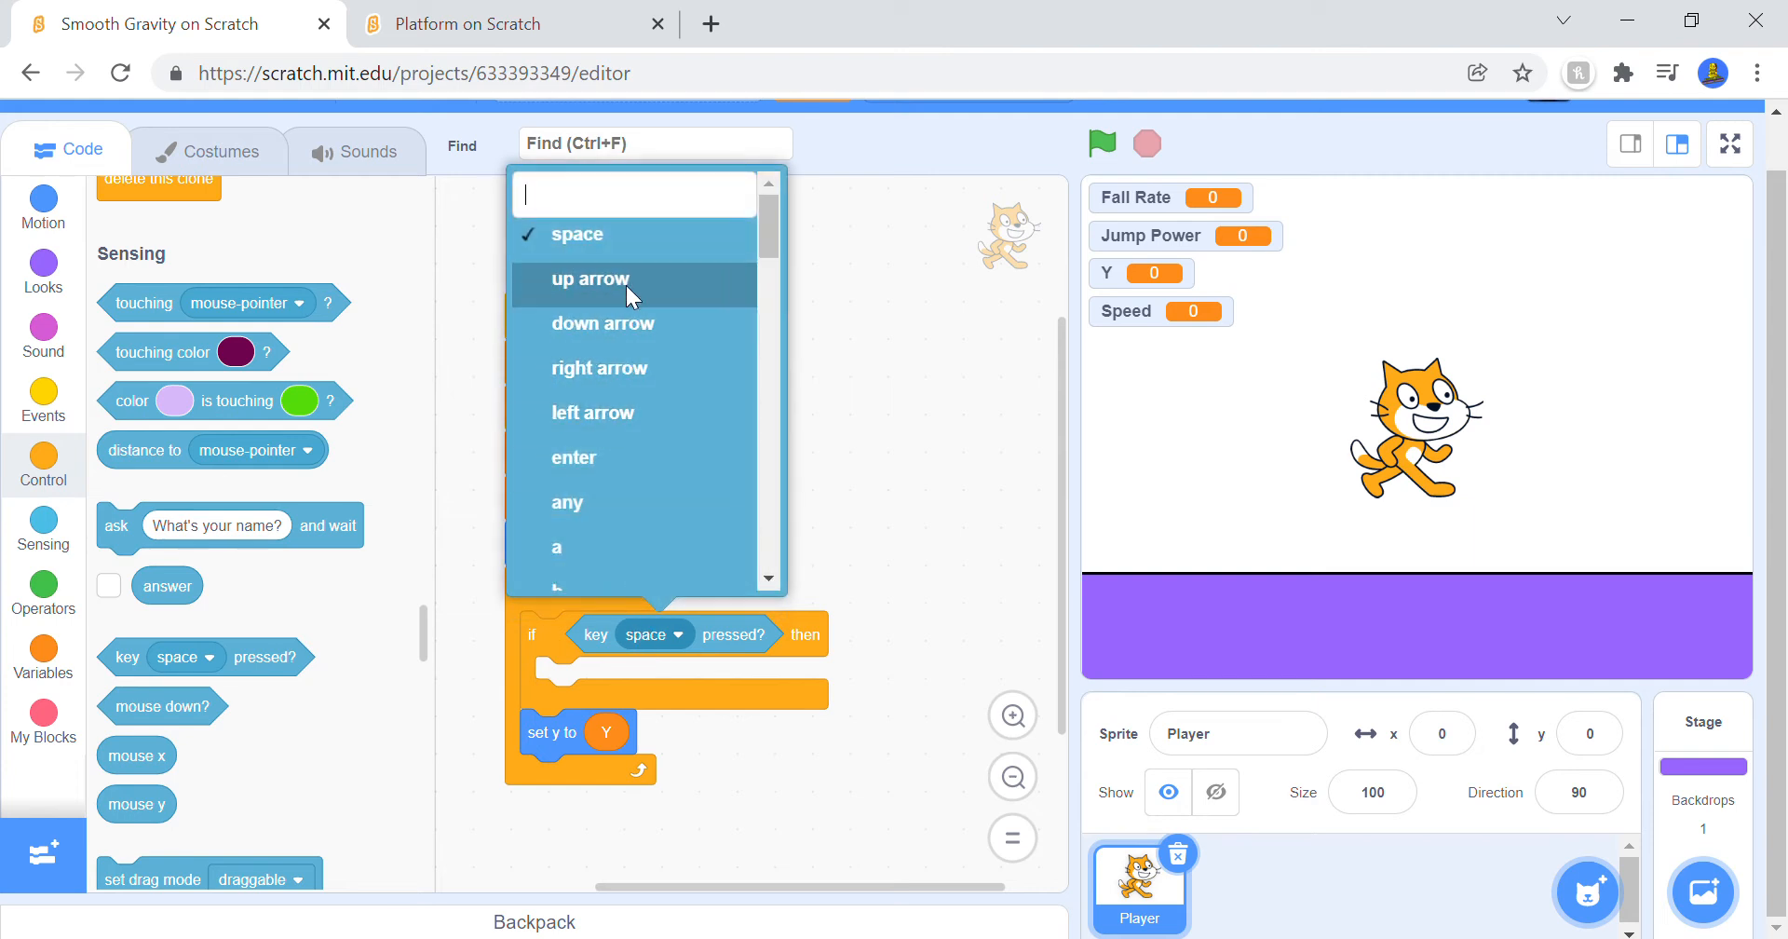
pyautogui.click(588, 277)
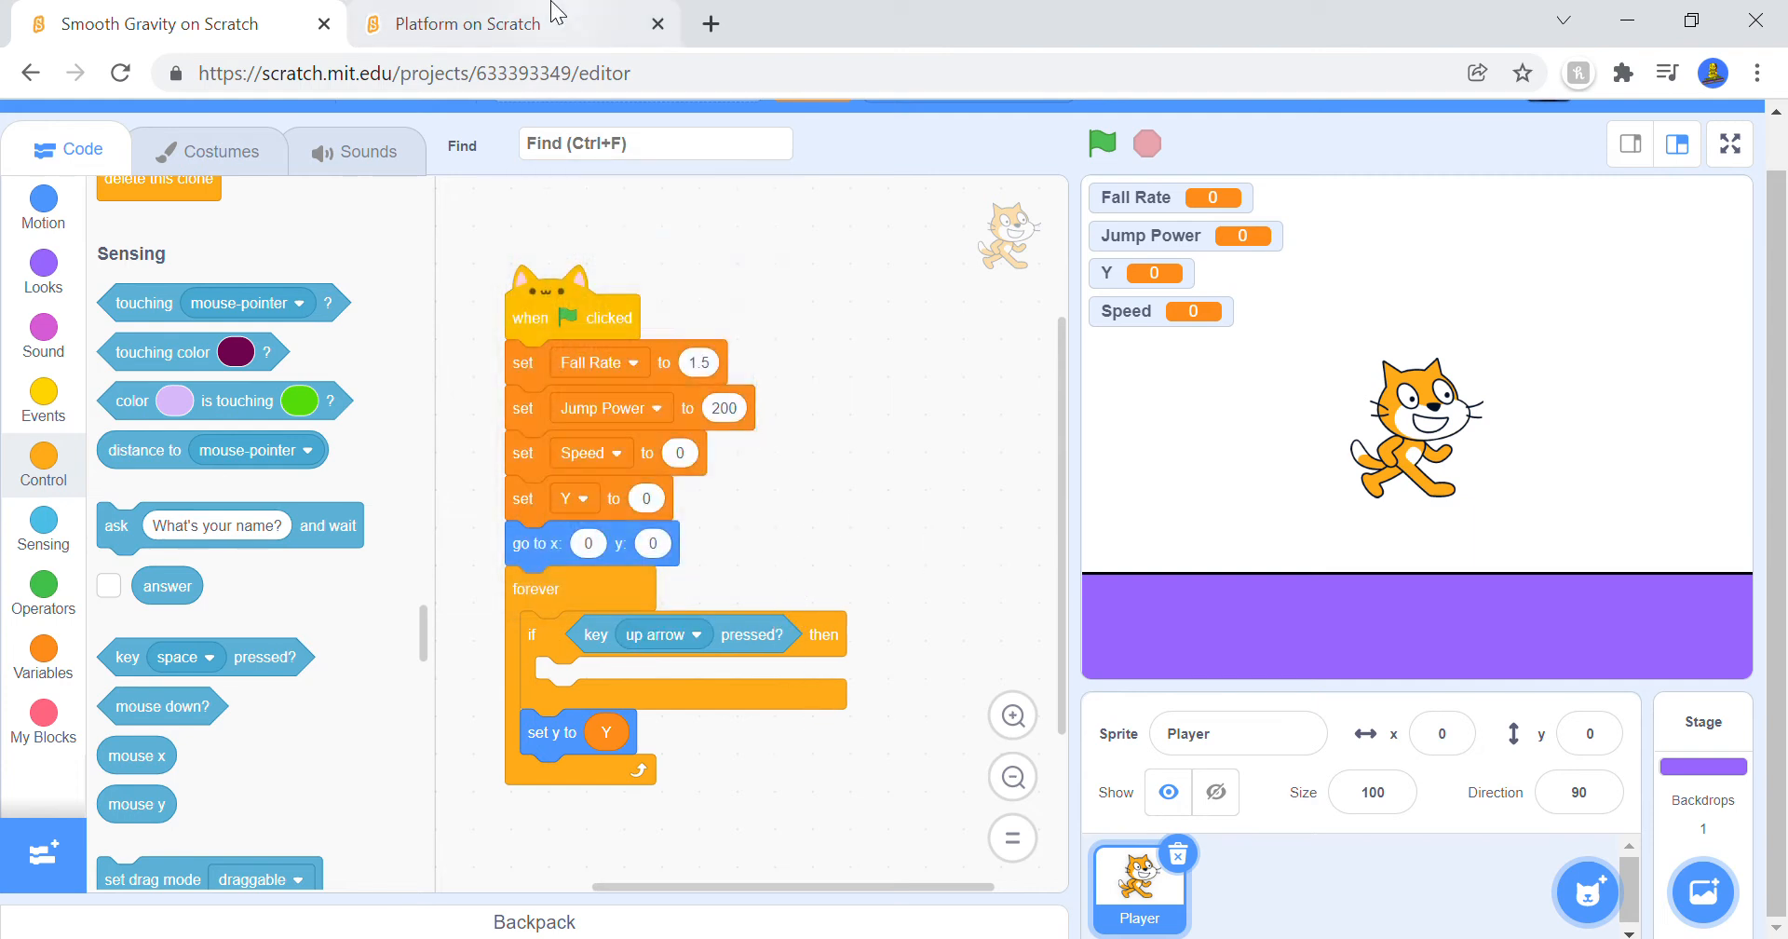
# Step: Insert an empty if-else and an empty if block in the loop between the up-arrow check and set y to Y
pyautogui.click(468, 22)
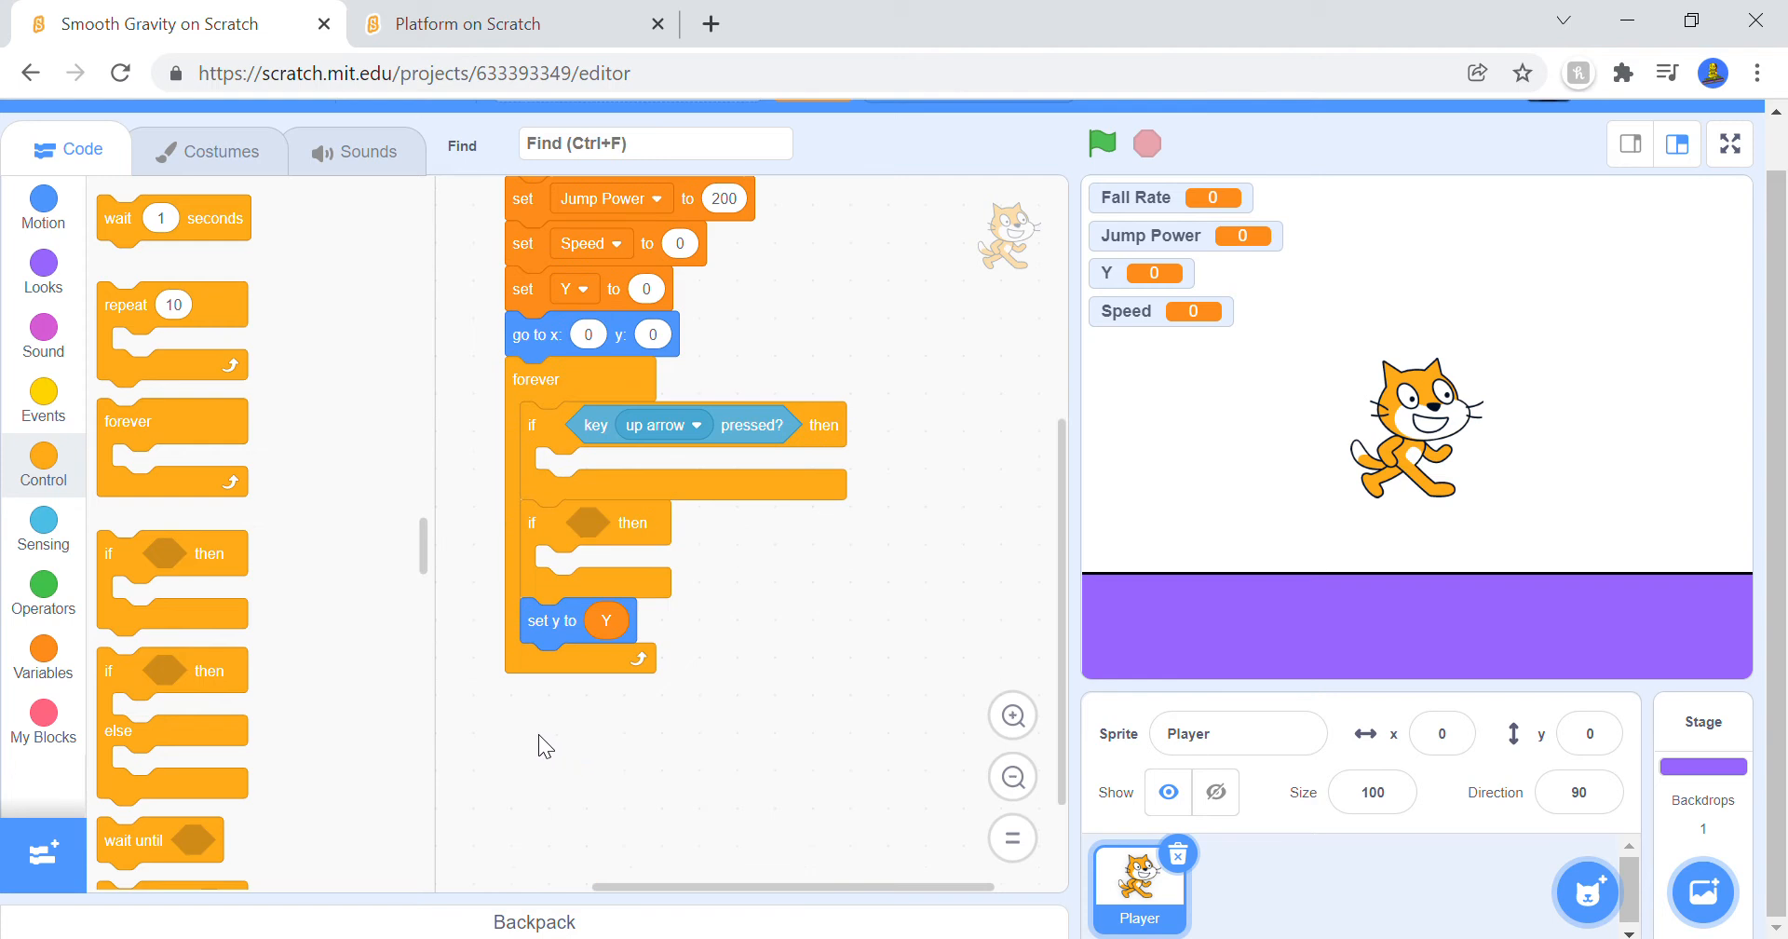
pyautogui.moveTo(556, 621); pyautogui.dragTo(593, 617)
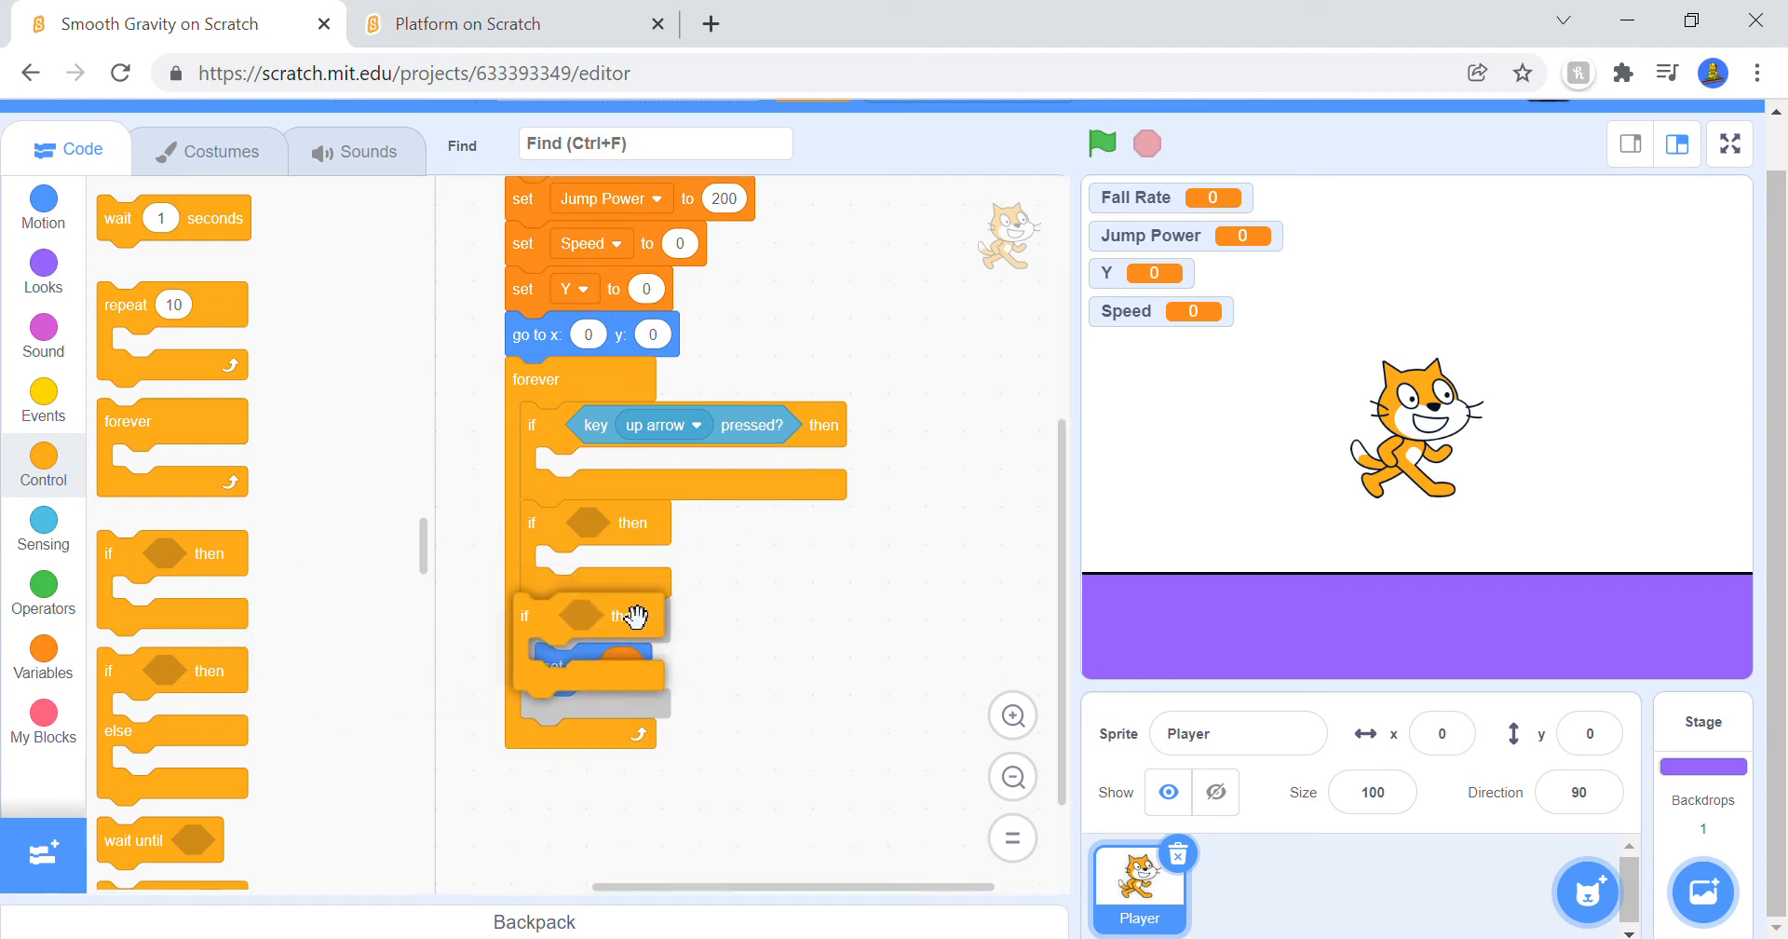
pyautogui.click(514, 23)
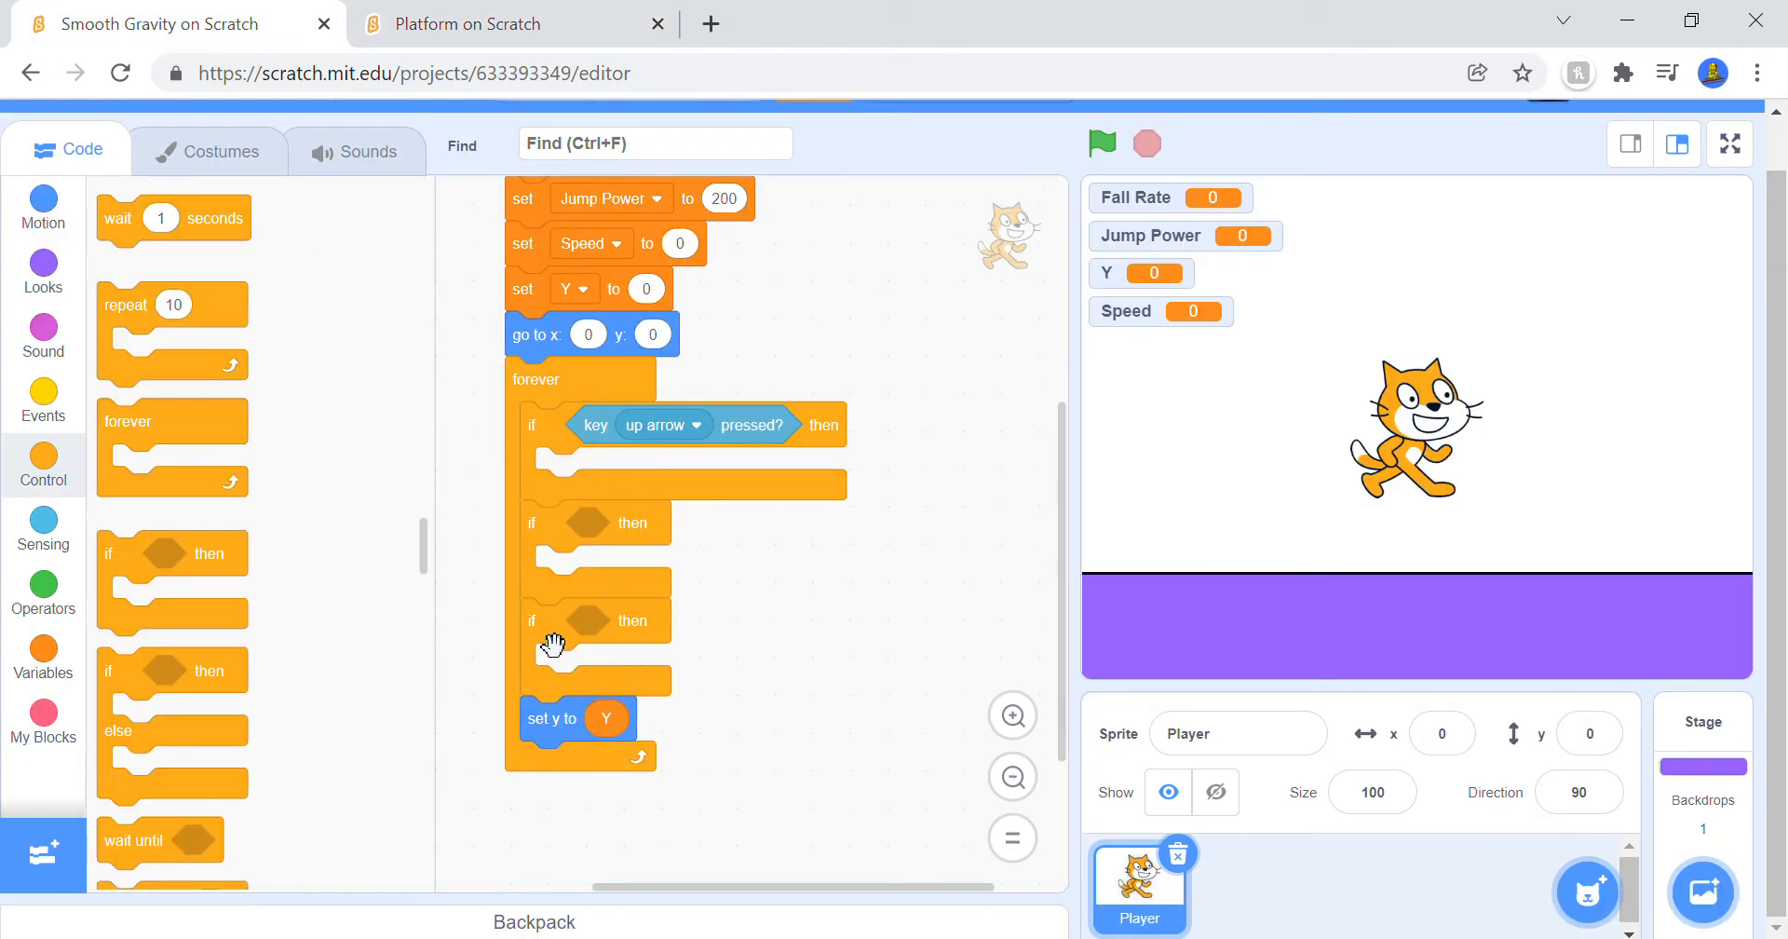
pyautogui.moveTo(559, 620); pyautogui.dragTo(844, 699)
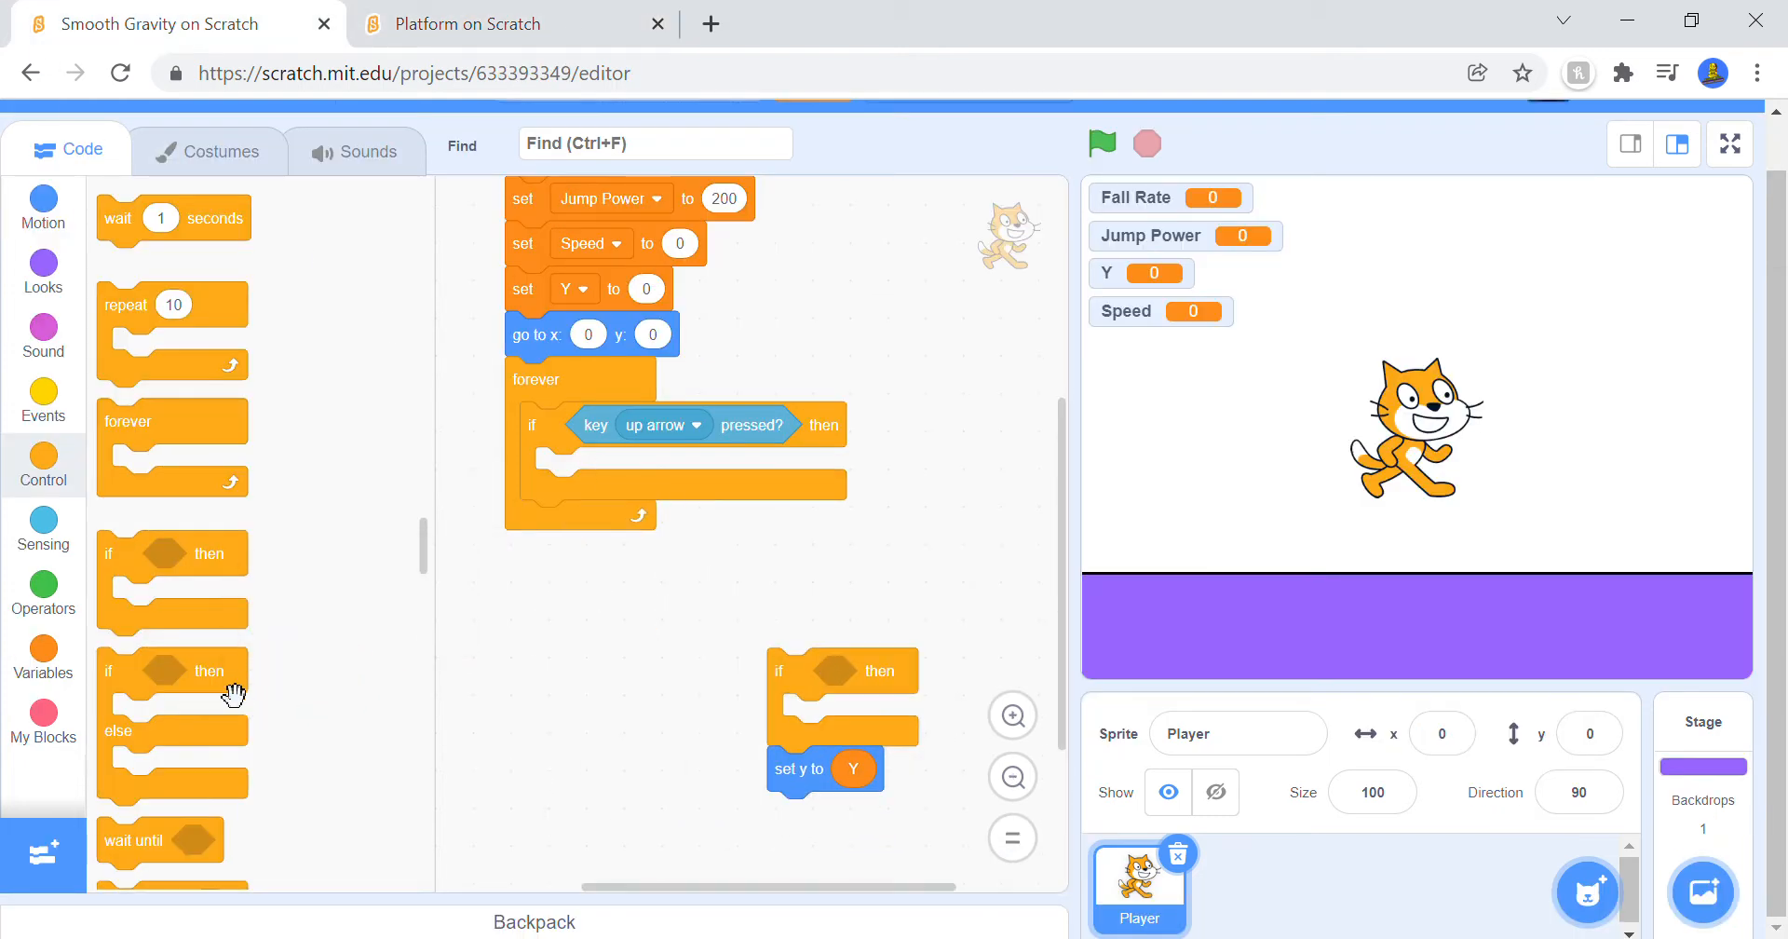
pyautogui.moveTo(842, 669); pyautogui.dragTo(628, 696)
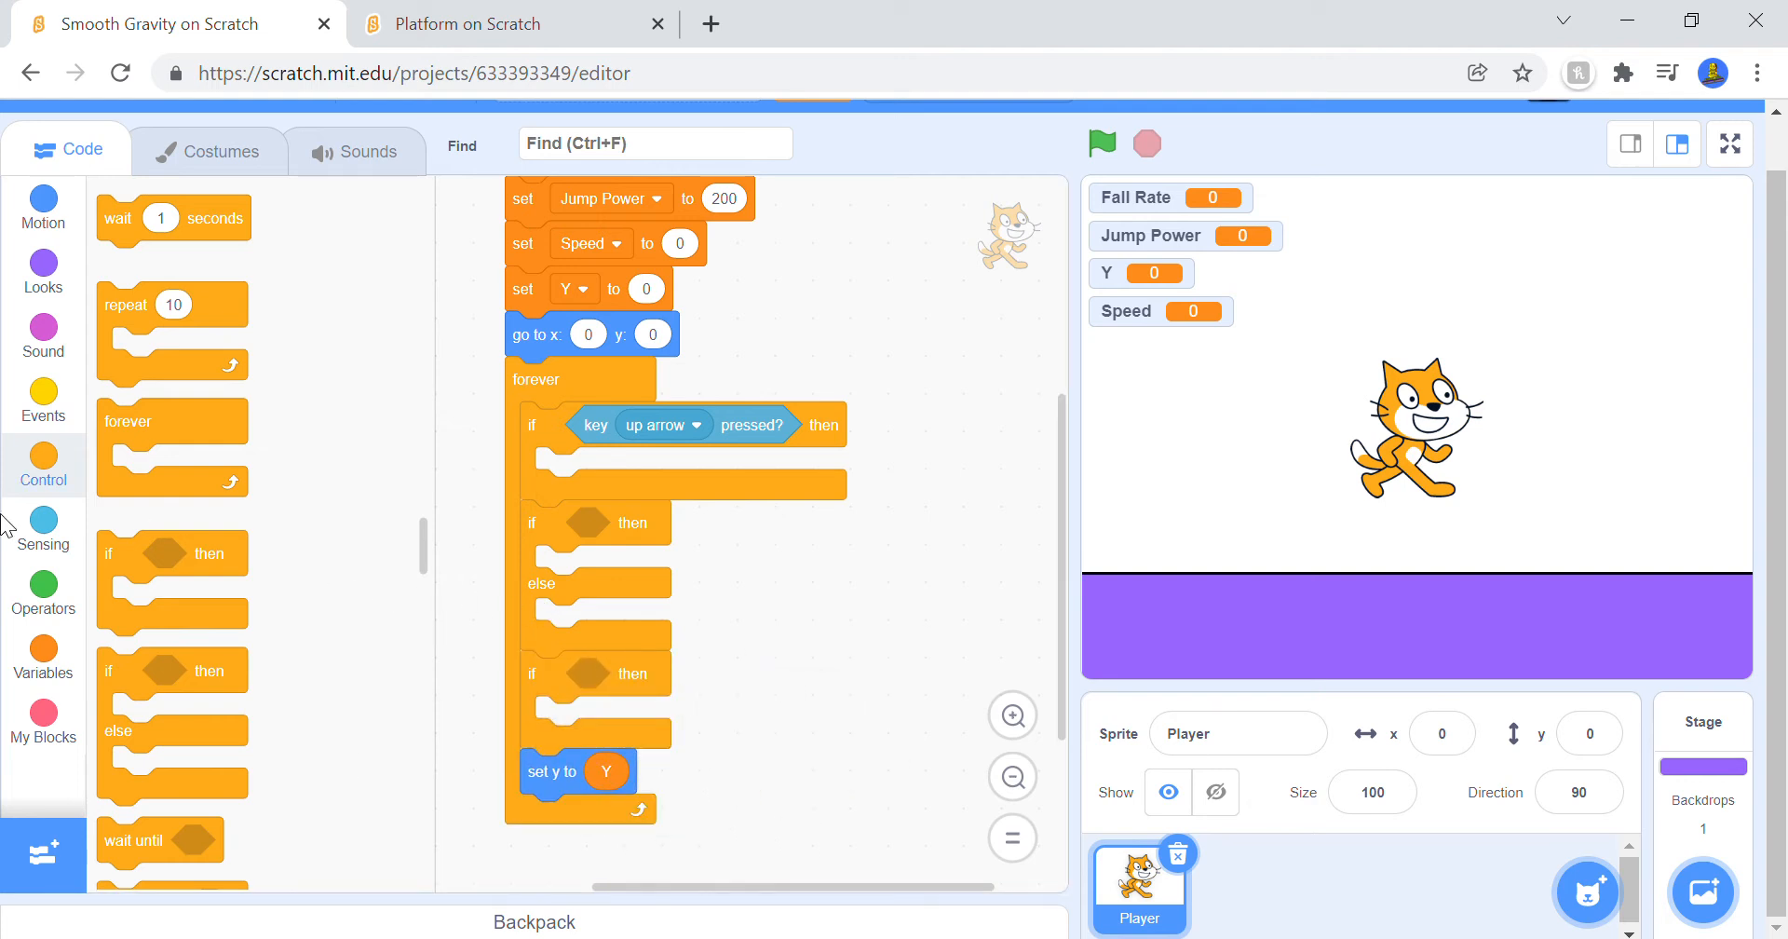
pyautogui.moveTo(192, 182)
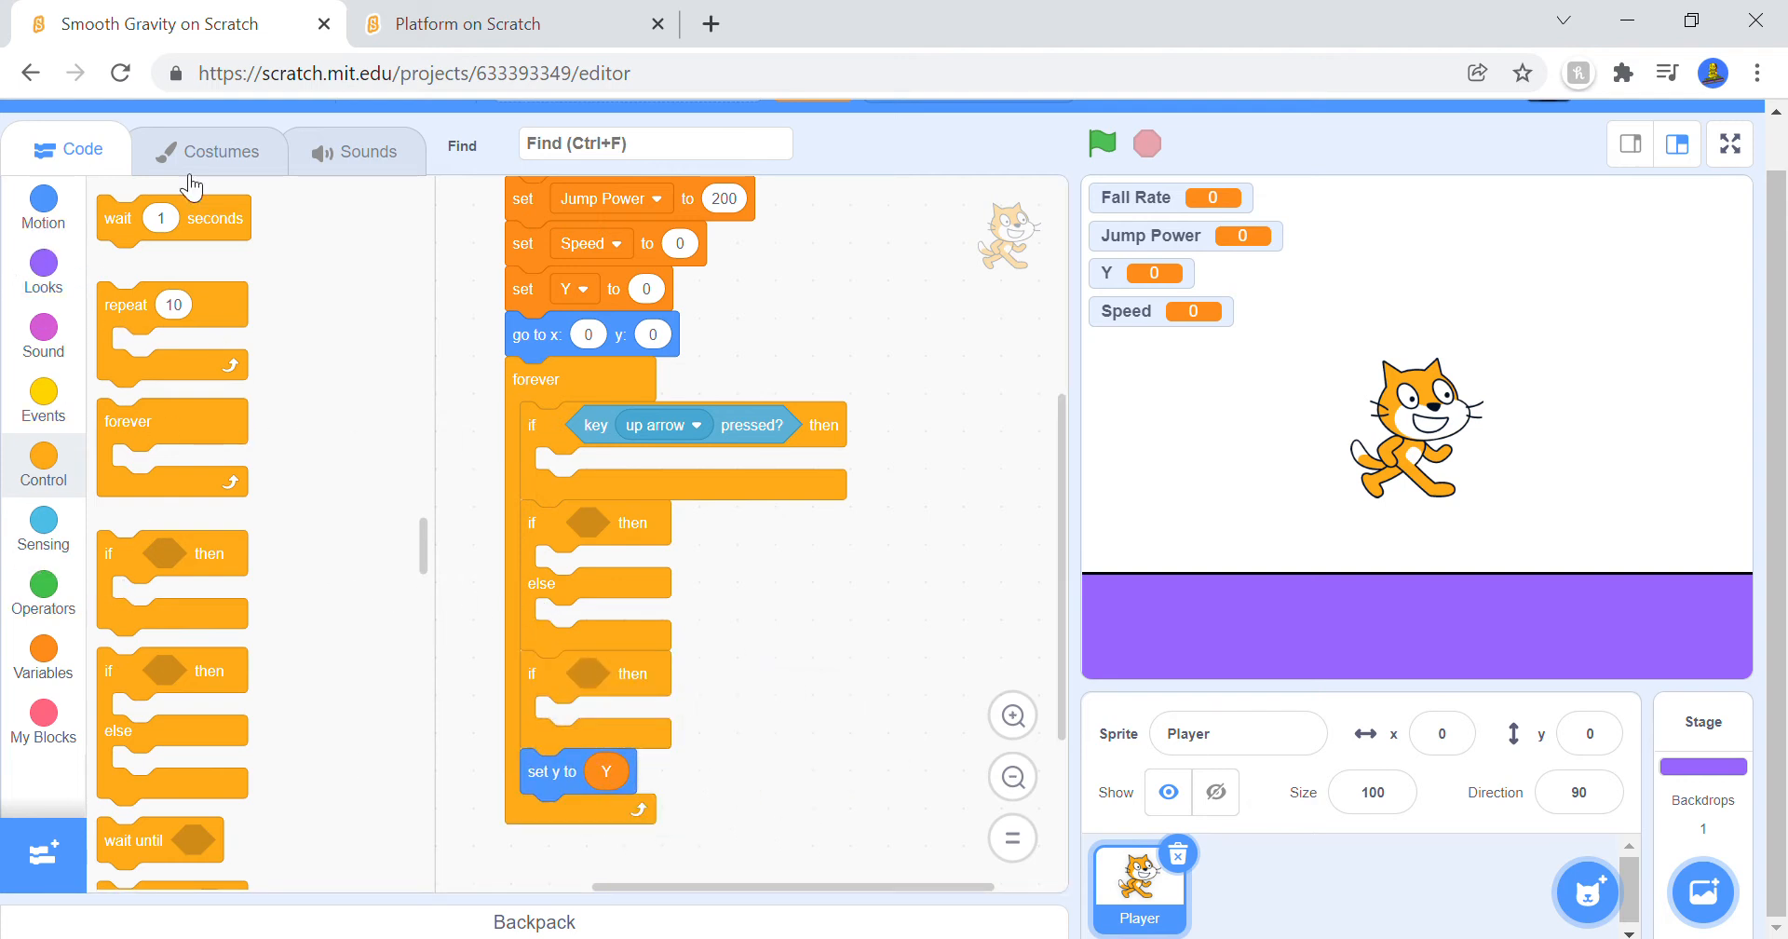
pyautogui.click(514, 22)
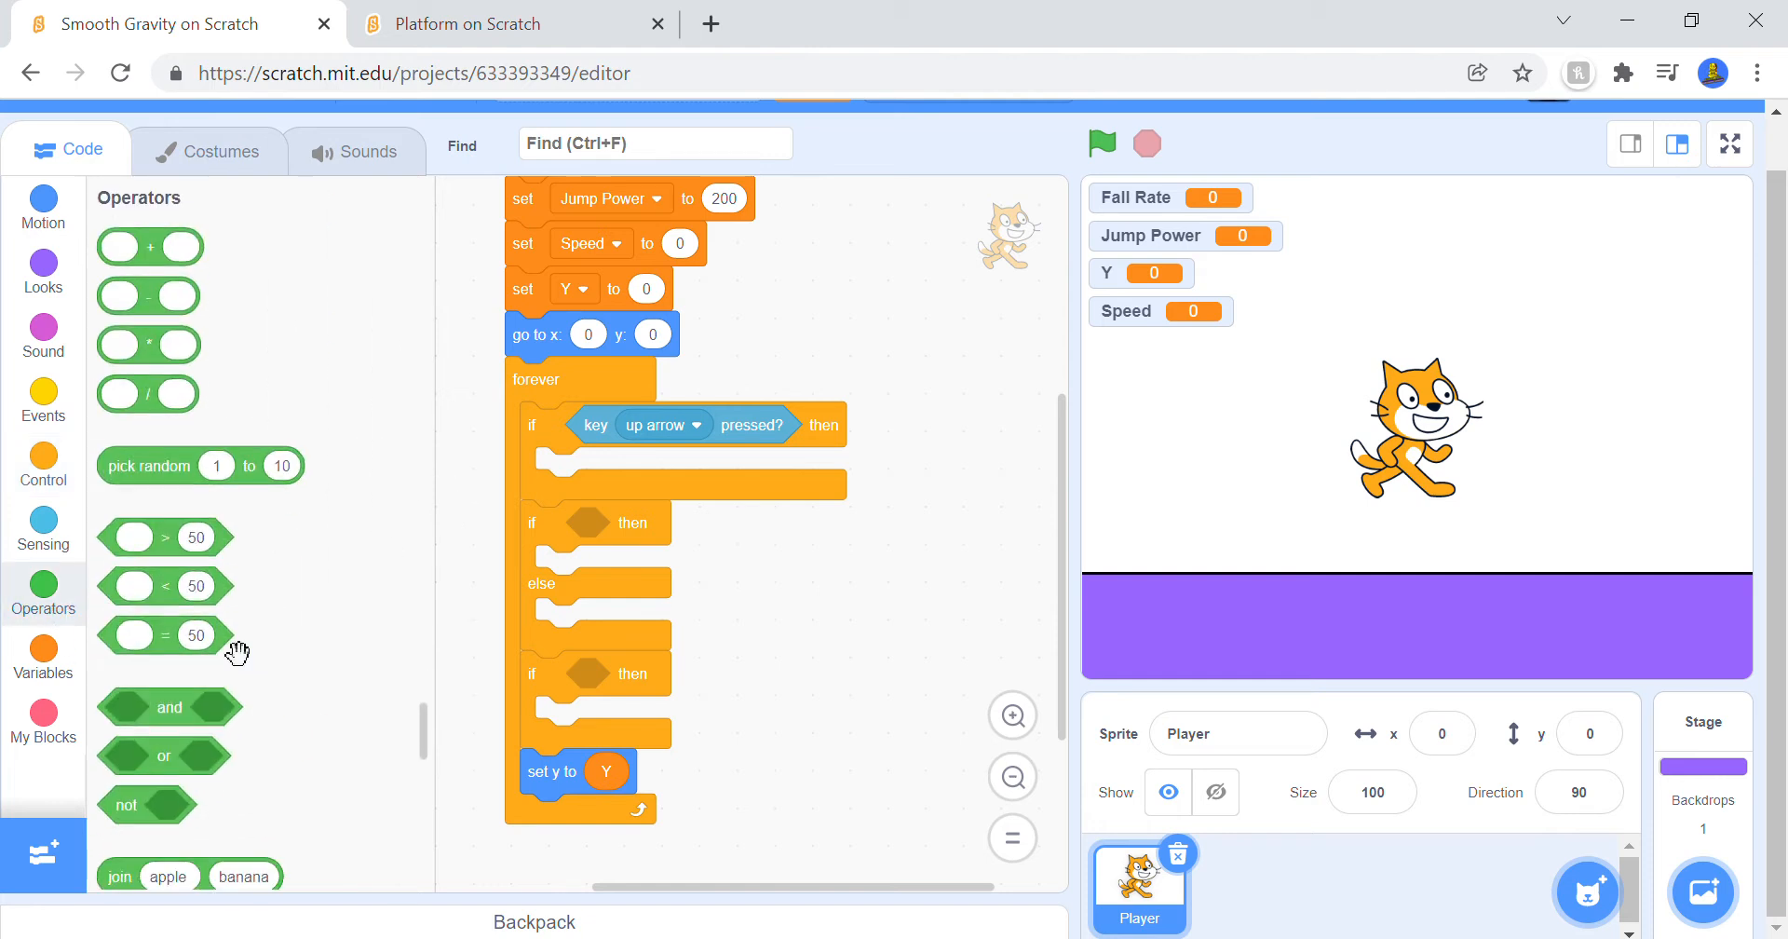
# Step: Extend the jump condition to up arrow pressed and (or touching color black)
pyautogui.moveTo(169, 707); pyautogui.dragTo(914, 572)
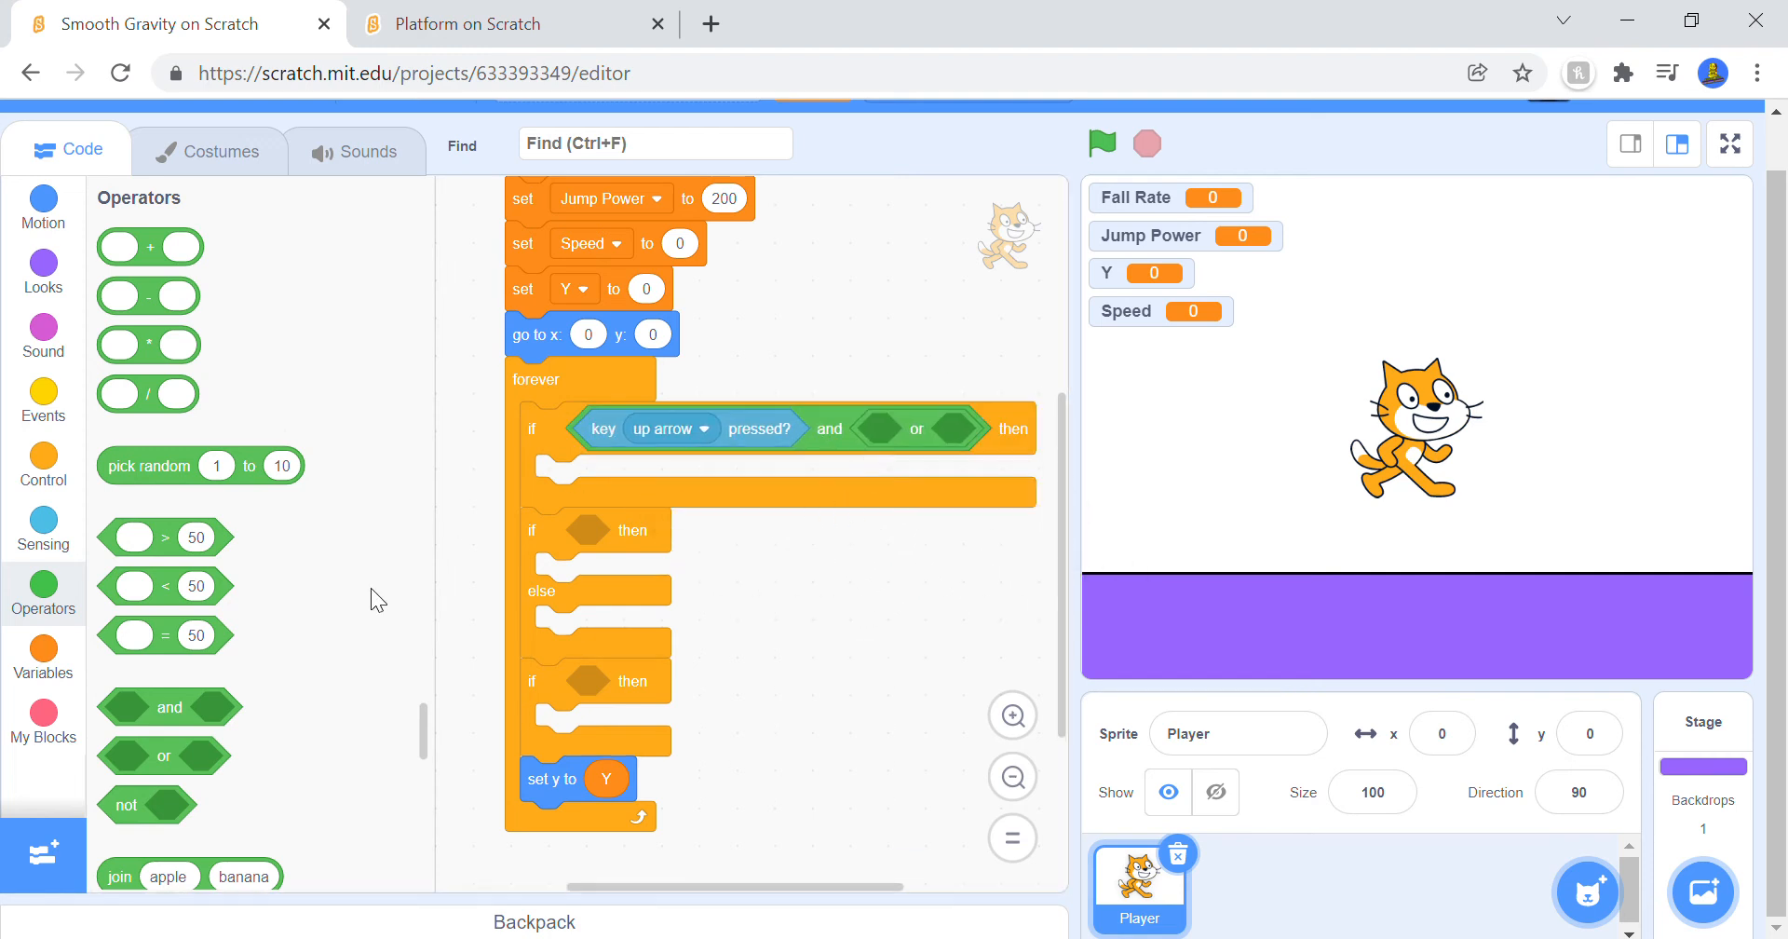
pyautogui.click(43, 650)
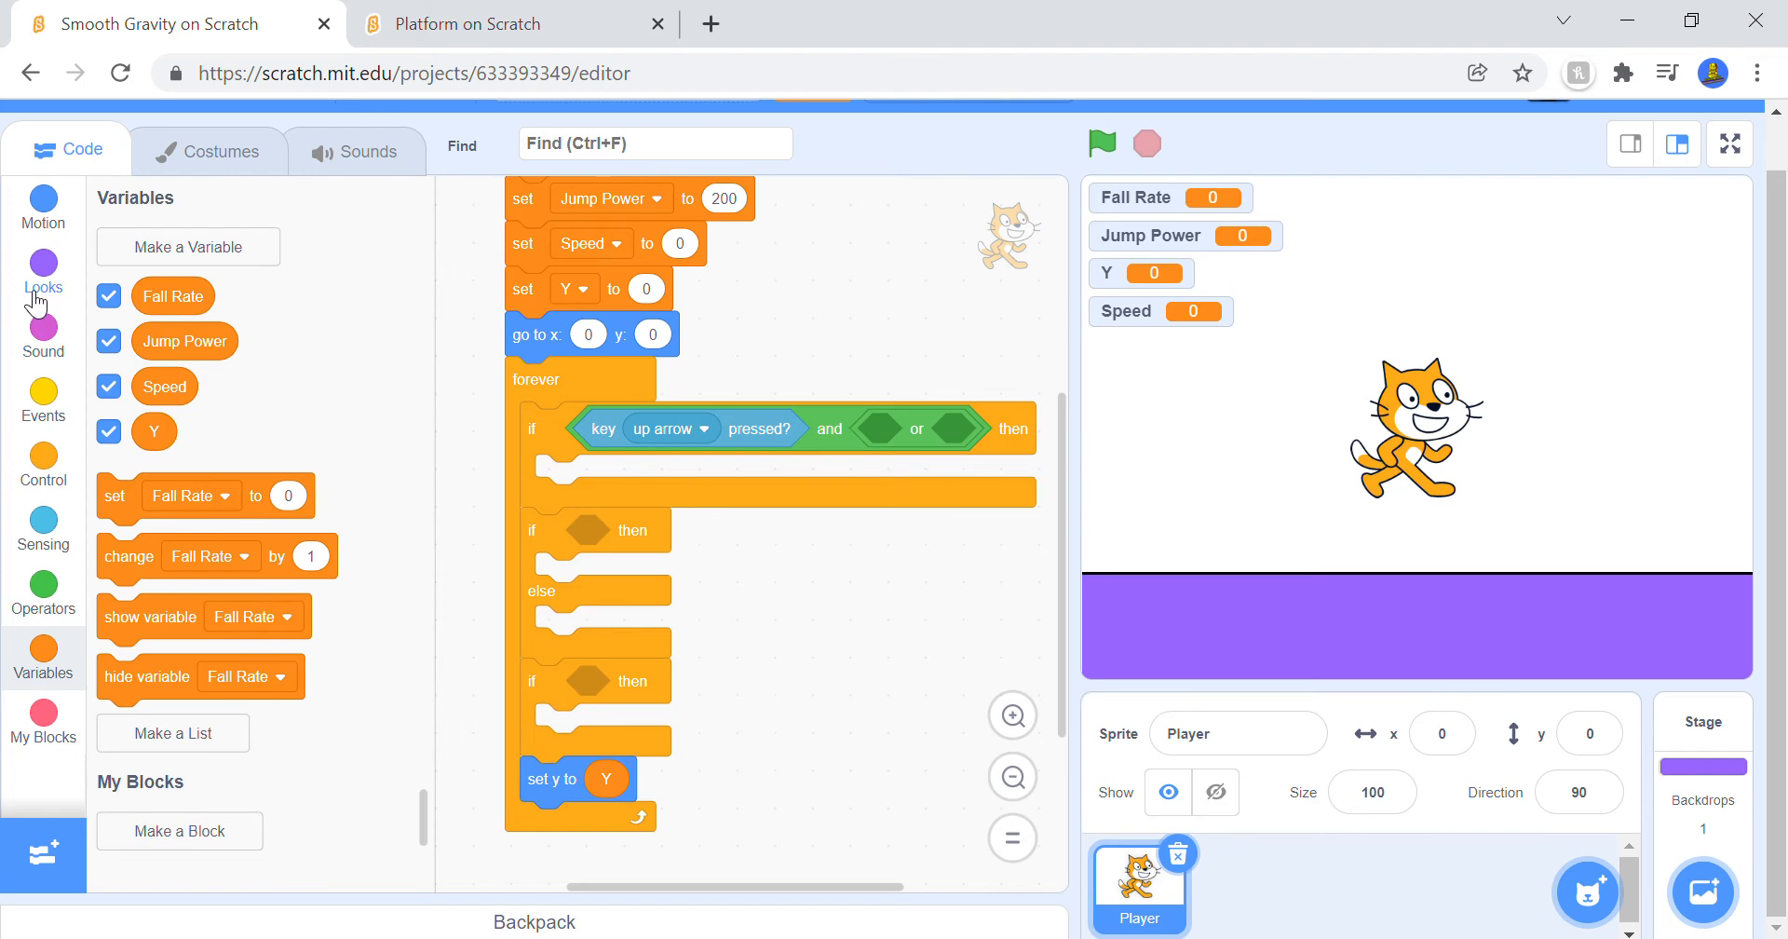
pyautogui.click(43, 529)
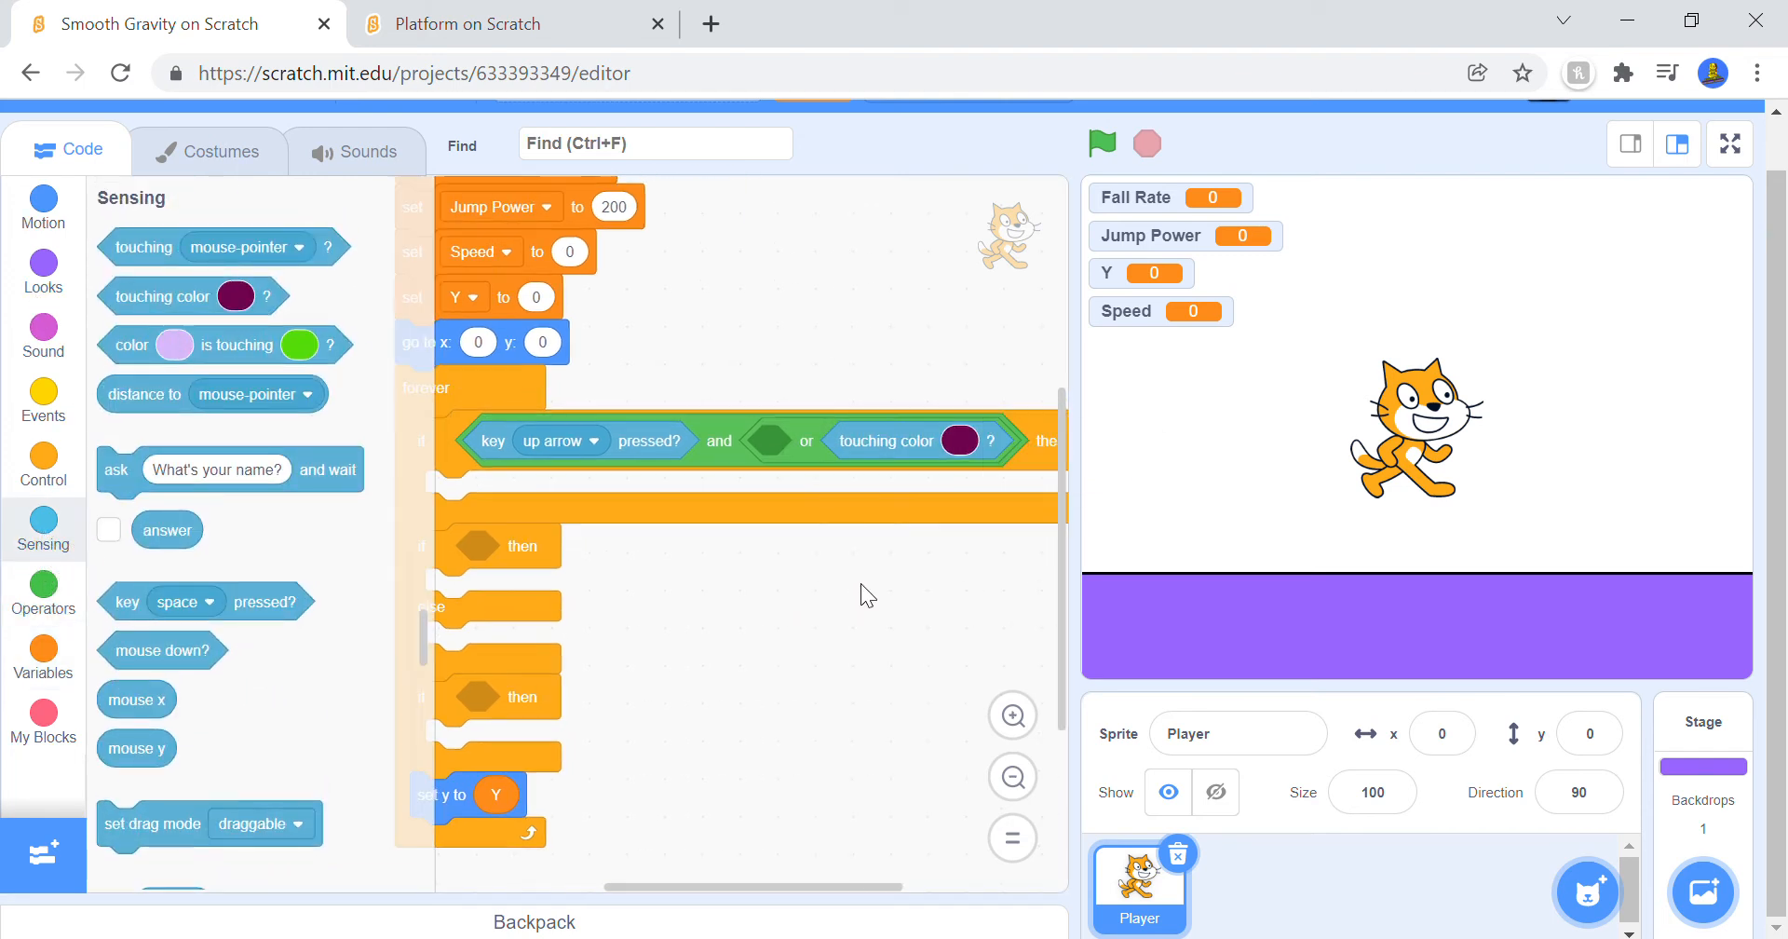
pyautogui.click(959, 439)
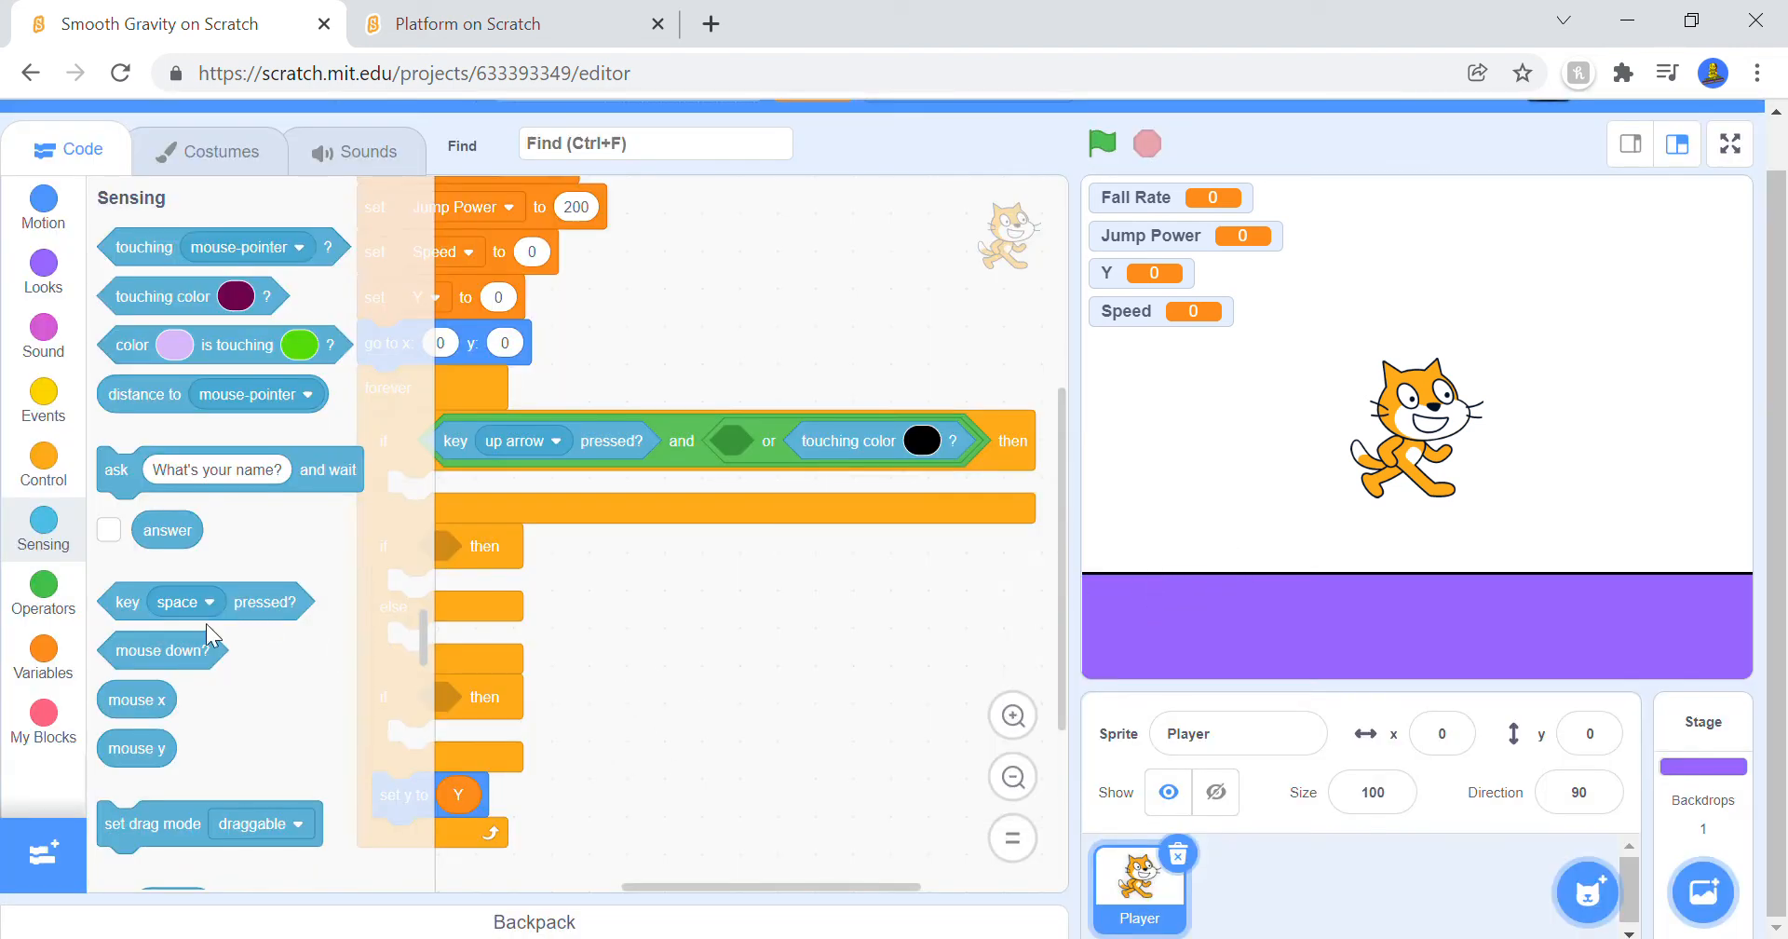
pyautogui.moveTo(173, 343)
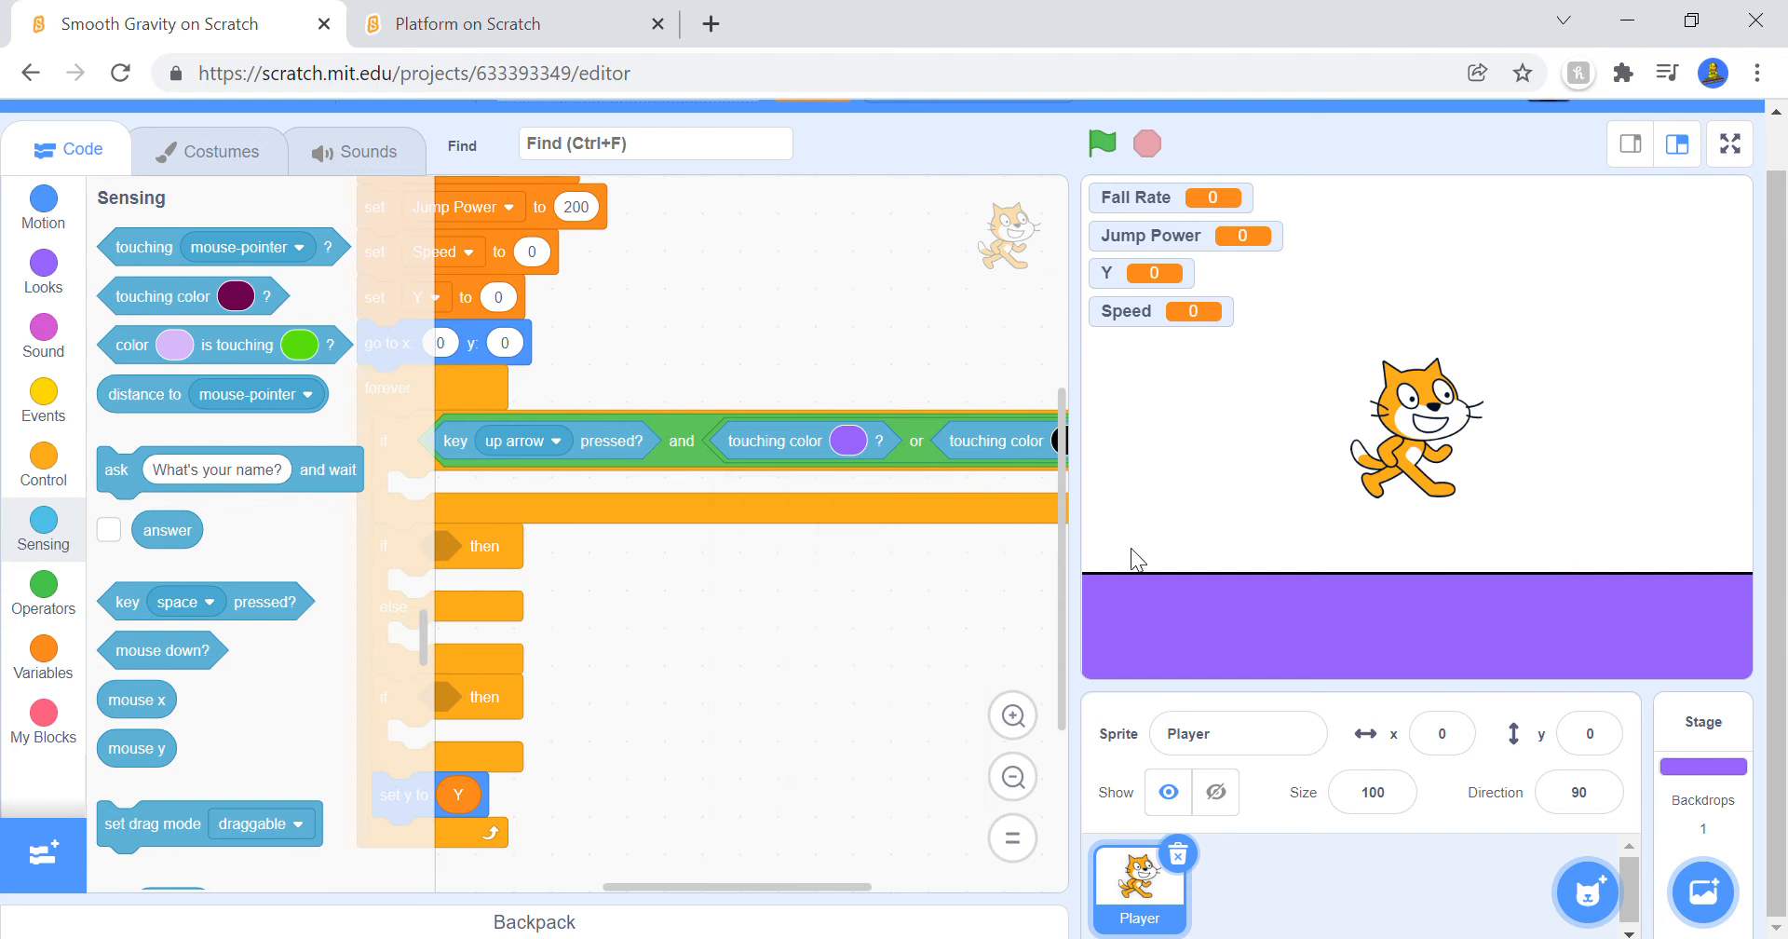
pyautogui.moveTo(1222, 590)
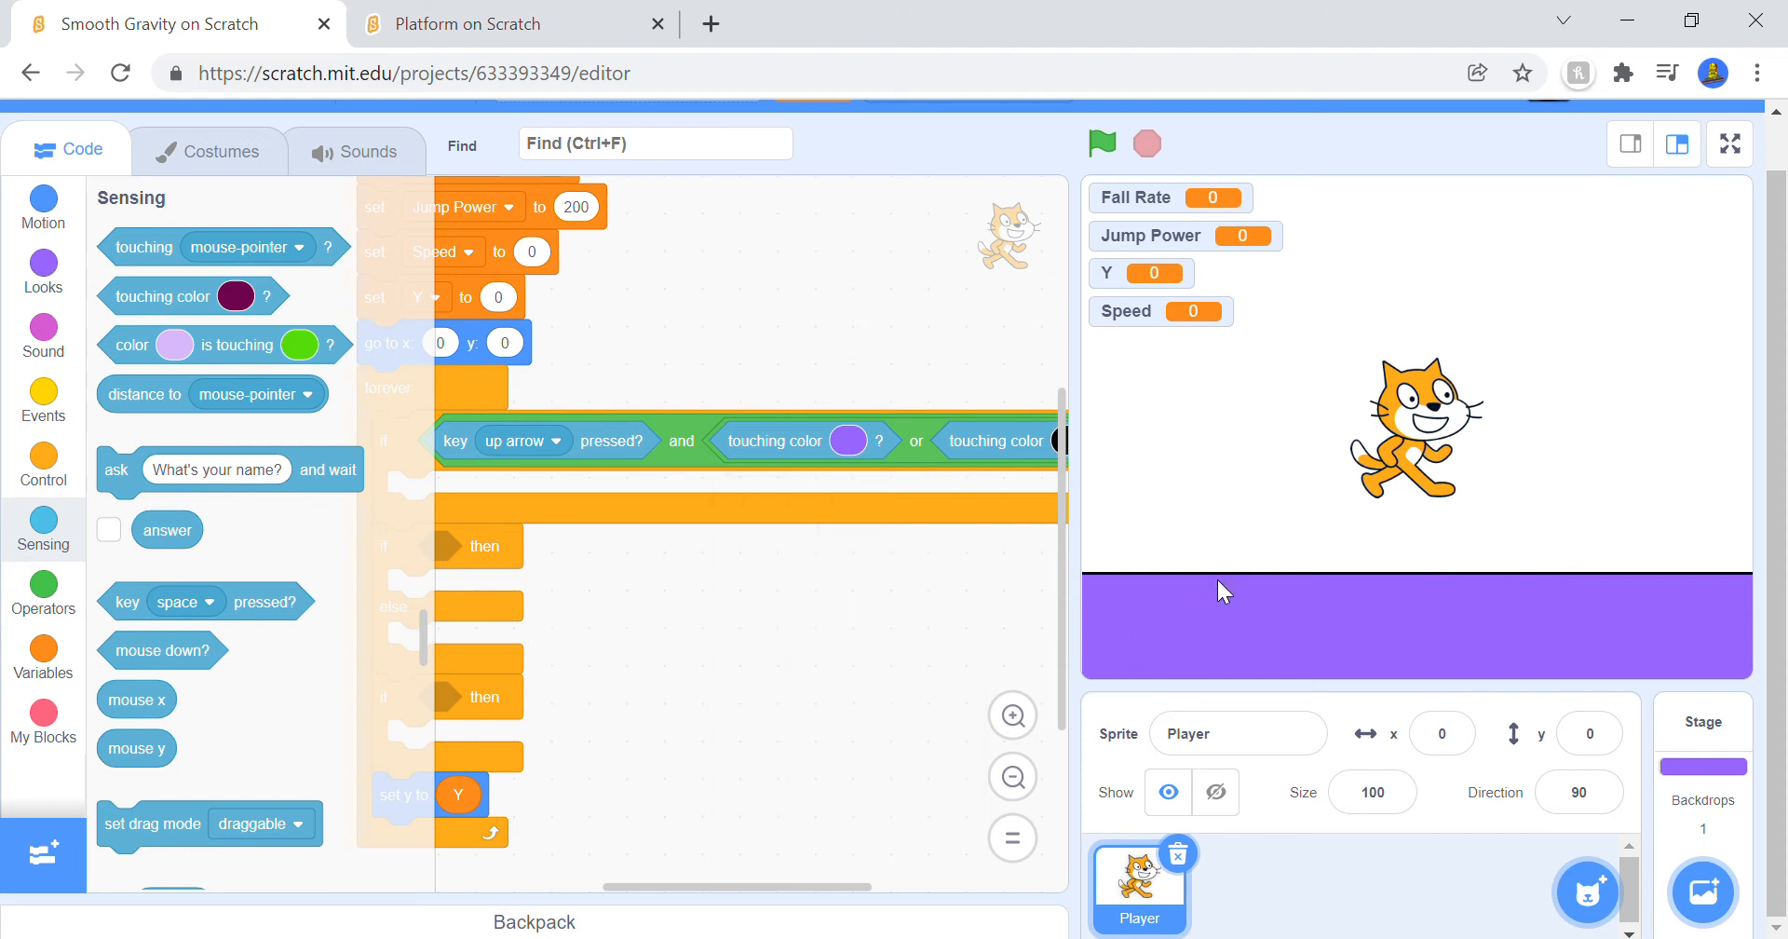
pyautogui.moveTo(1466, 541)
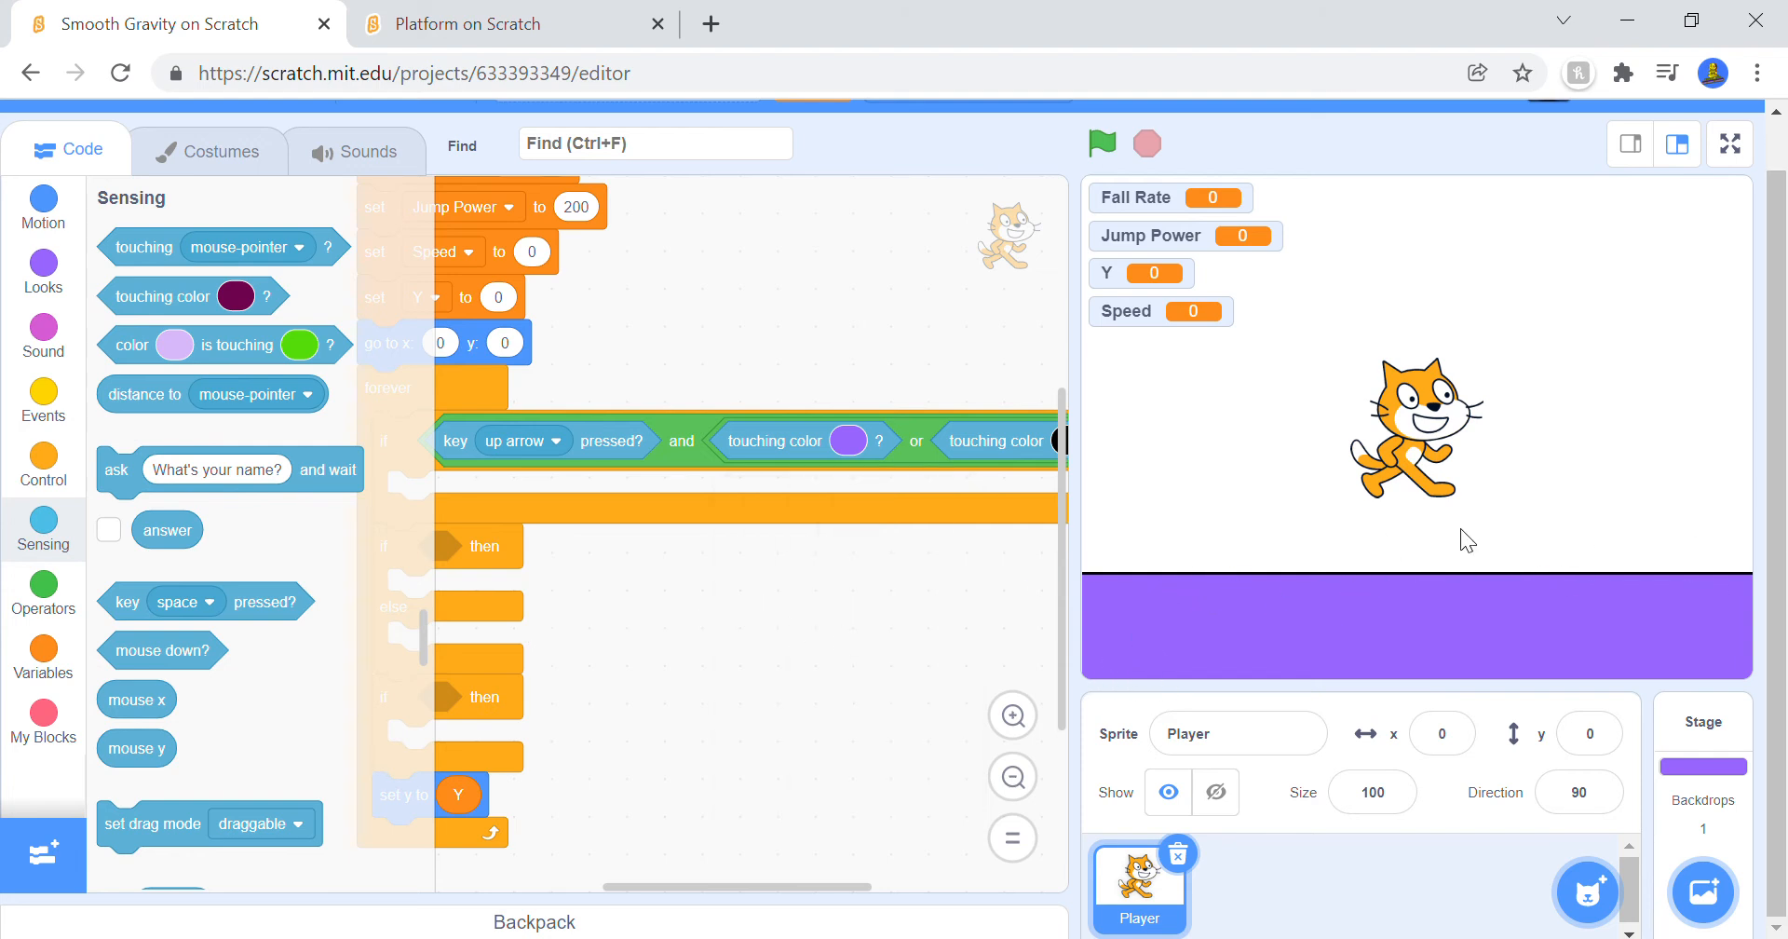
pyautogui.moveTo(1319, 555)
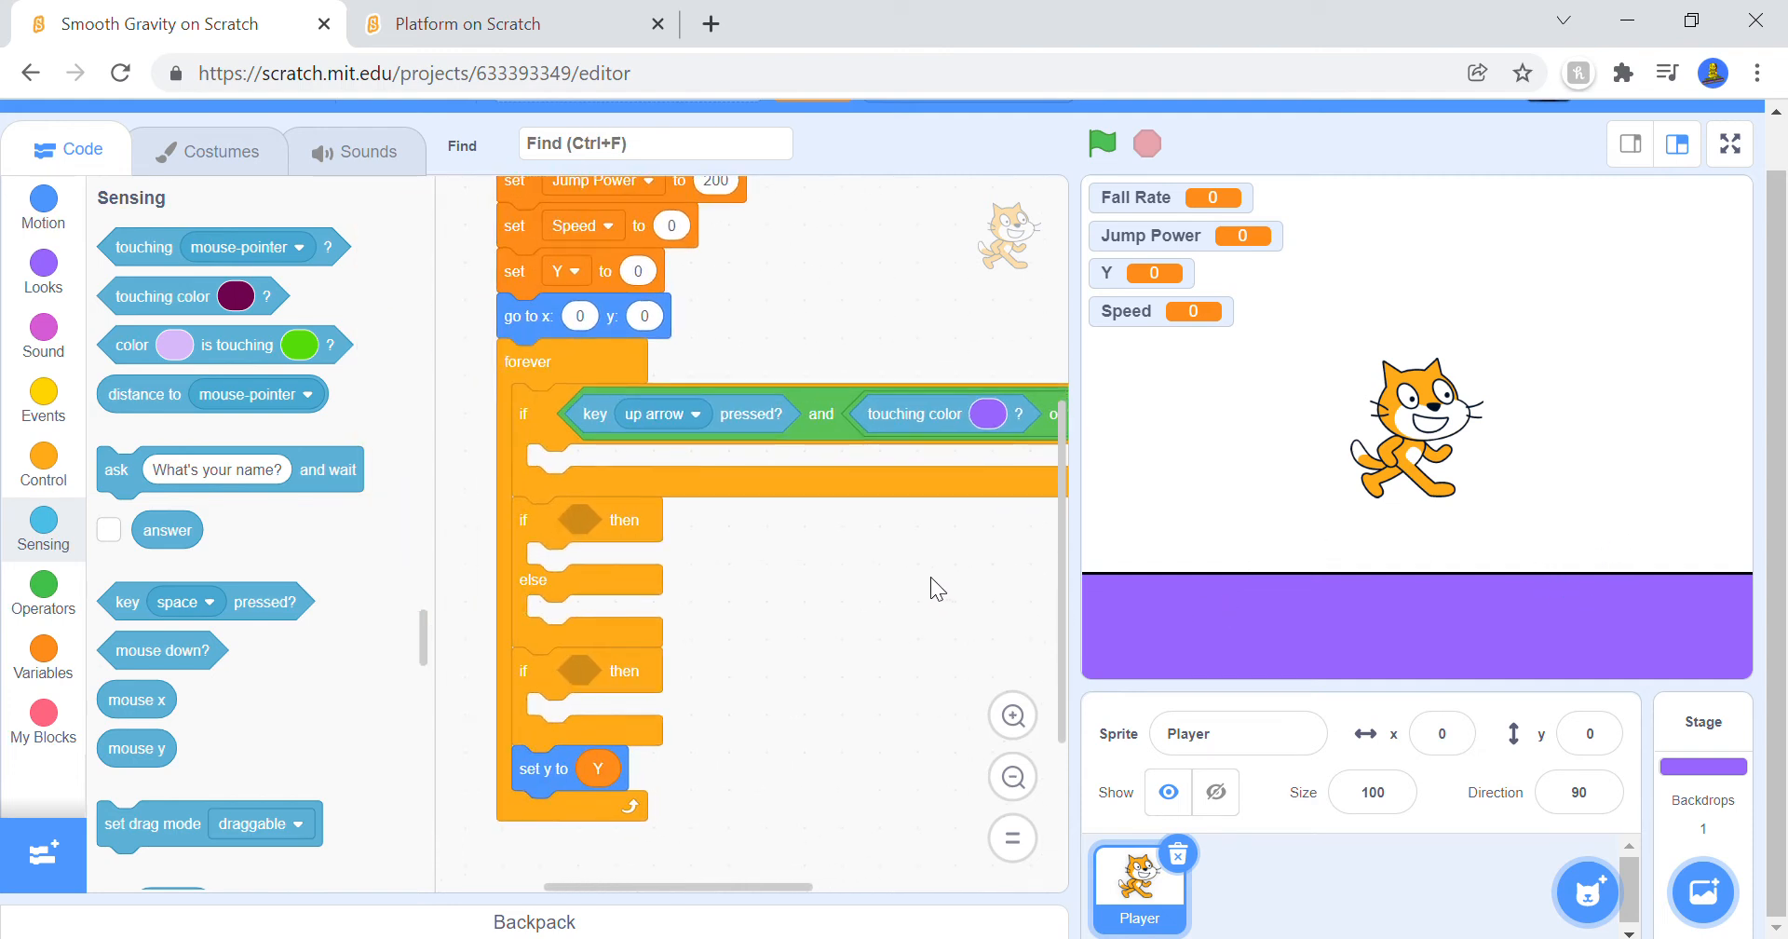
pyautogui.moveTo(1300, 570)
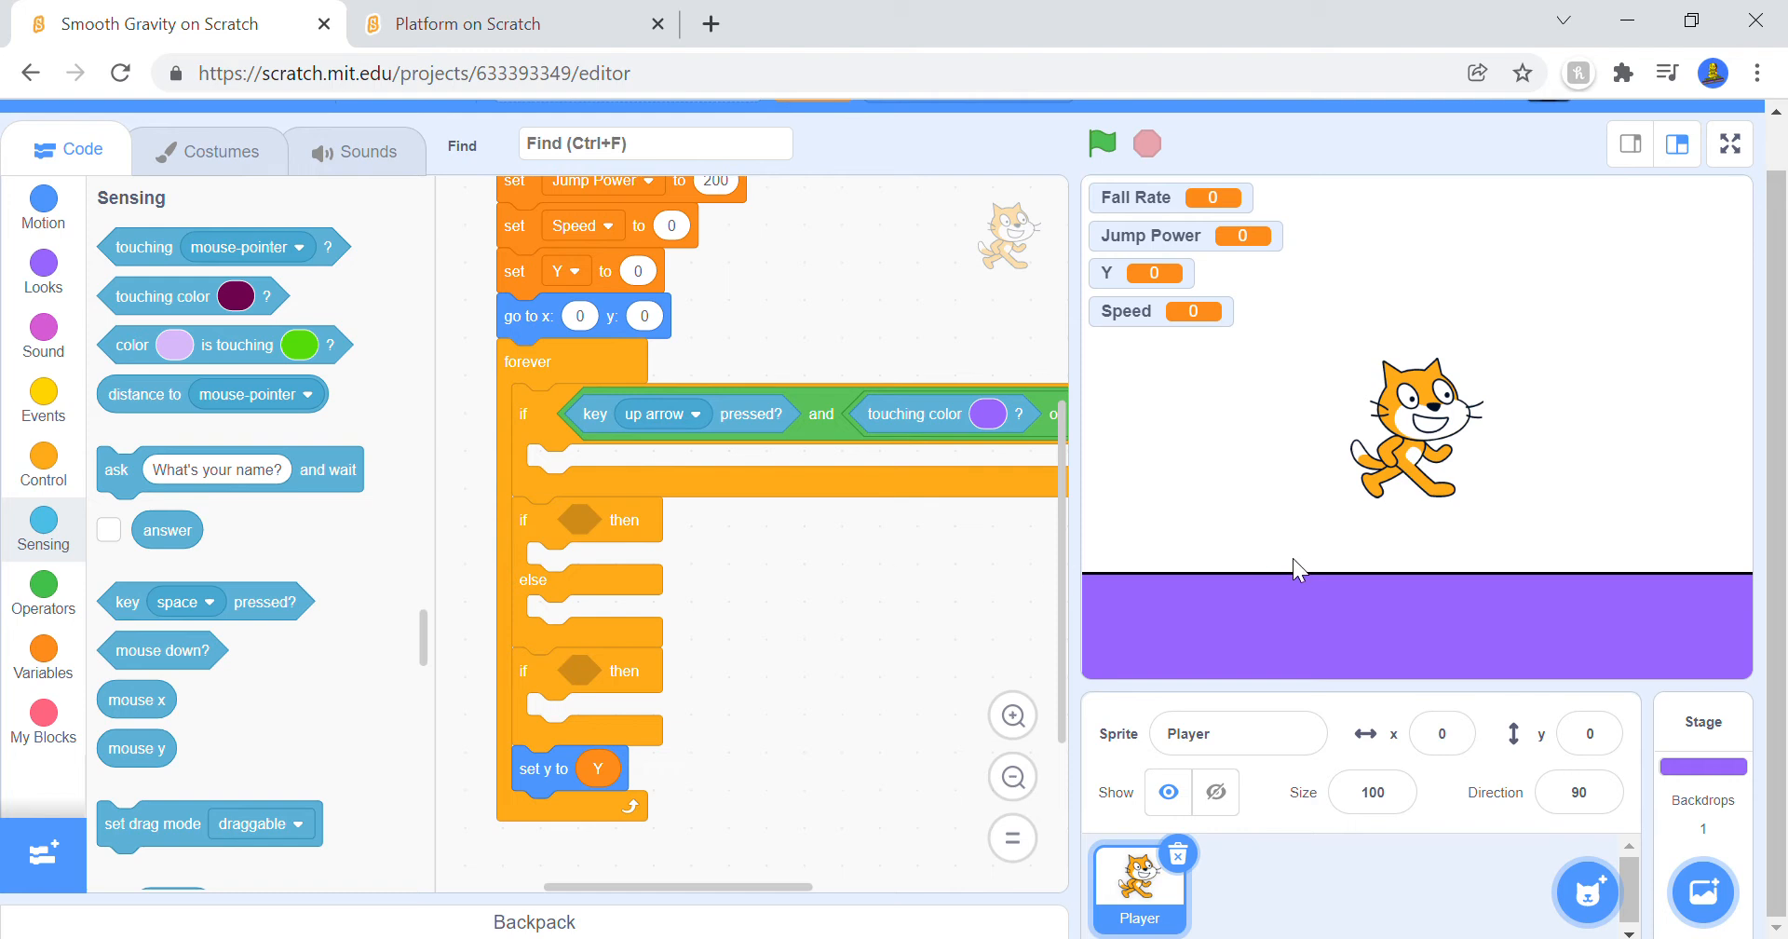
pyautogui.moveTo(1285, 635)
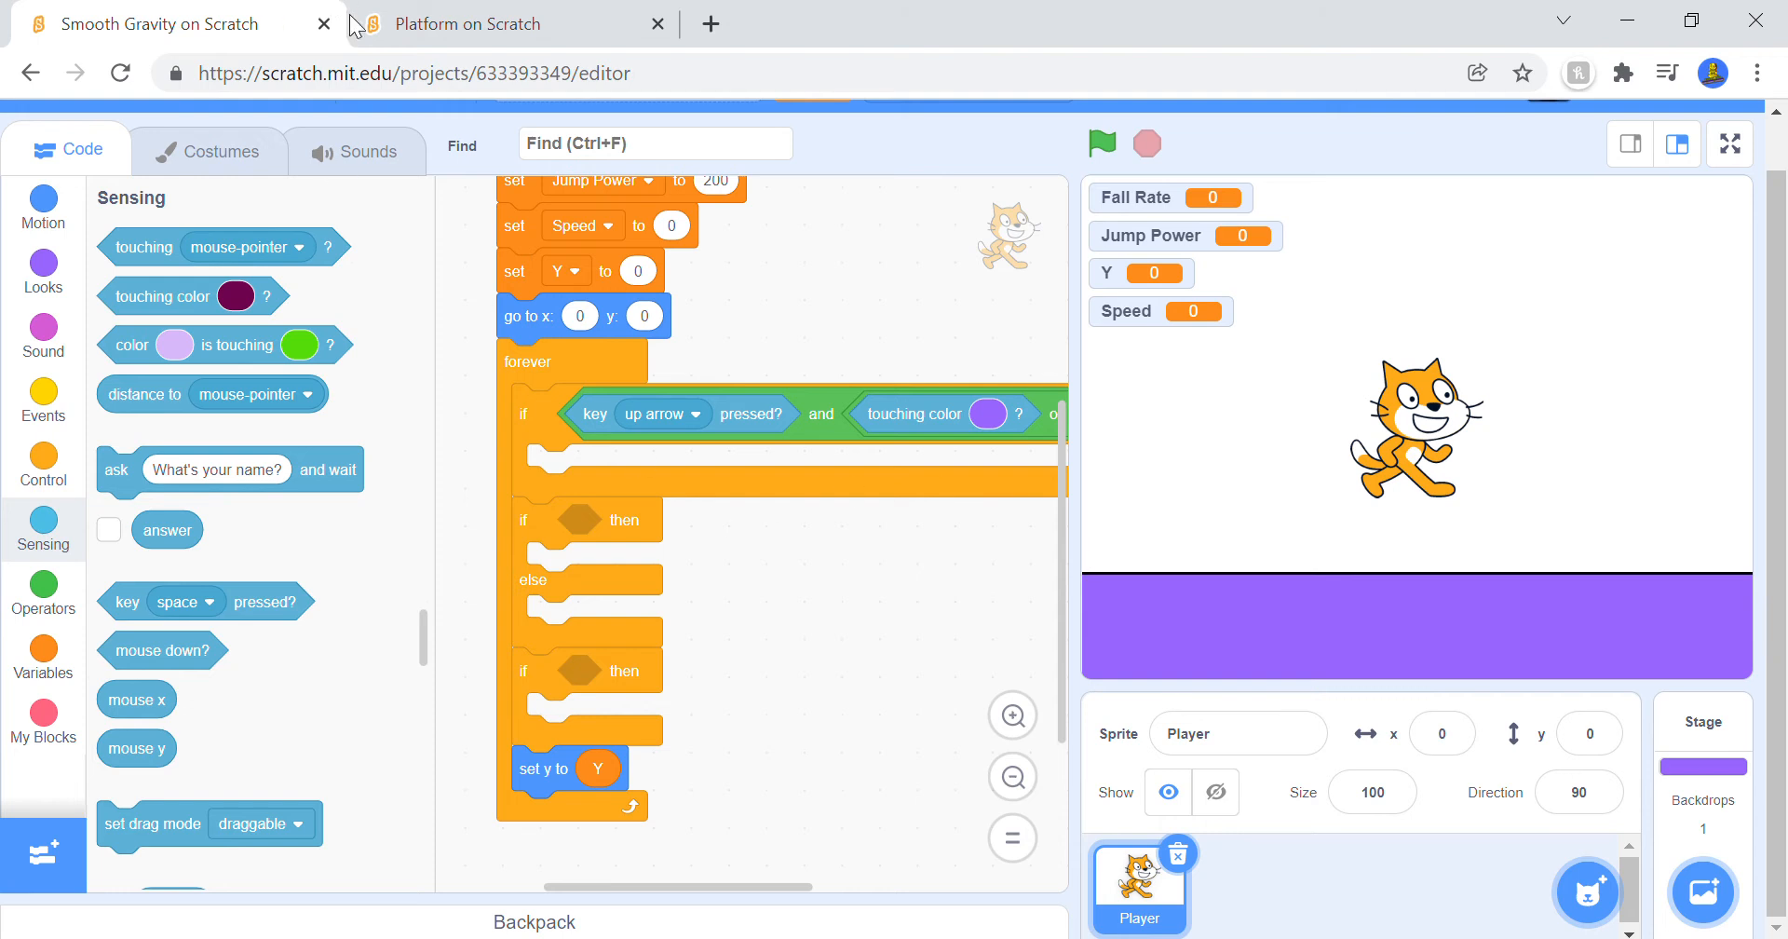
# Step: Make the jump branch change Y by Jump Power and set the if-else condition to not touching color black
pyautogui.click(43, 650)
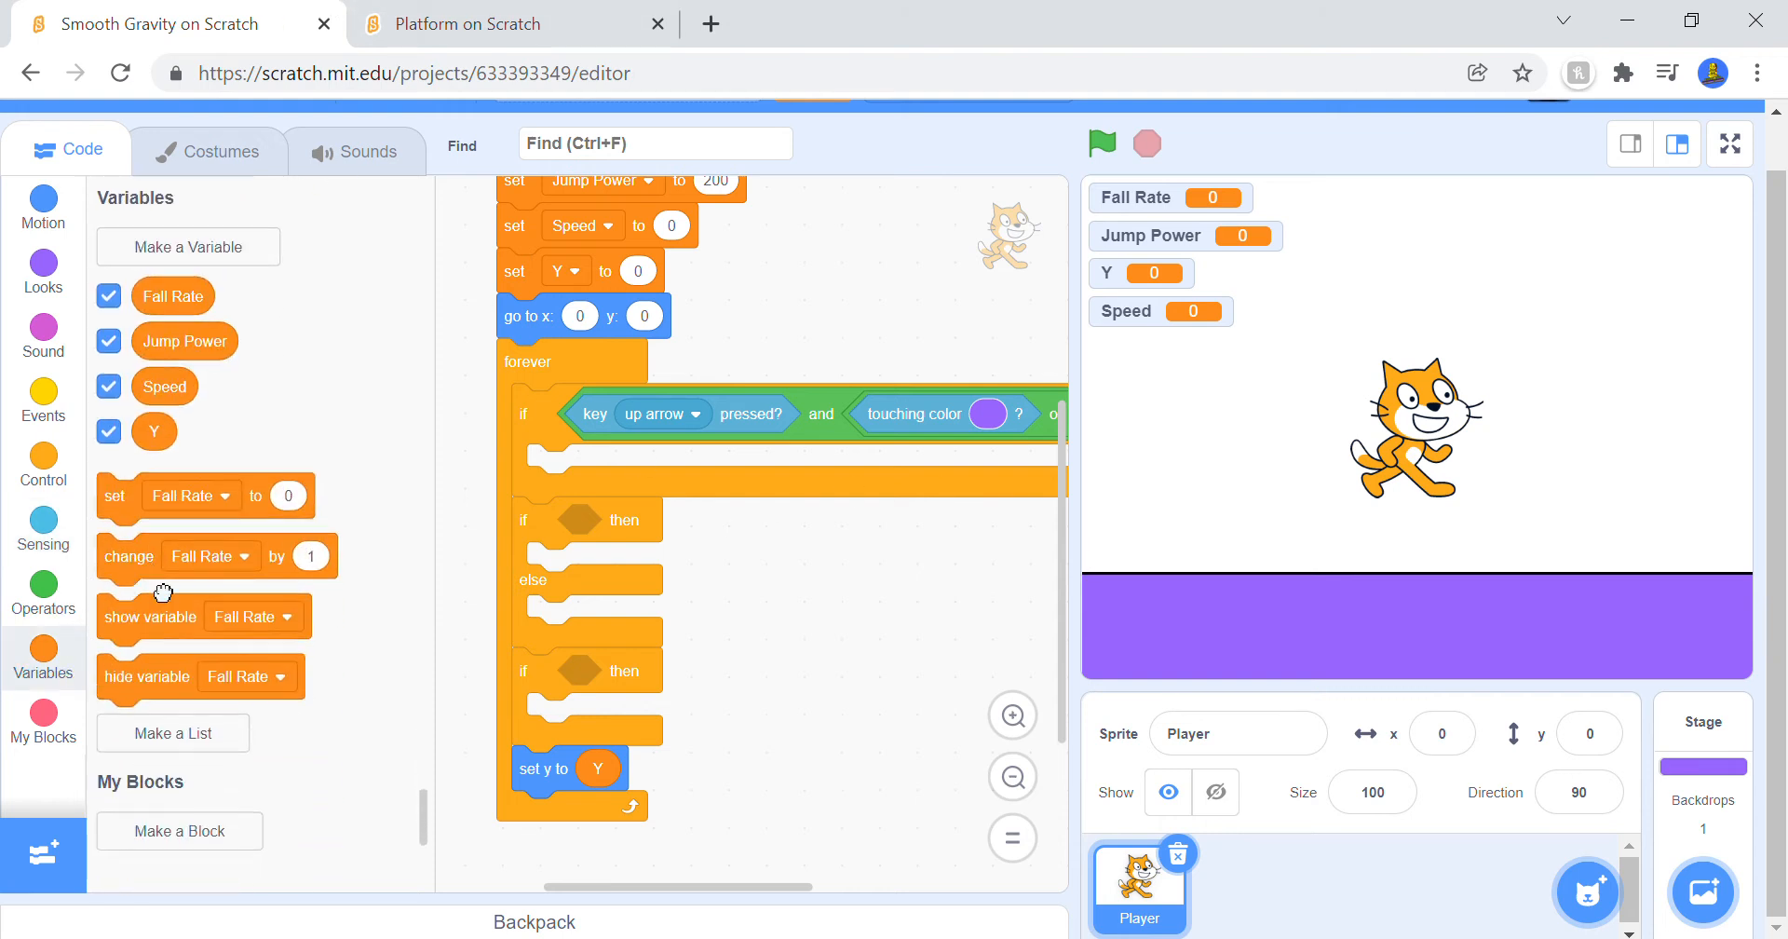
pyautogui.click(639, 466)
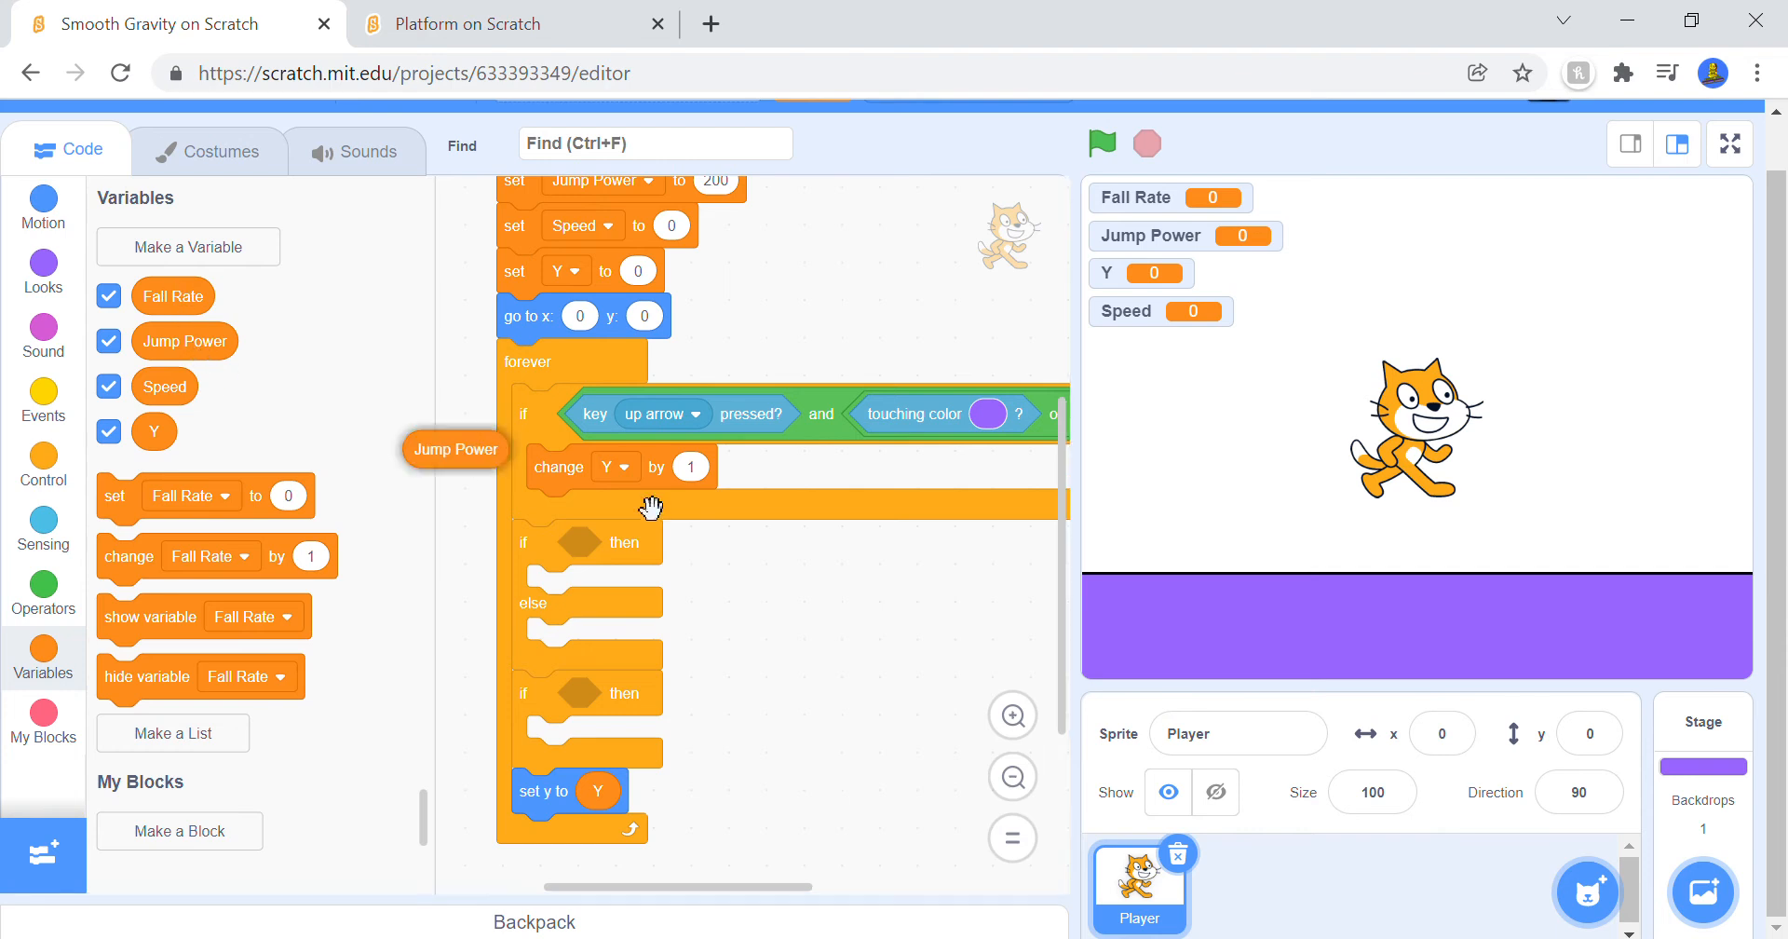
pyautogui.click(515, 22)
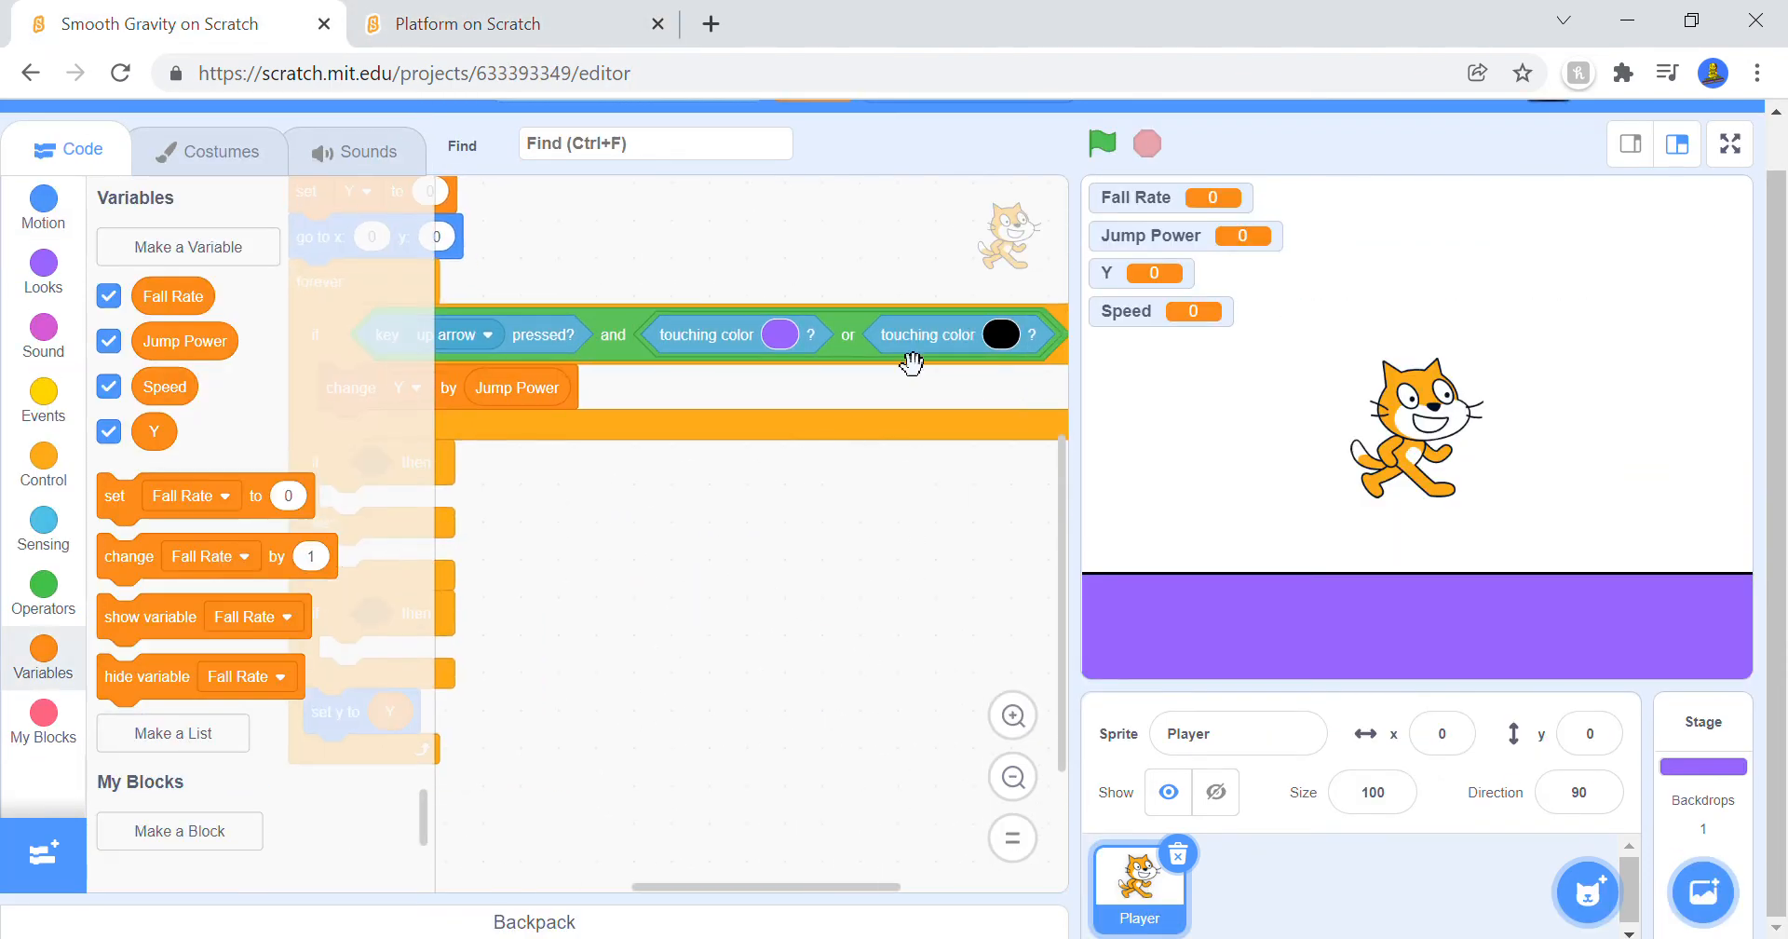
pyautogui.moveTo(930, 334); pyautogui.dragTo(784, 563)
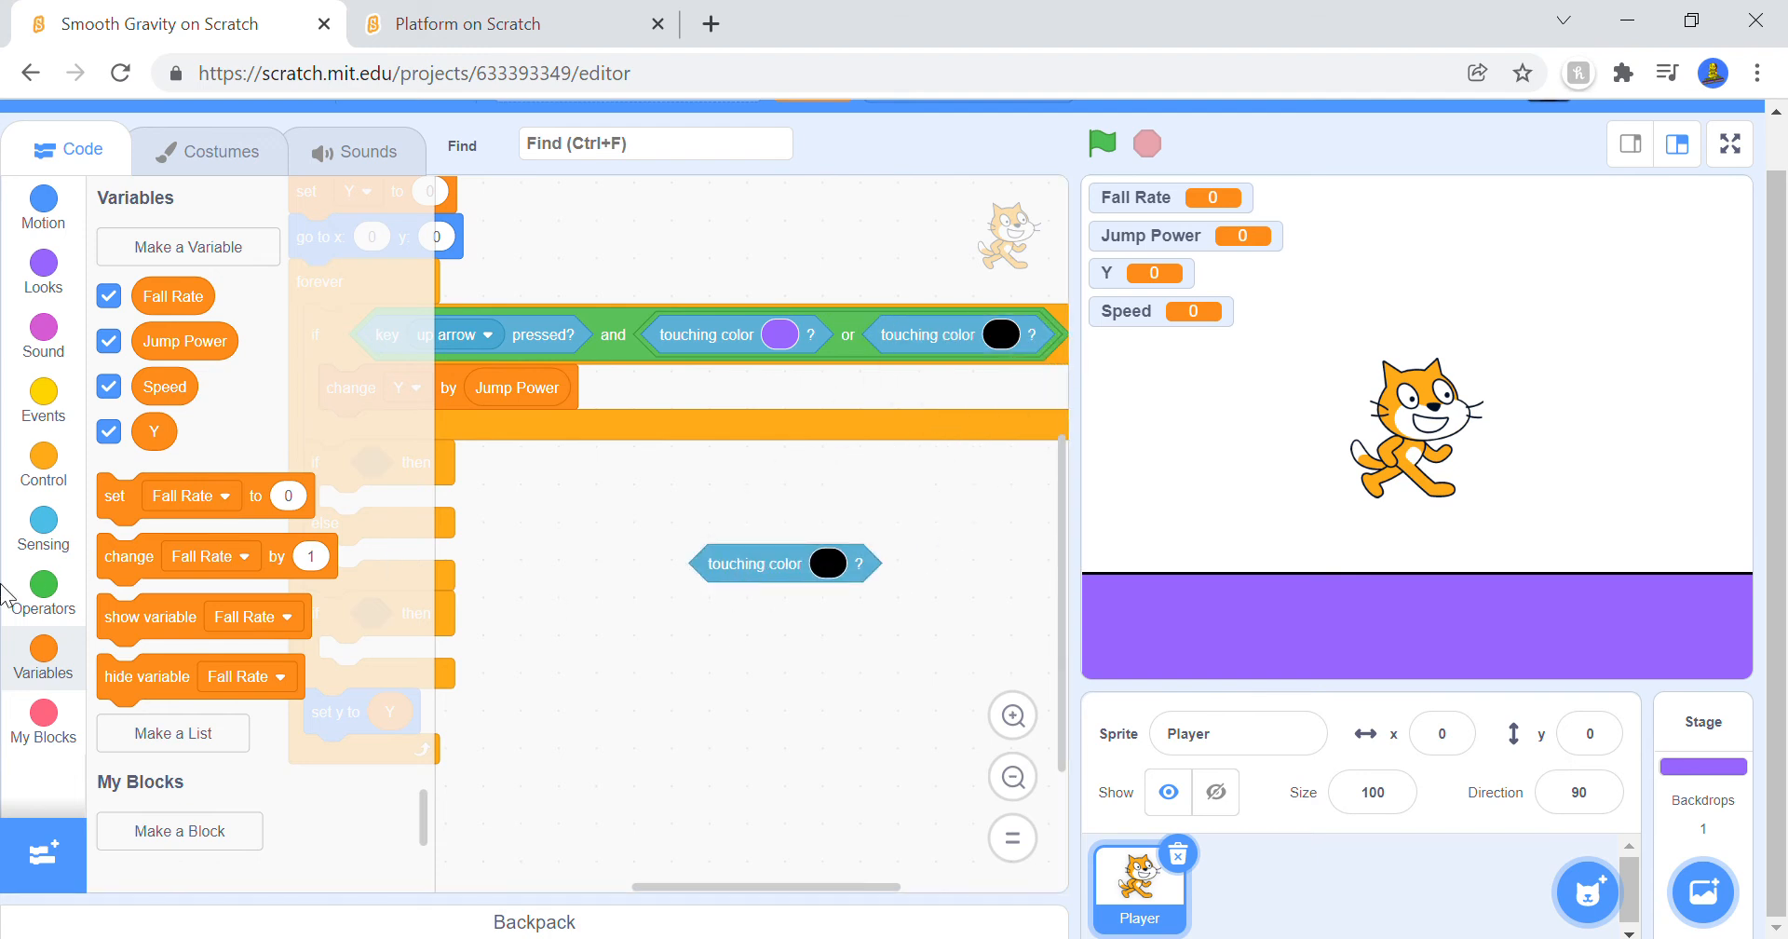
pyautogui.click(43, 584)
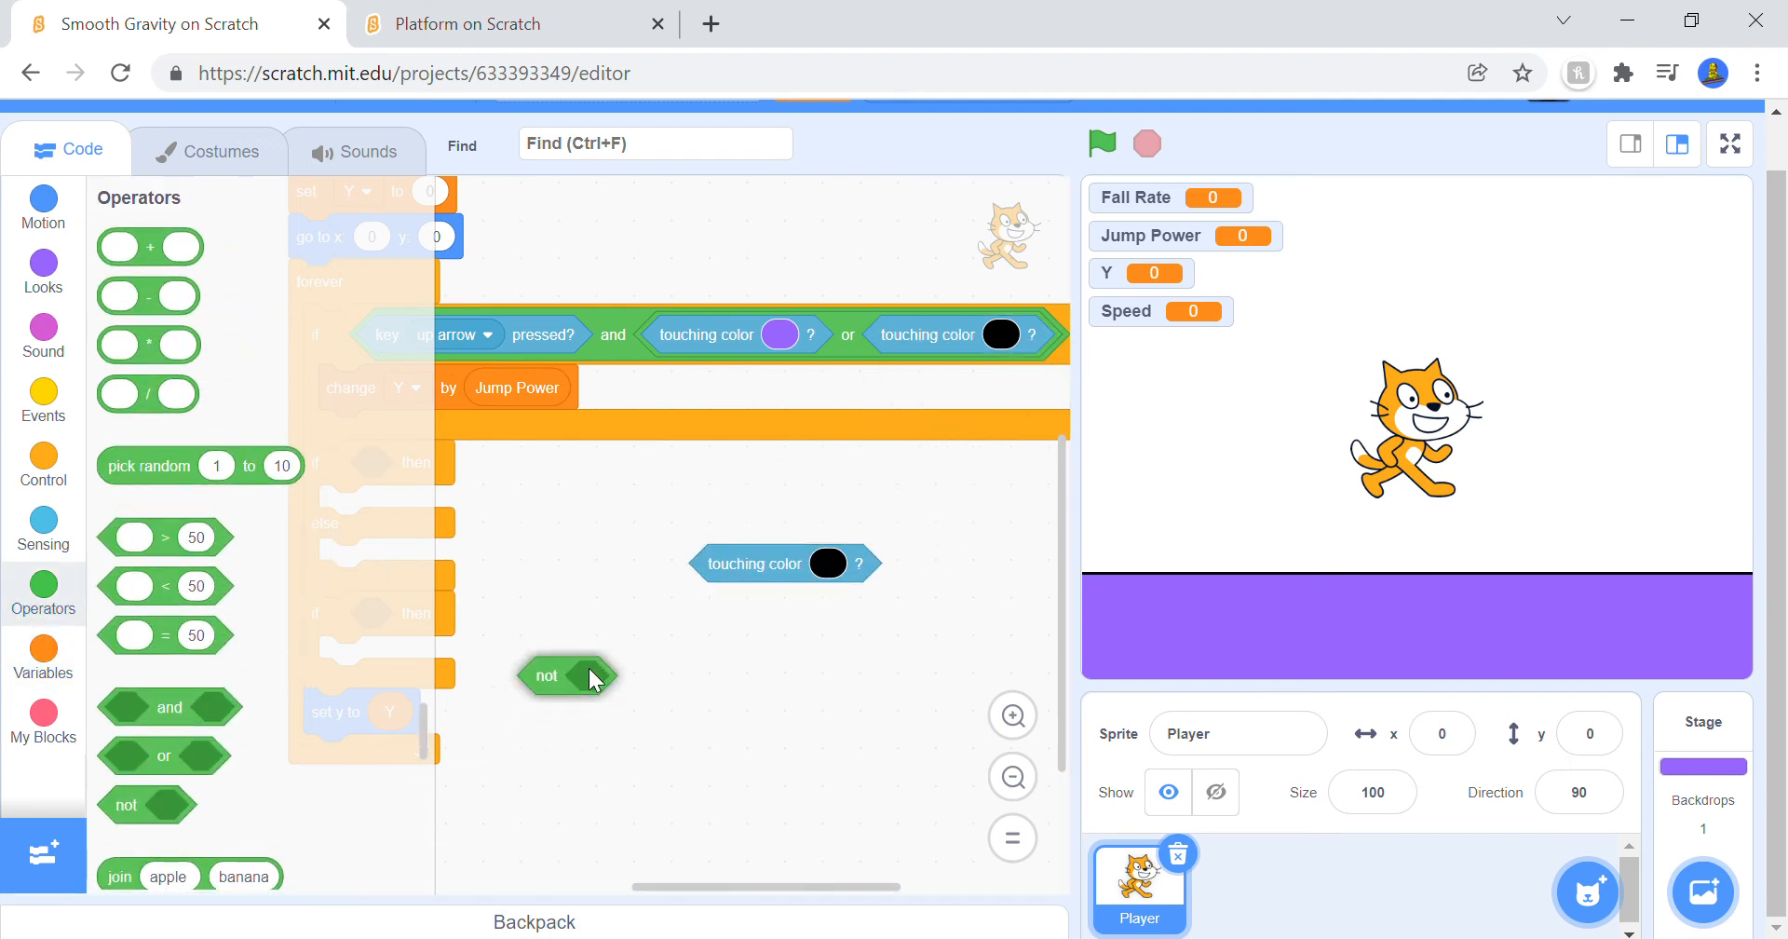
pyautogui.click(514, 23)
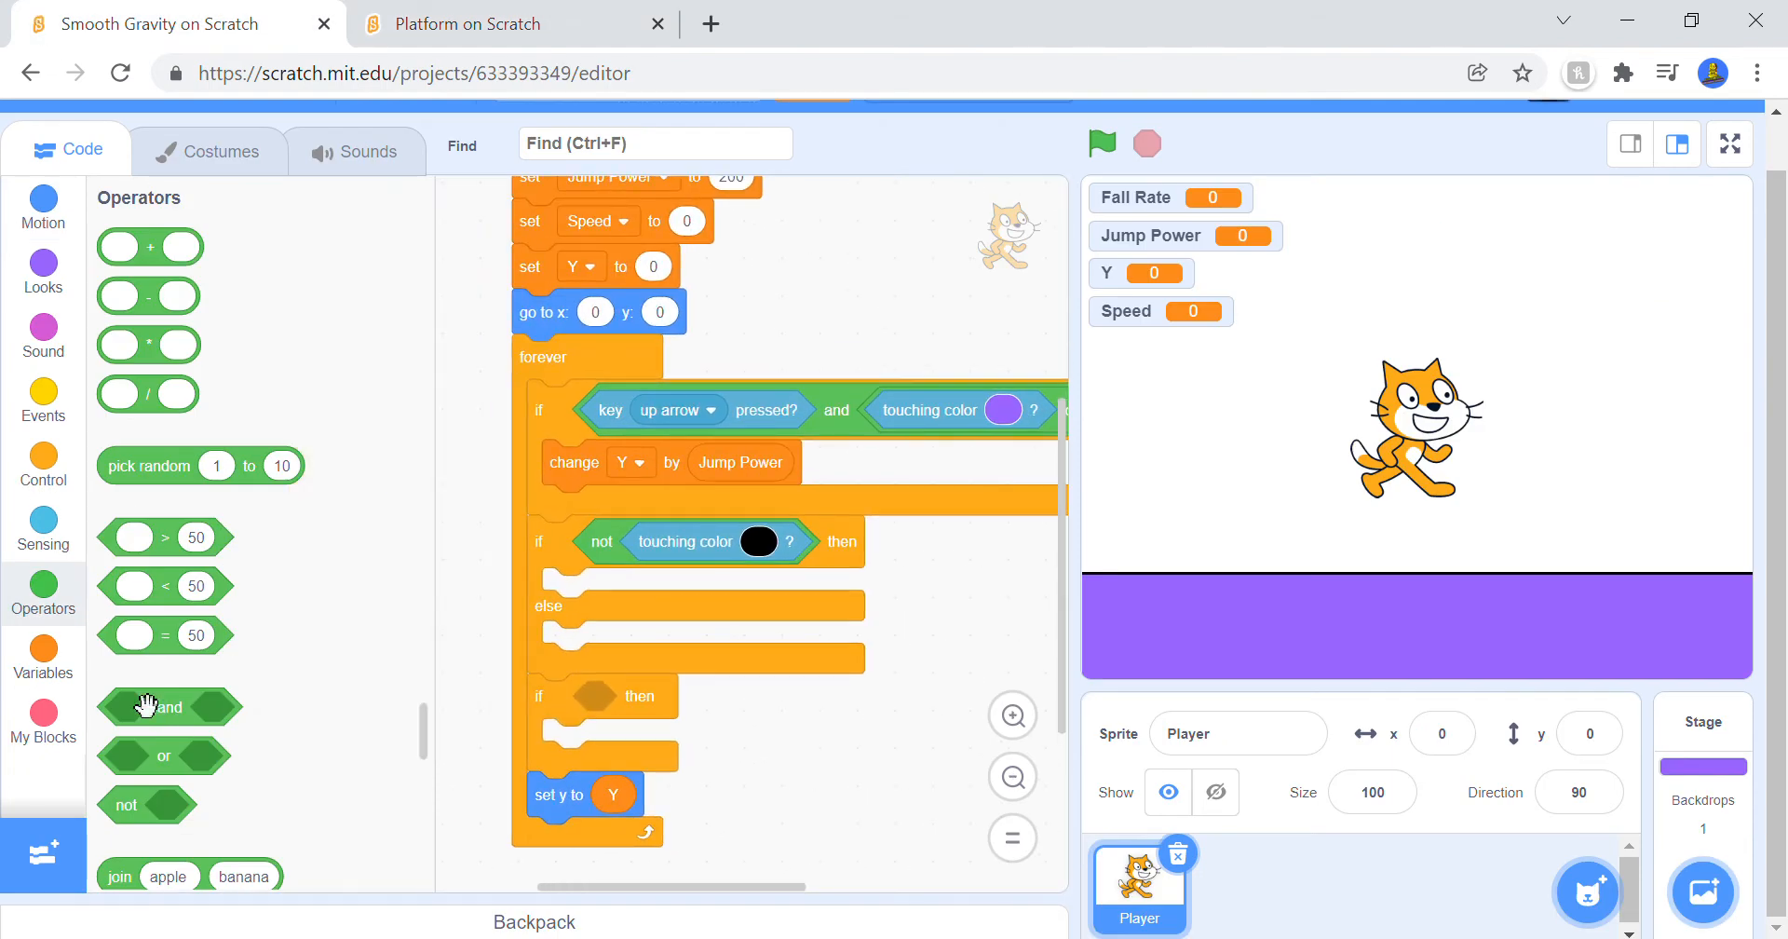
# Step: Change Speed by 1 in the falling branch and set Speed to 0 in the else branch
pyautogui.click(43, 656)
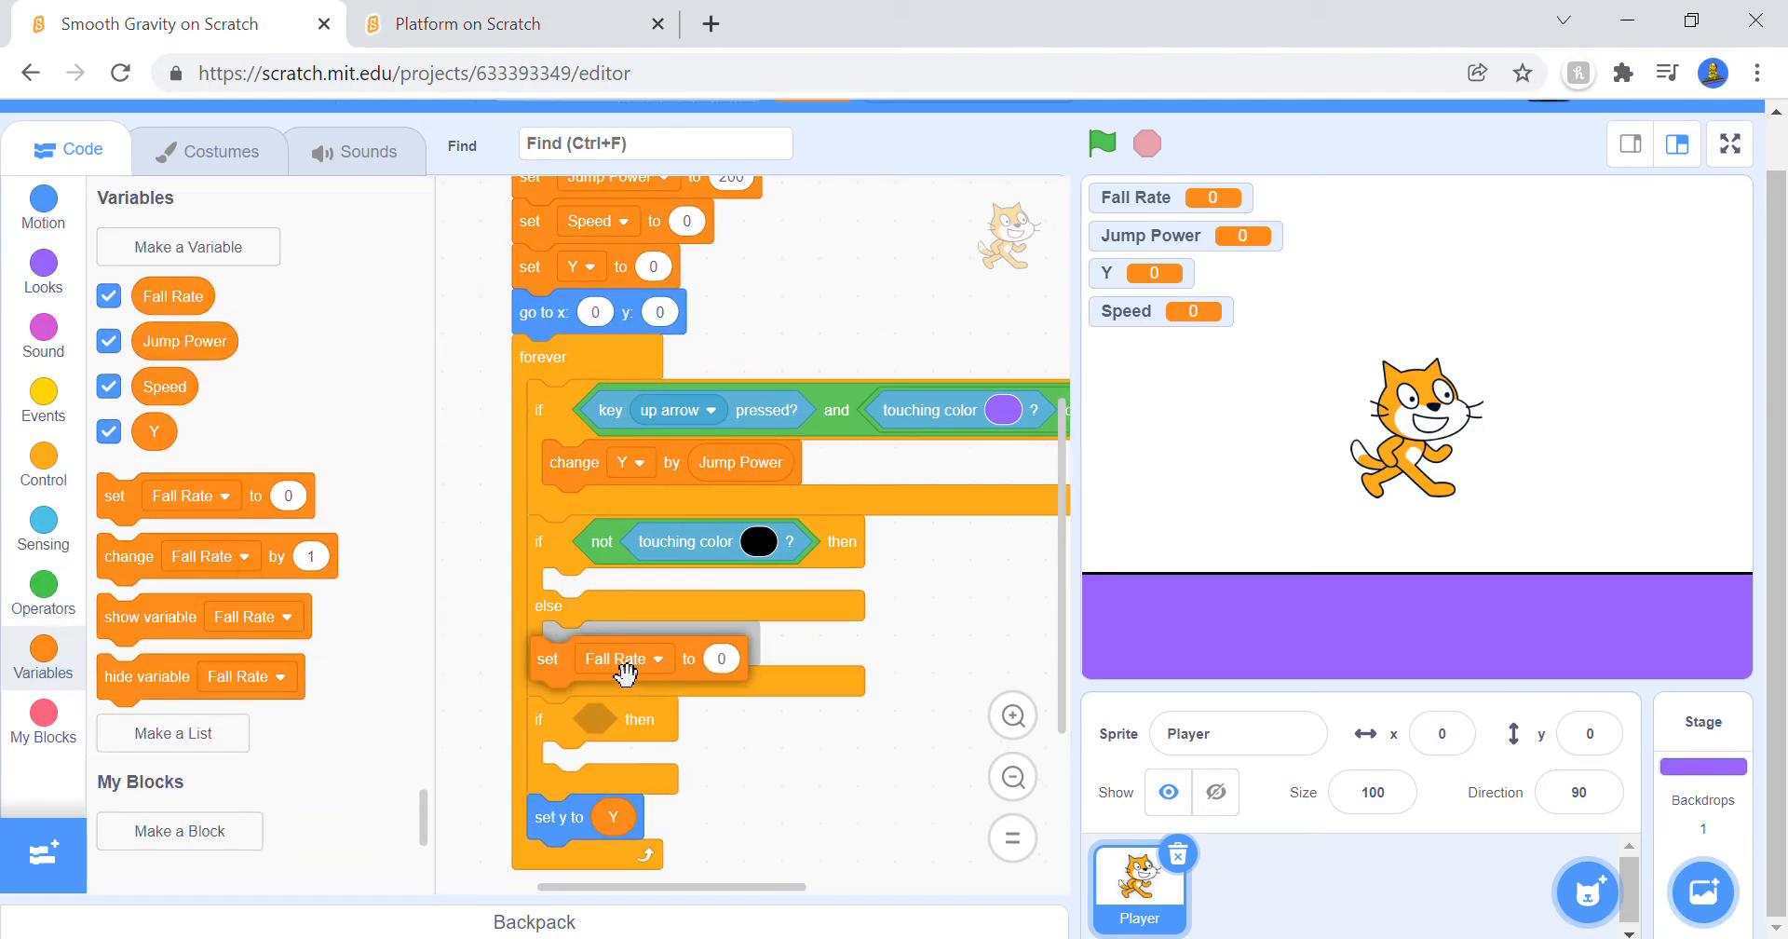
pyautogui.click(626, 658)
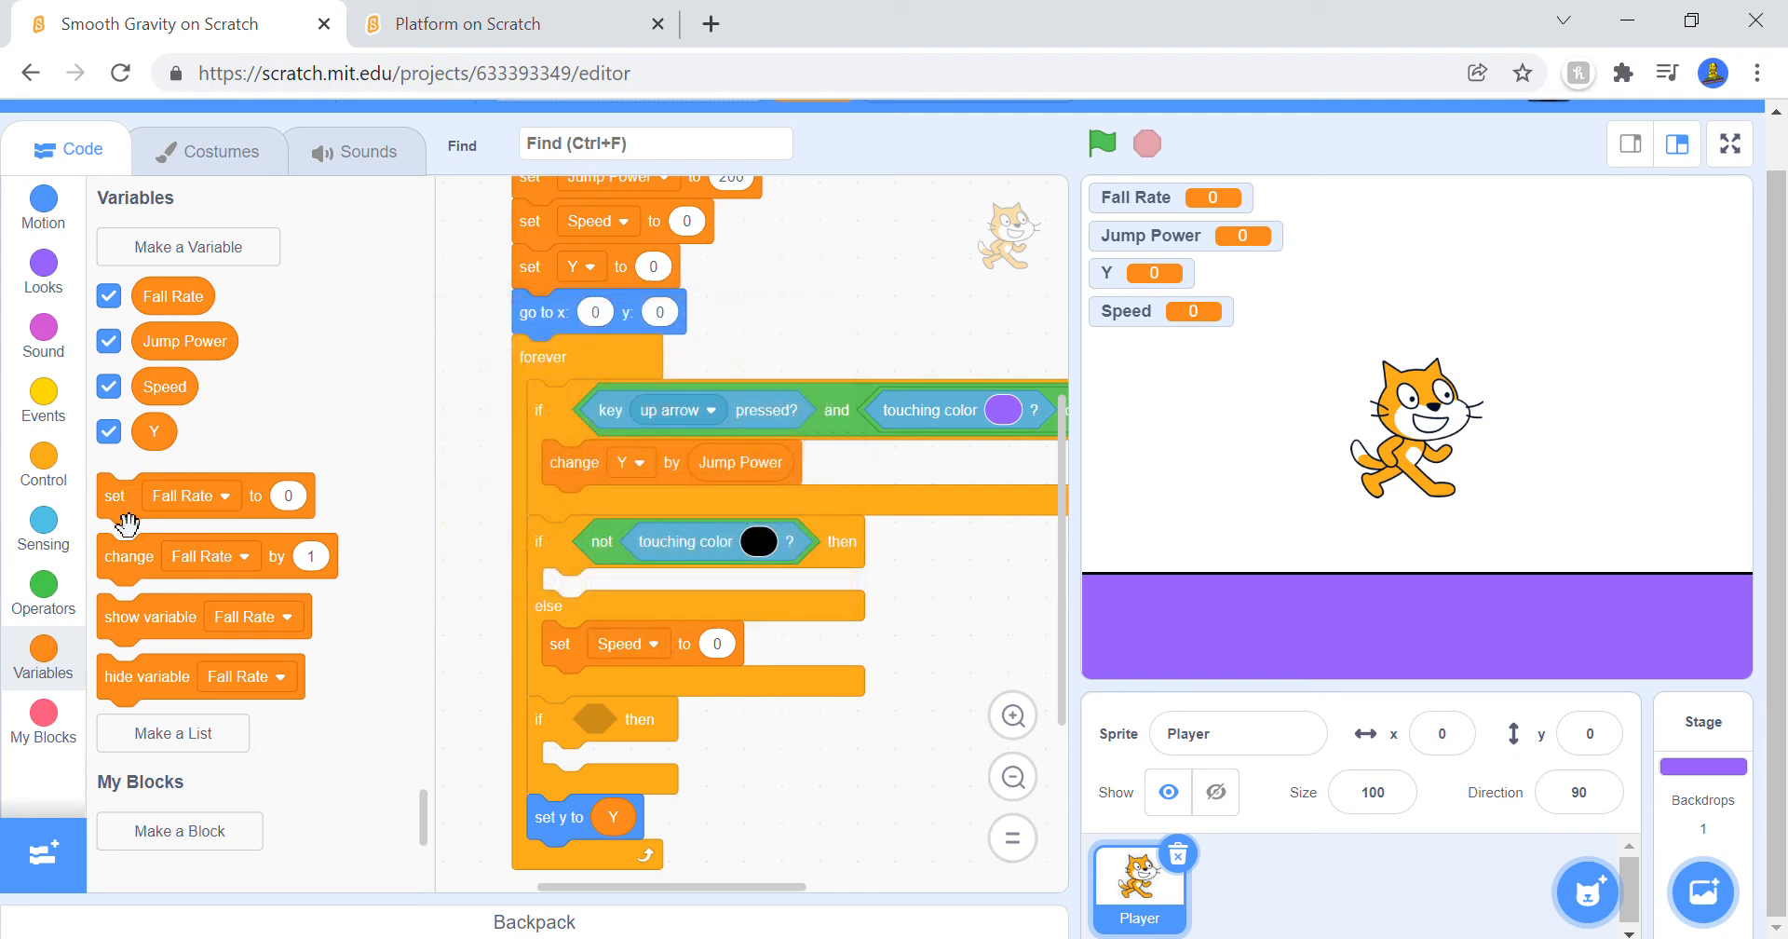
pyautogui.click(514, 23)
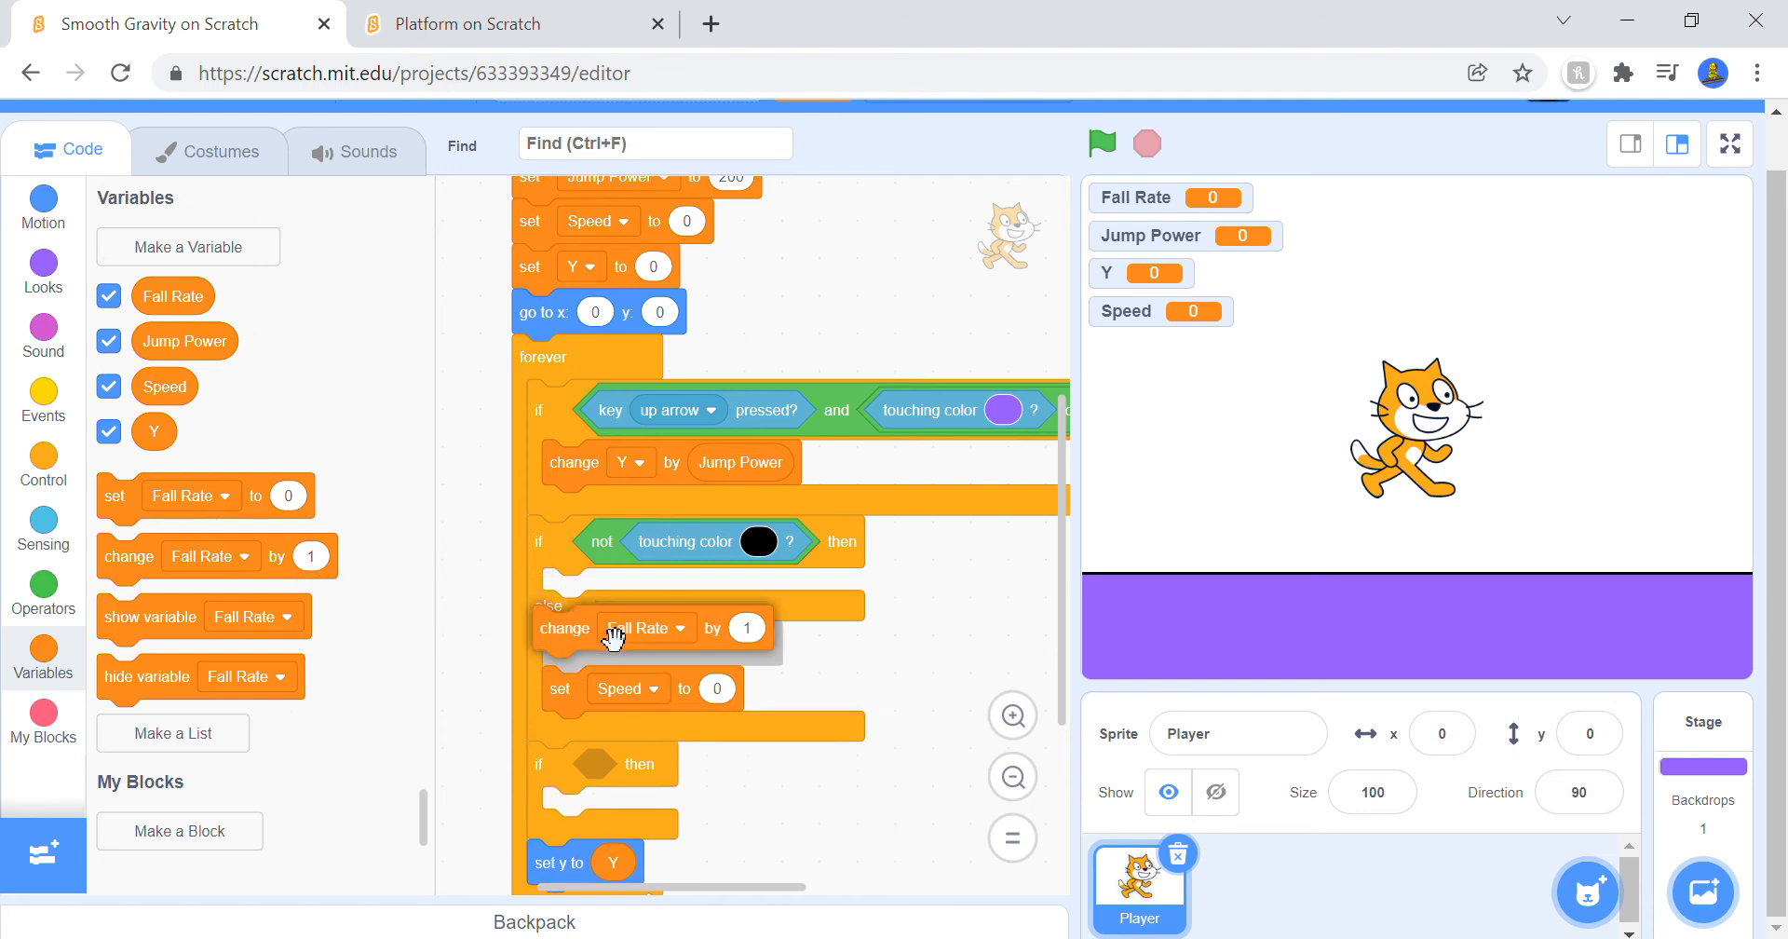
pyautogui.click(637, 626)
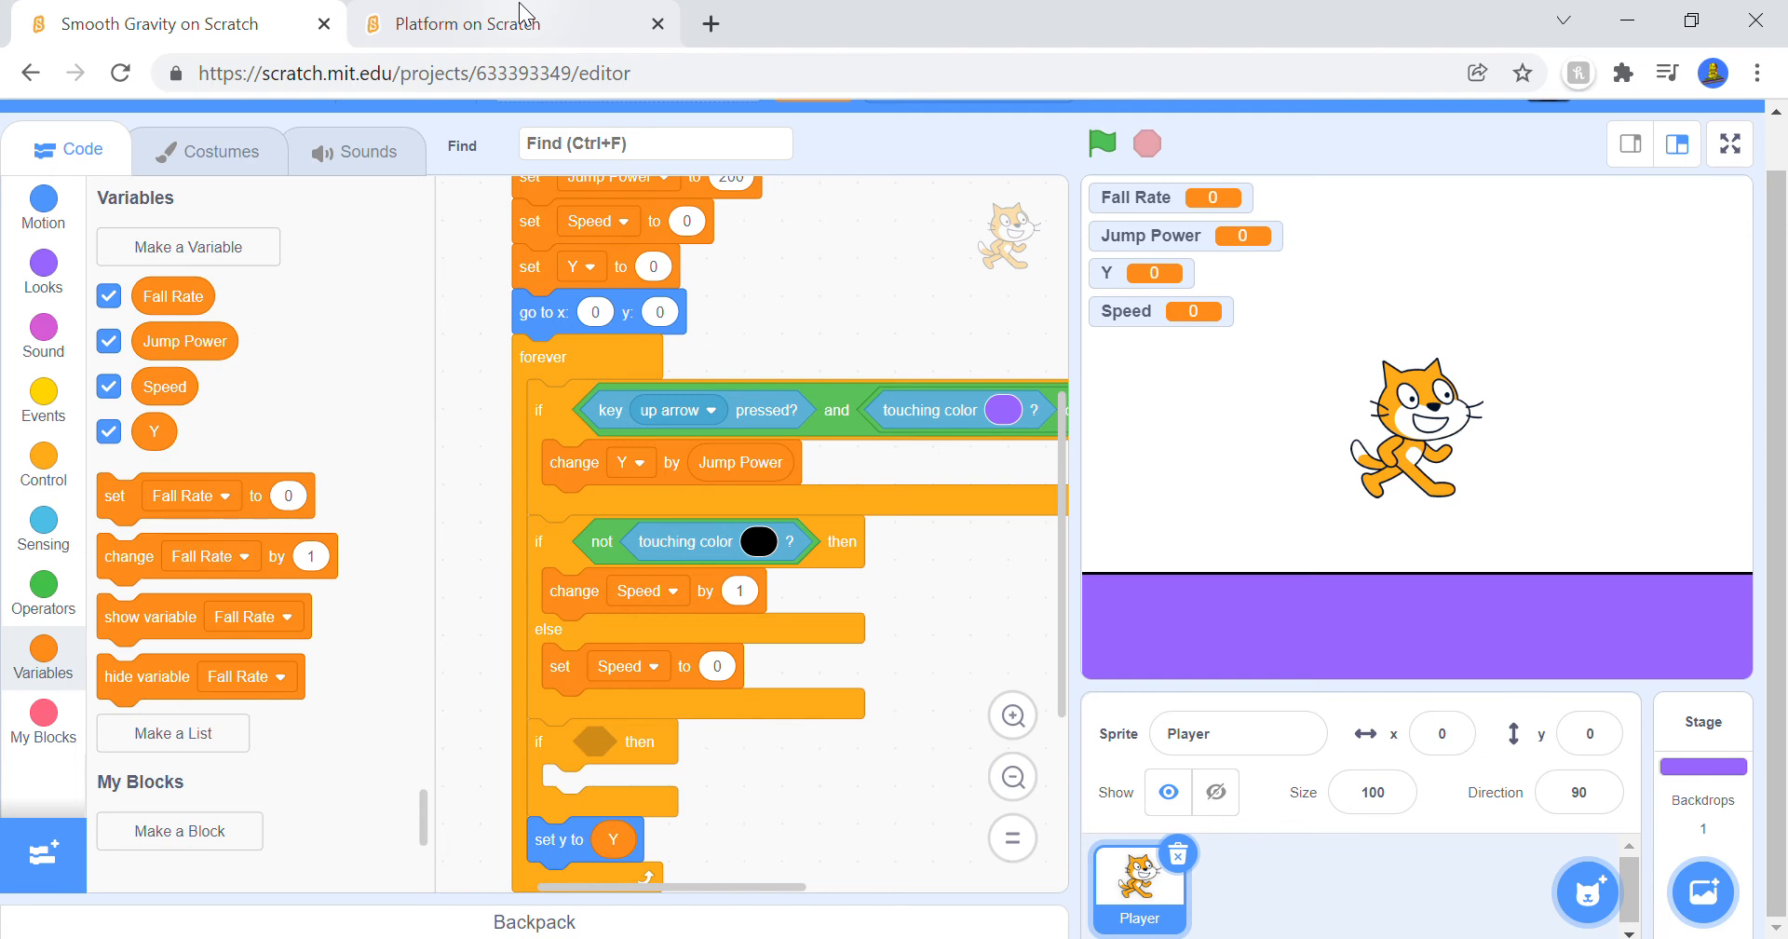
pyautogui.click(501, 22)
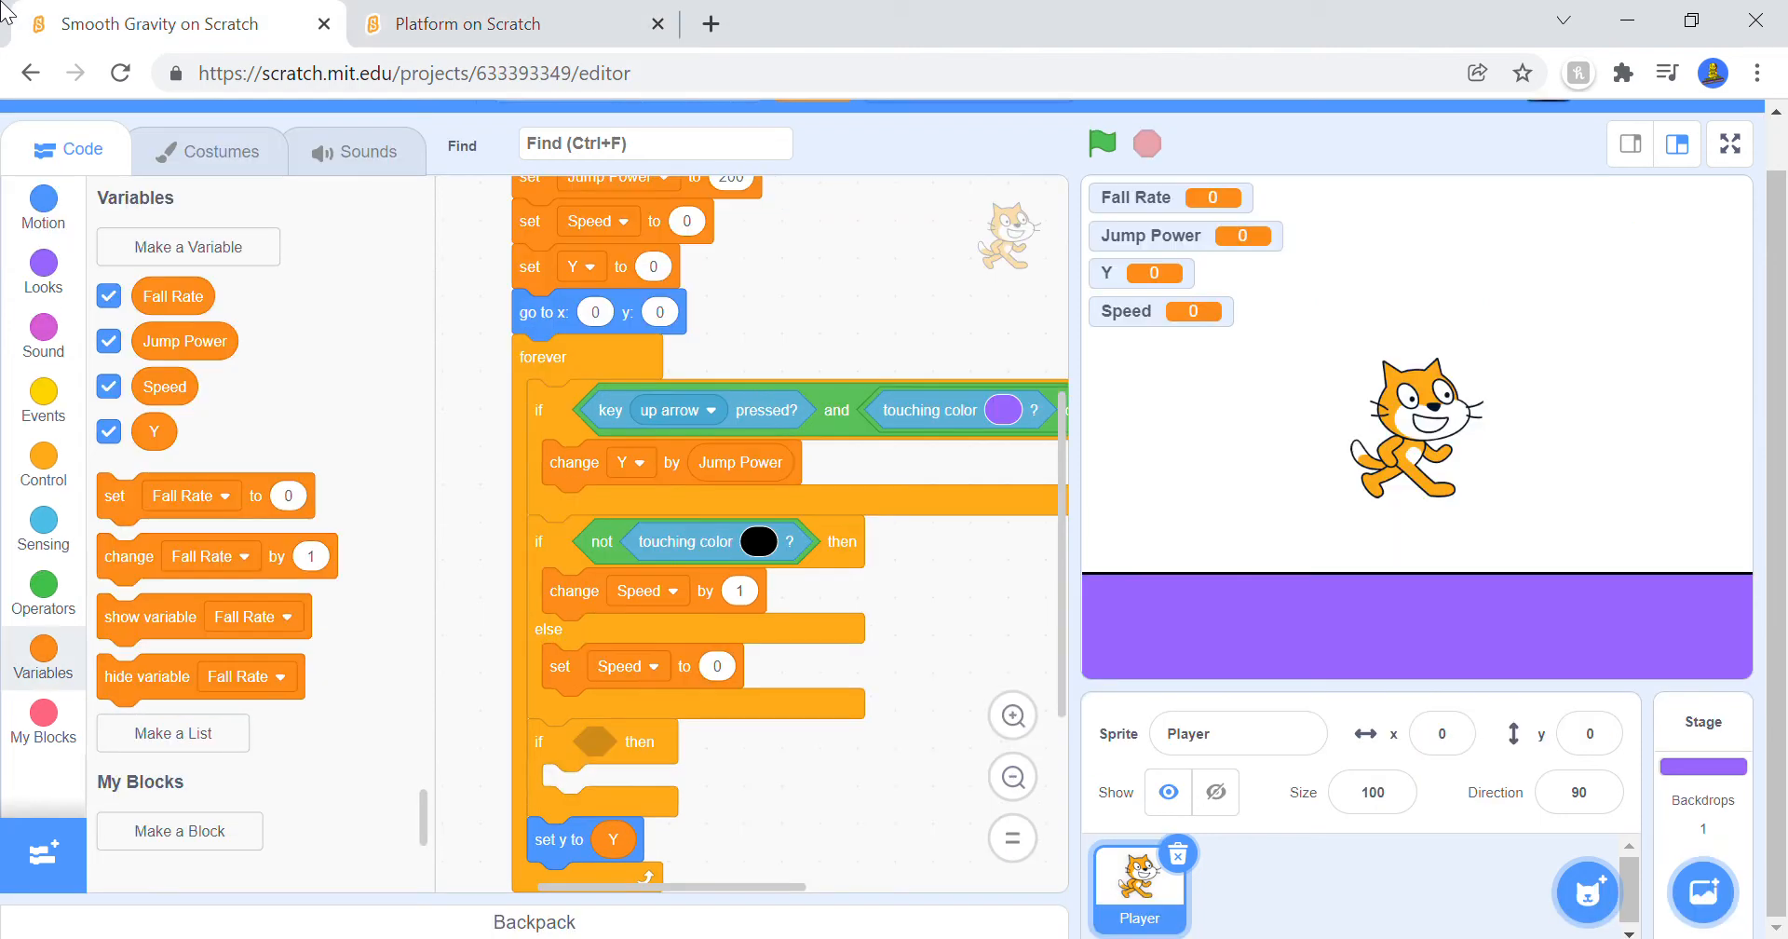
# Step: Switch to the Platform project to check its falling branch for reference
pyautogui.click(514, 22)
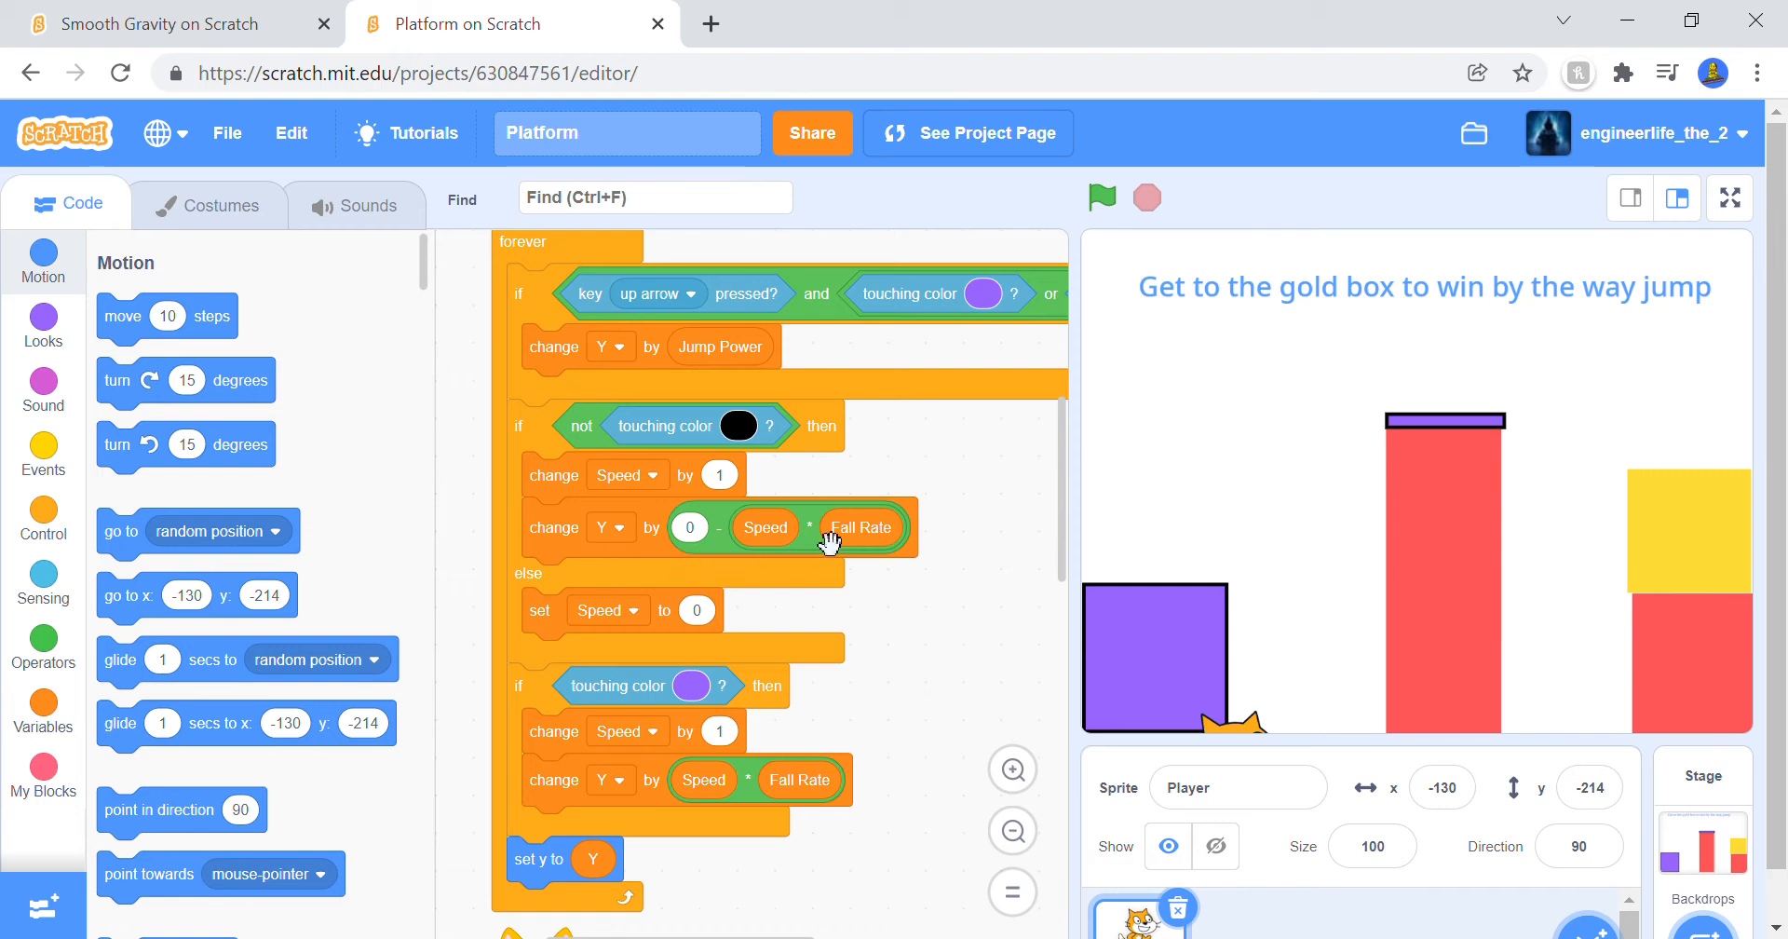
pyautogui.moveTo(466, 445)
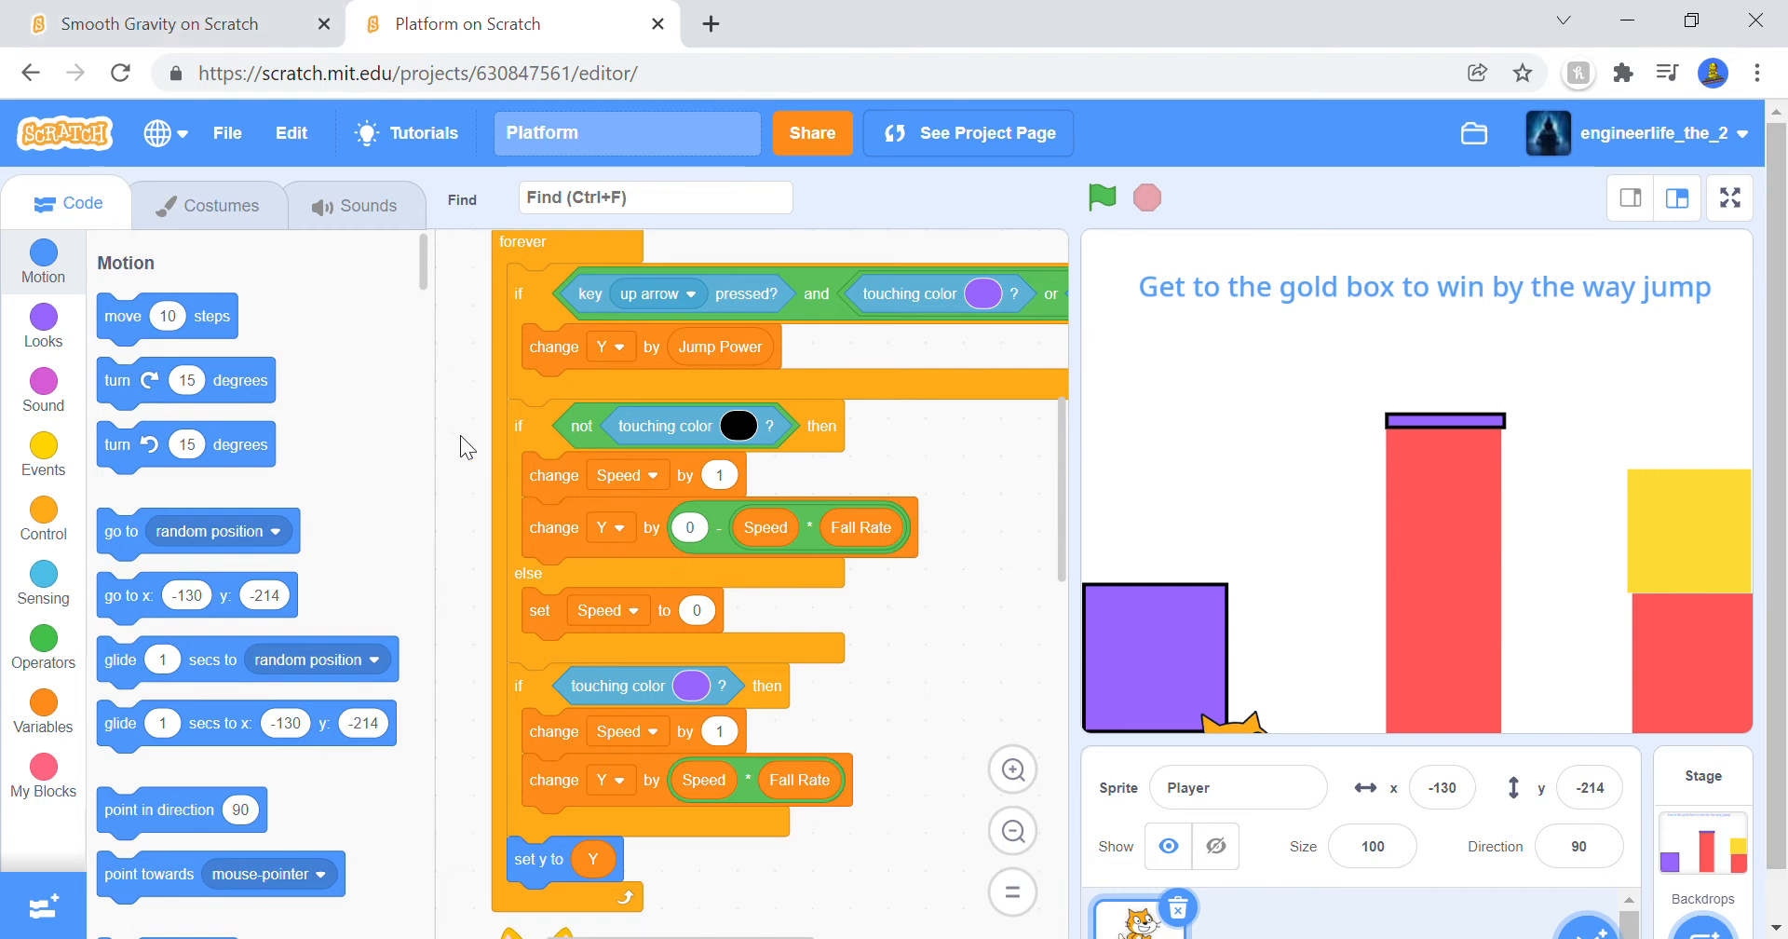
pyautogui.moveTo(591, 477)
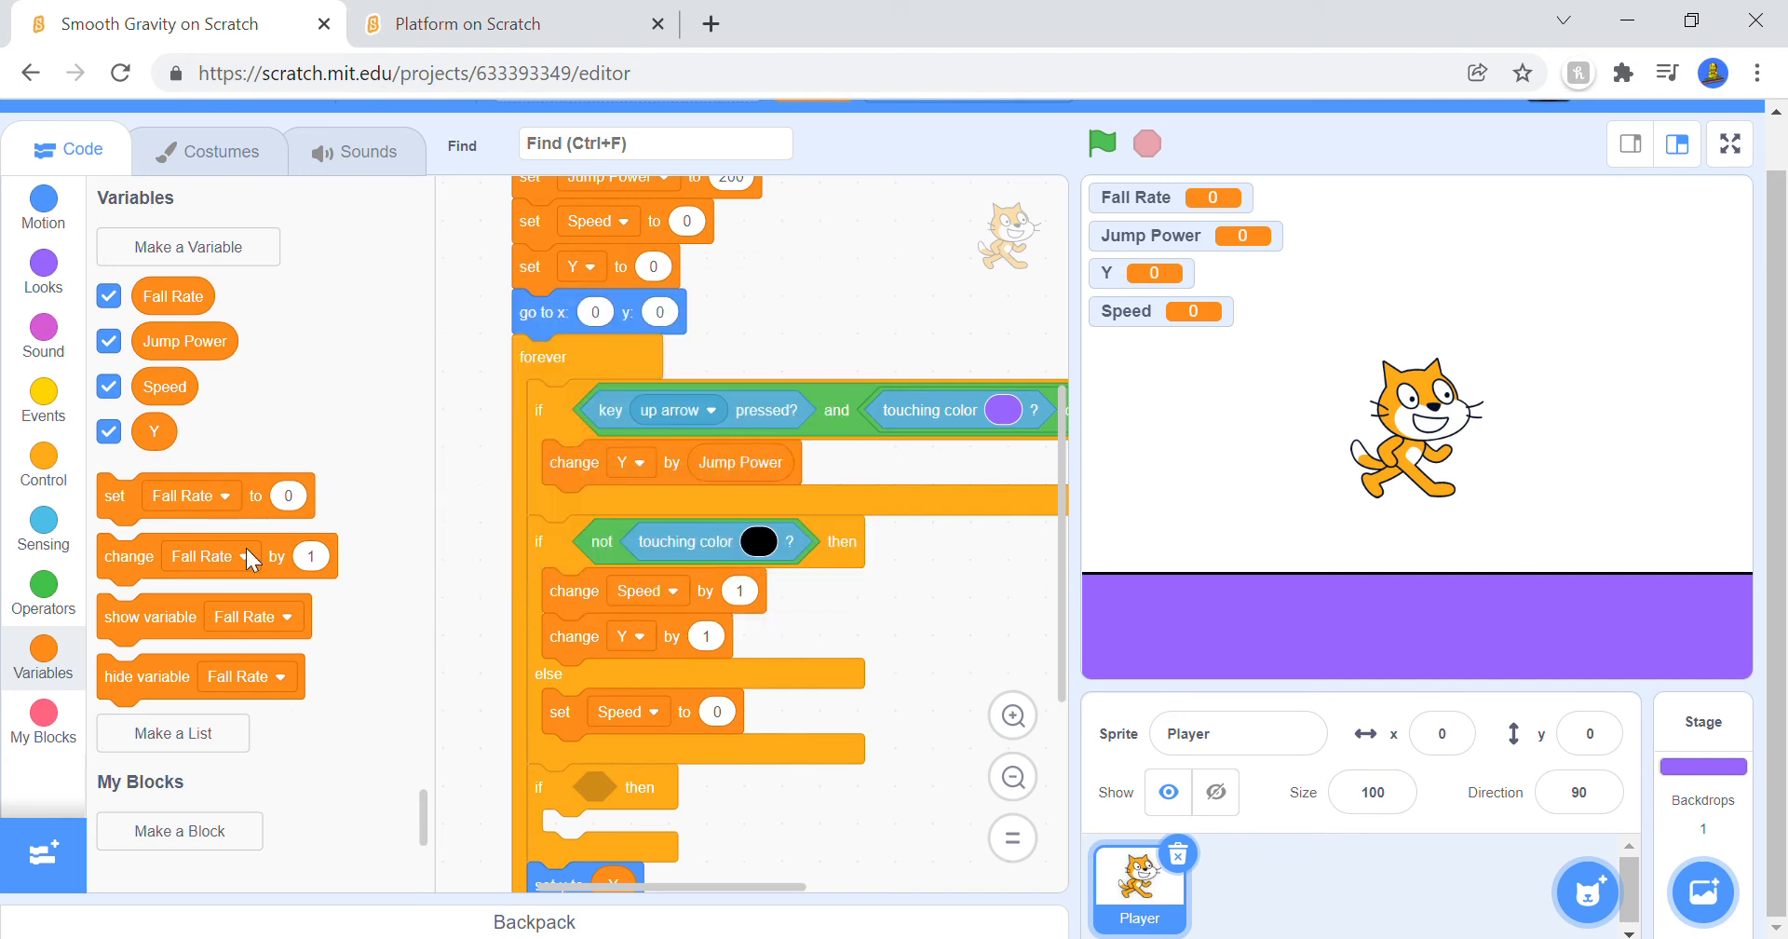
# Step: Make the falling branch change Y by 0 minus Speed times Fall Rate using nested operators
pyautogui.click(43, 591)
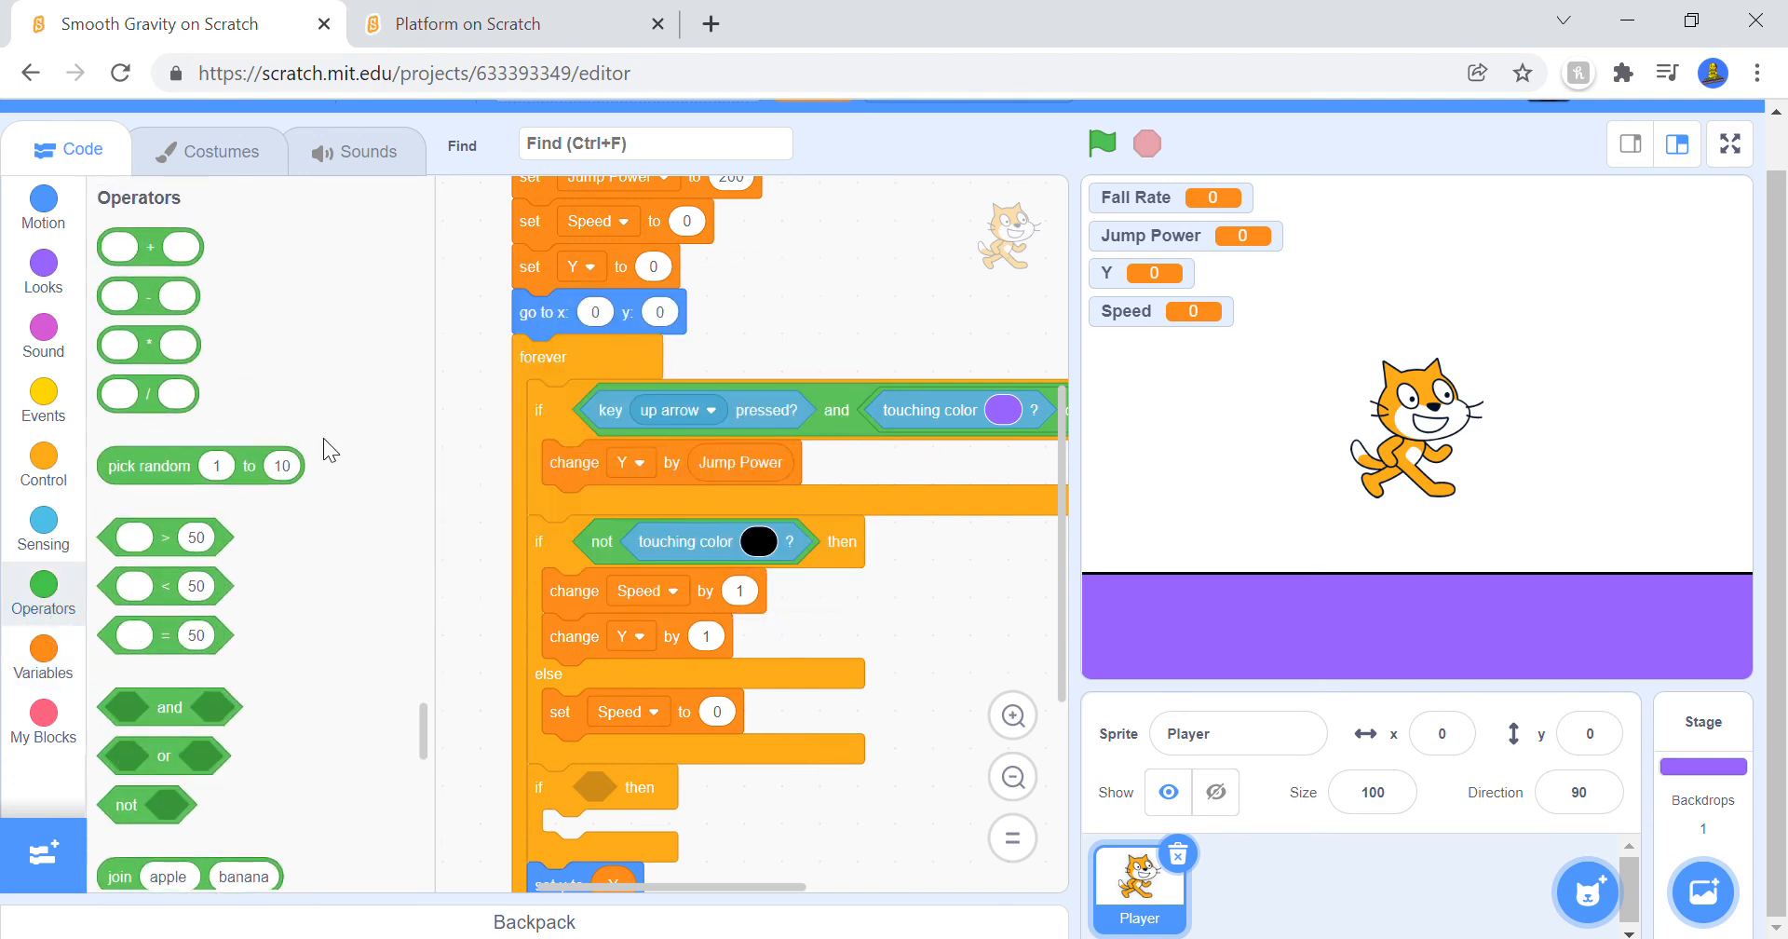
pyautogui.click(704, 638)
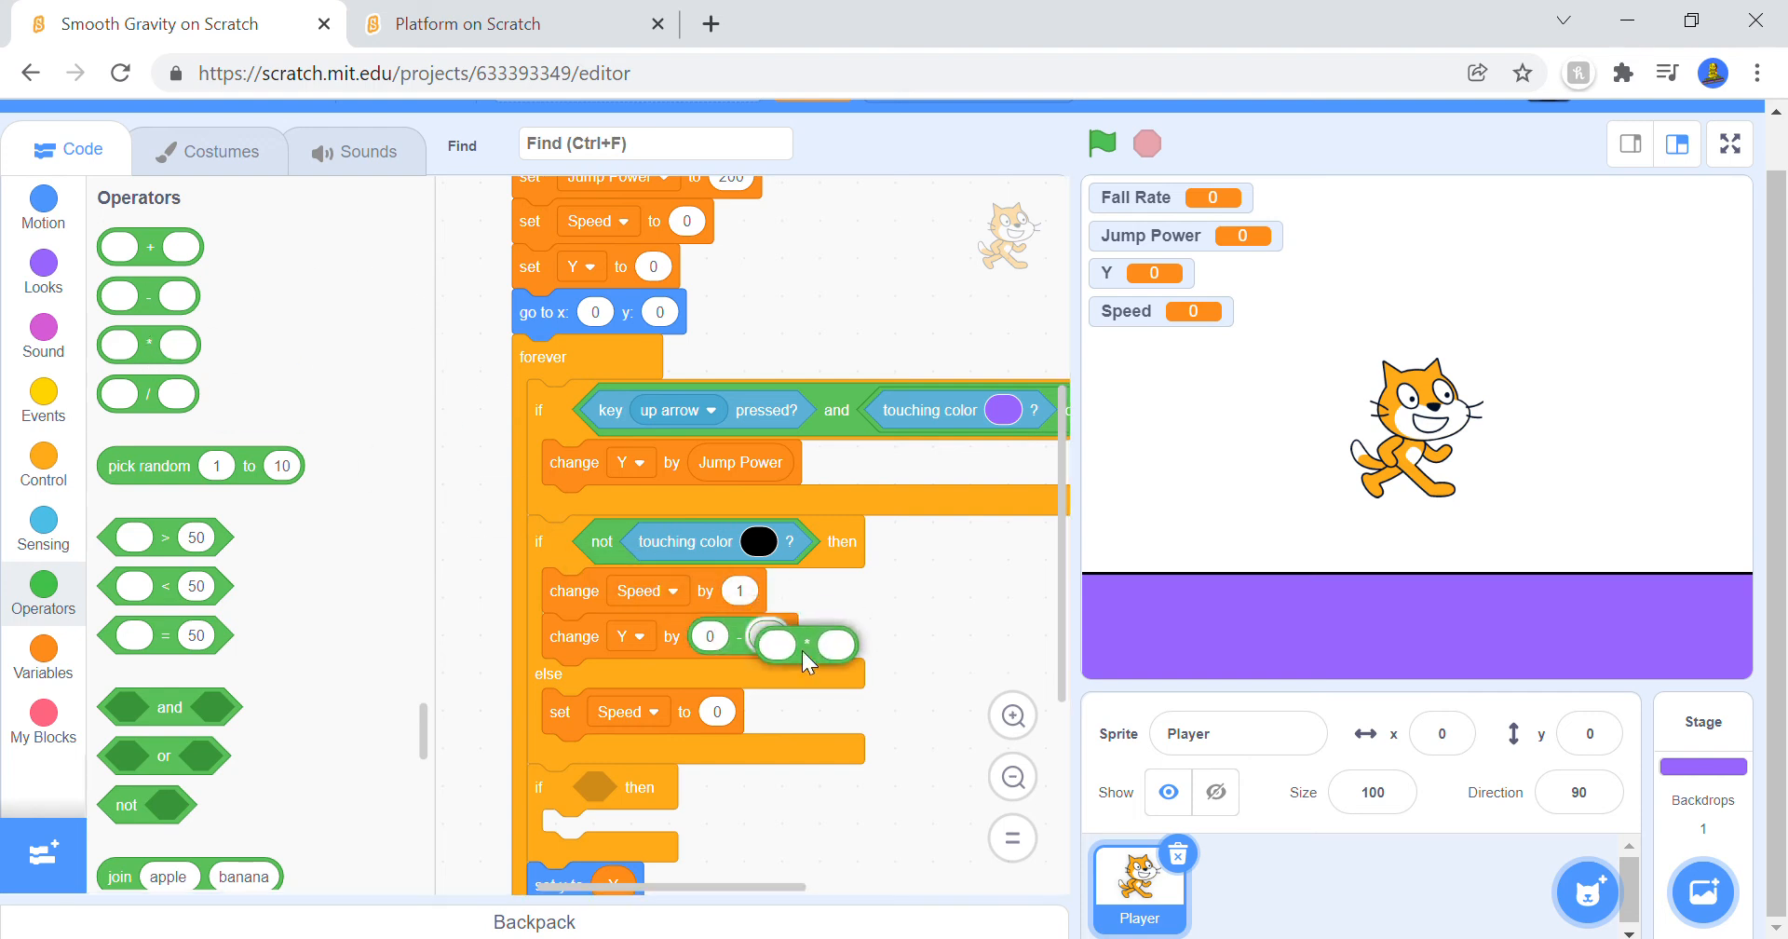
pyautogui.click(43, 658)
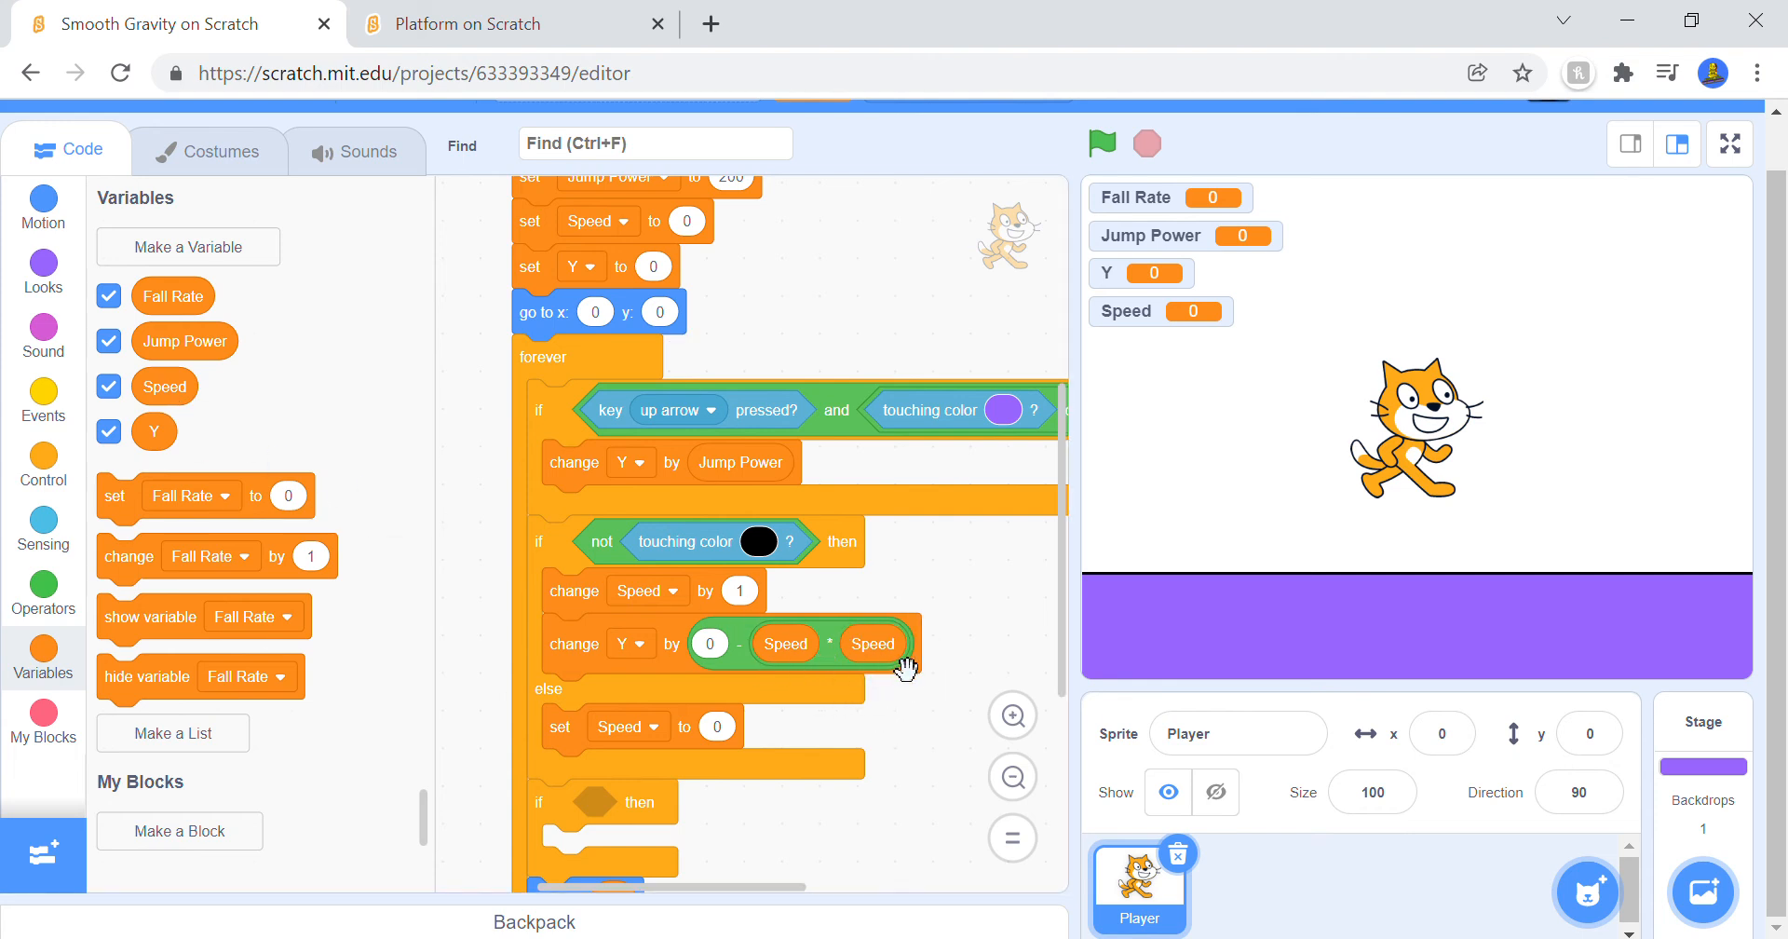
pyautogui.rightClick(902, 667)
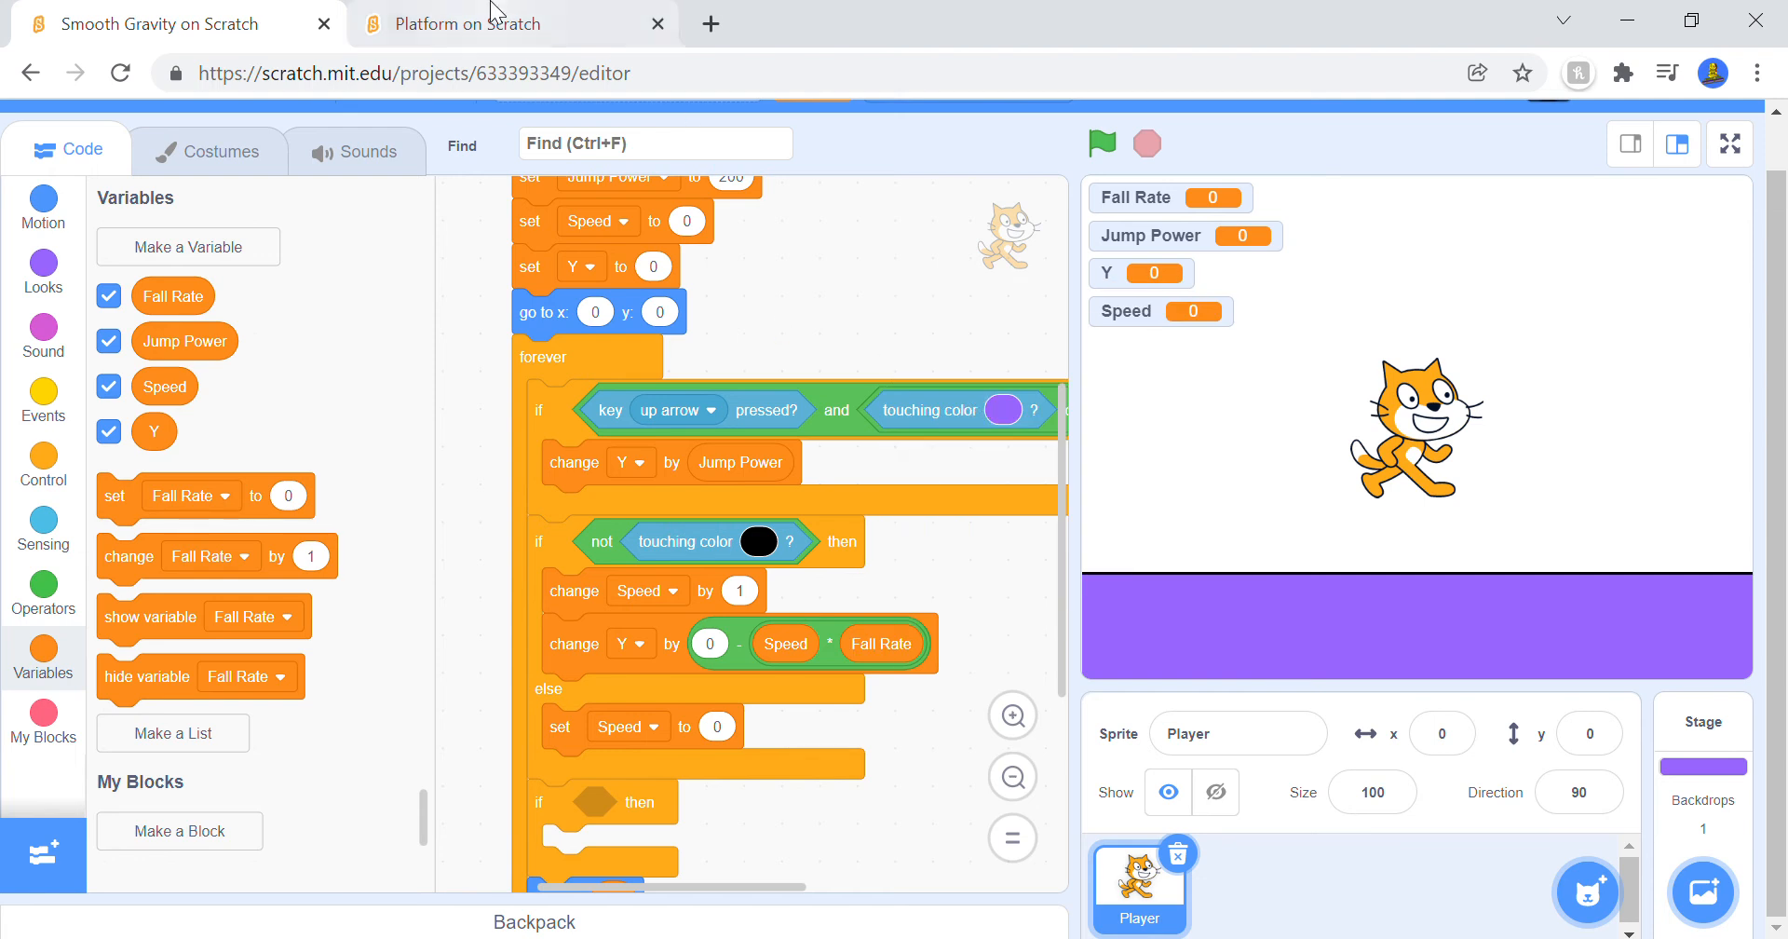
pyautogui.moveTo(22, 43)
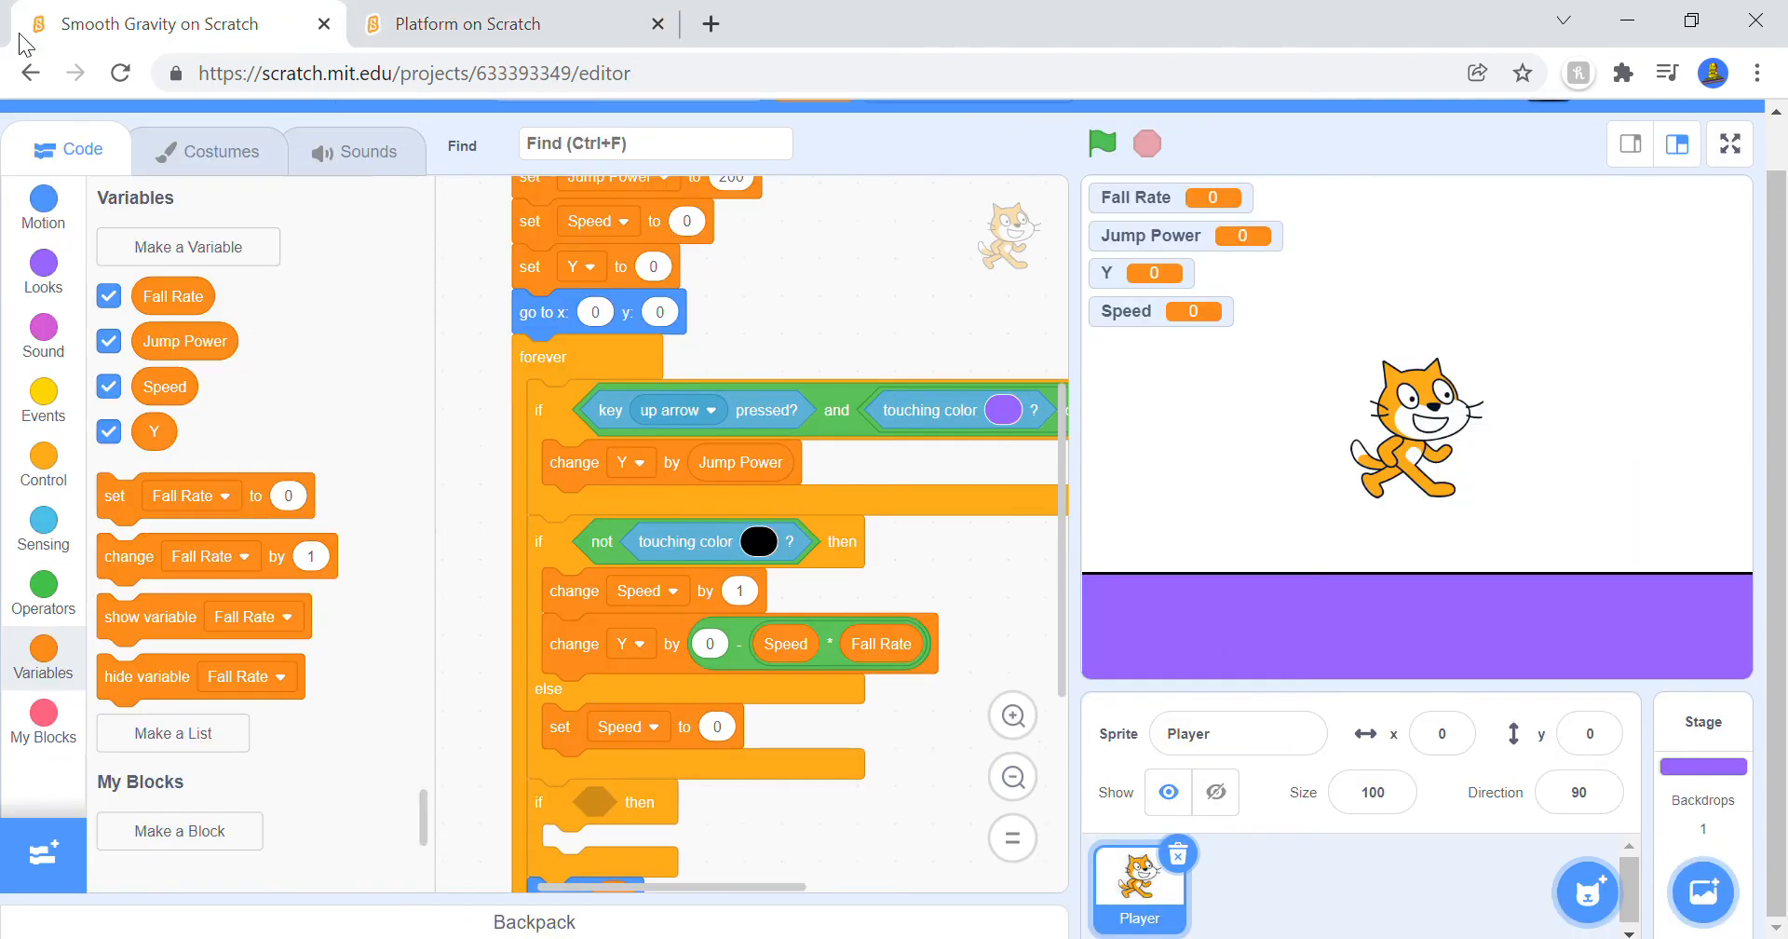
pyautogui.click(514, 22)
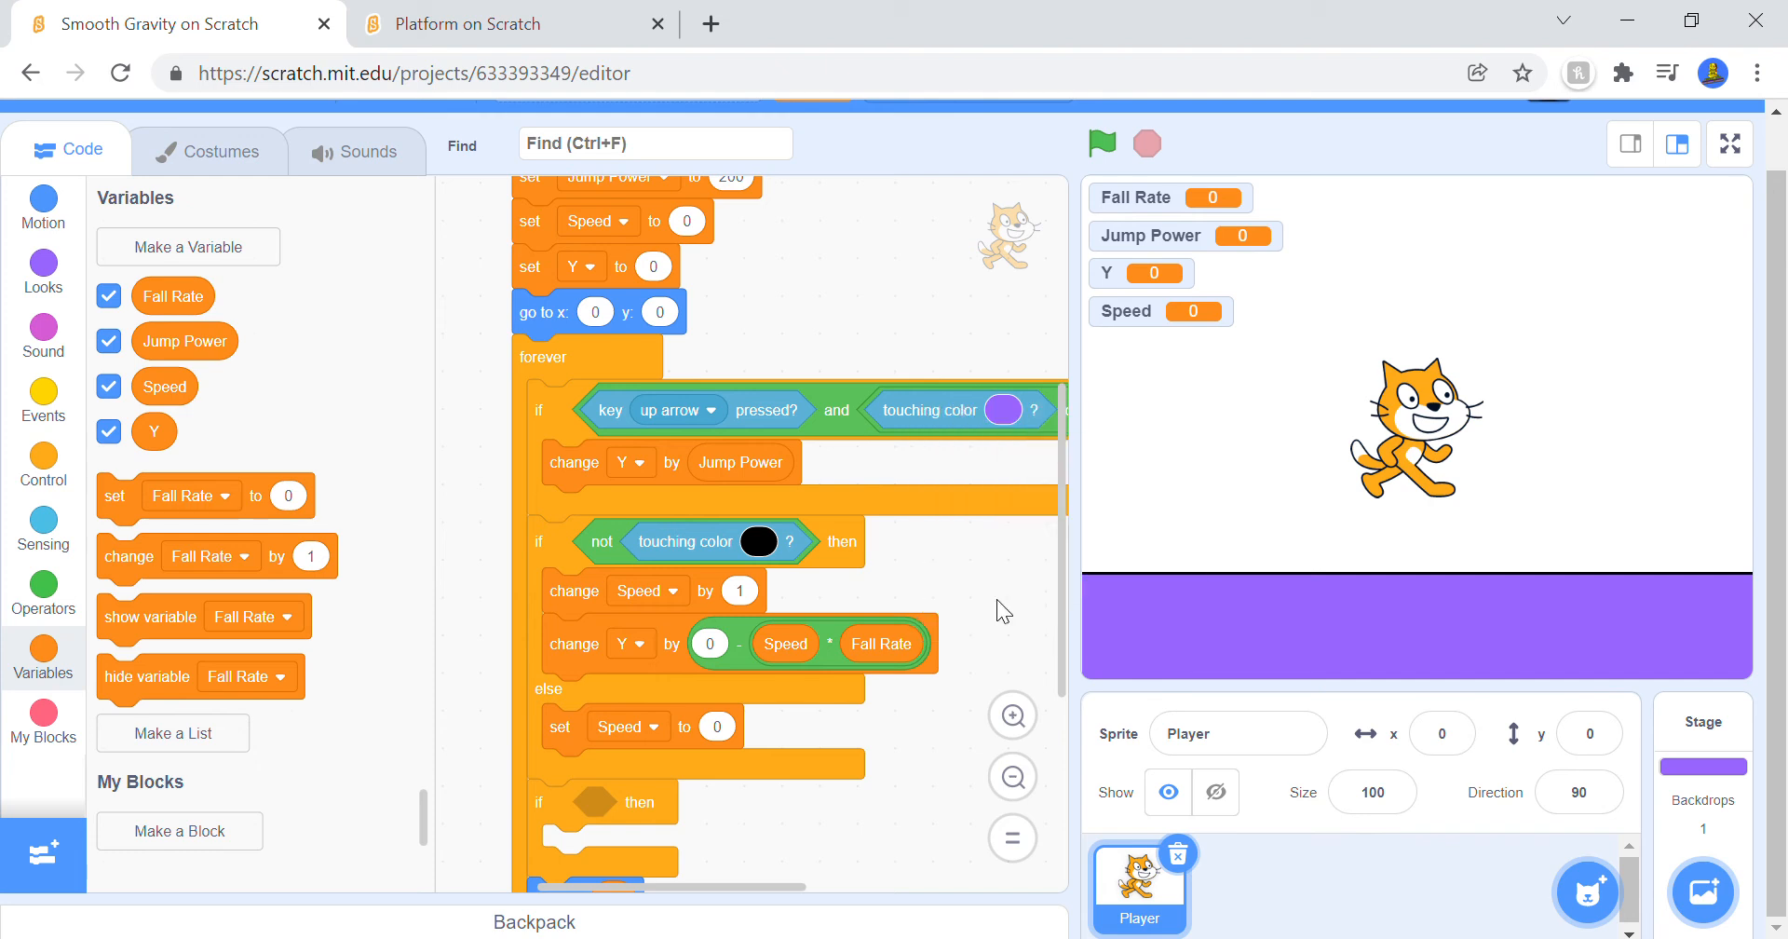
# Step: Give the lower if a touching-purple check with change Speed by 1 and Y by Speed * Fall Rate
pyautogui.scroll(-3)
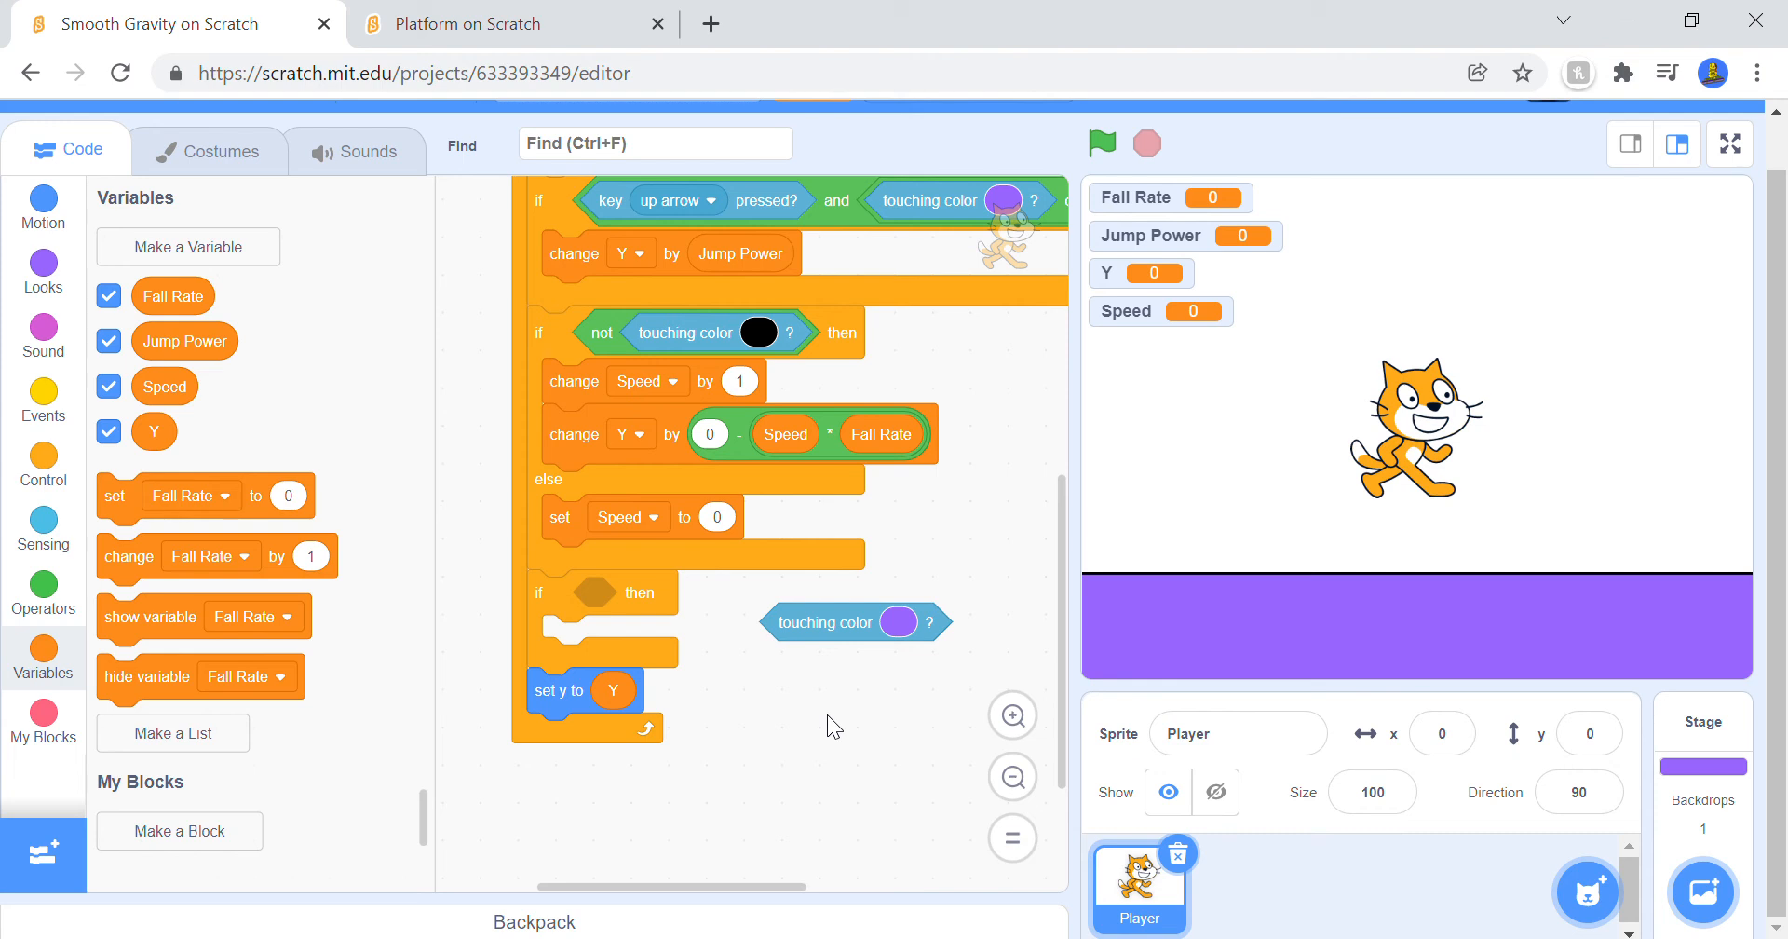
pyautogui.moveTo(820, 702)
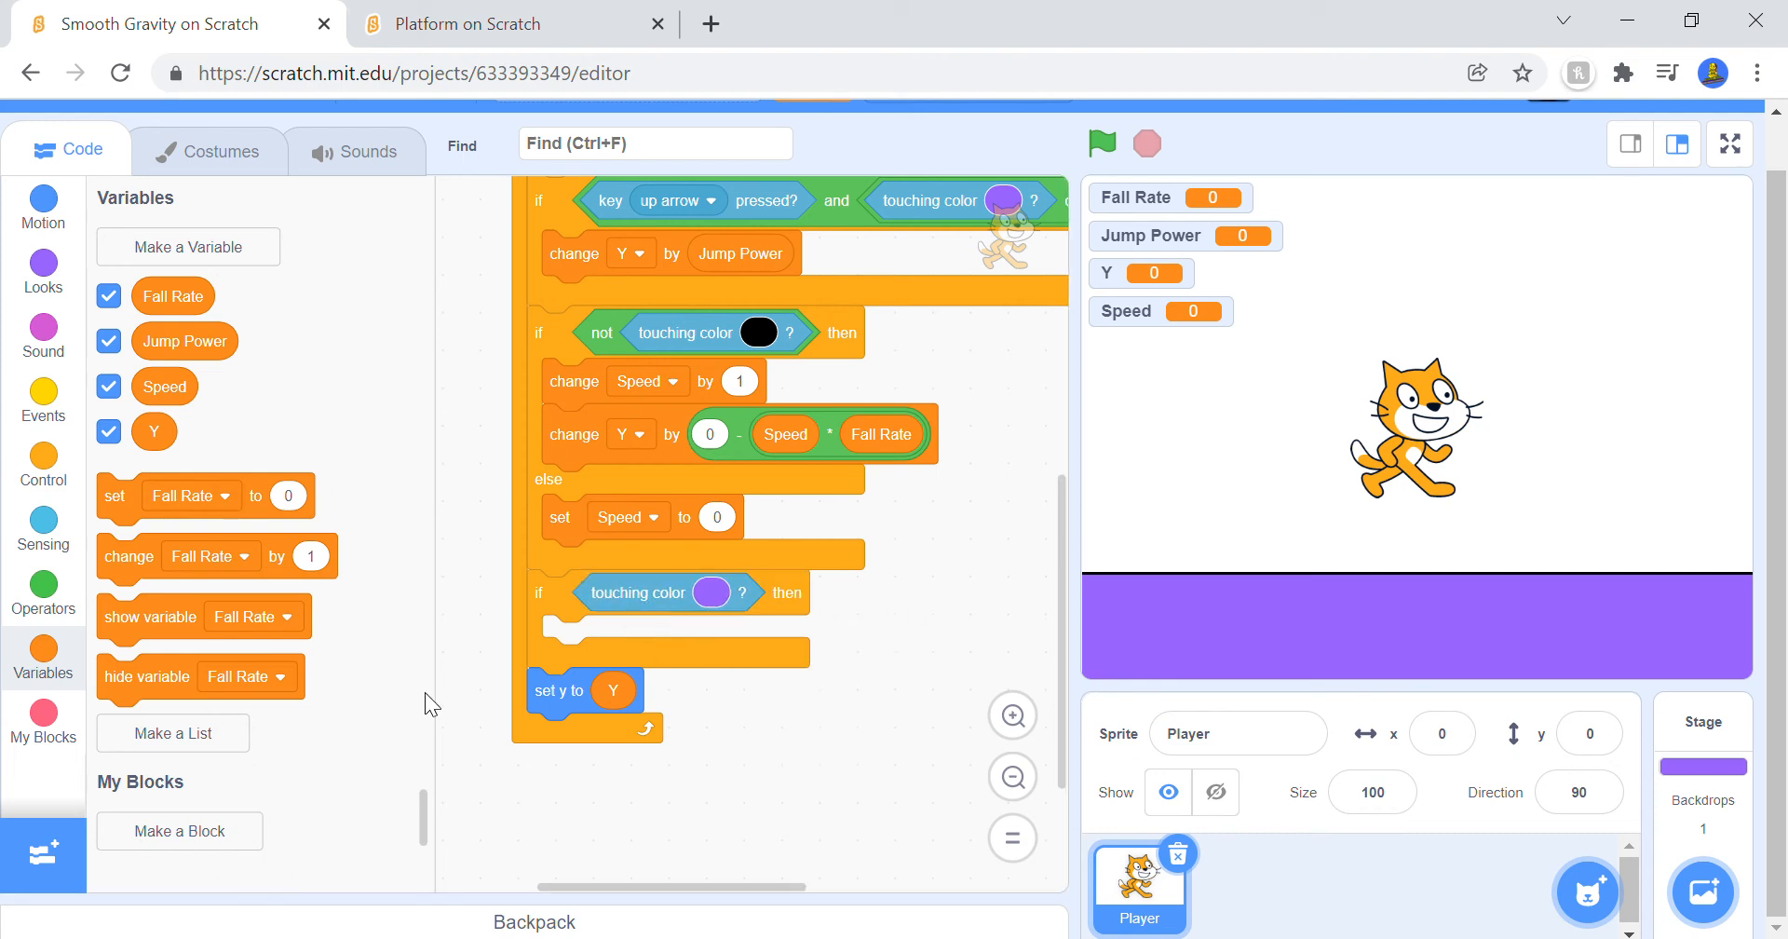
pyautogui.click(501, 23)
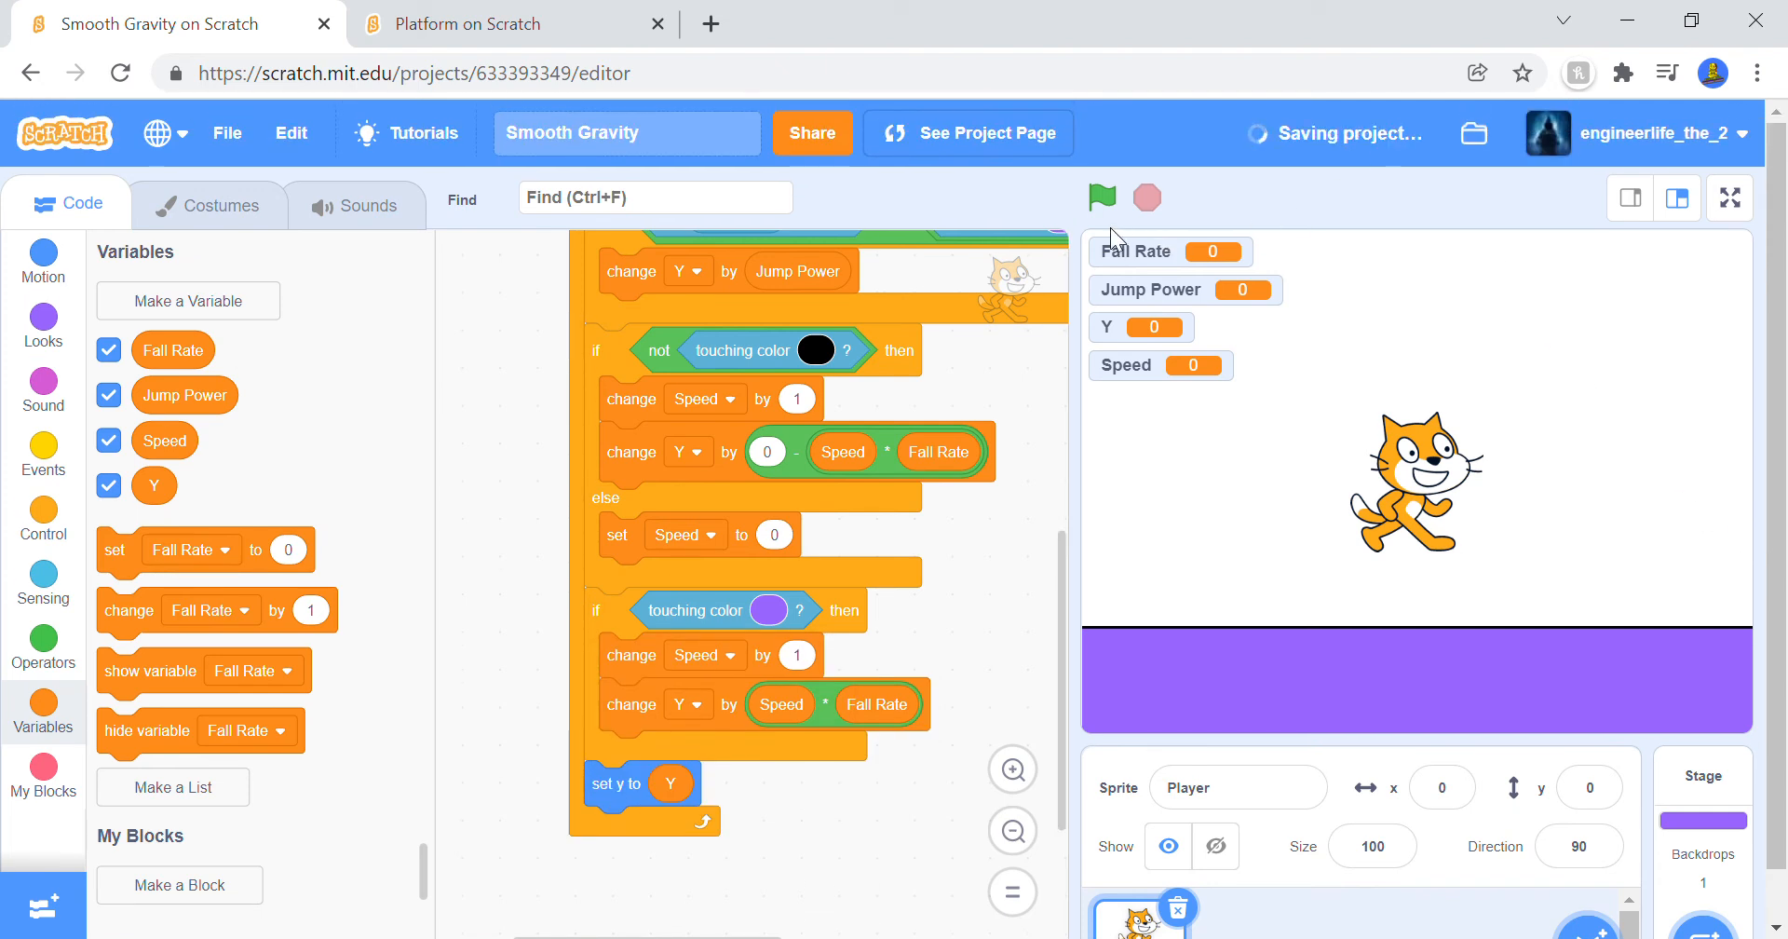
# Step: Test-run the jump, stop it, and set the starting Fall Rate to 100000
pyautogui.click(1101, 198)
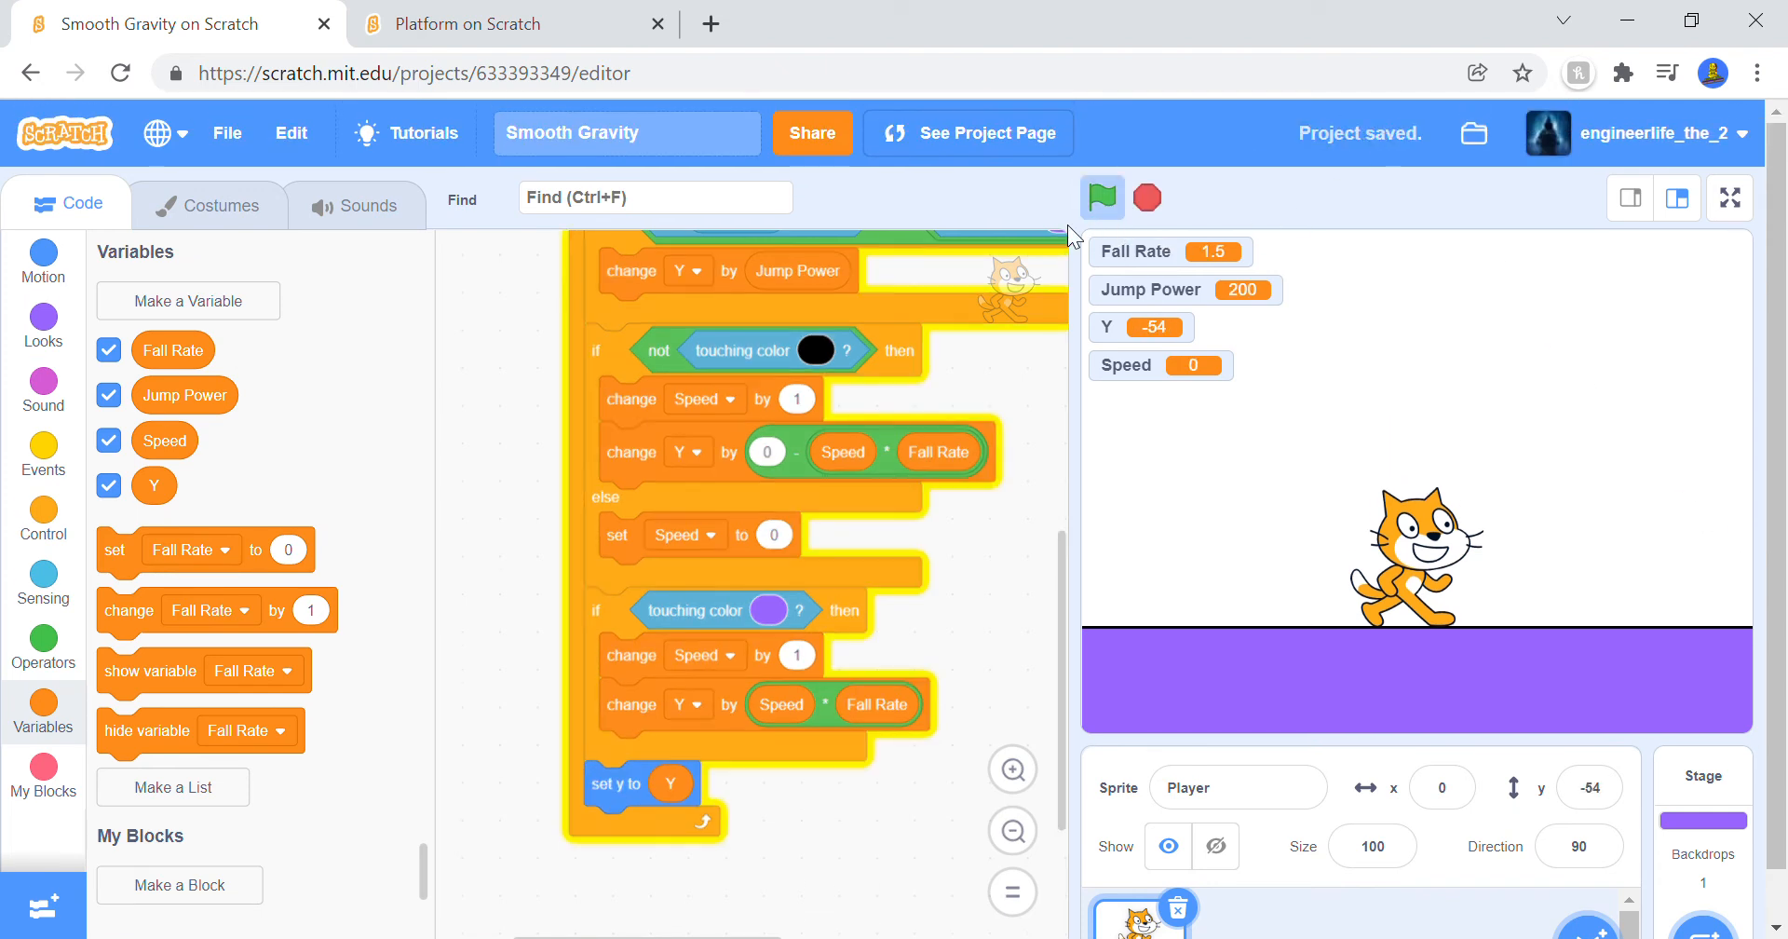
pyautogui.click(1101, 197)
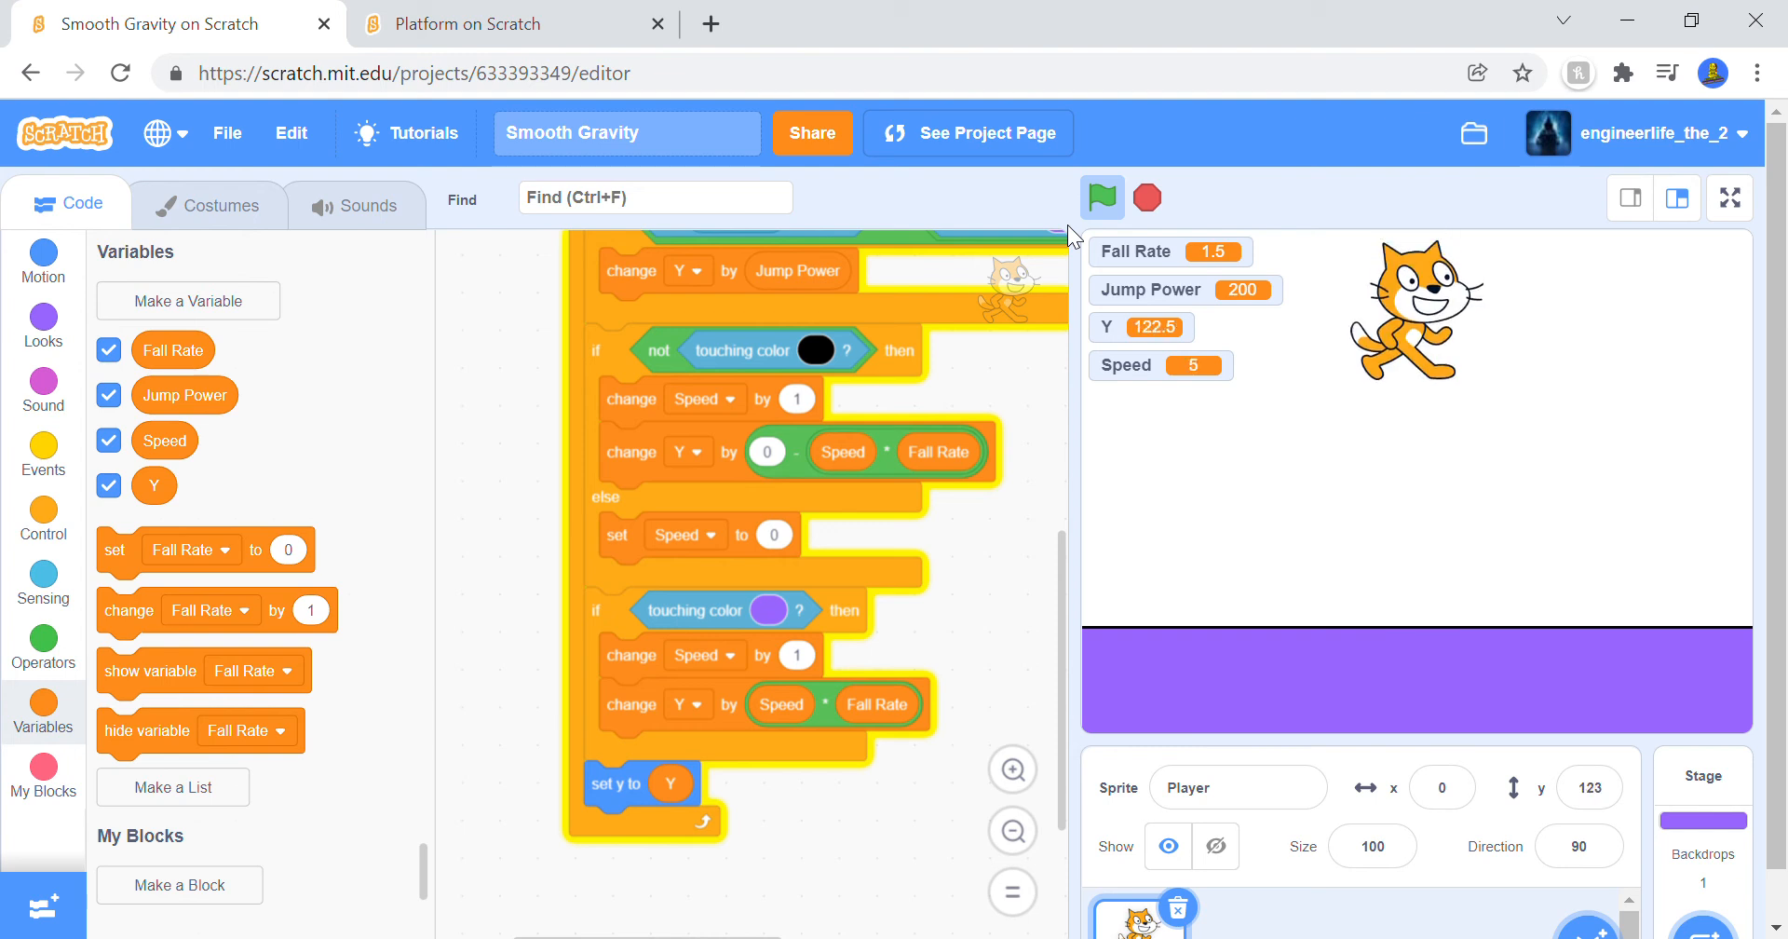
pyautogui.click(1100, 197)
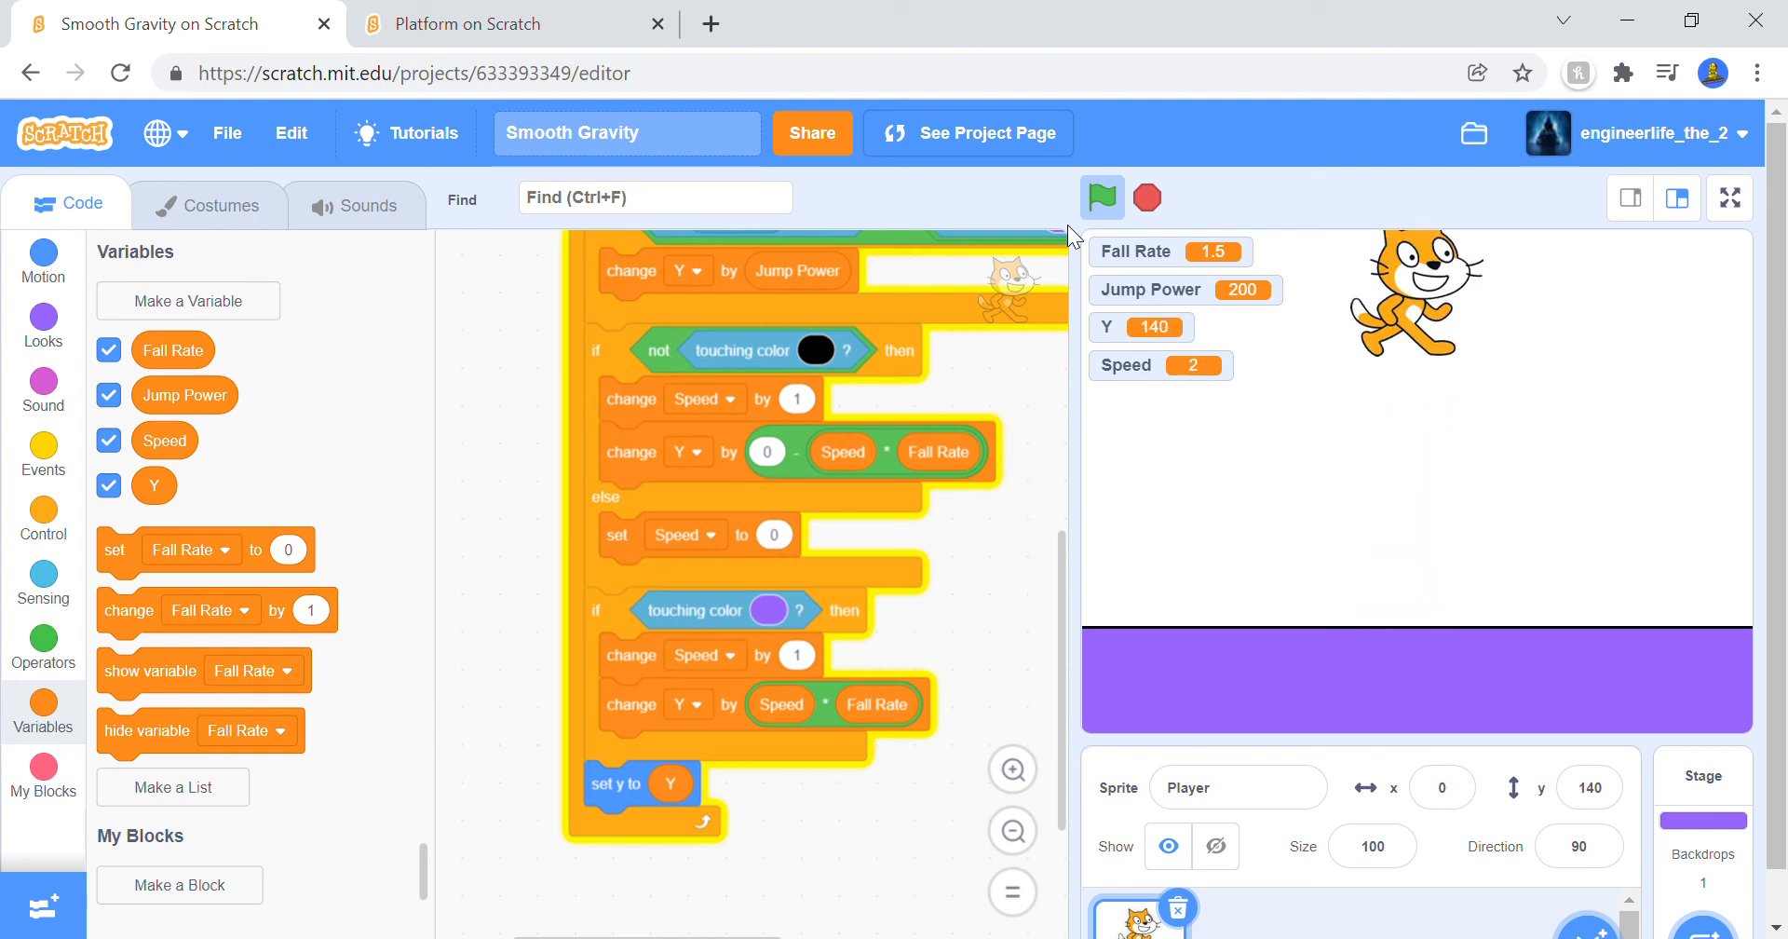
pyautogui.click(1099, 197)
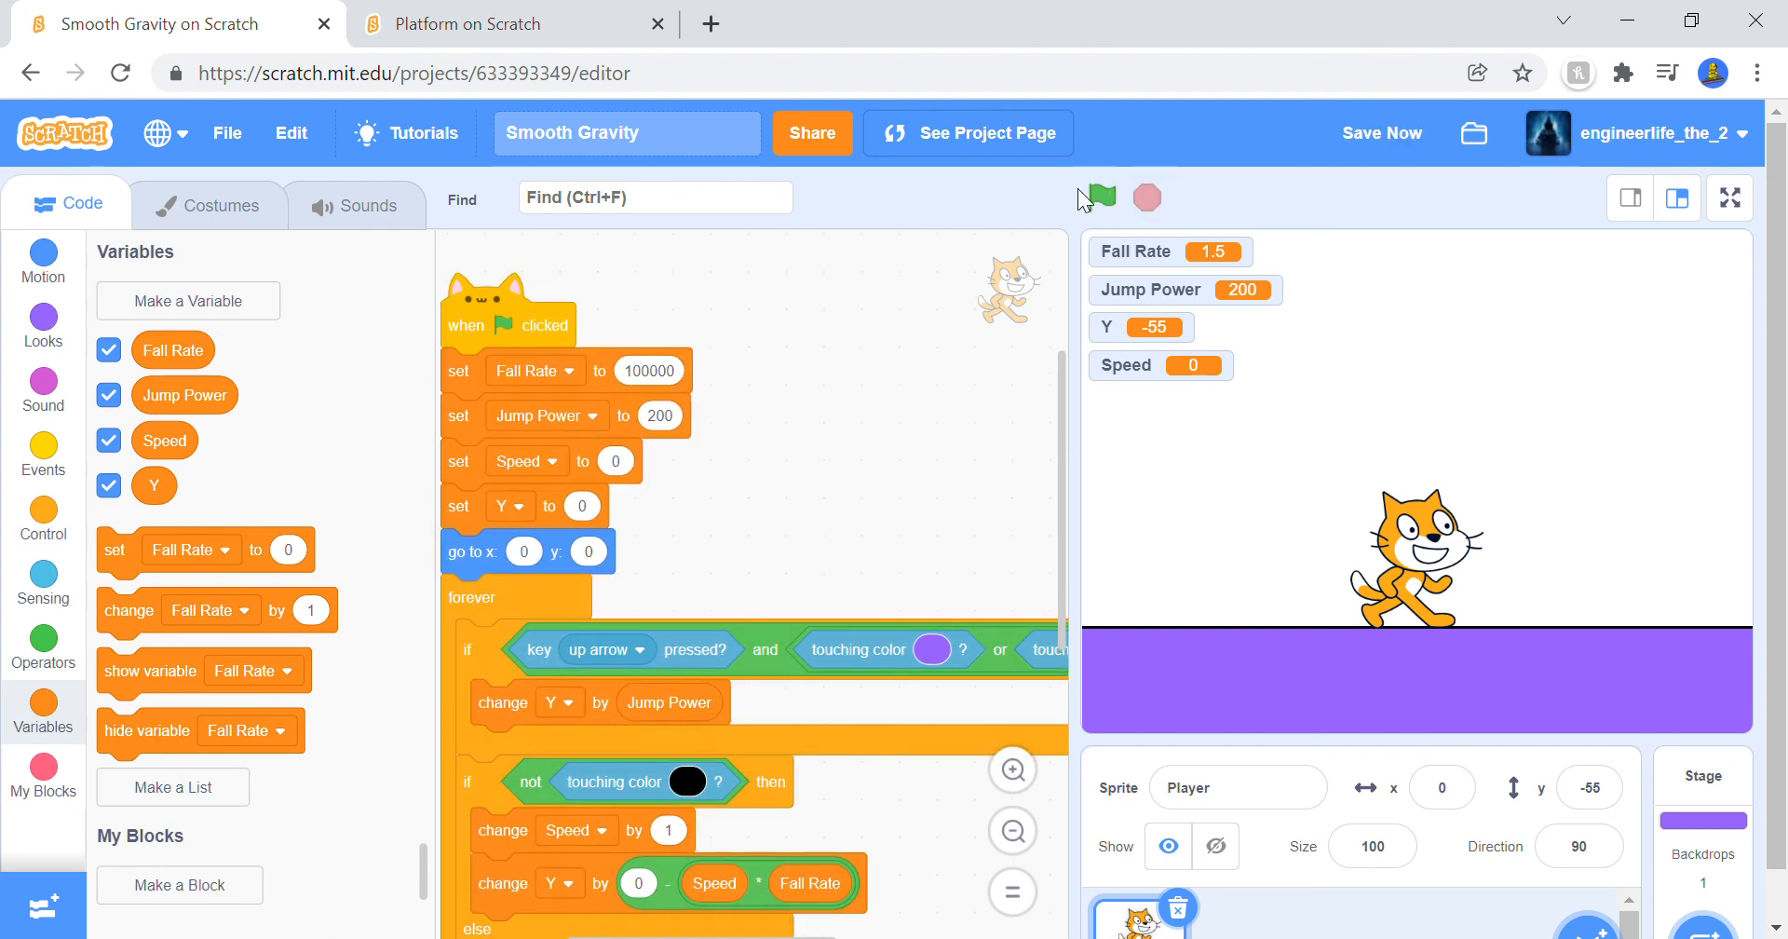
# Step: Run with the huge Fall Rate, watch the cat fall through, then try Fall Rate 15 and 1
pyautogui.click(1101, 196)
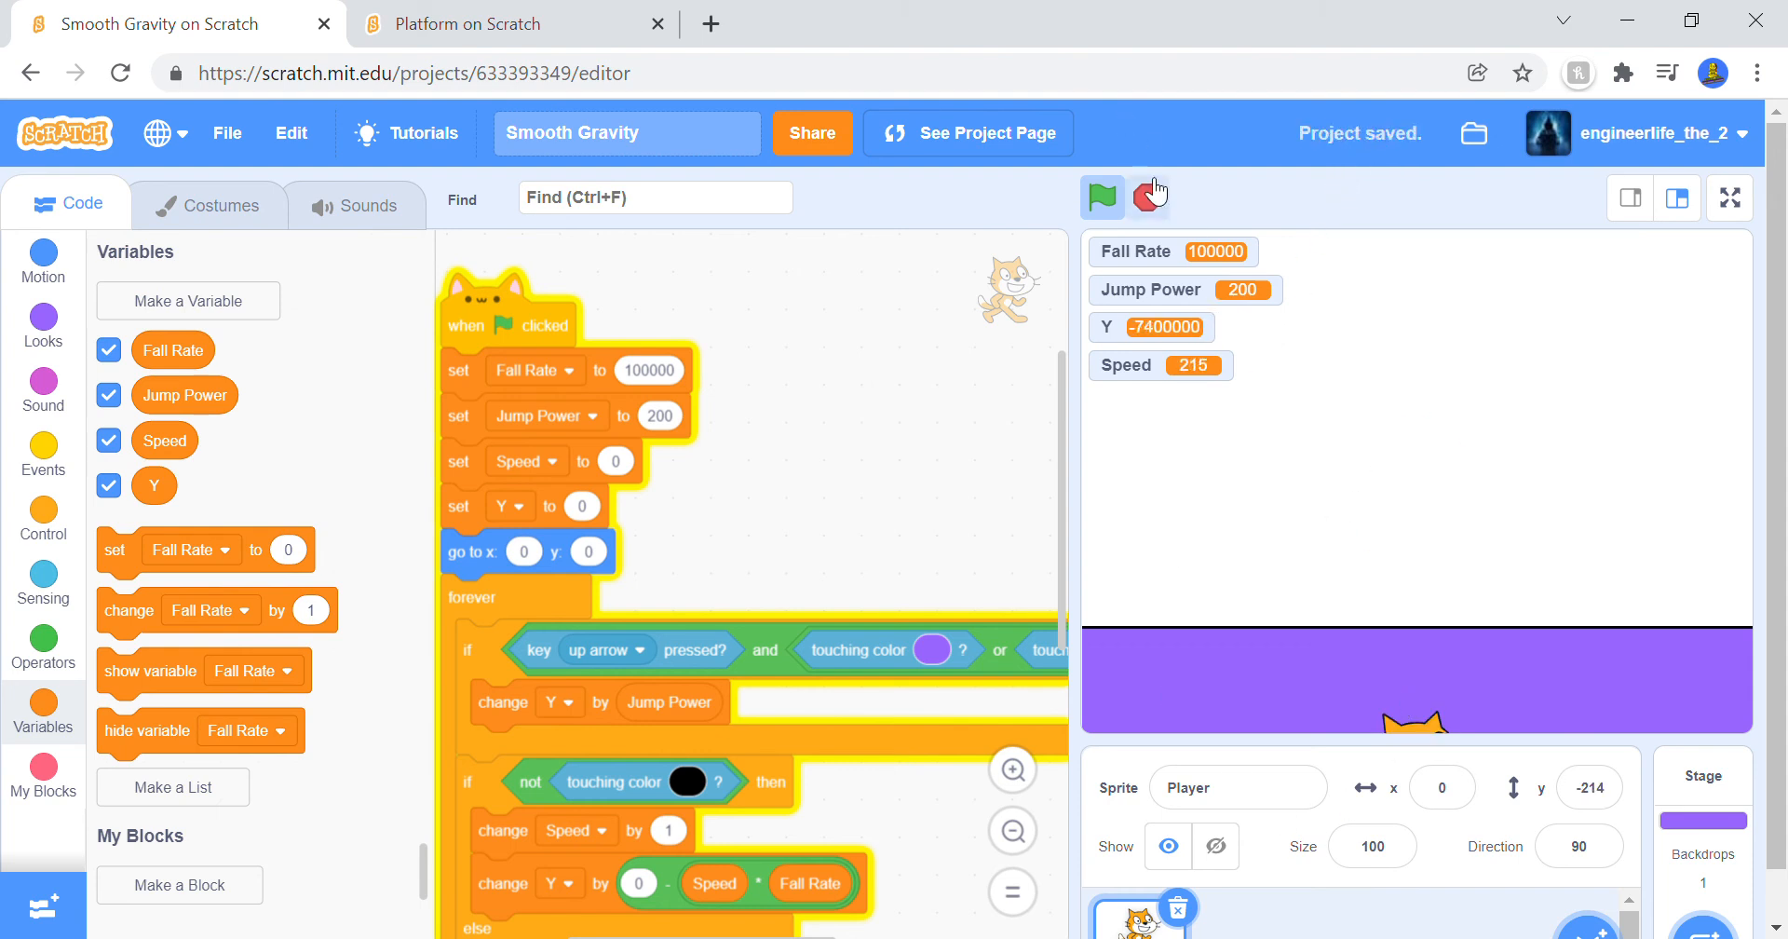
pyautogui.click(1101, 196)
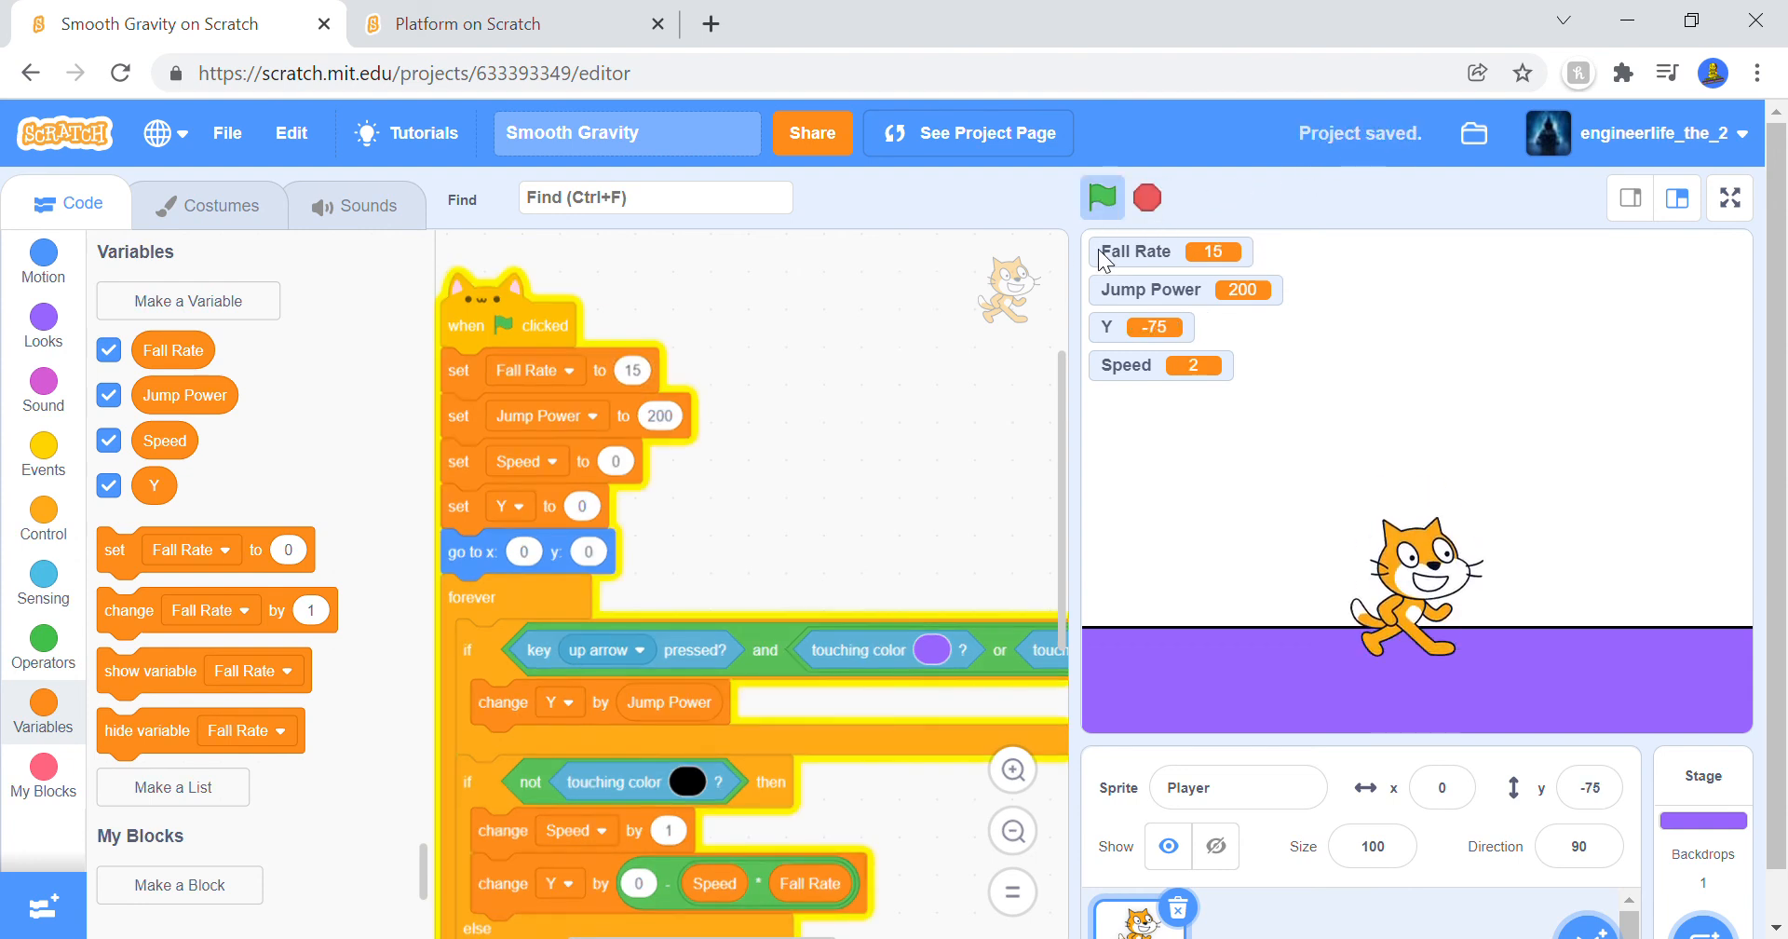
pyautogui.click(1101, 198)
pyautogui.write('1')
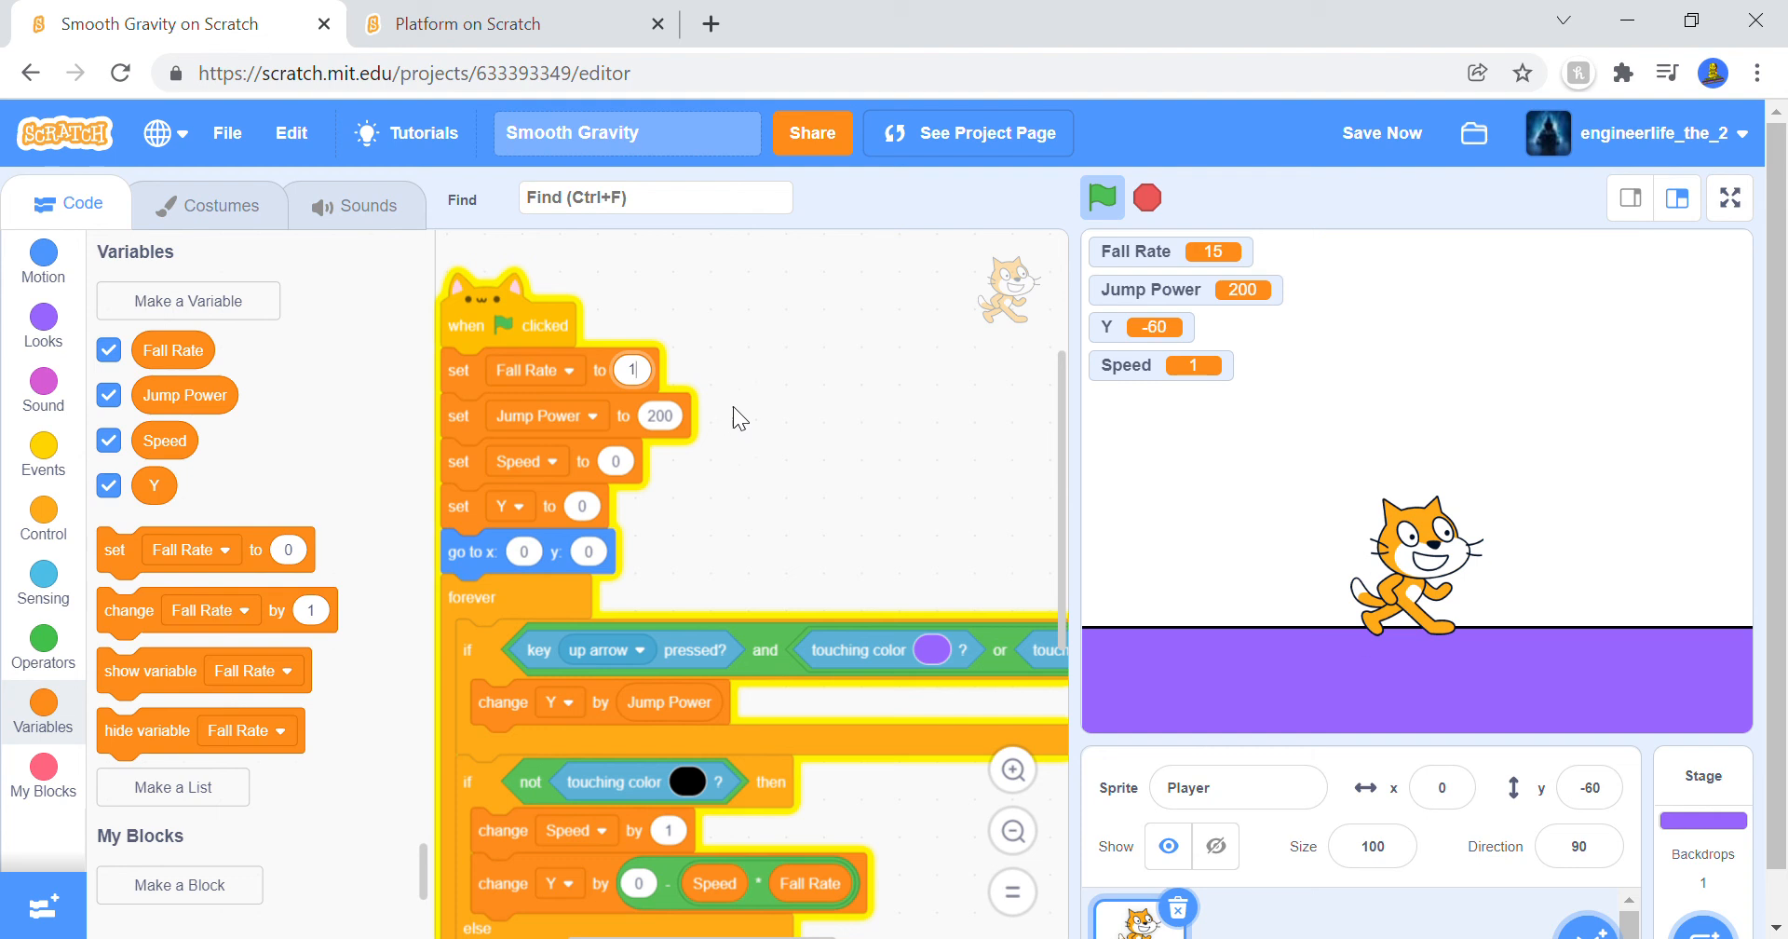
pyautogui.click(1100, 198)
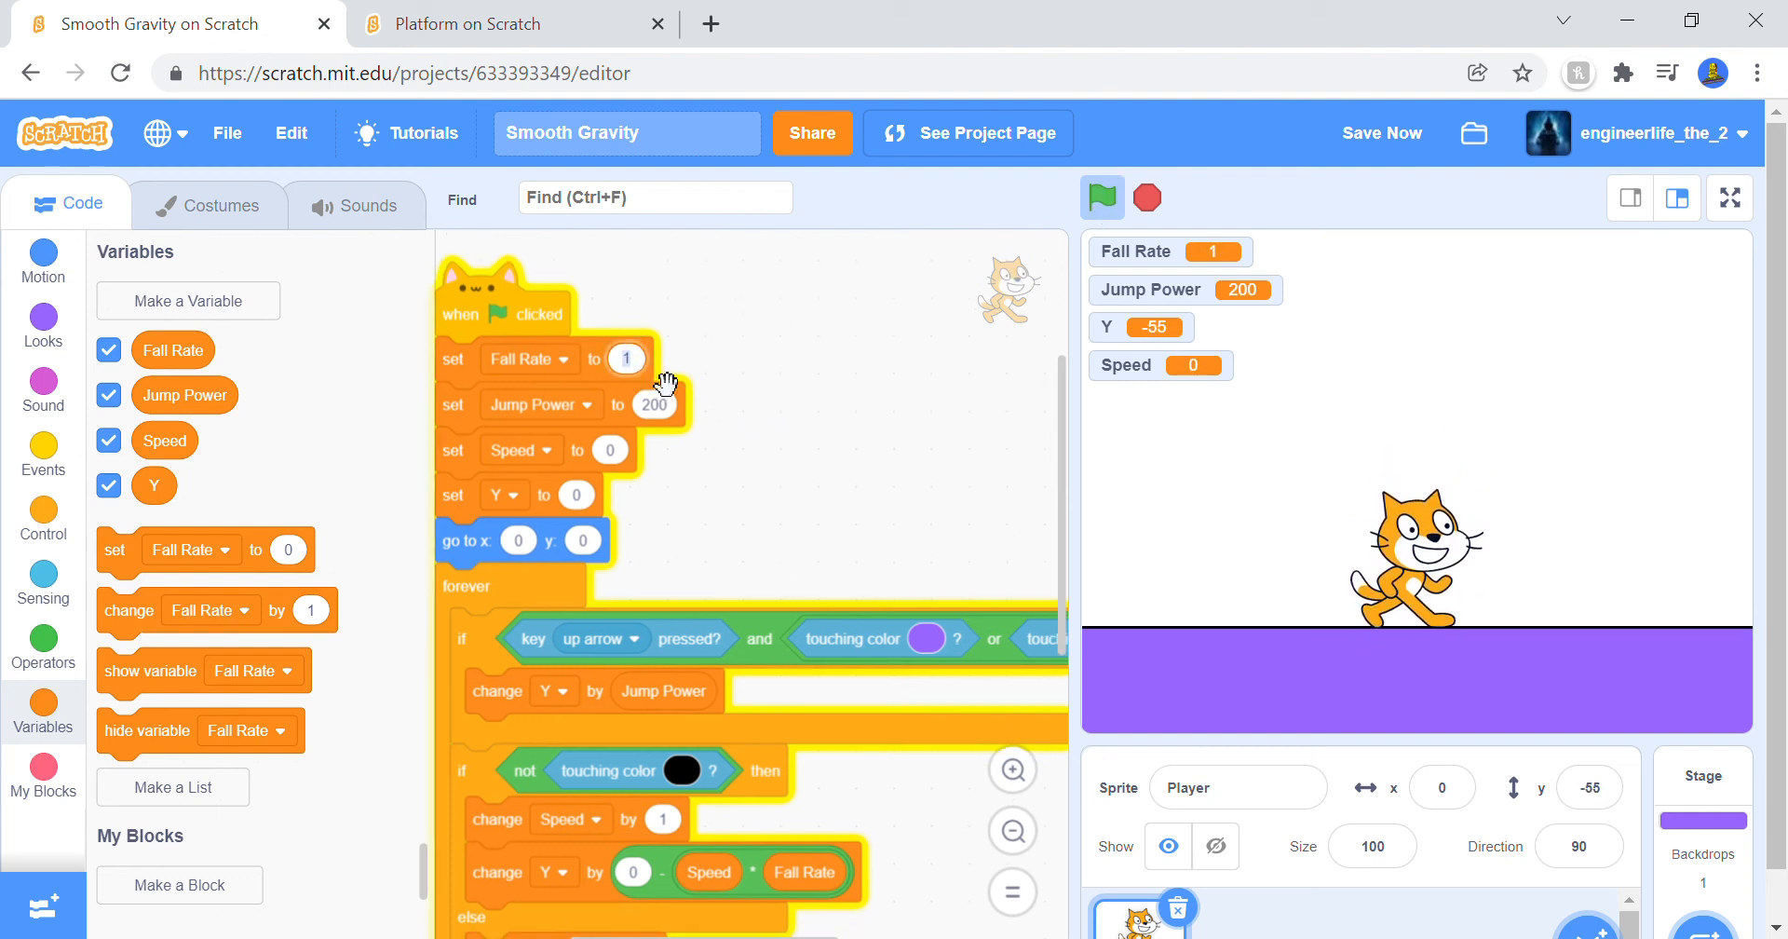
pyautogui.click(1100, 198)
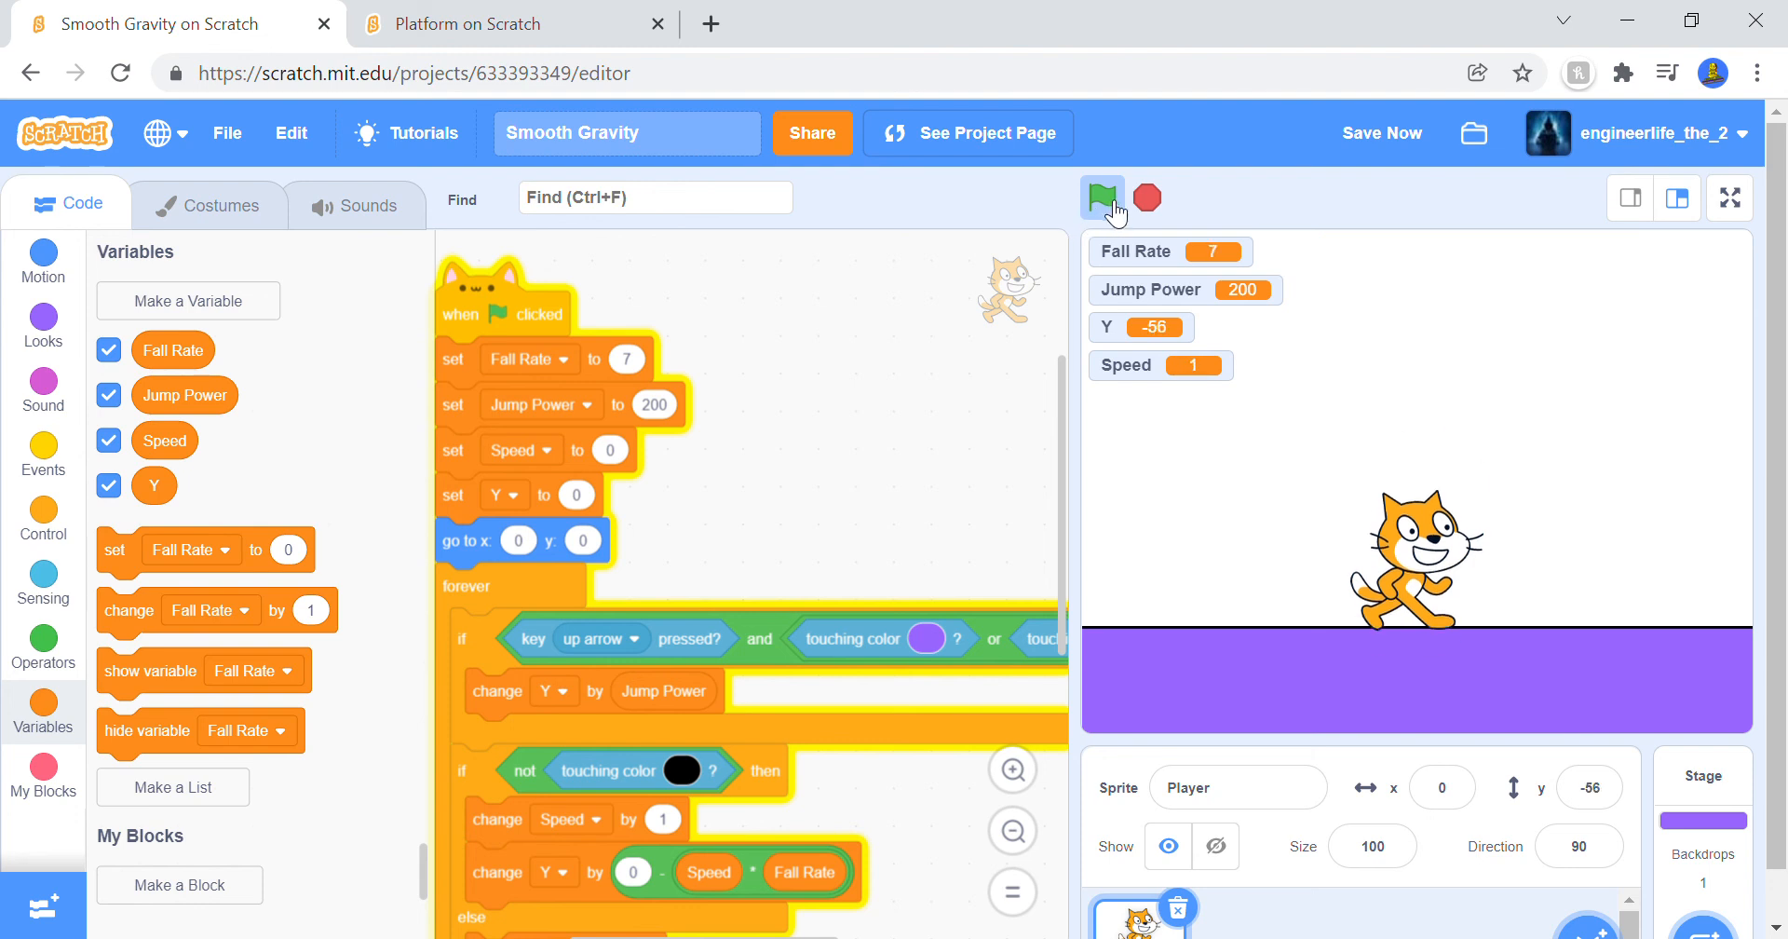
# Step: Try Fall Rate 7 and 6, settle on 5 so the cat lands on the floor, and save
pyautogui.click(1101, 198)
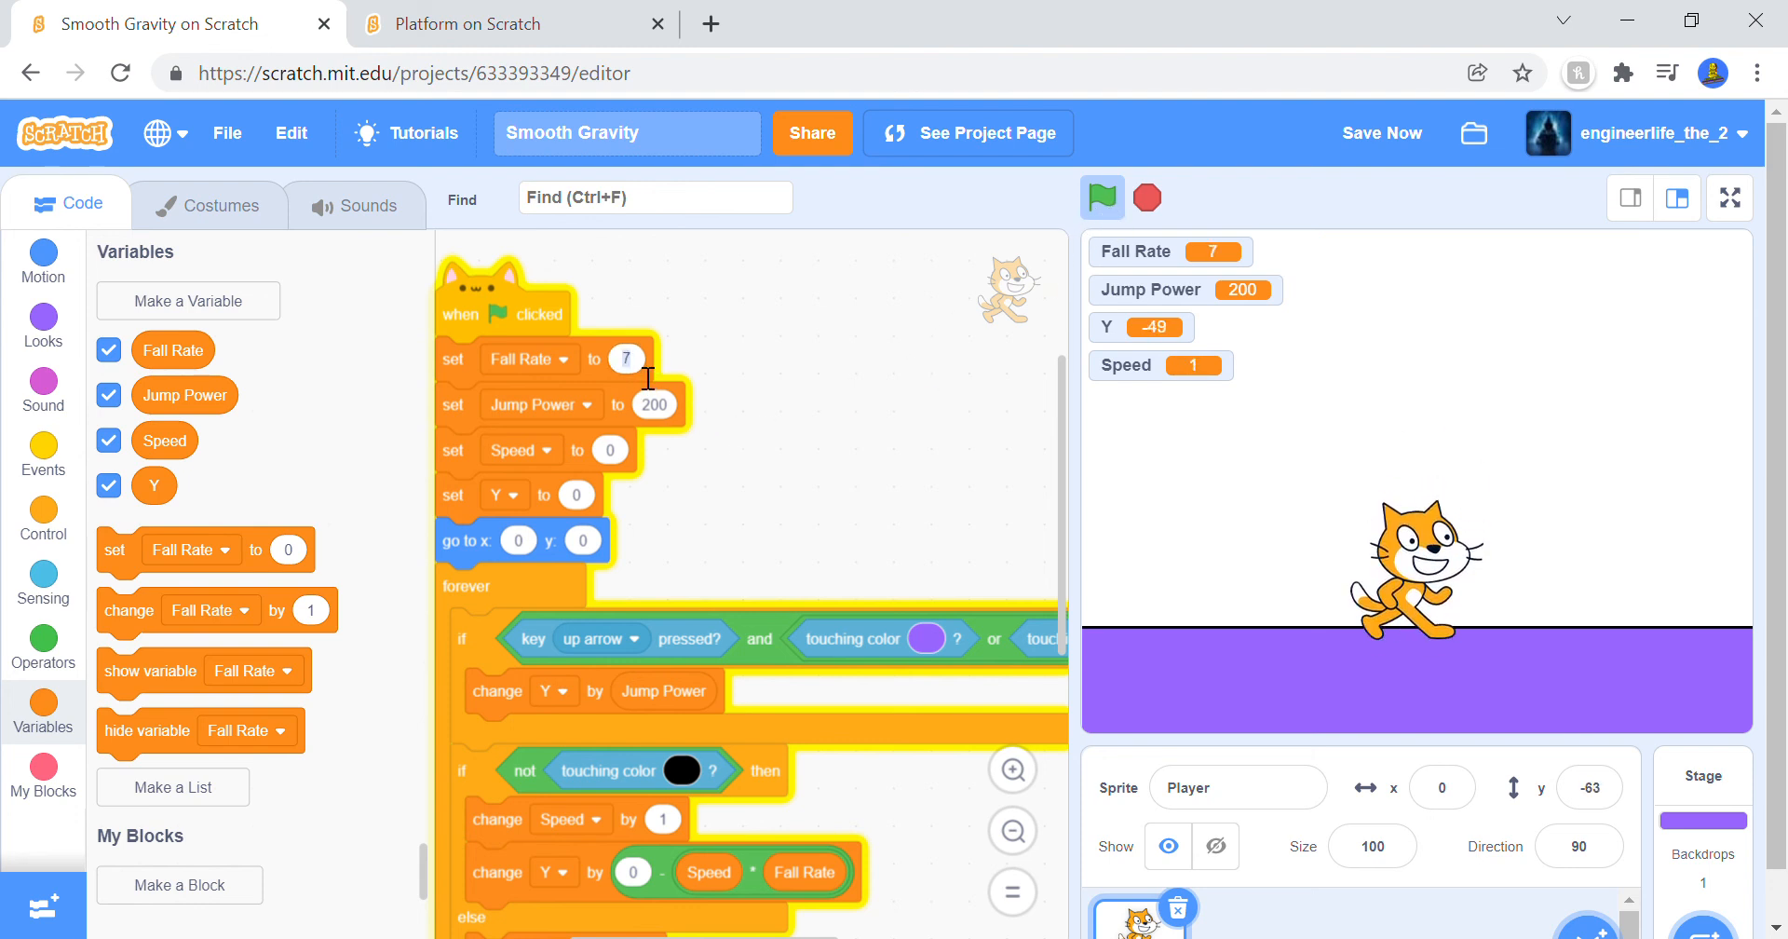
pyautogui.click(1101, 195)
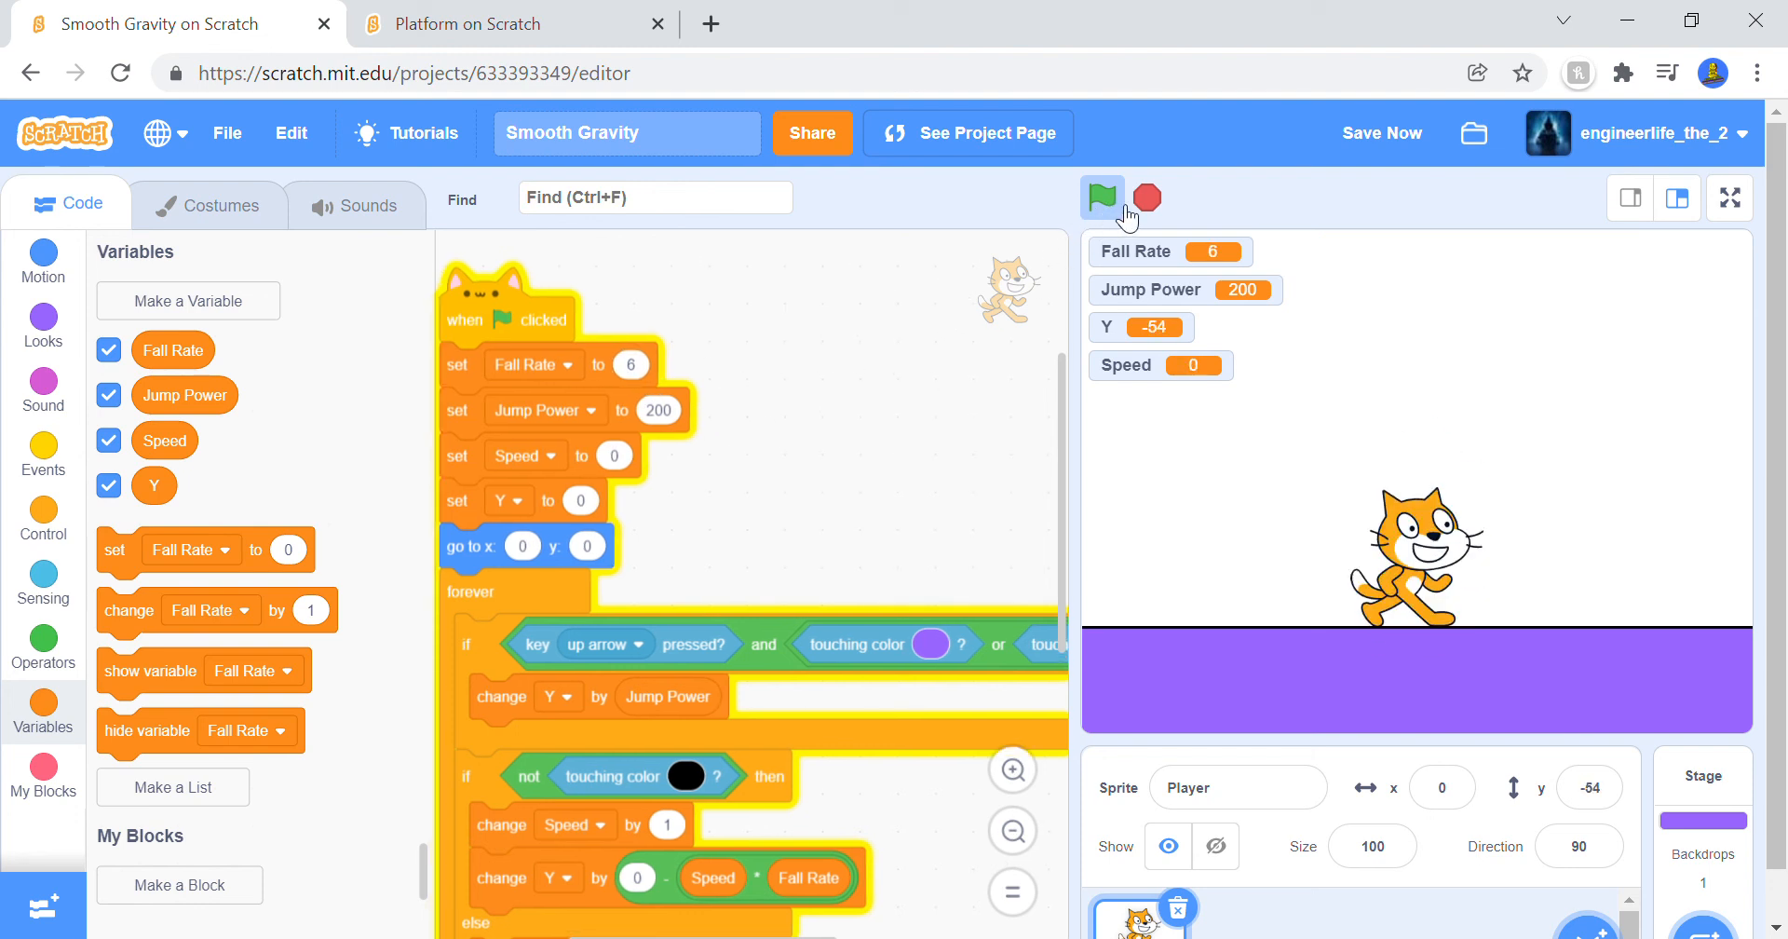
pyautogui.moveTo(758, 429)
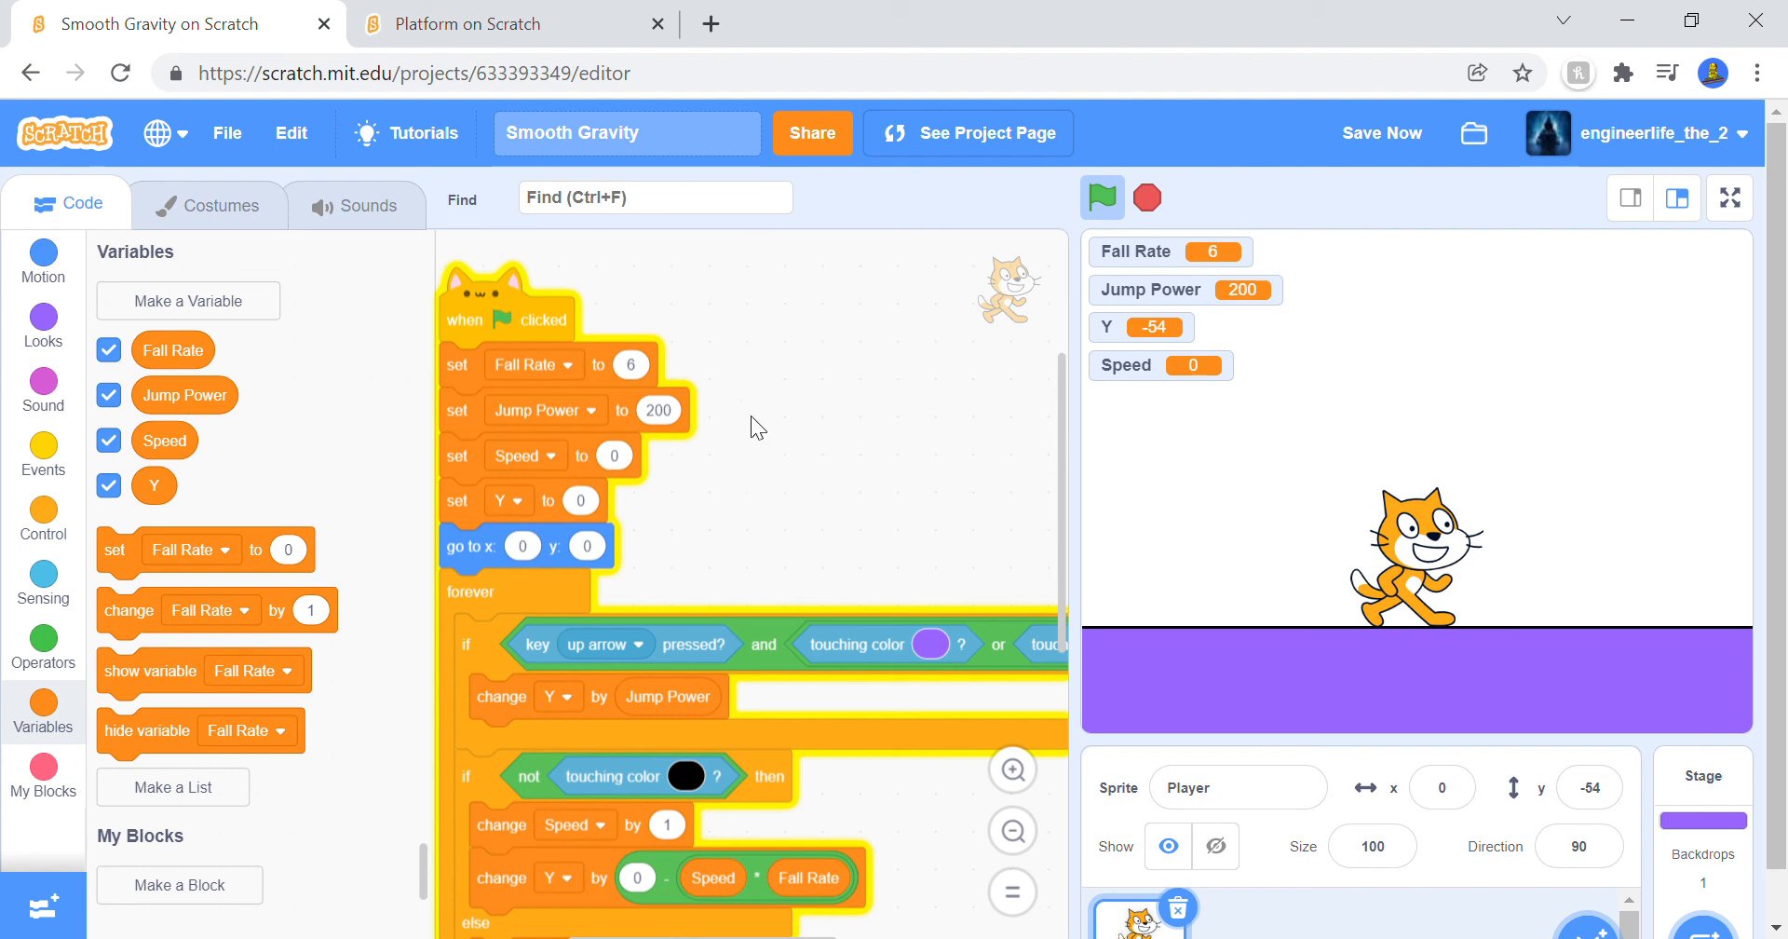
pyautogui.moveTo(1015, 375)
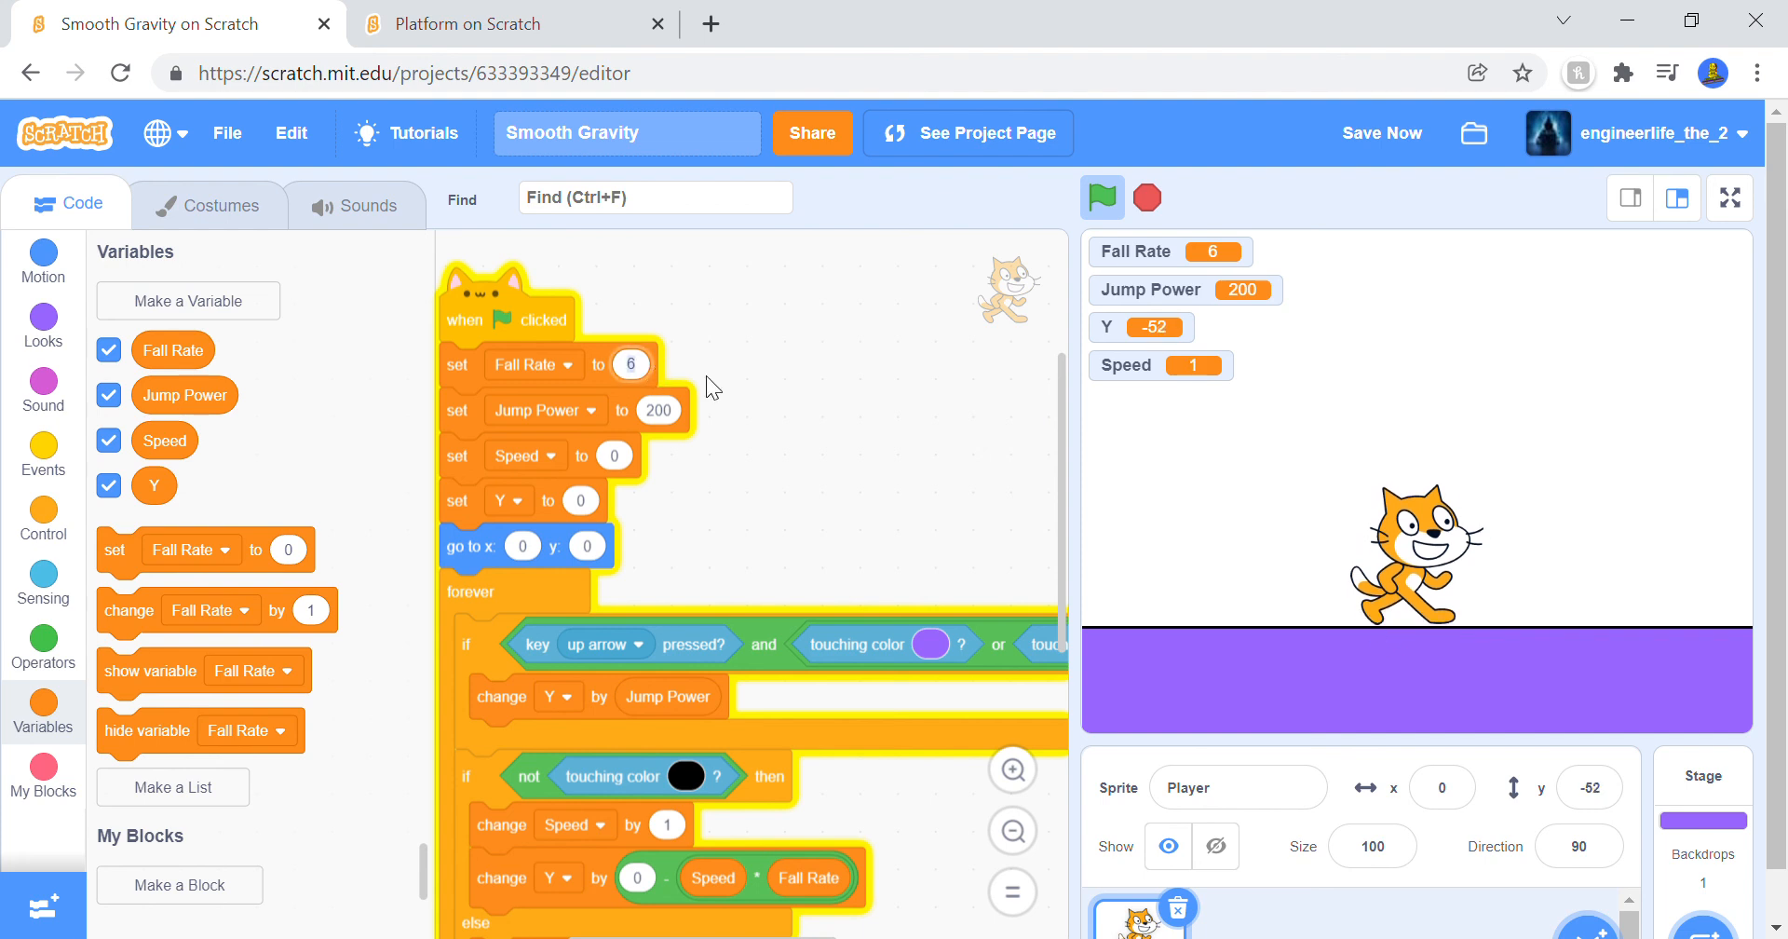
pyautogui.click(1101, 198)
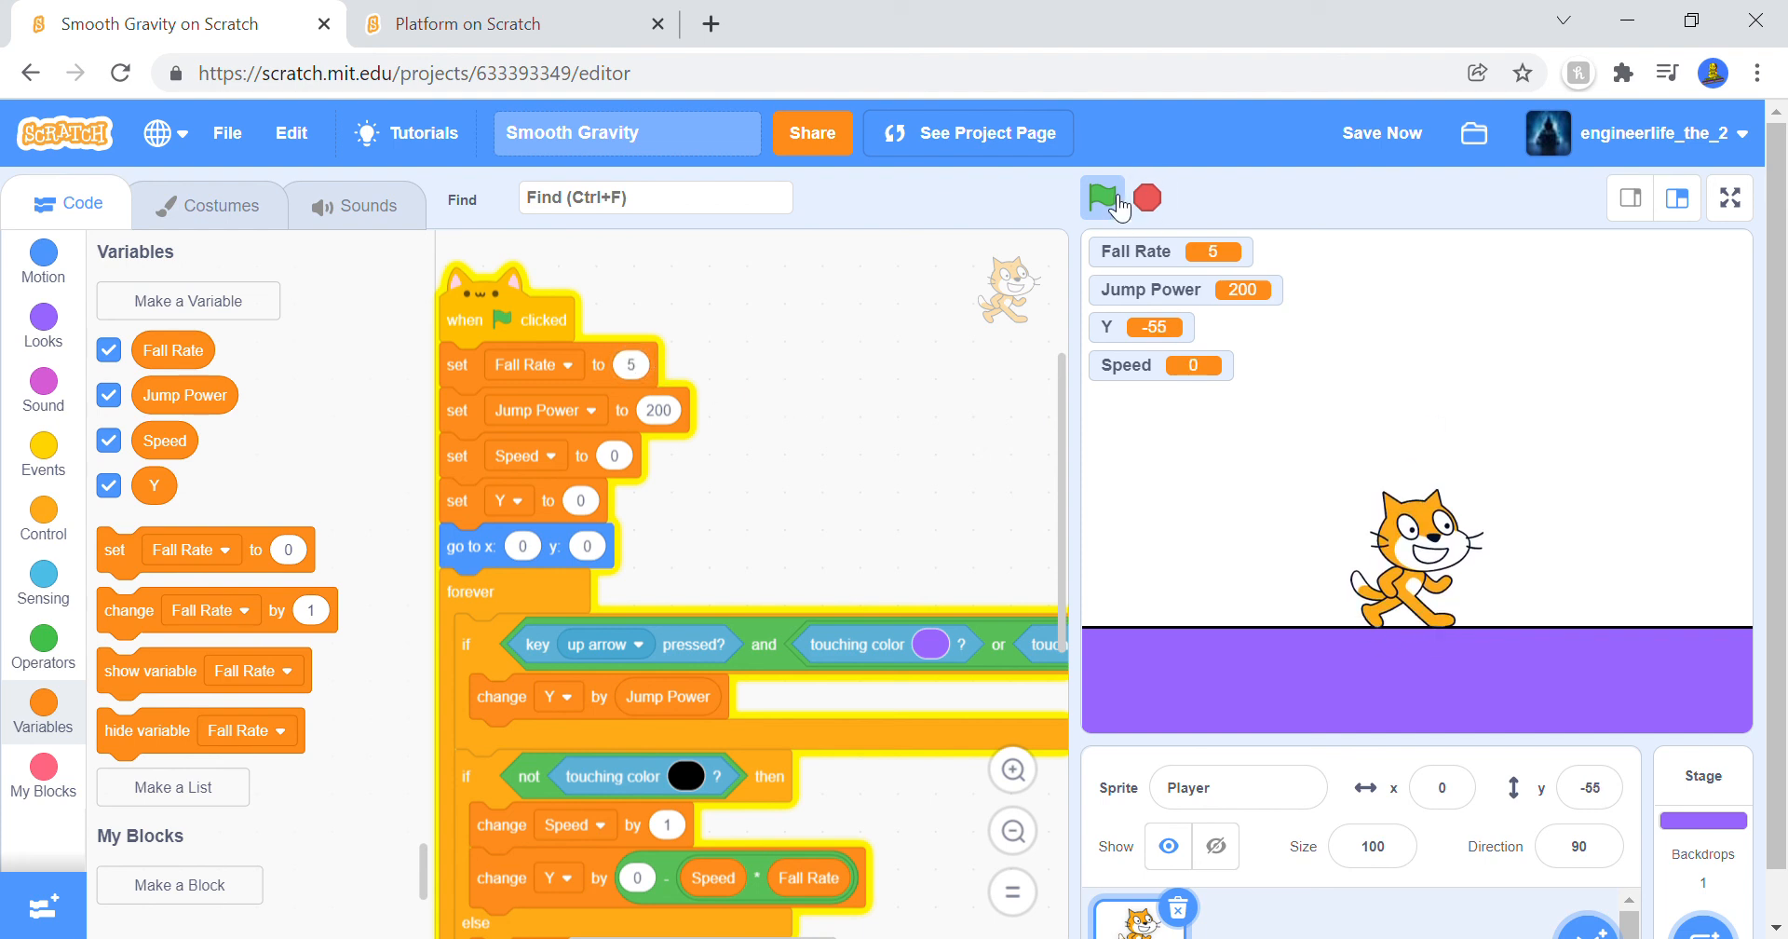
pyautogui.click(1101, 198)
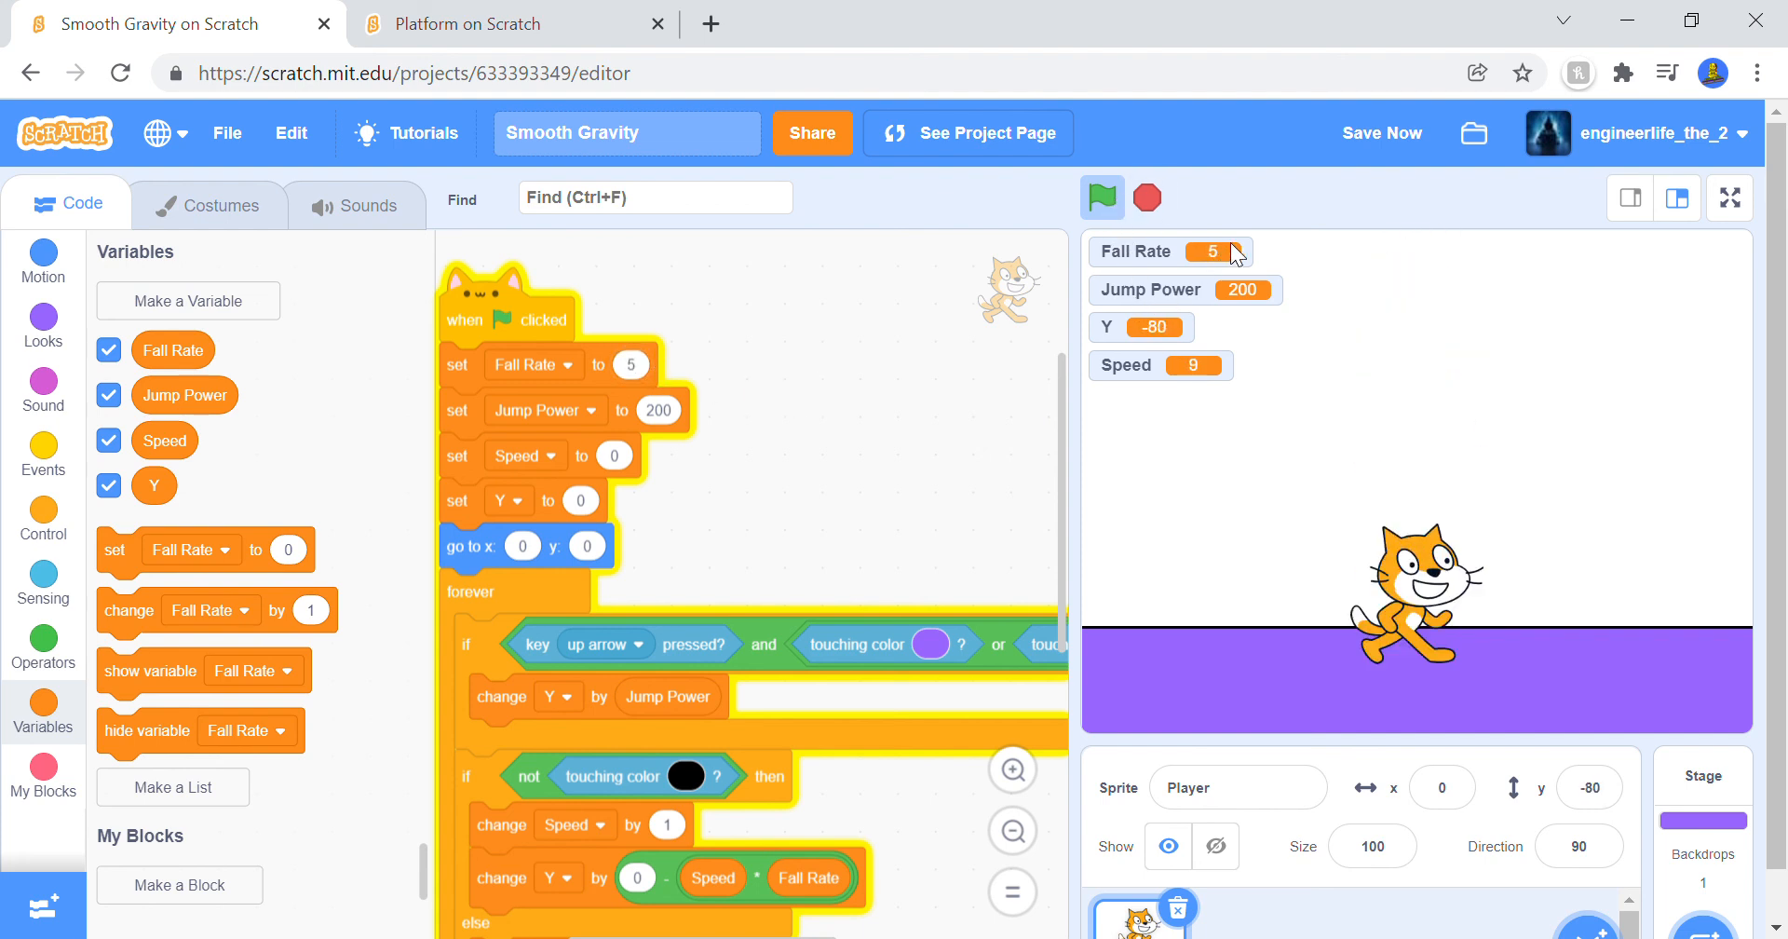
pyautogui.click(1380, 132)
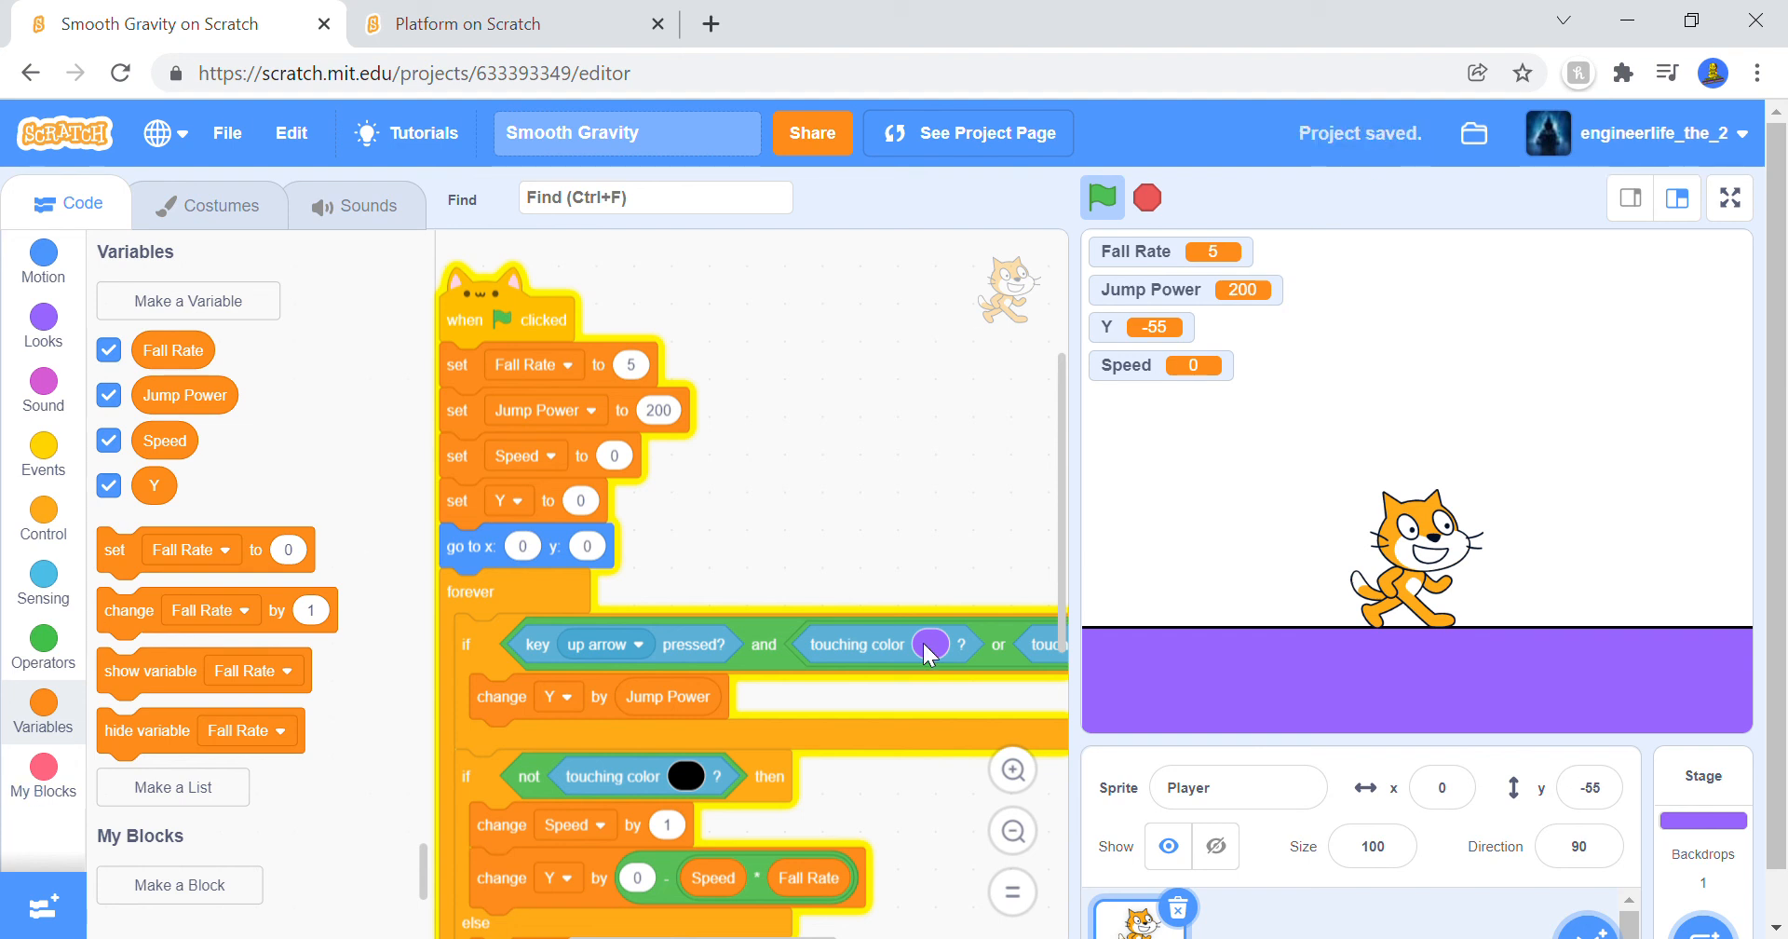
pyautogui.moveTo(652, 442)
pyautogui.write('100000000')
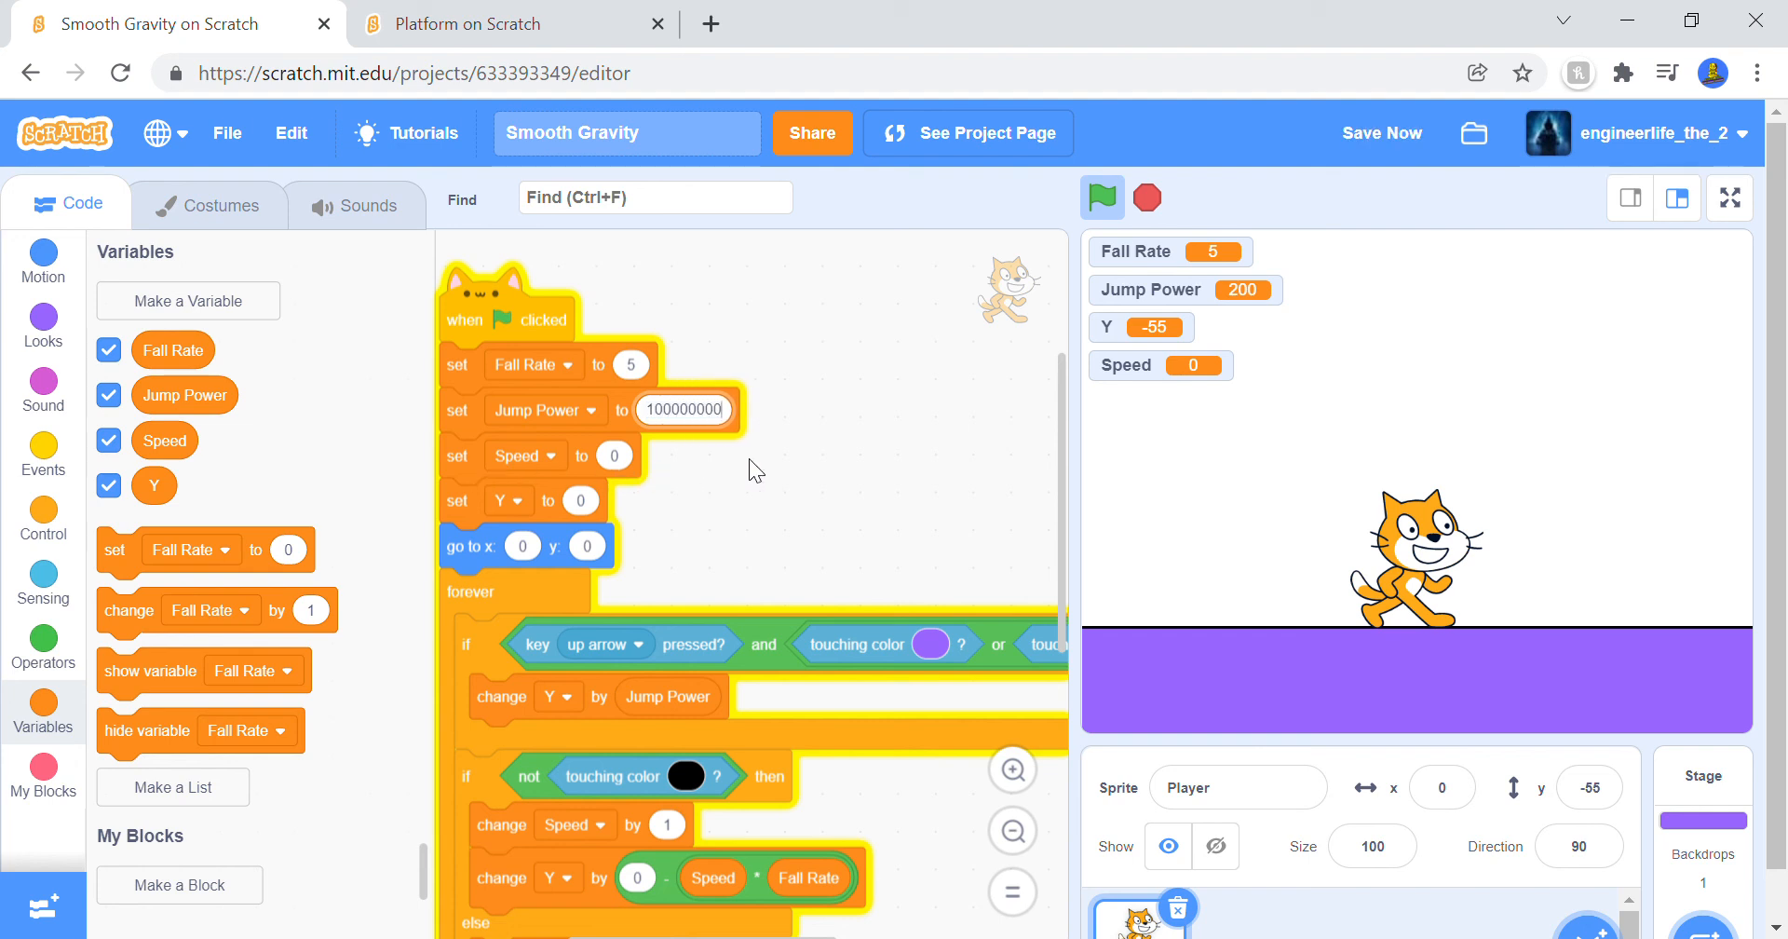
pyautogui.click(1101, 198)
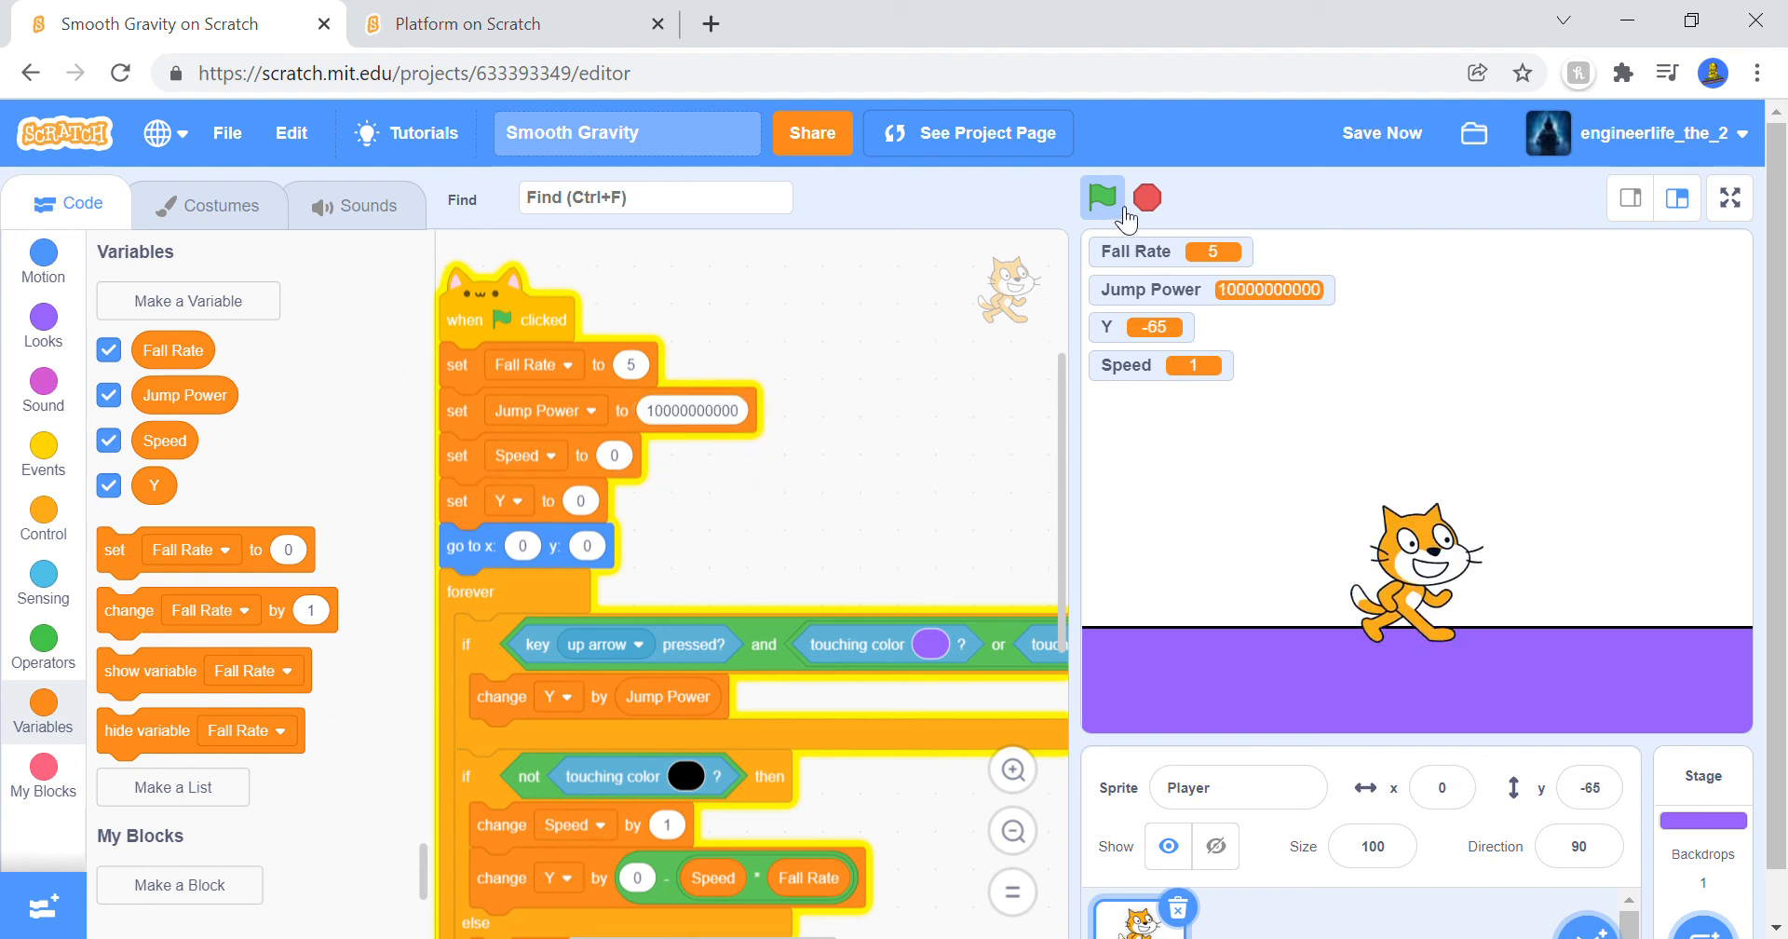
pyautogui.click(1099, 198)
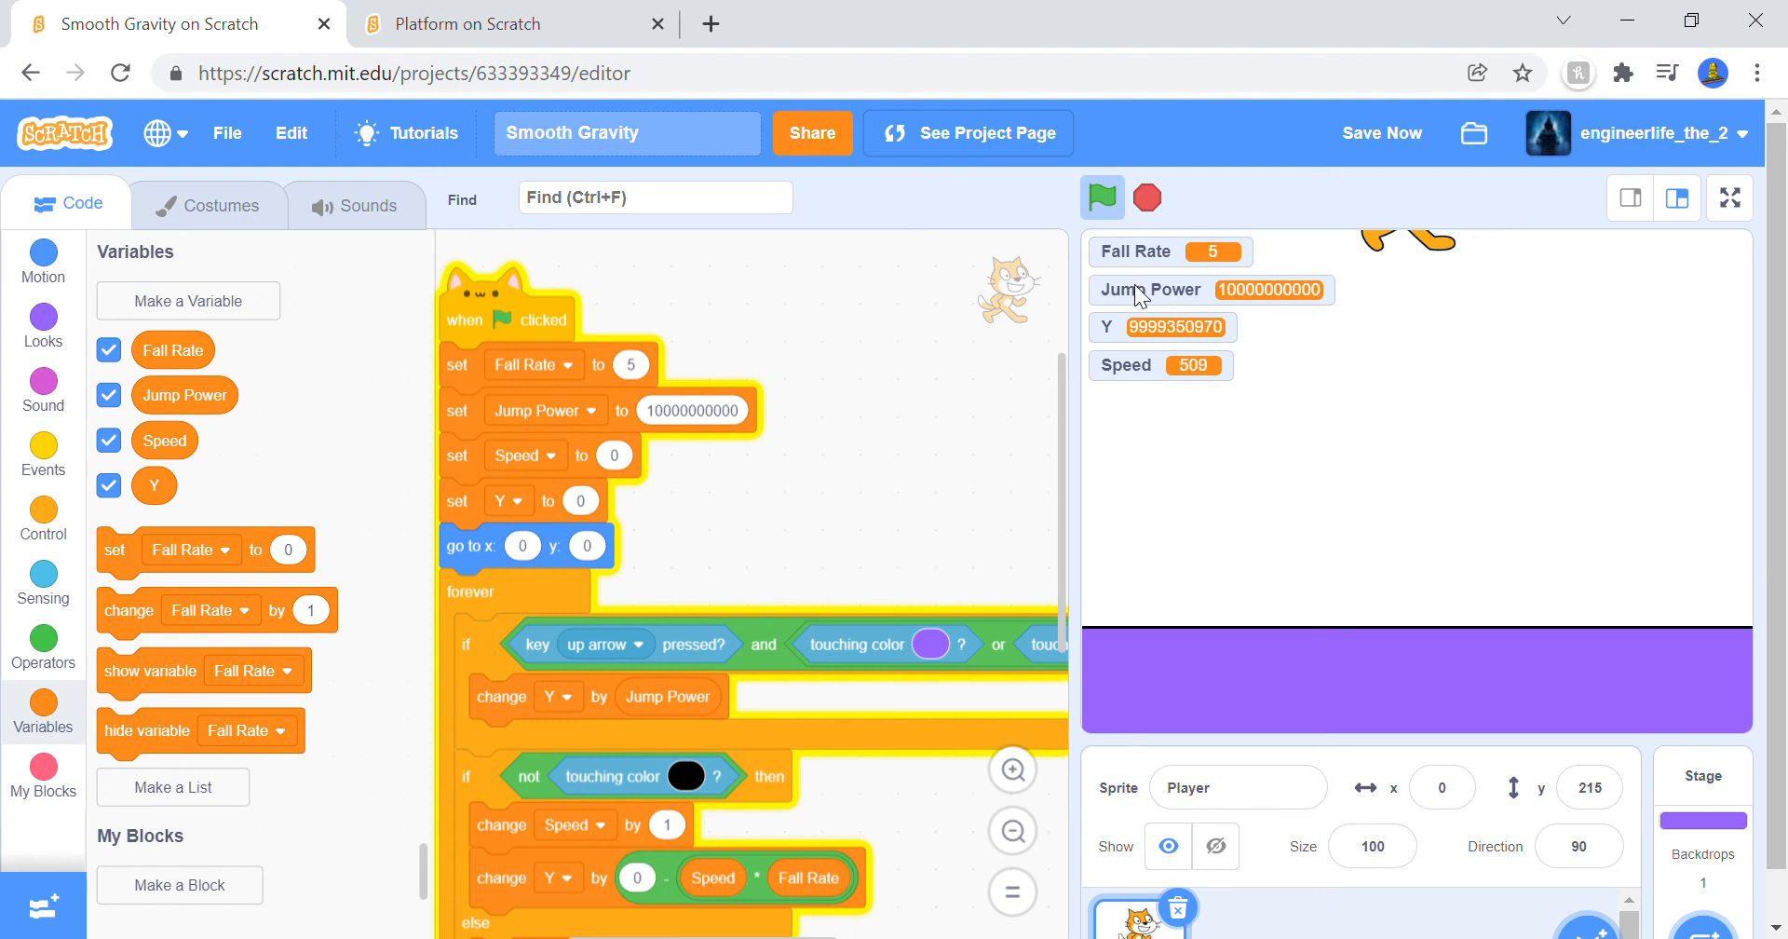
pyautogui.click(1101, 198)
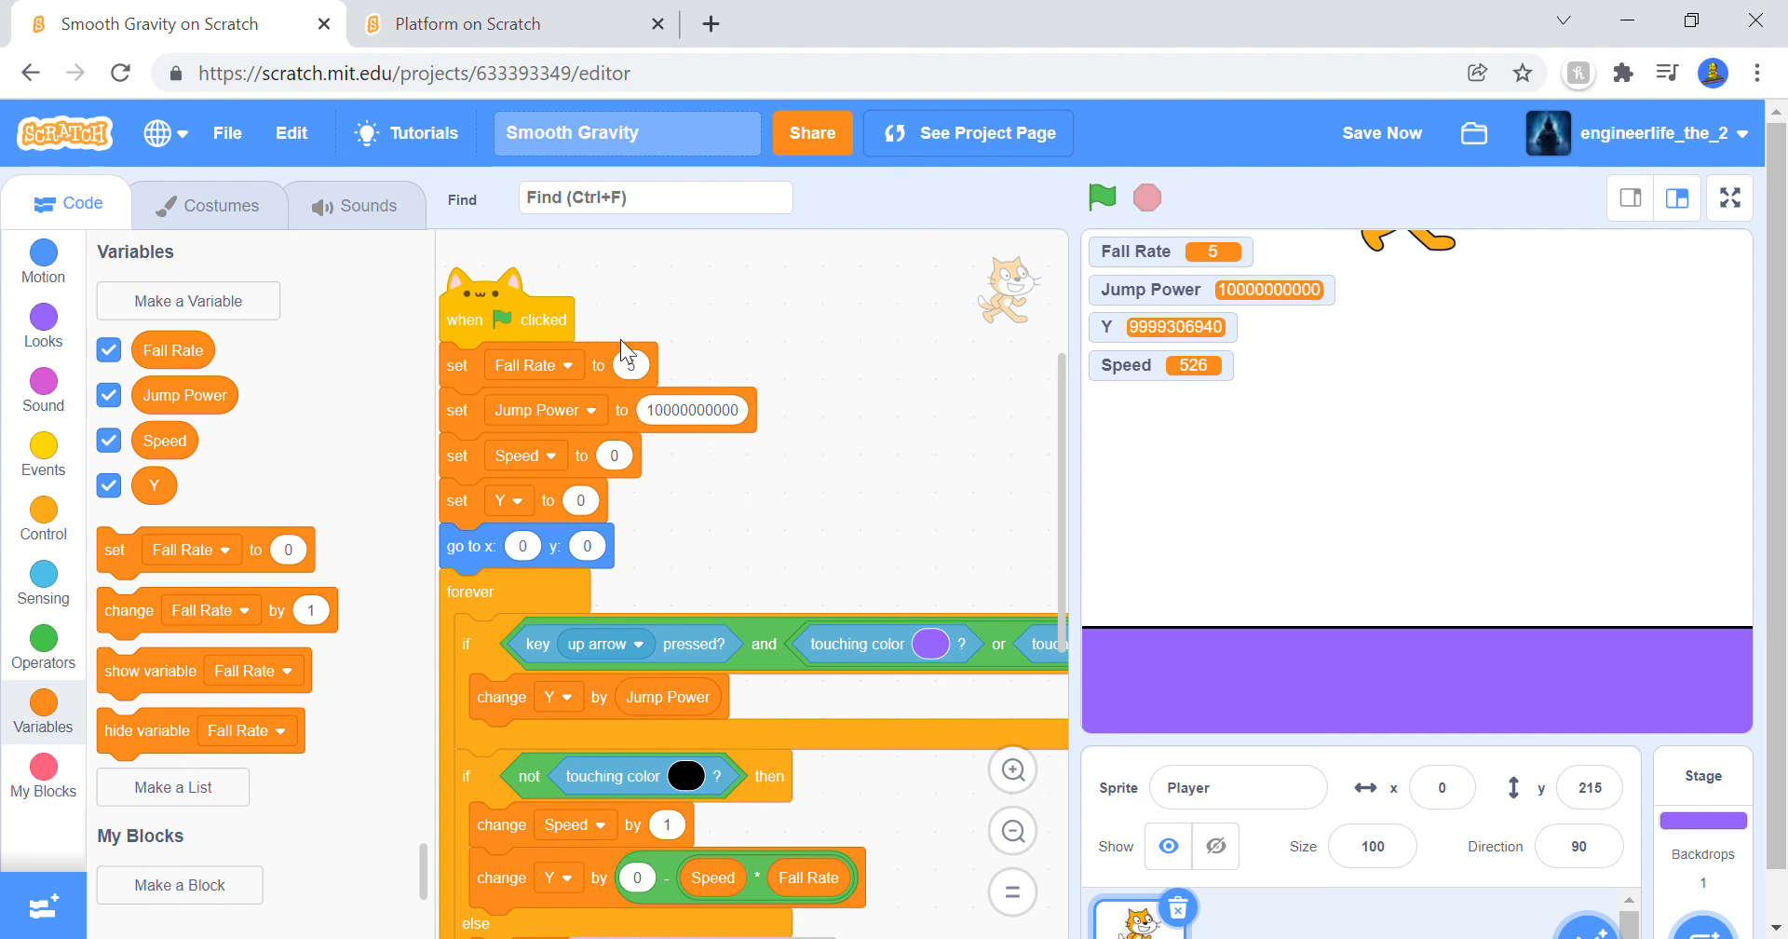
# Step: Set the starting Jump Power to 1 and run again so the cat stays on the floor
pyautogui.click(692, 409)
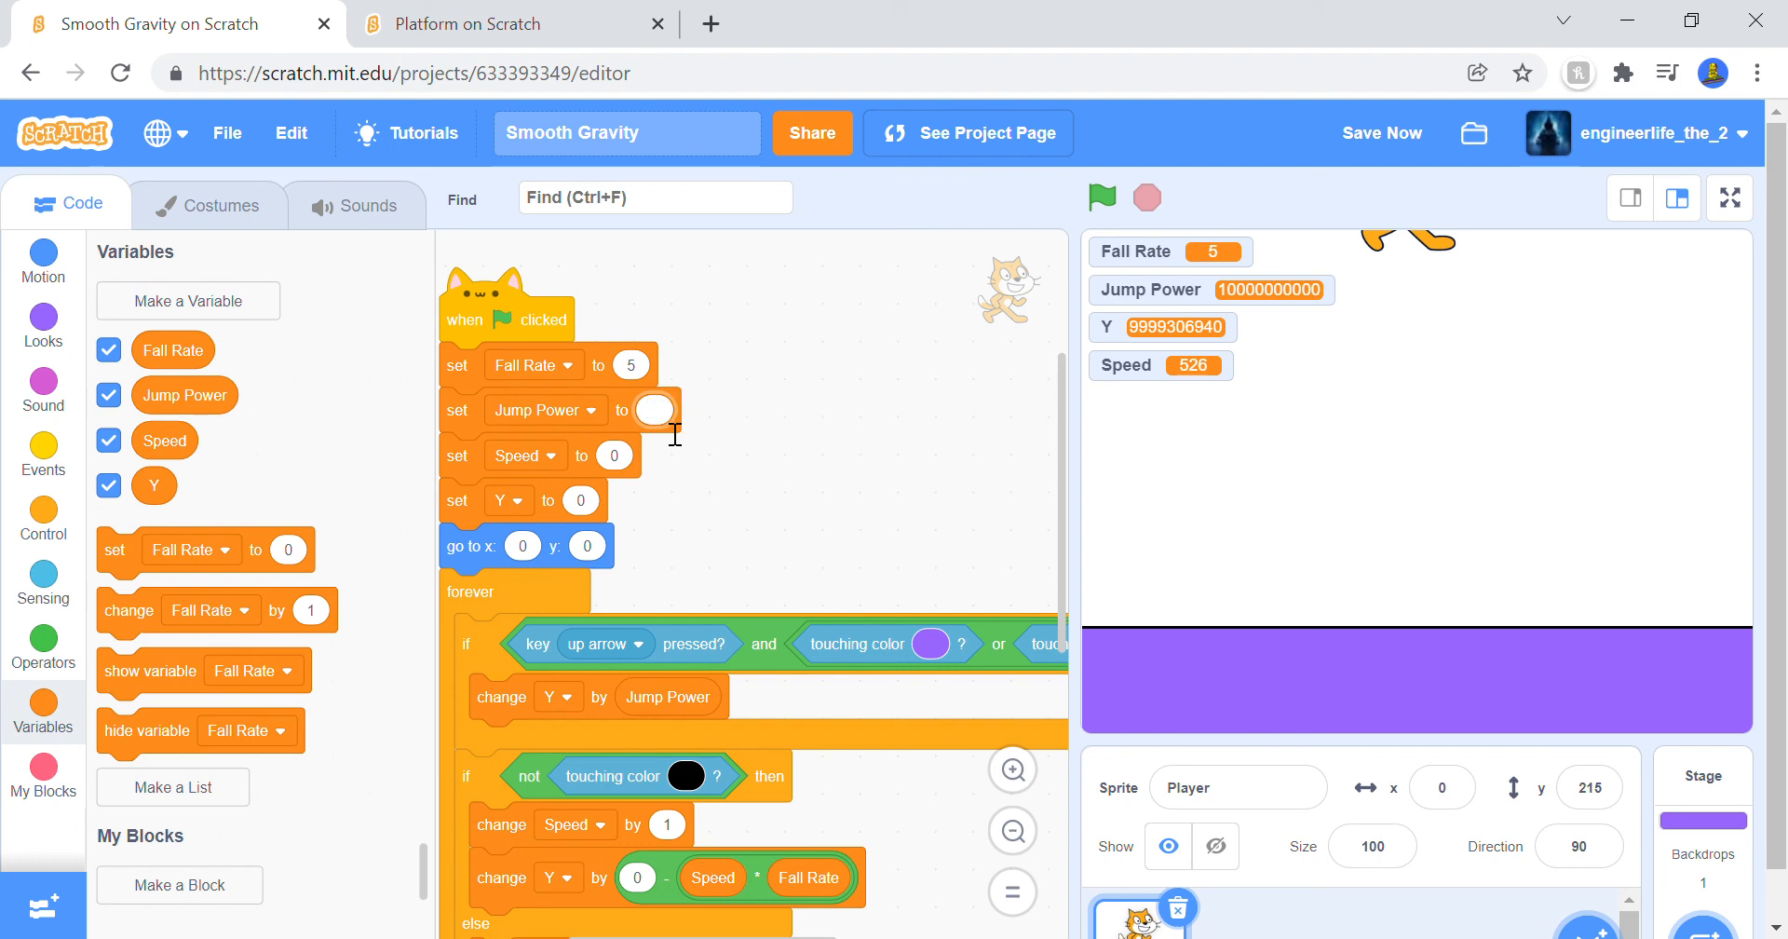
pyautogui.write('1')
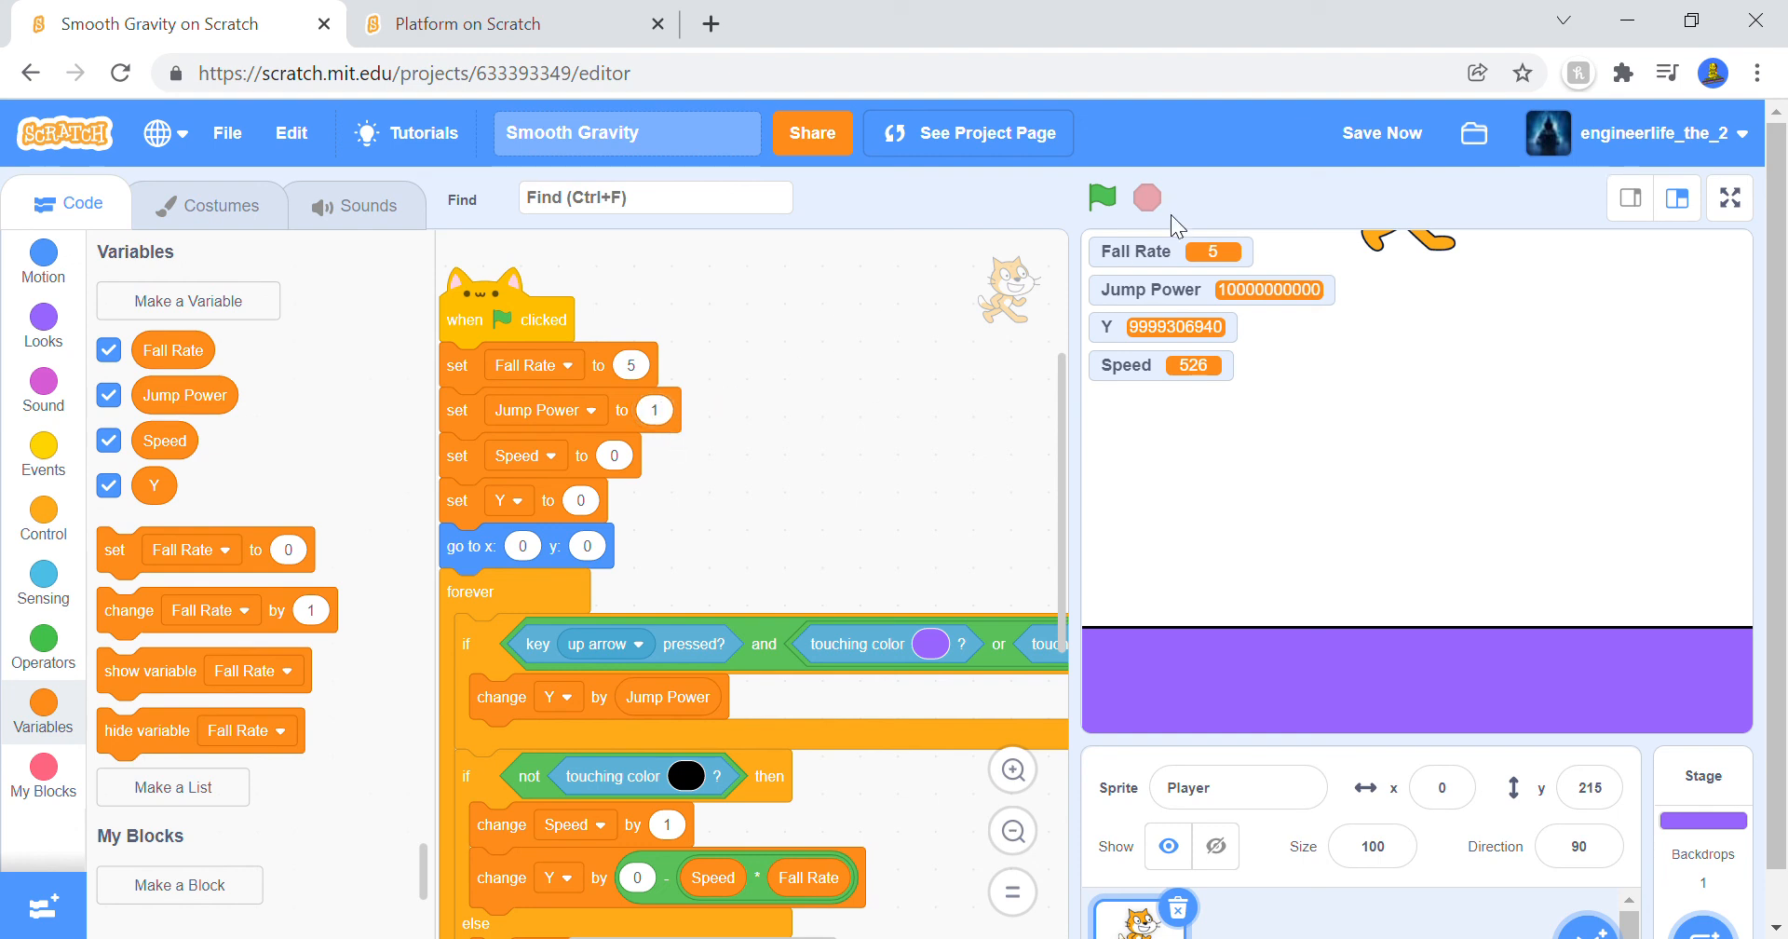
pyautogui.click(1101, 195)
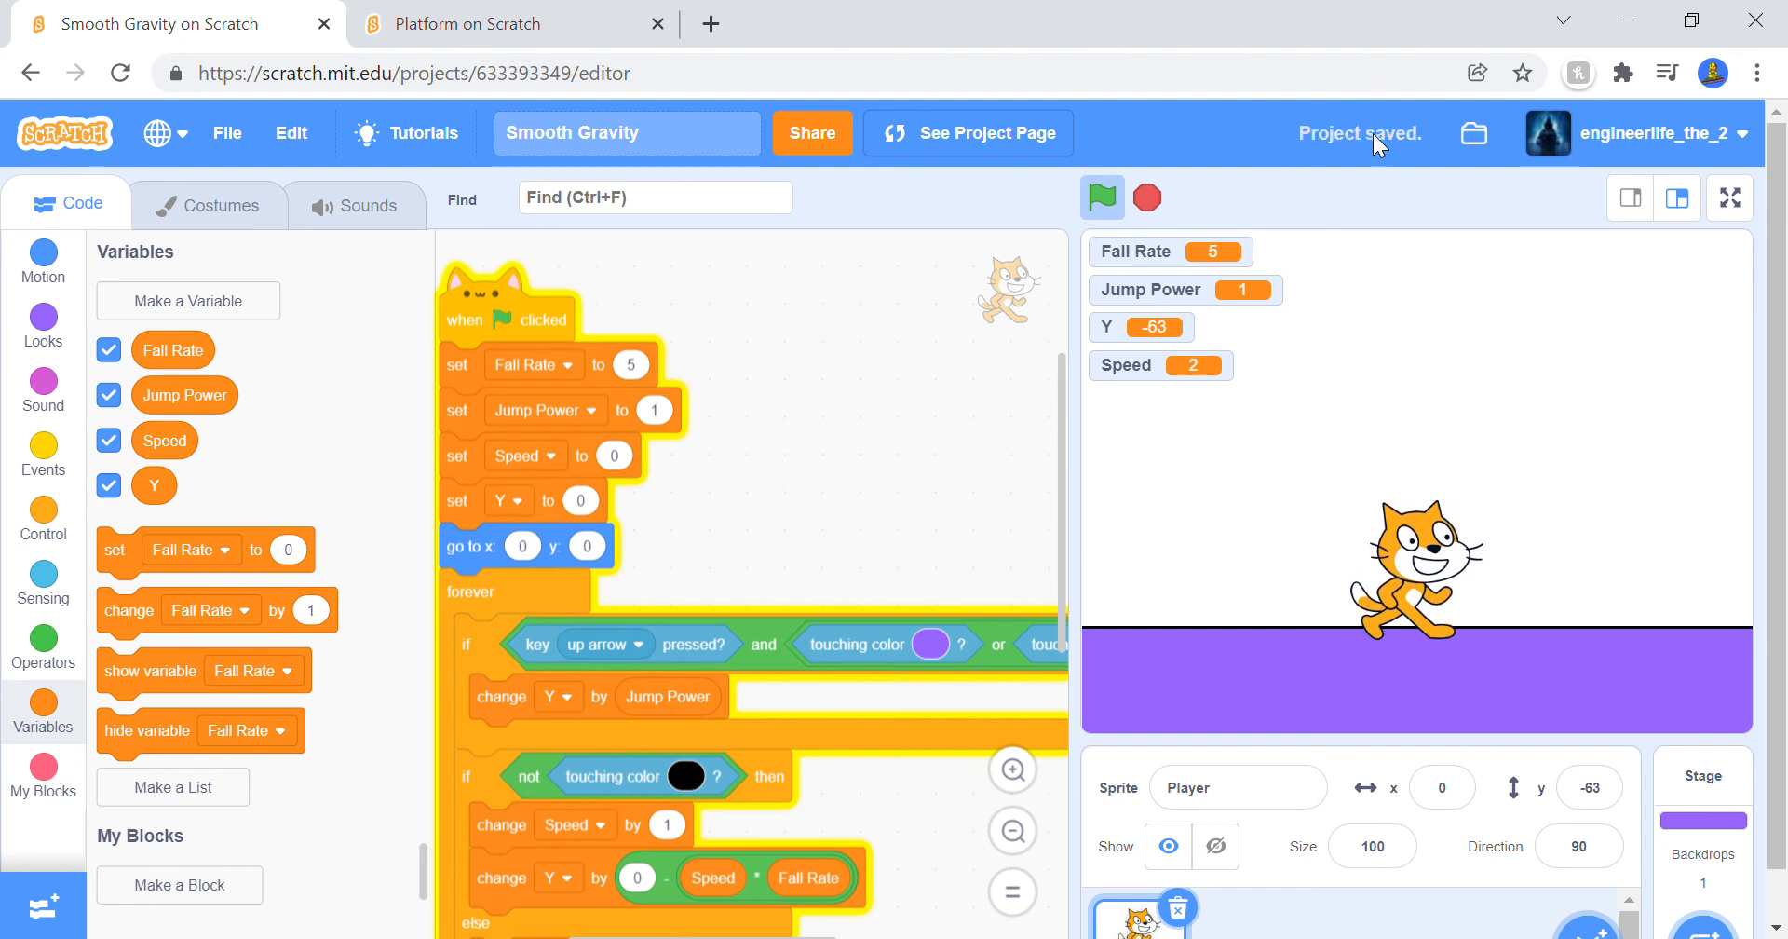
pyautogui.moveTo(1207, 280)
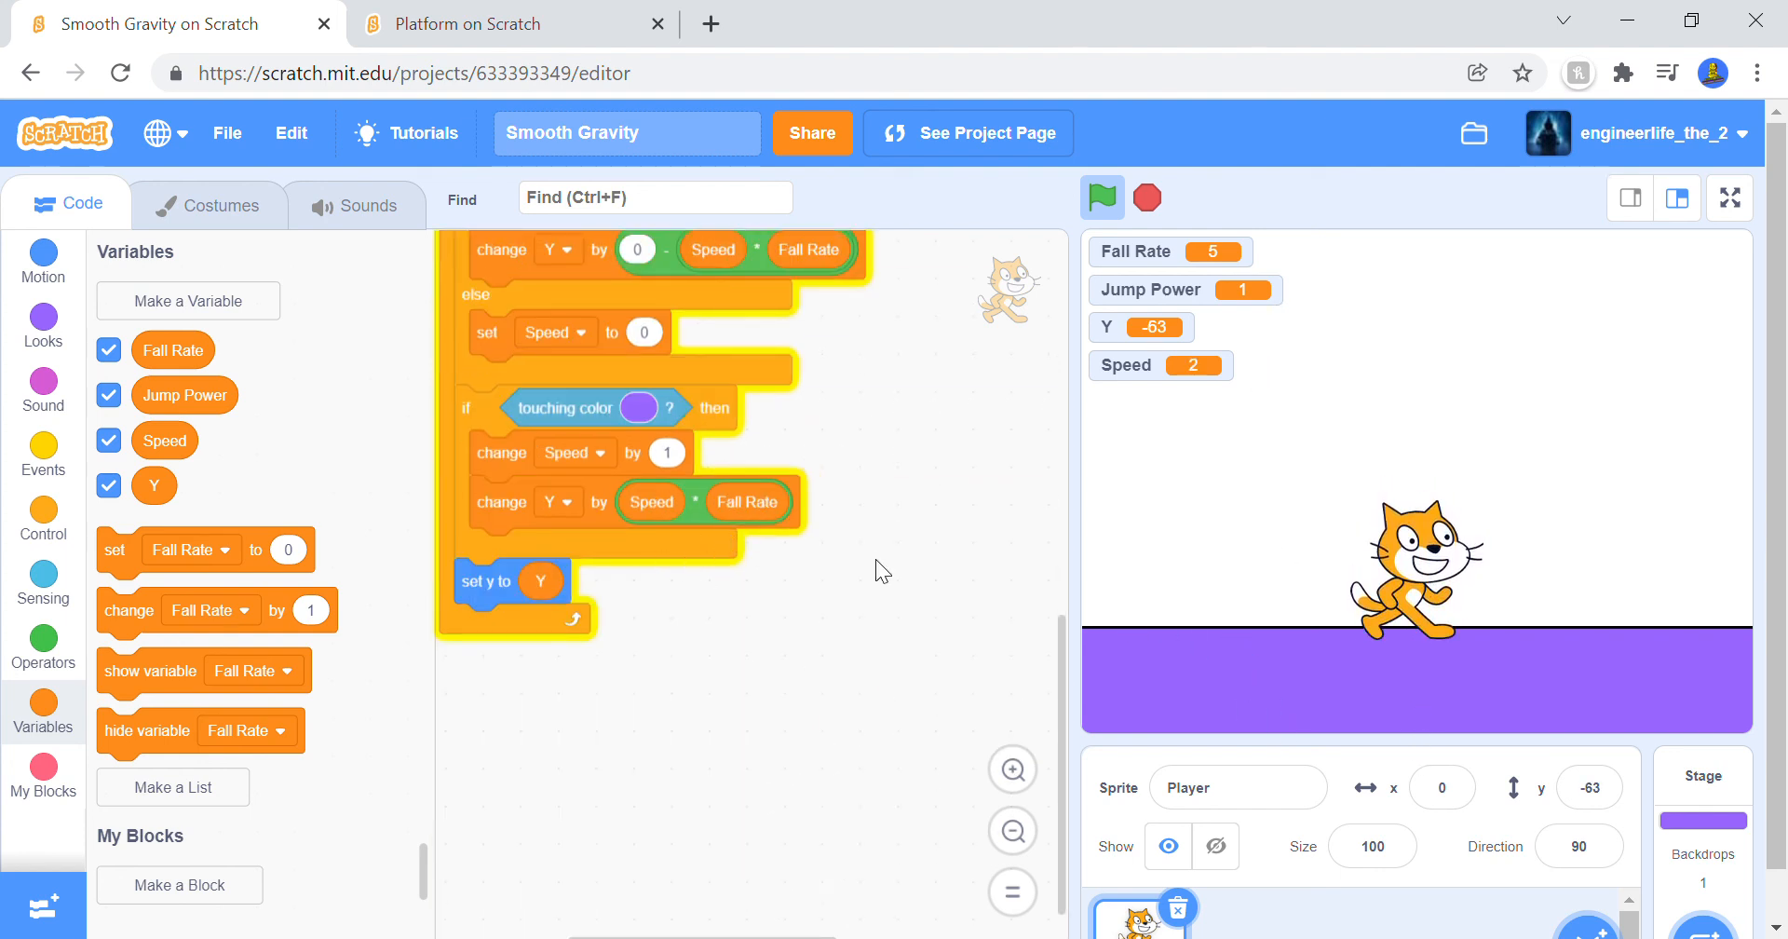
# Step: Set the starting Jump Power to 5, run it, save the project and stop the game
pyautogui.scroll(3)
pyautogui.write('5')
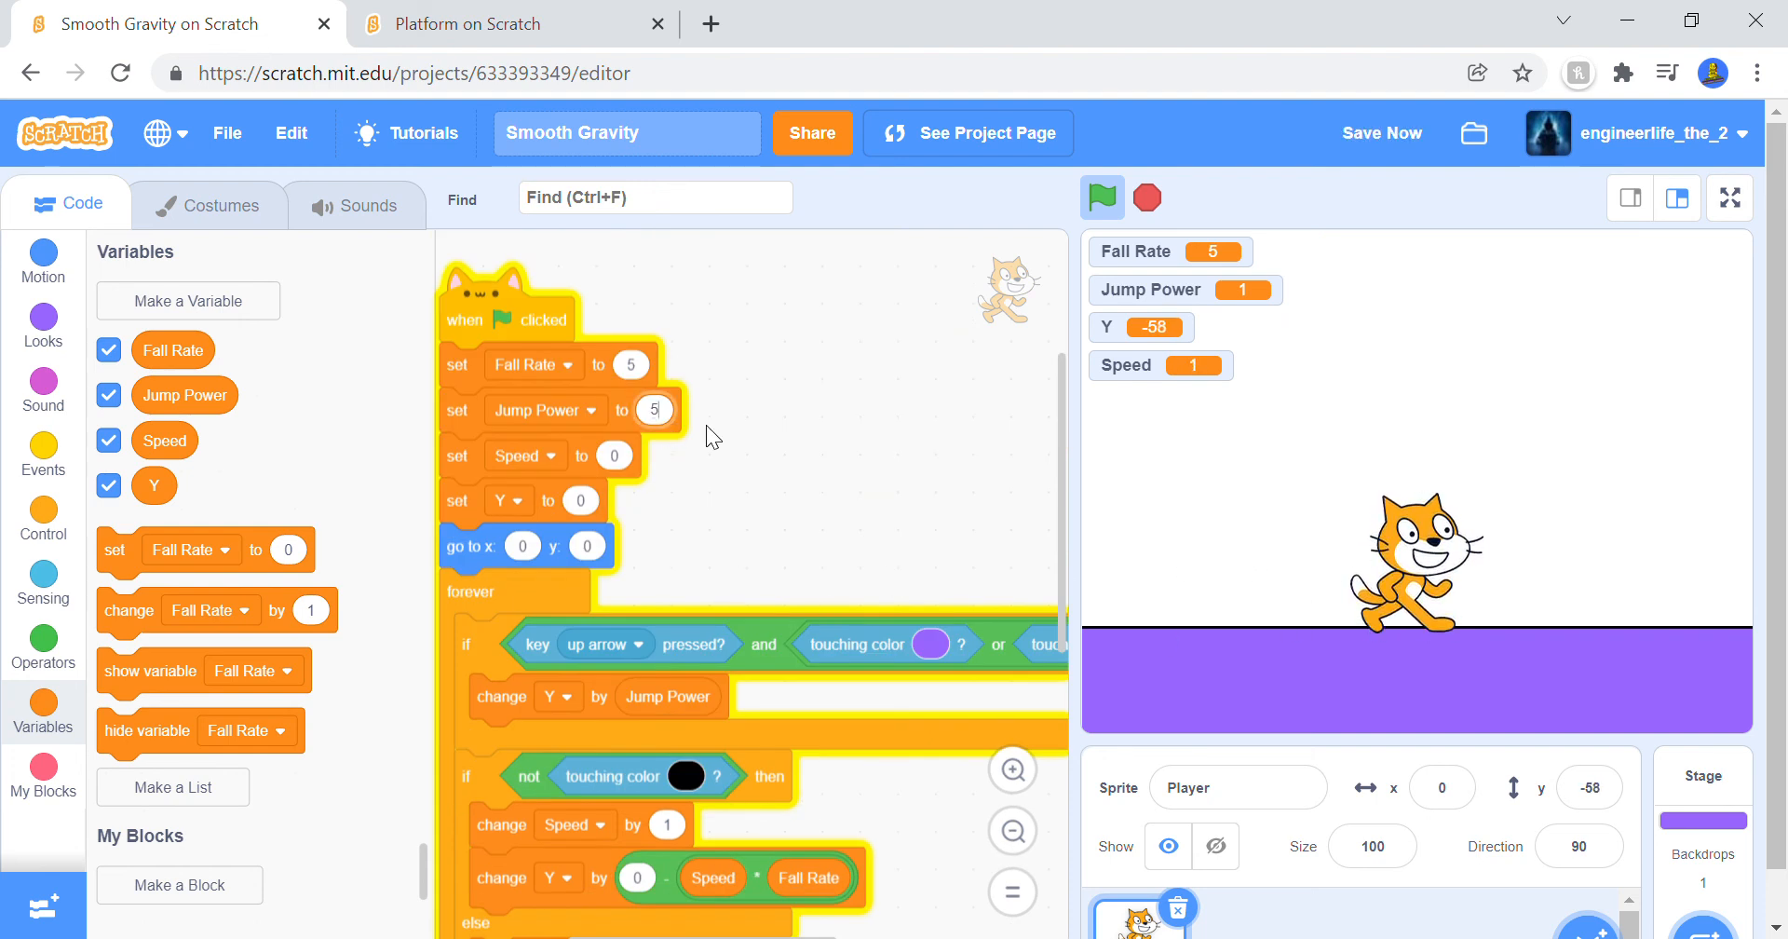
pyautogui.click(1101, 198)
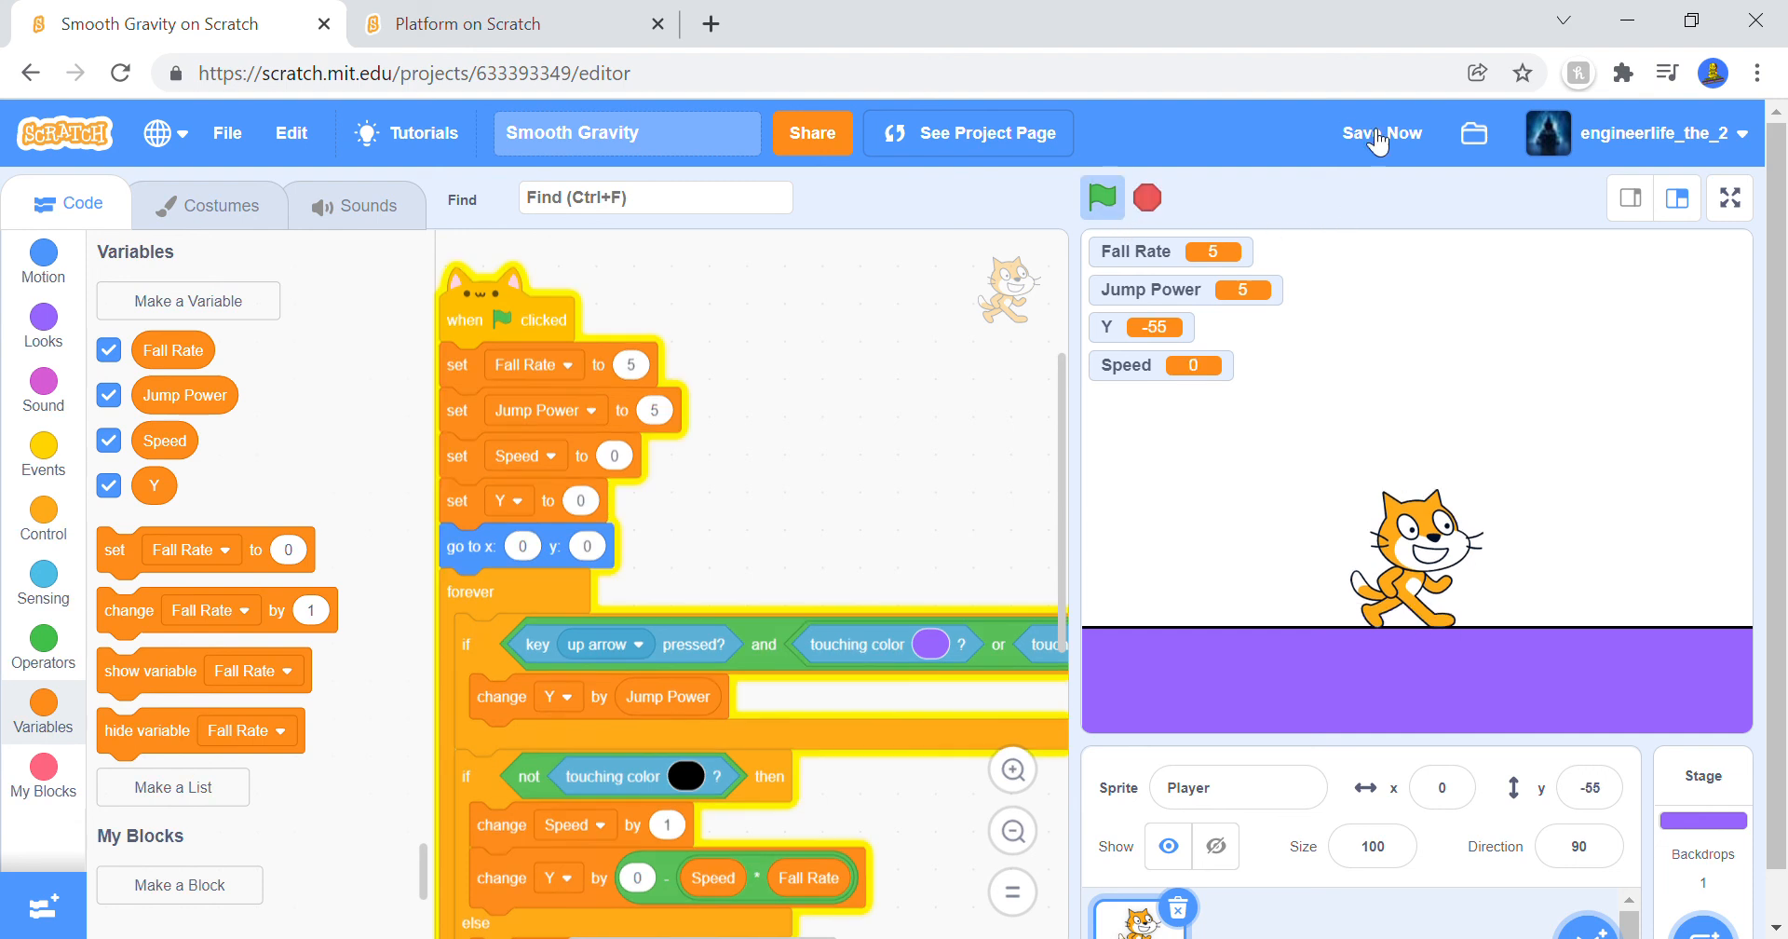
pyautogui.click(1380, 132)
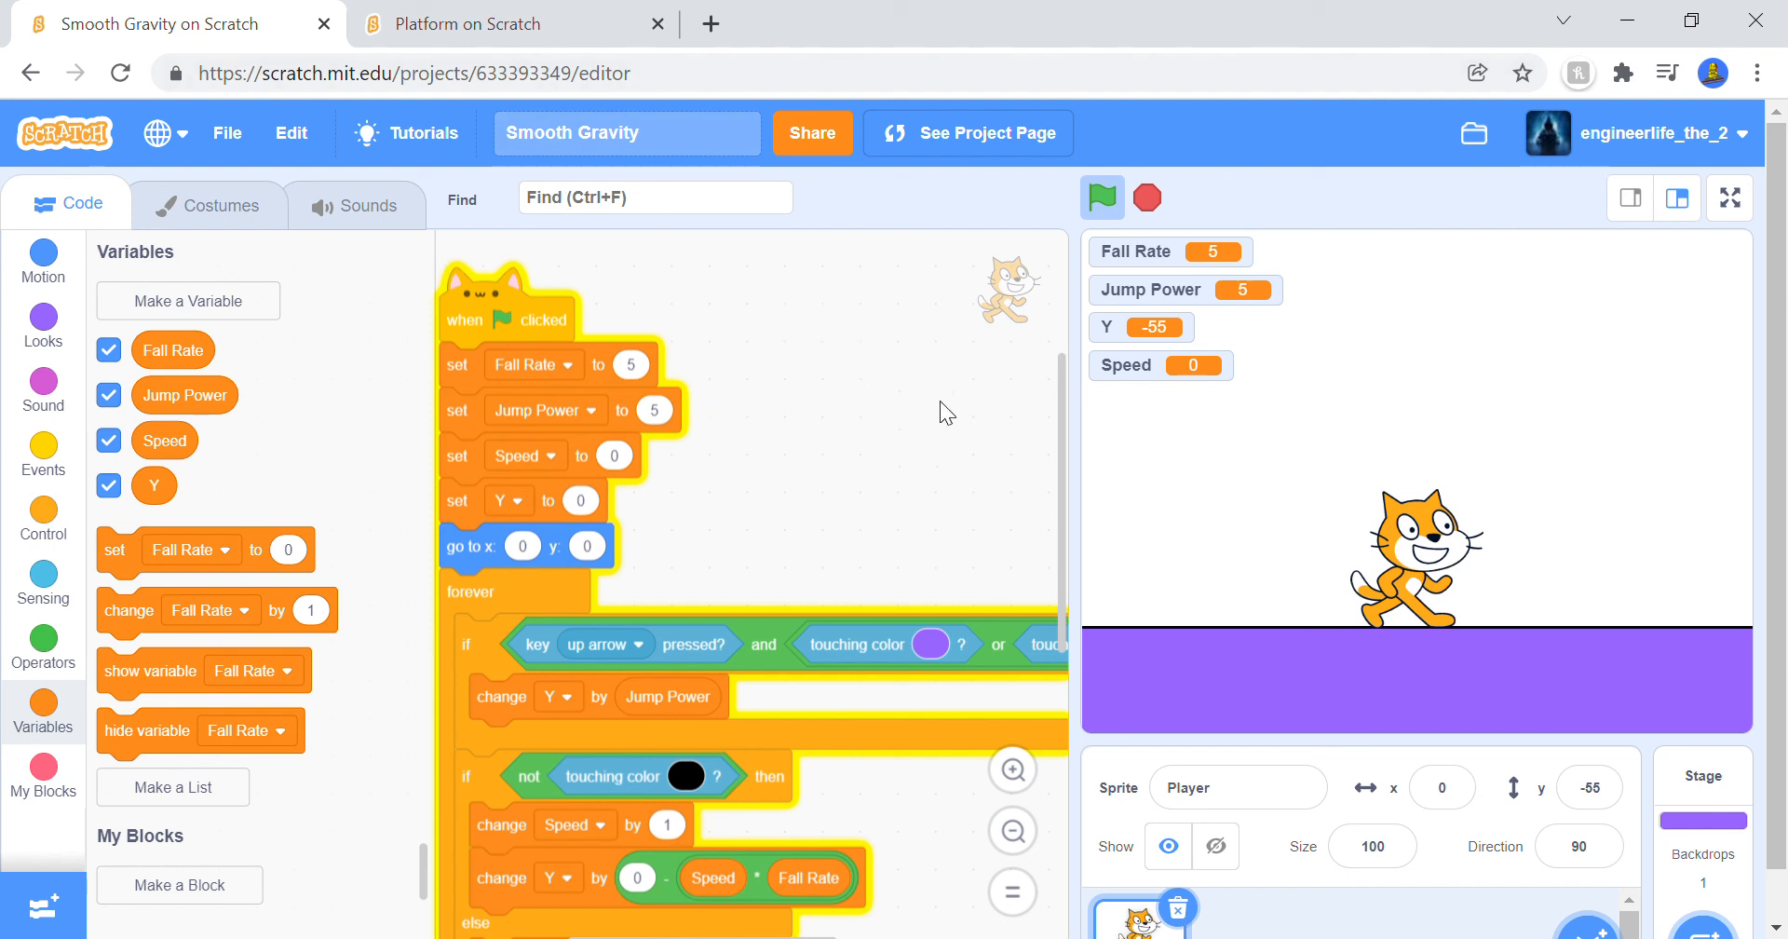
pyautogui.moveTo(799, 373)
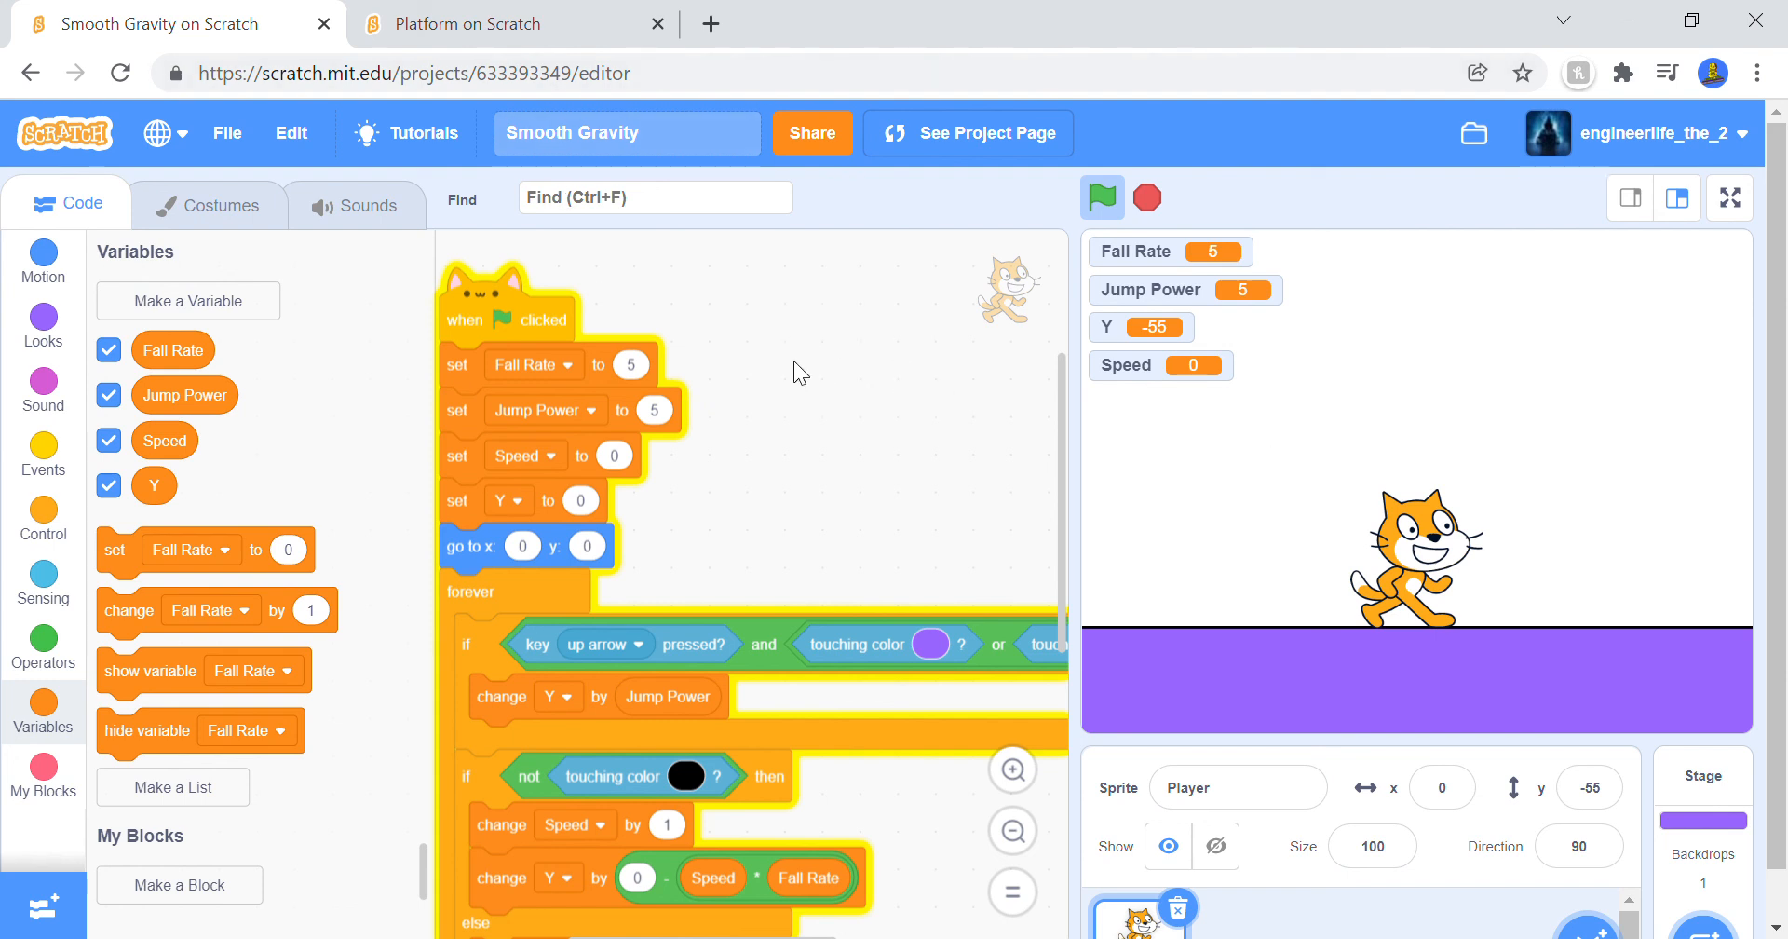
pyautogui.click(1099, 198)
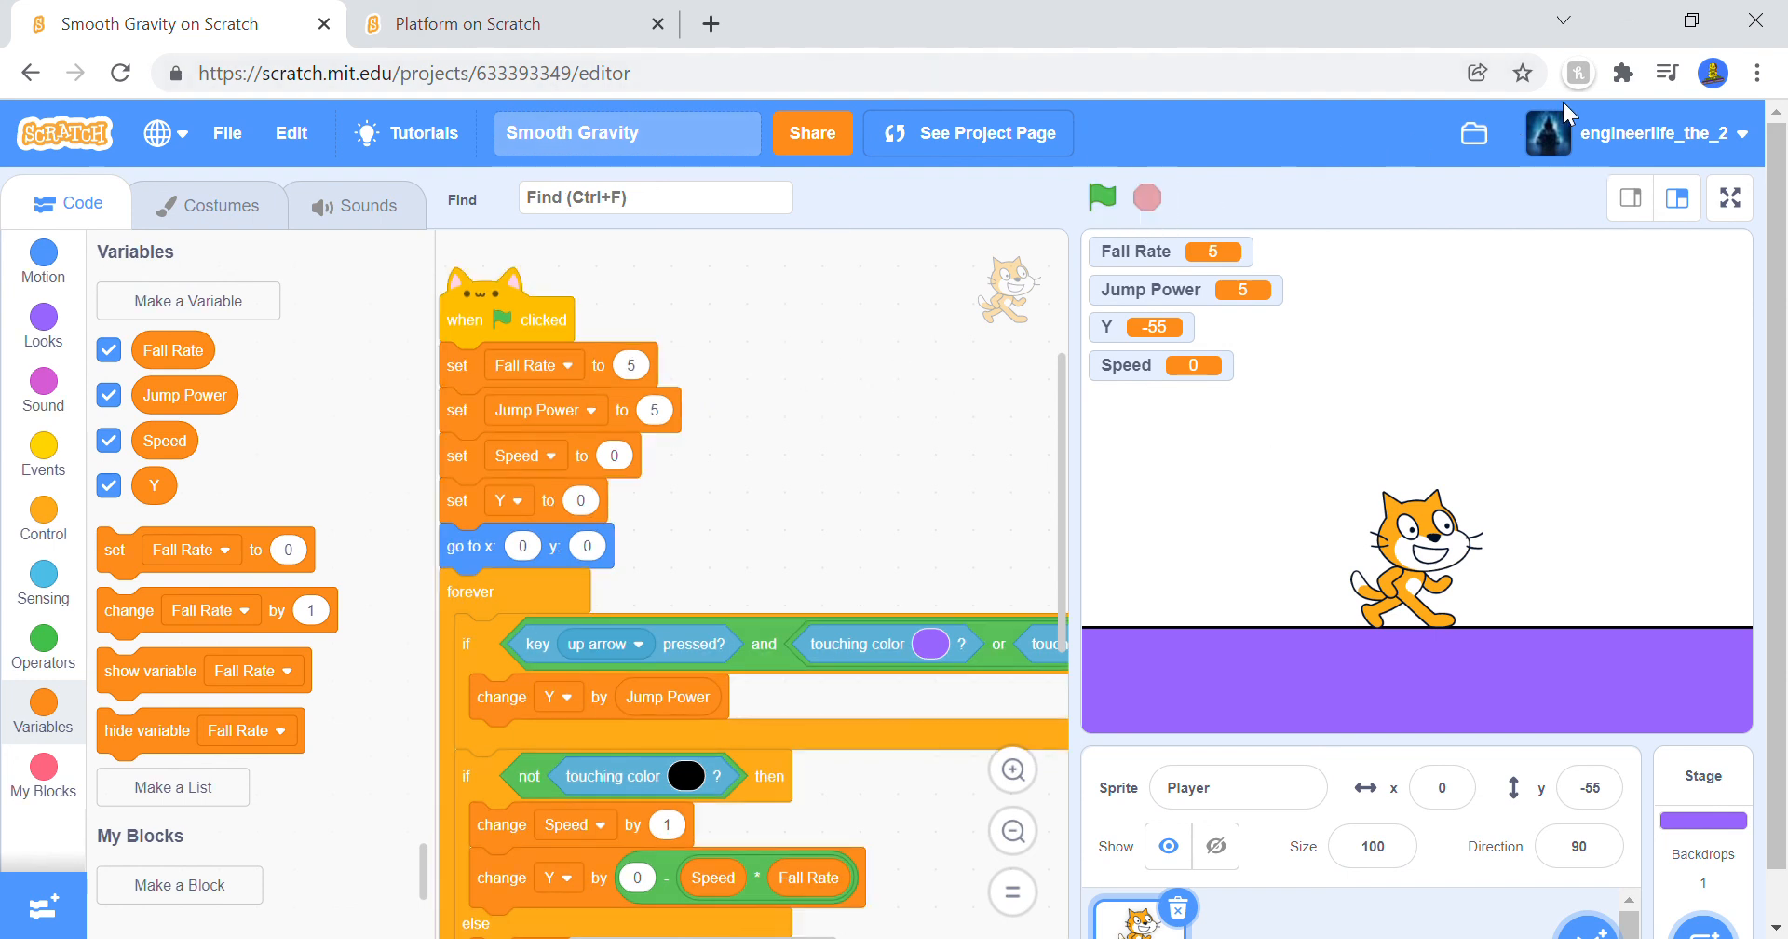